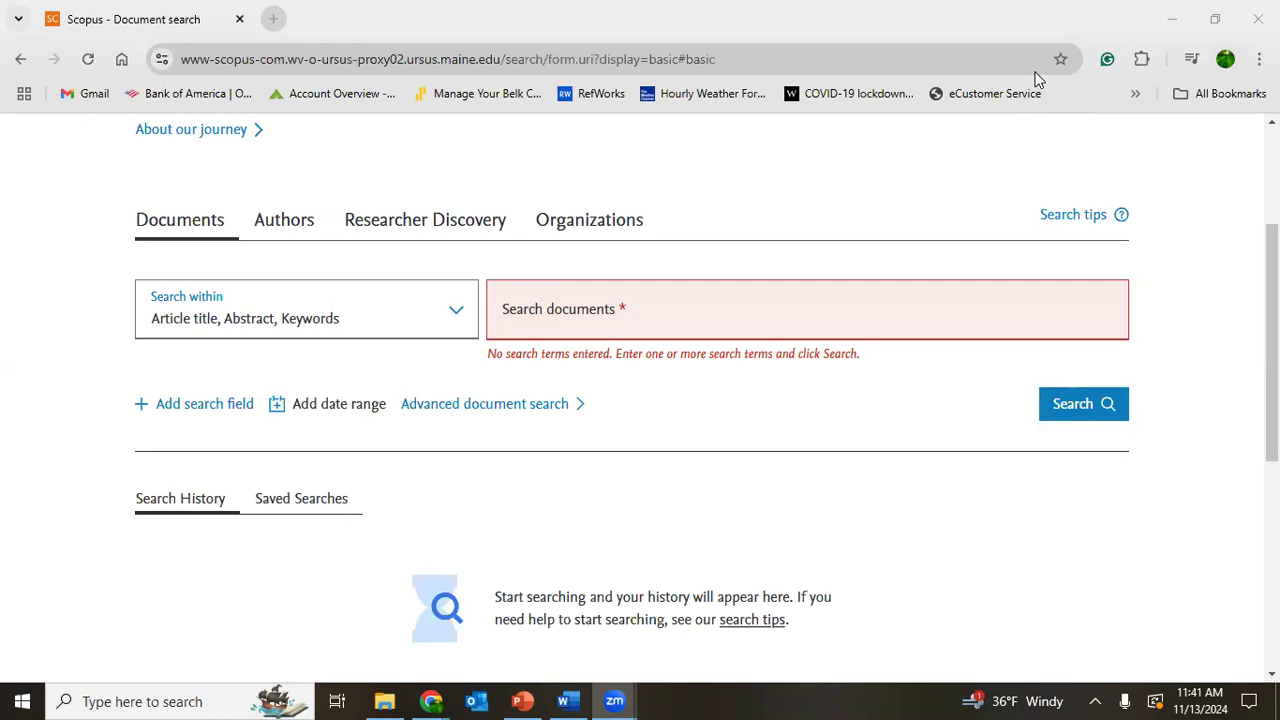
pyautogui.moveTo(1225, 305)
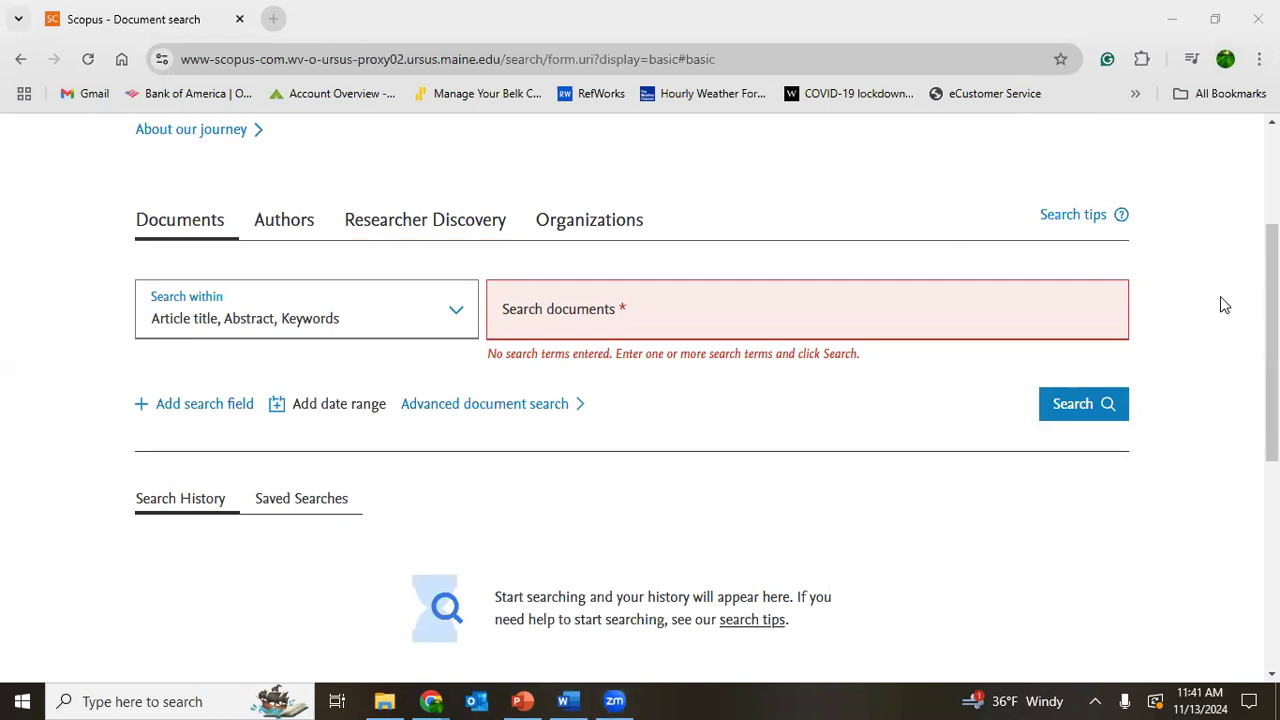
# Switch the search scope to All fields, then back to Article title, Abstract, Keywords.
pyautogui.scroll(3)
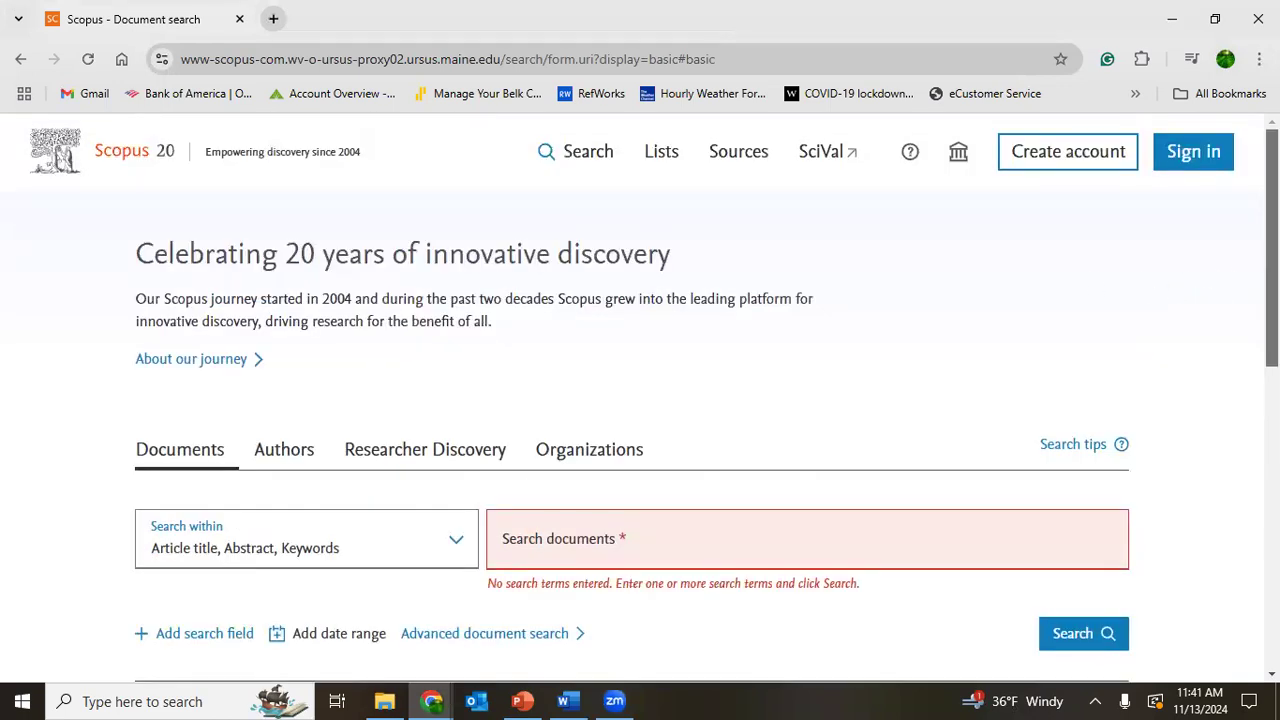
pyautogui.scroll(-3)
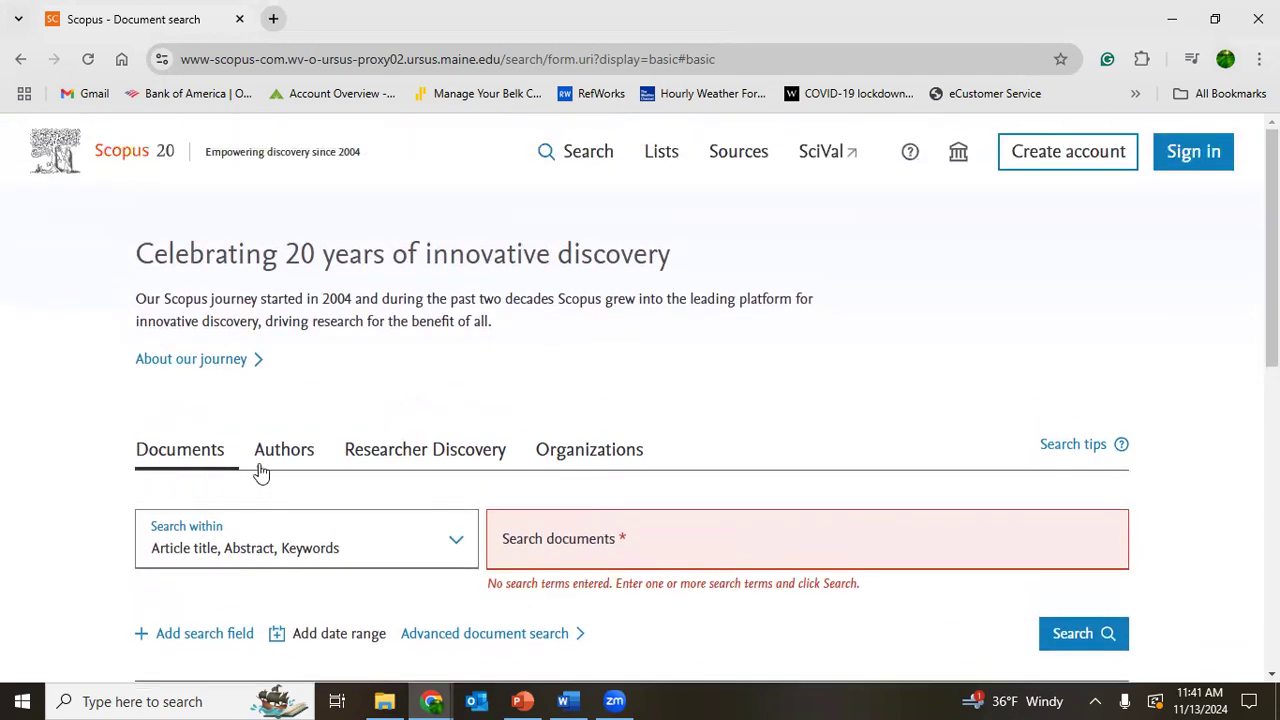
pyautogui.moveTo(425, 449)
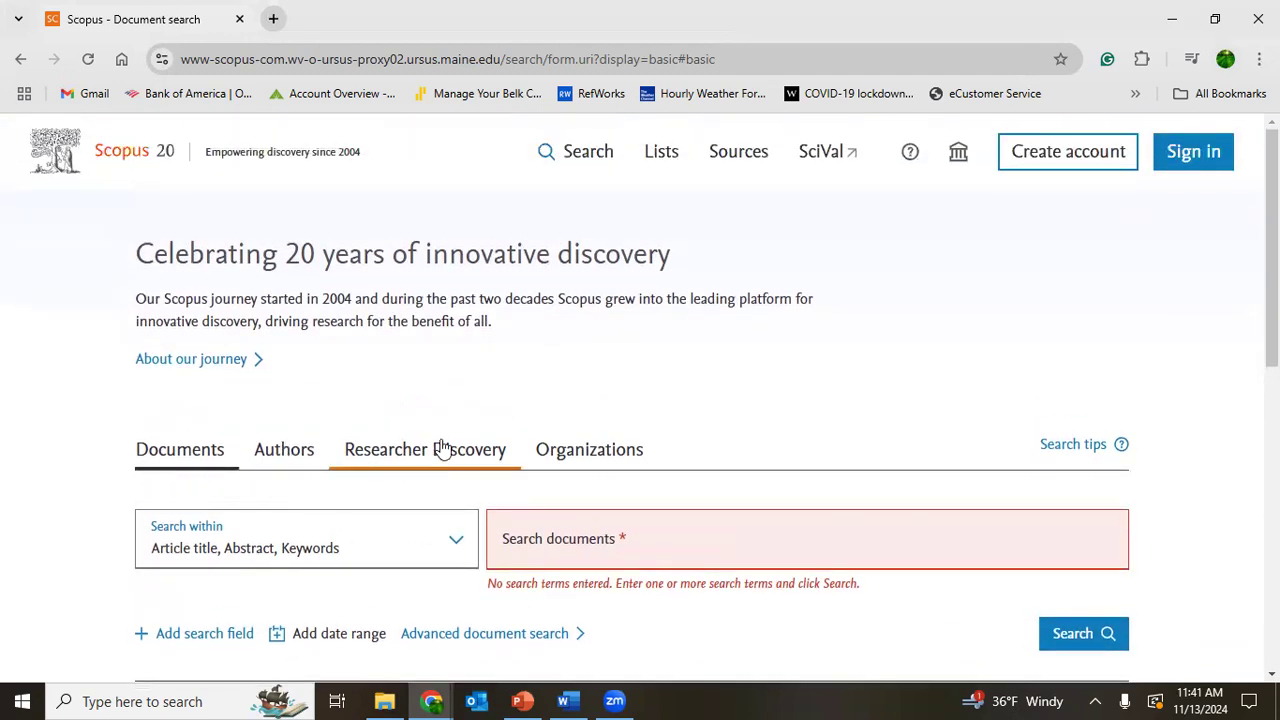
pyautogui.moveTo(652, 467)
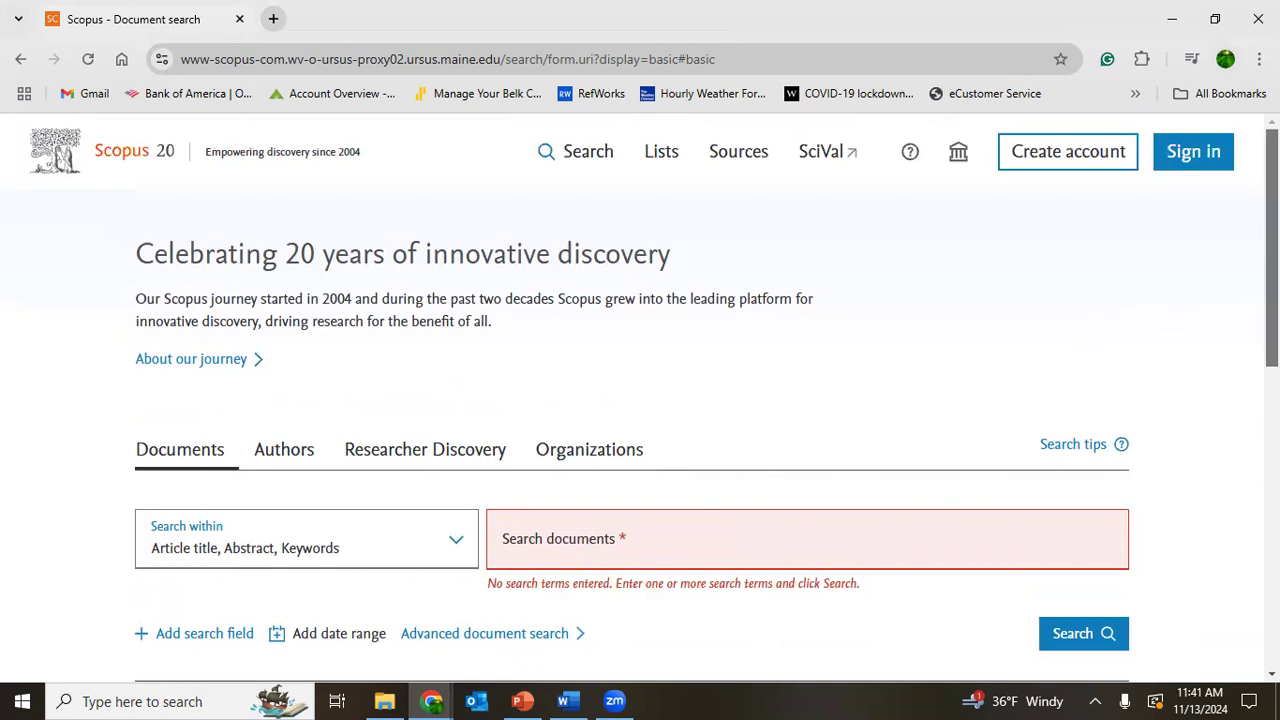
pyautogui.scroll(-3)
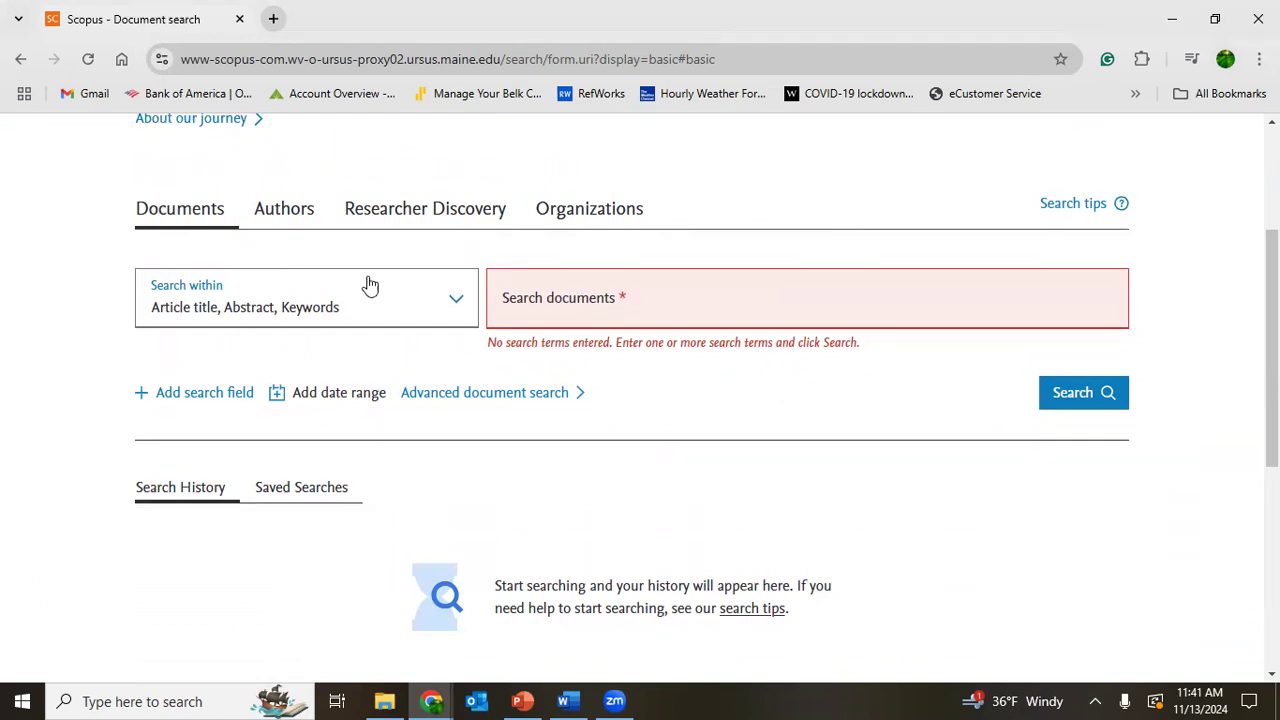
pyautogui.moveTo(222, 303)
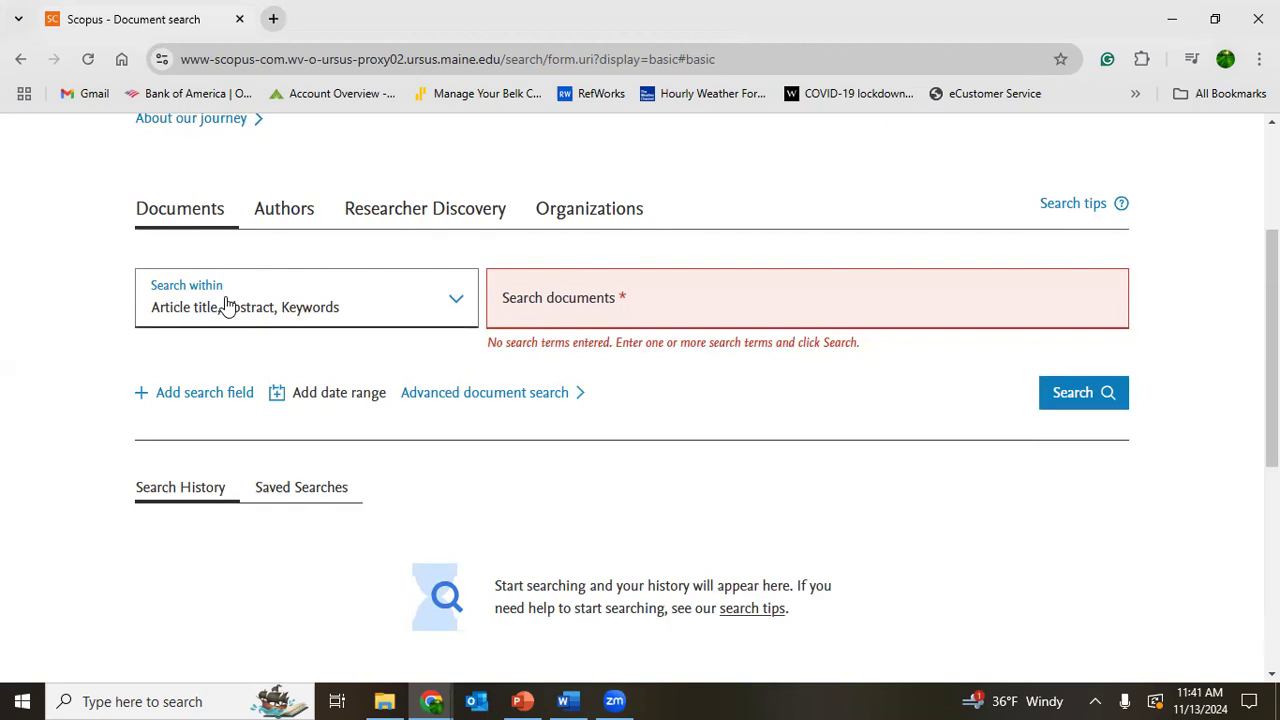
pyautogui.moveTo(445, 302)
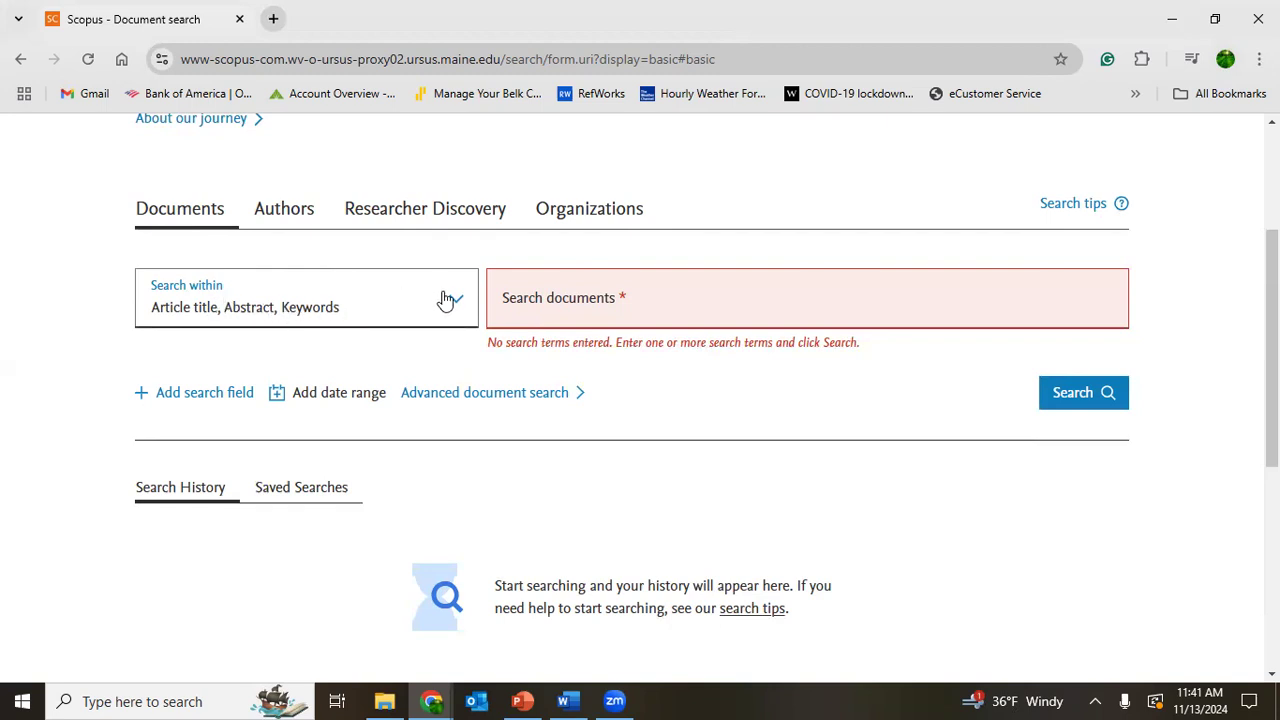
pyautogui.moveTo(455, 307)
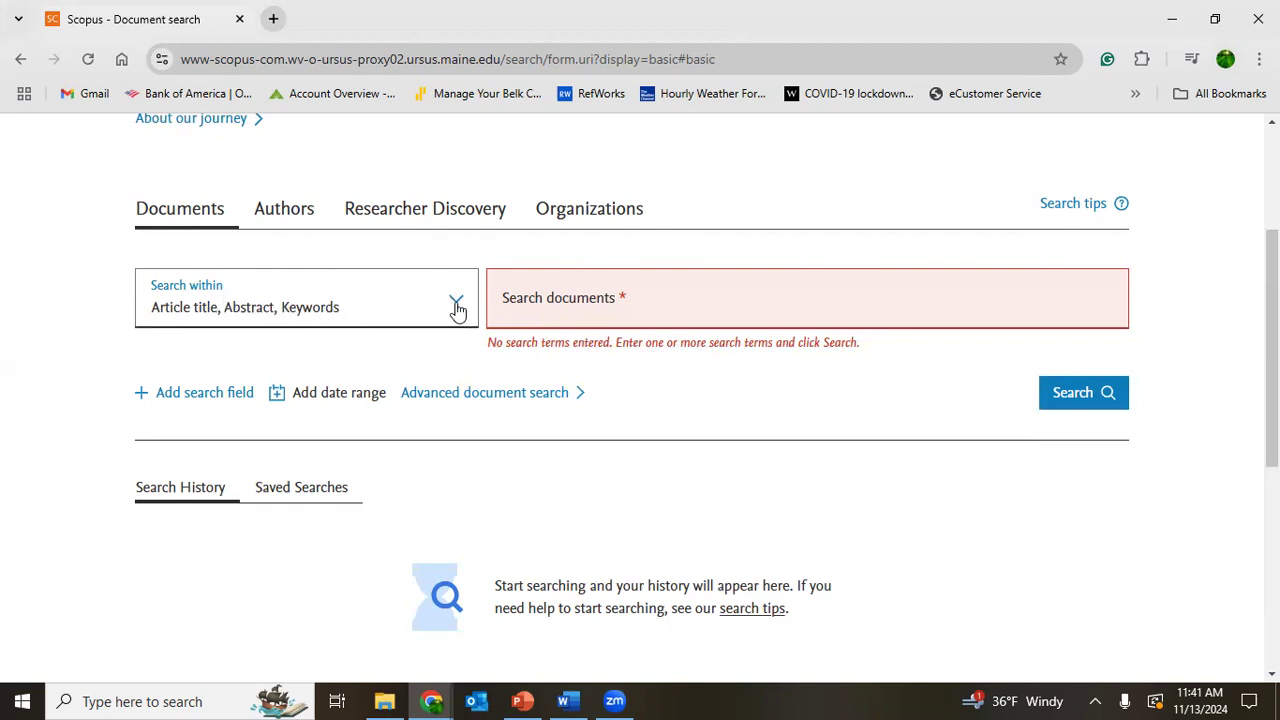
pyautogui.click(457, 304)
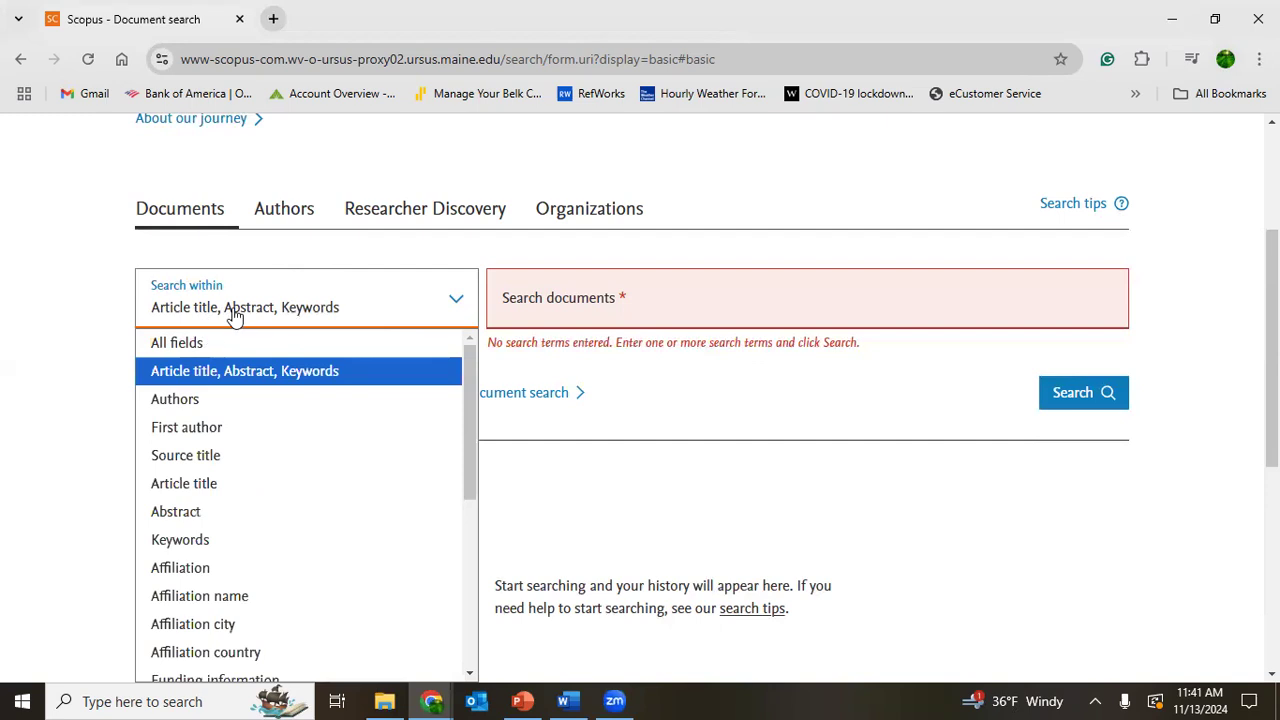
pyautogui.moveTo(177, 342)
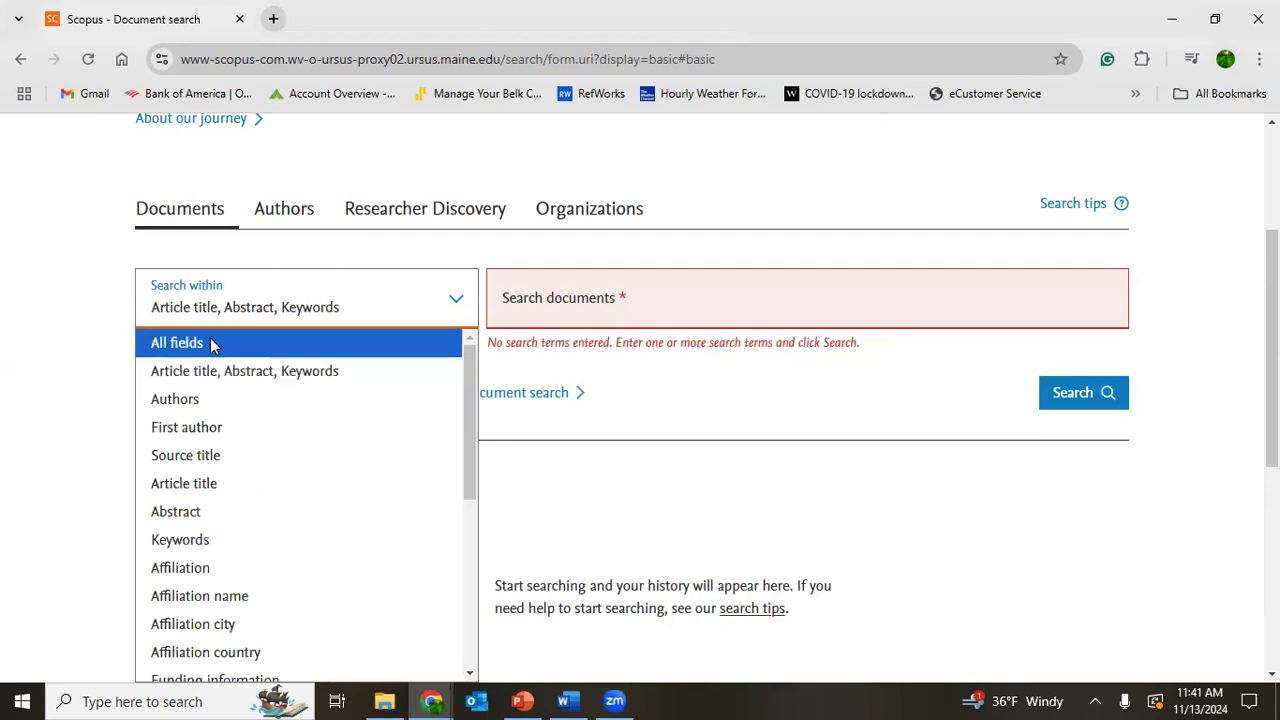
pyautogui.click(176, 342)
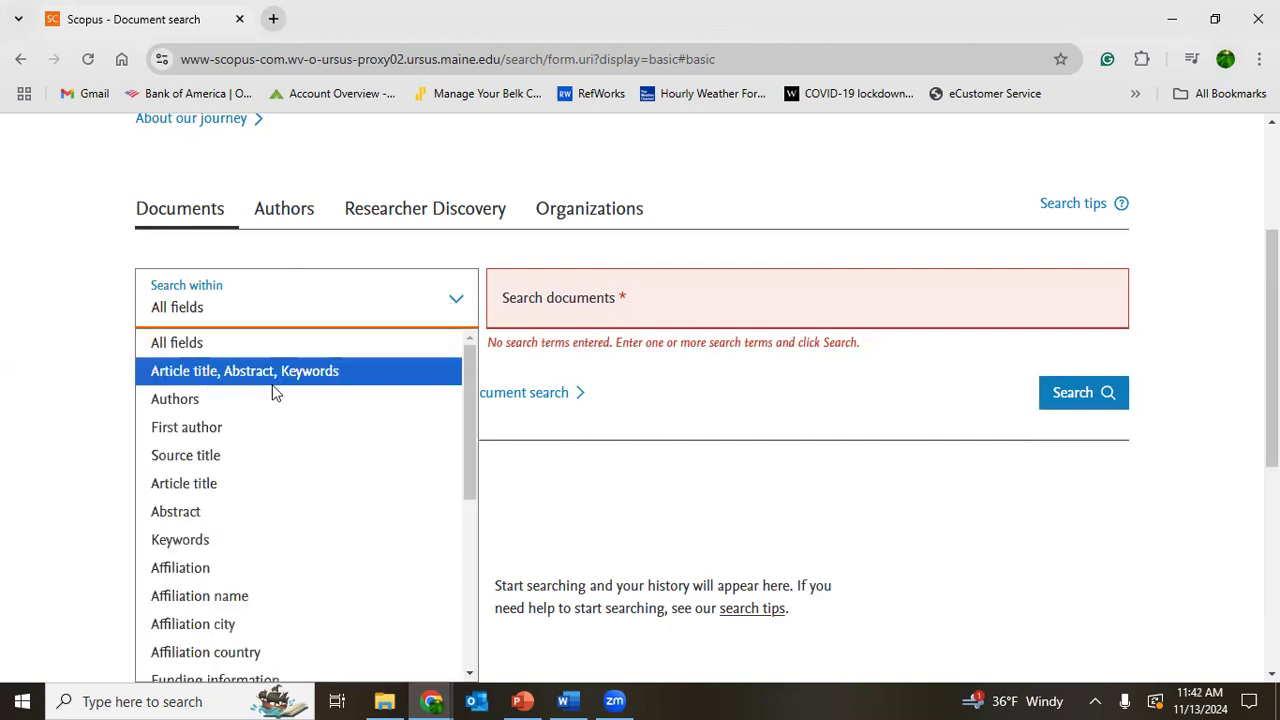
pyautogui.moveTo(225, 410)
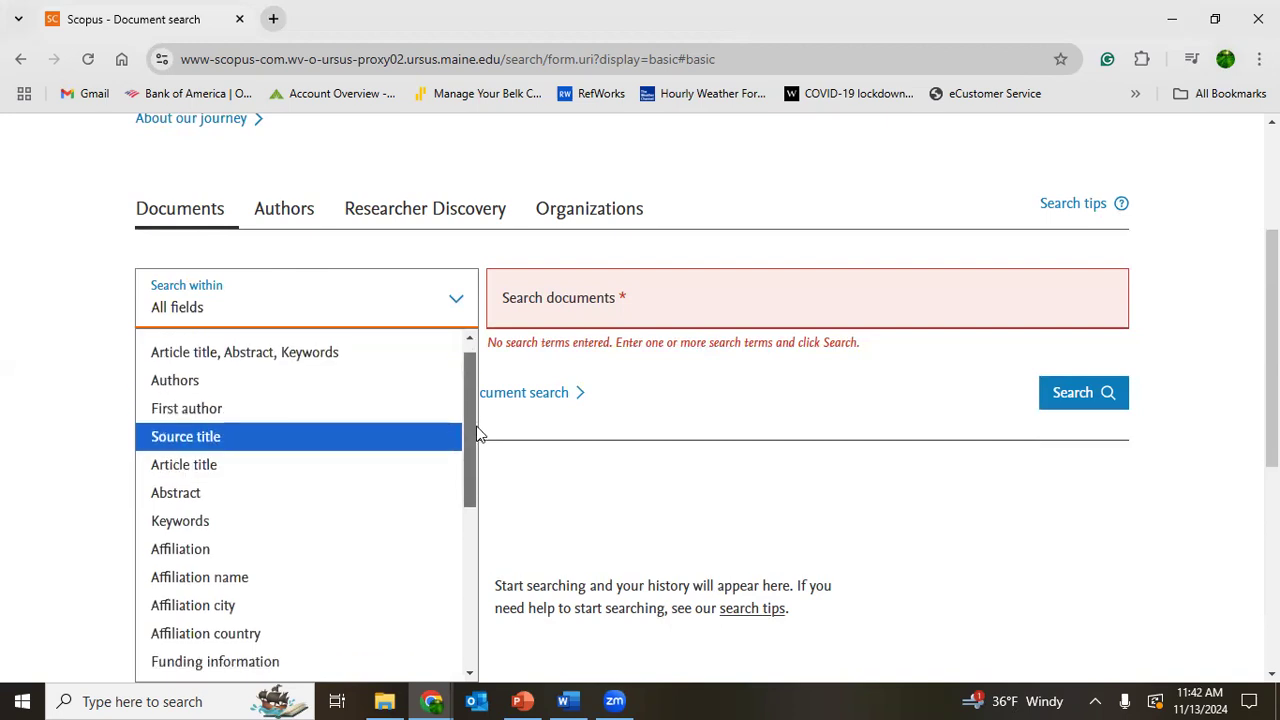
pyautogui.scroll(-3)
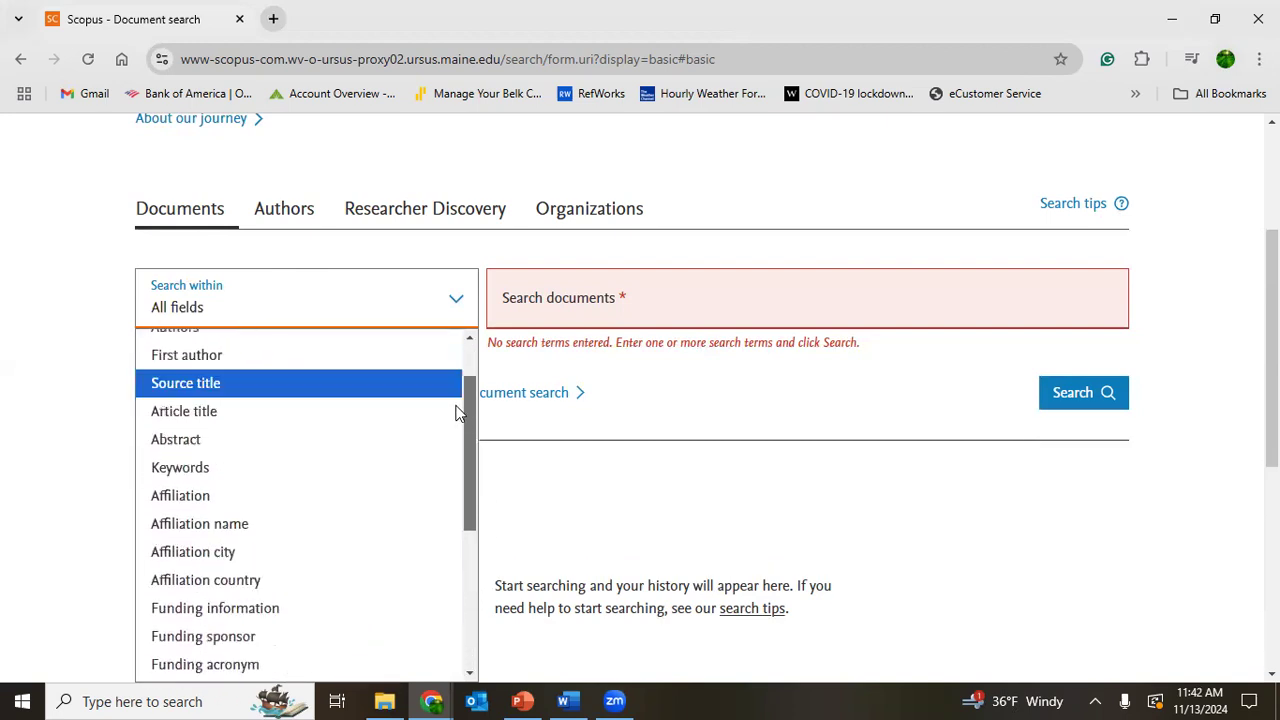
pyautogui.scroll(3)
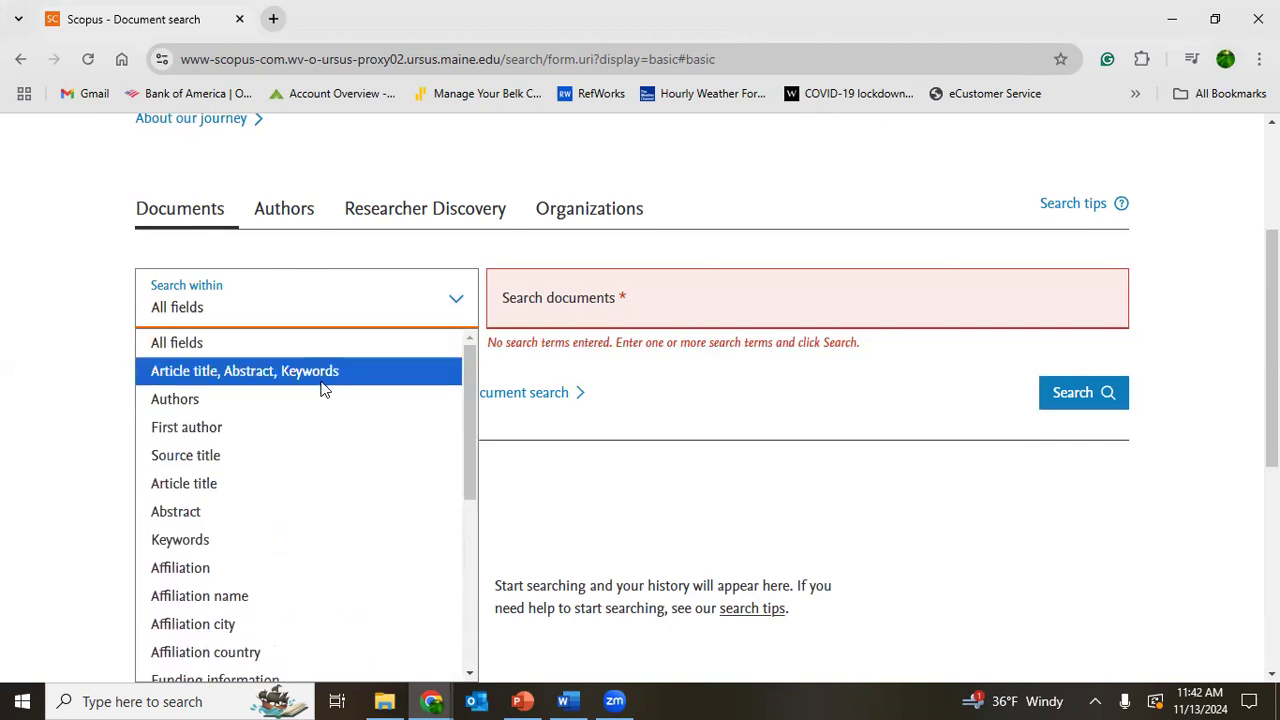
pyautogui.click(245, 371)
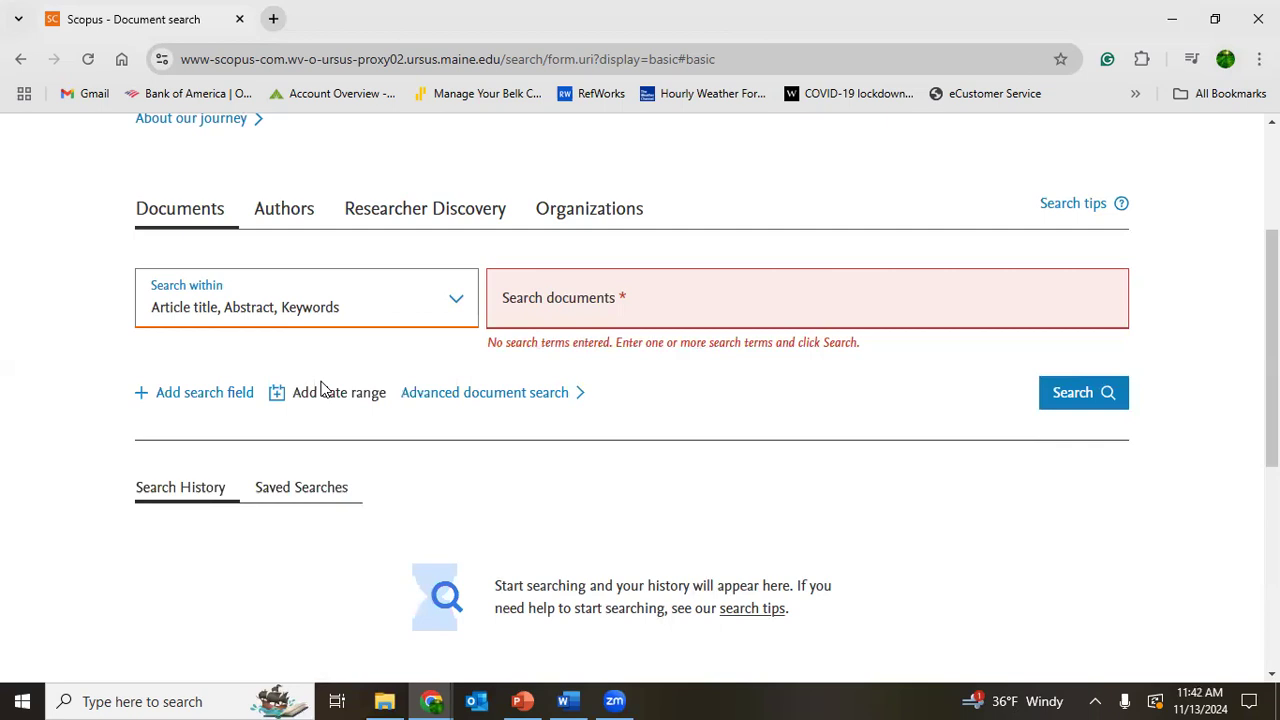
pyautogui.moveTo(213, 324)
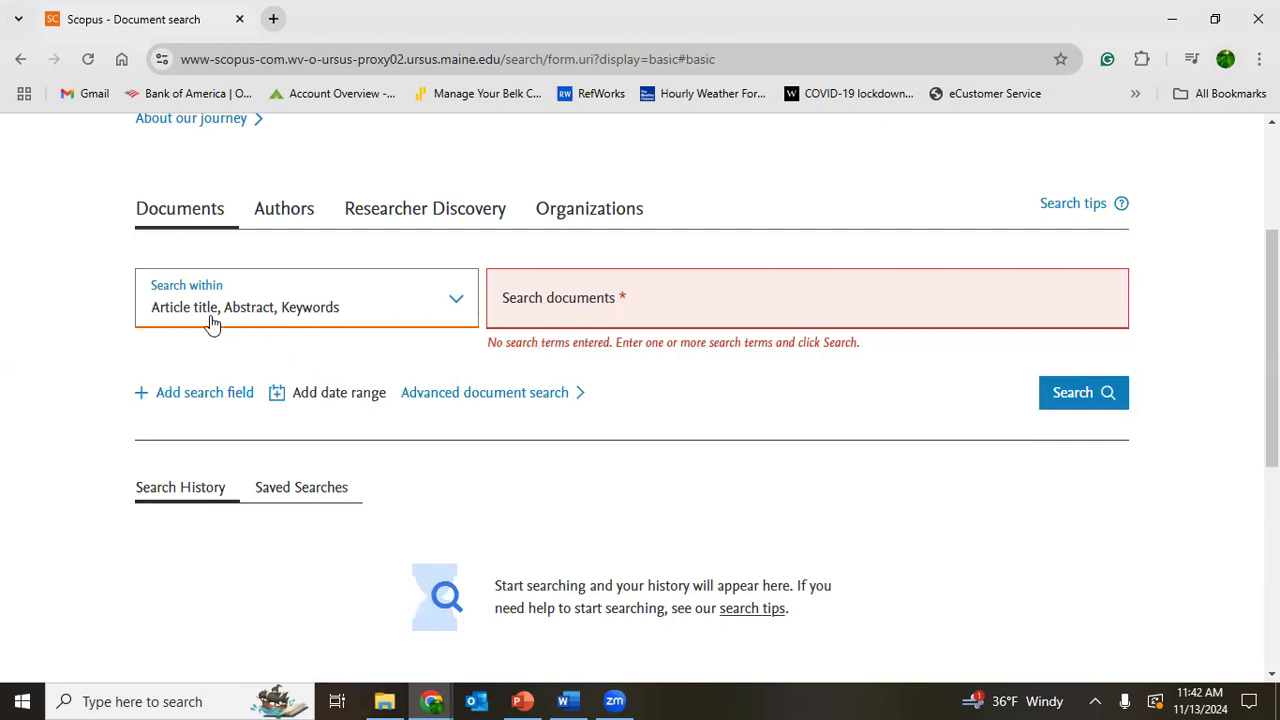
pyautogui.moveTo(254, 328)
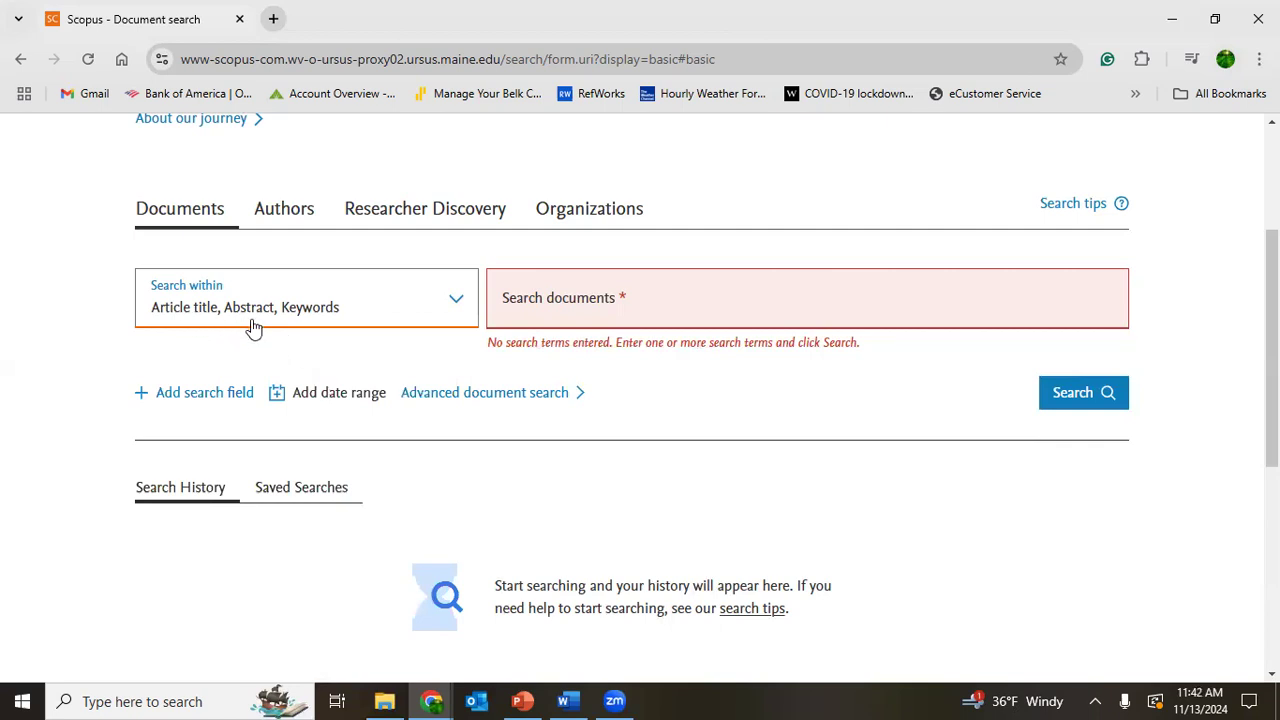
pyautogui.moveTo(449, 330)
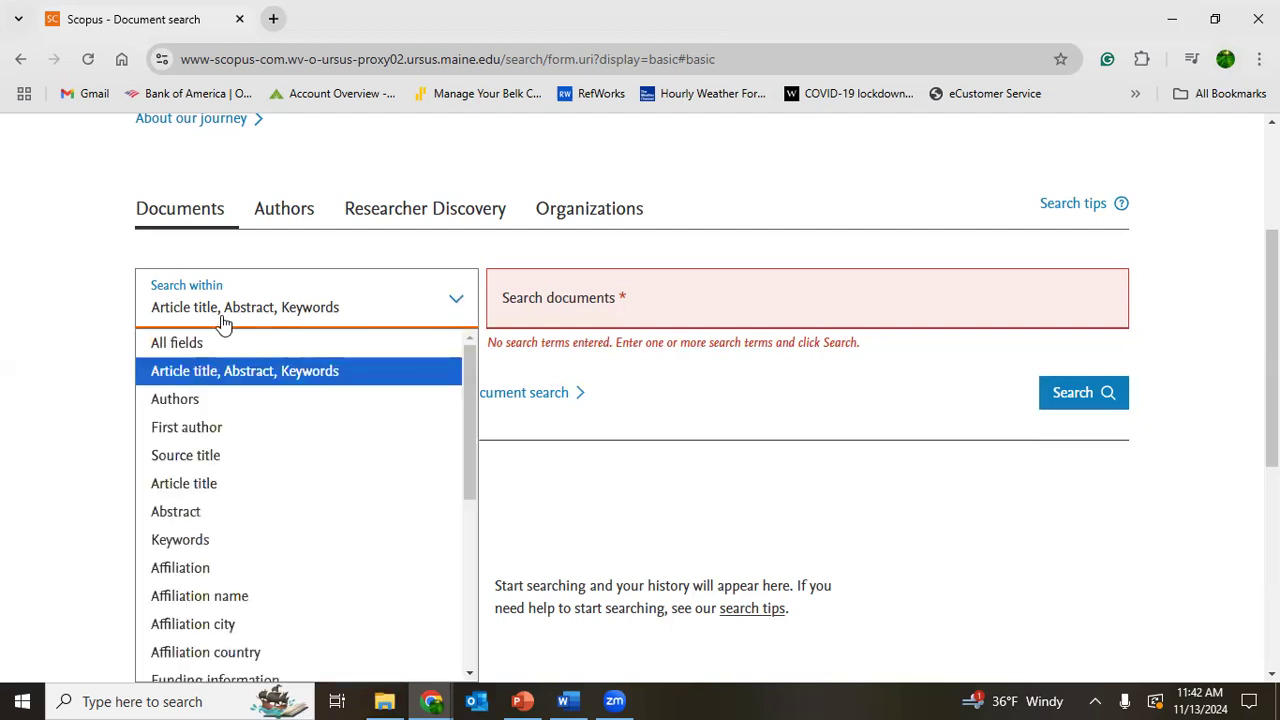
pyautogui.moveTo(177, 342)
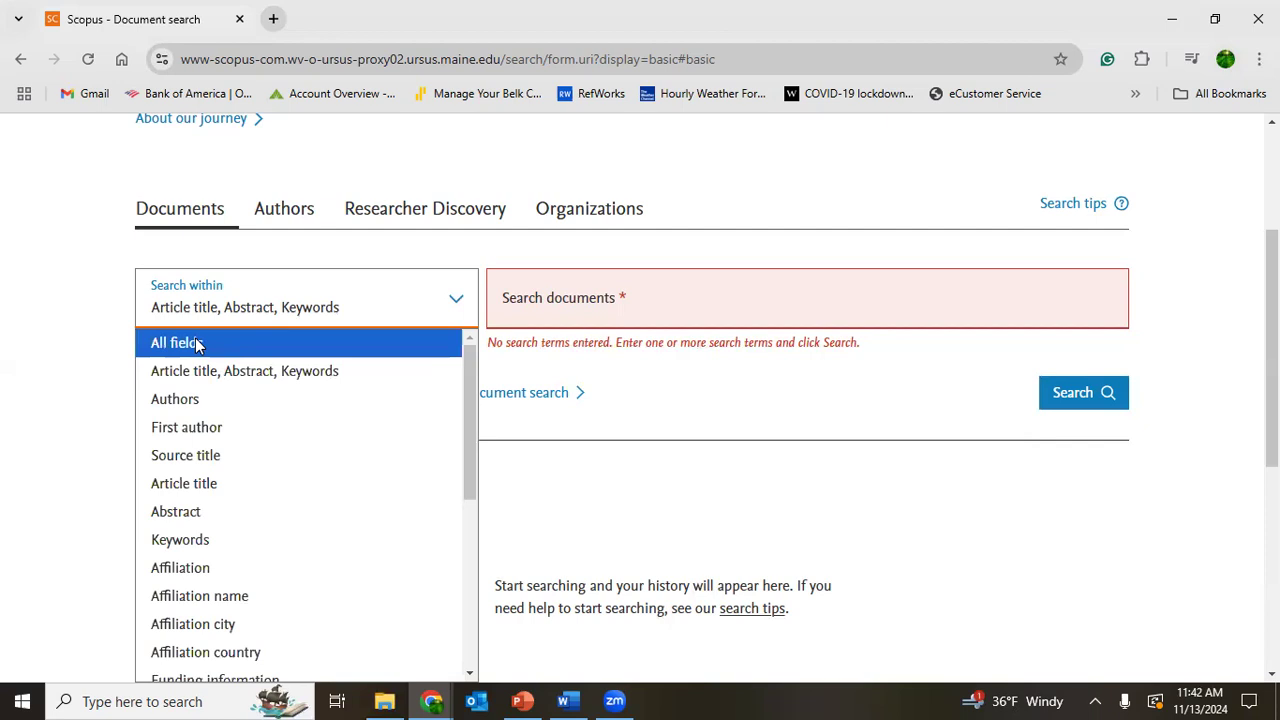
pyautogui.click(175, 342)
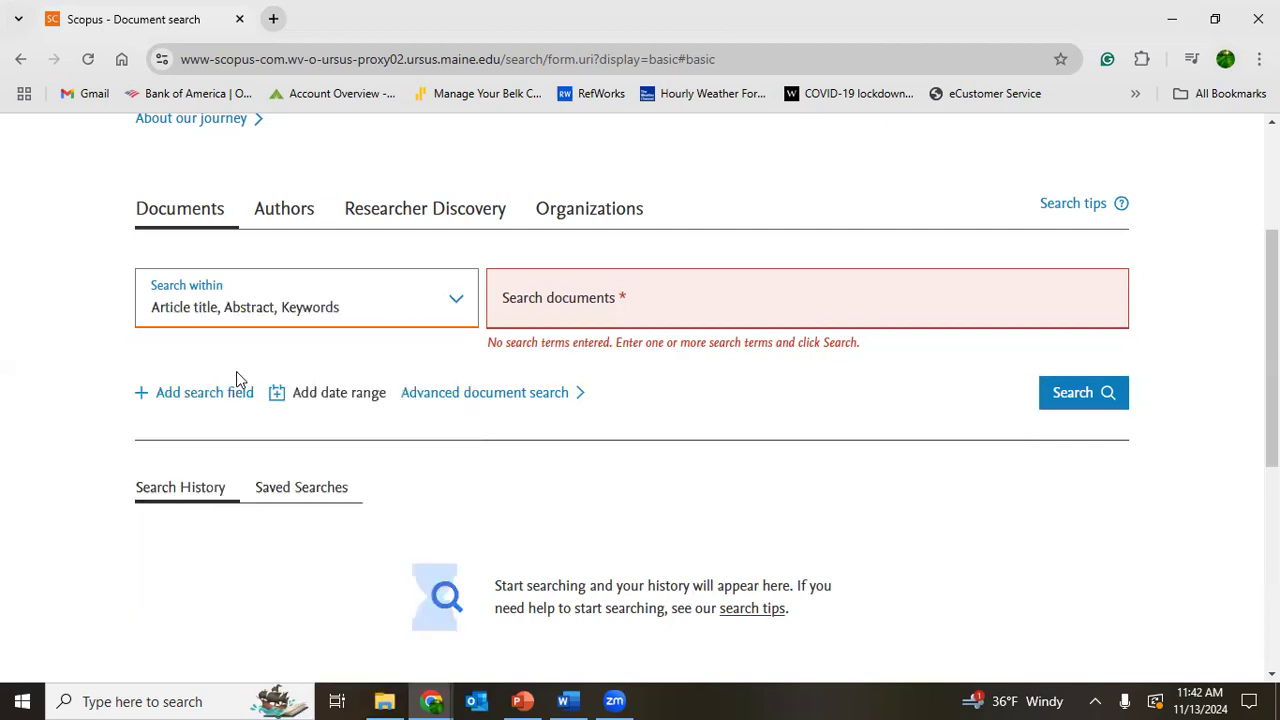
pyautogui.moveTo(248, 322)
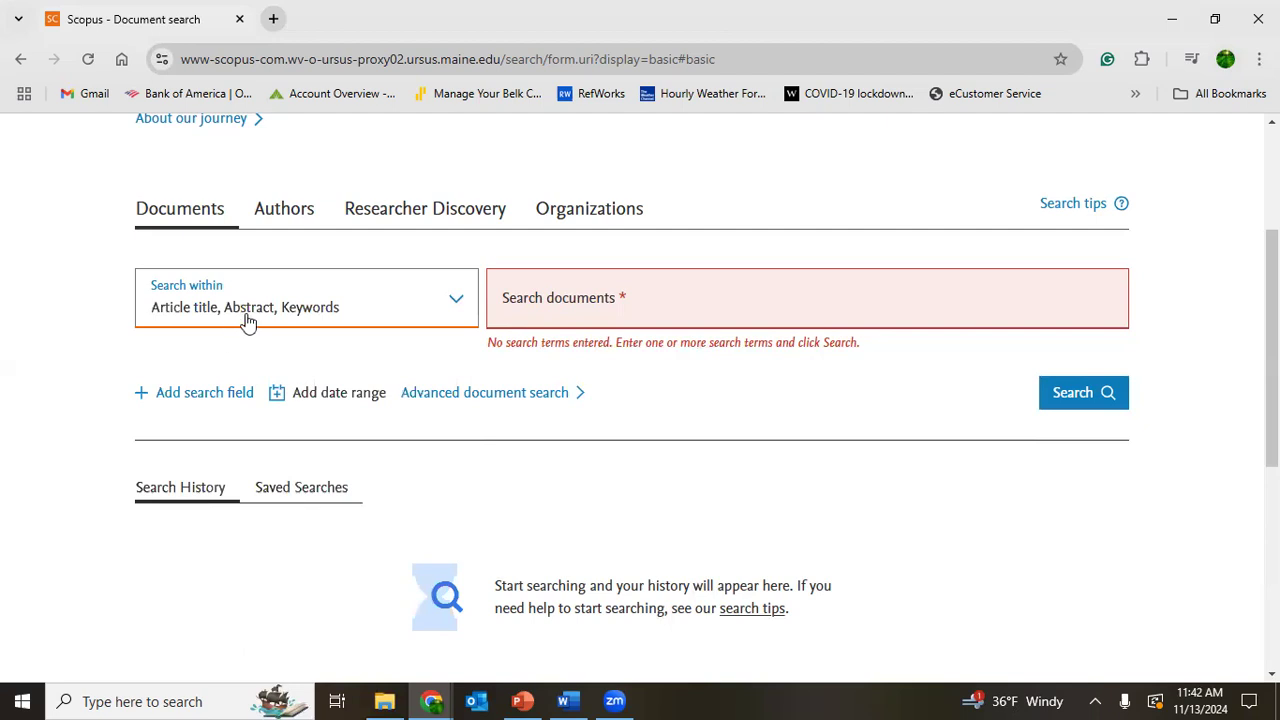
pyautogui.moveTo(308, 320)
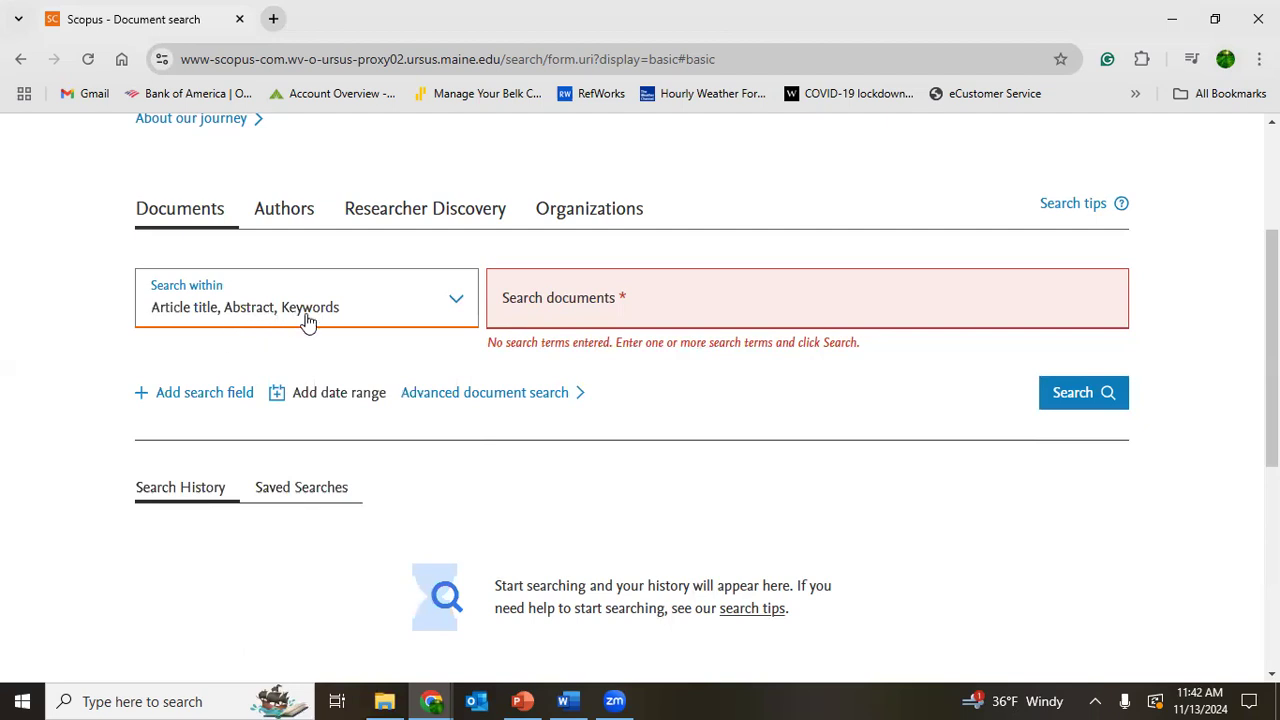
pyautogui.moveTo(390, 307)
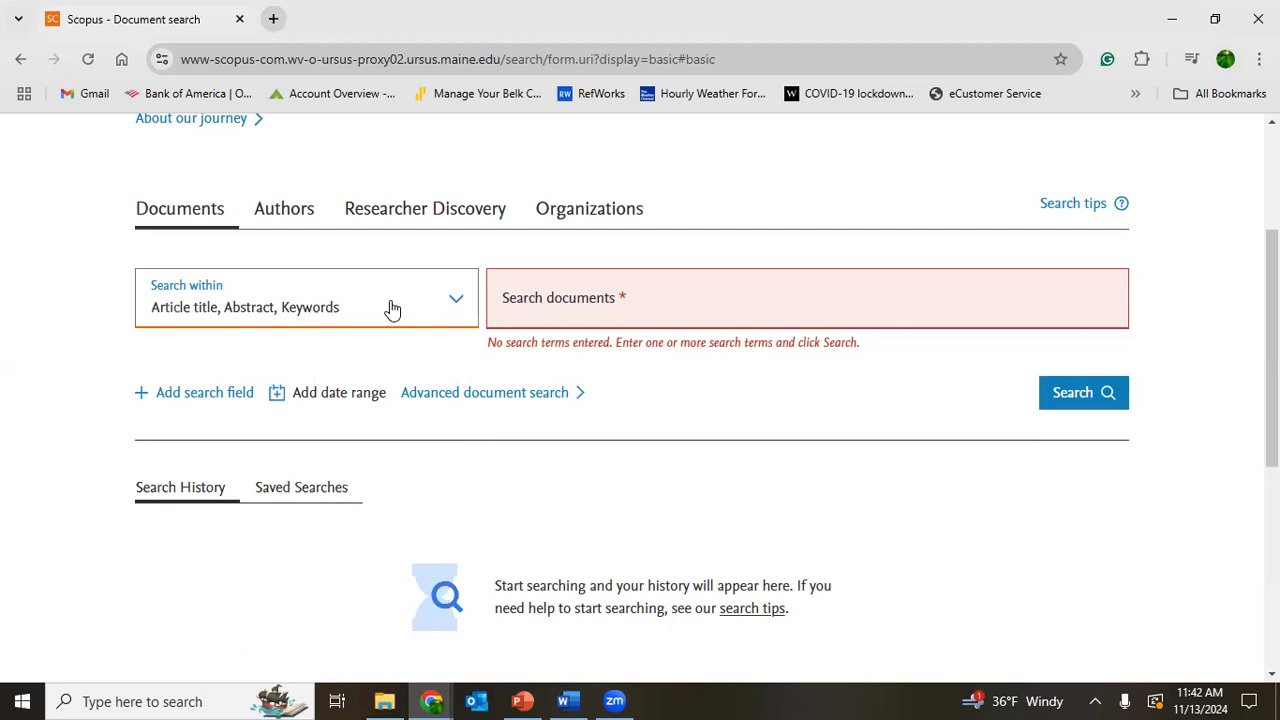
pyautogui.moveTo(552, 315)
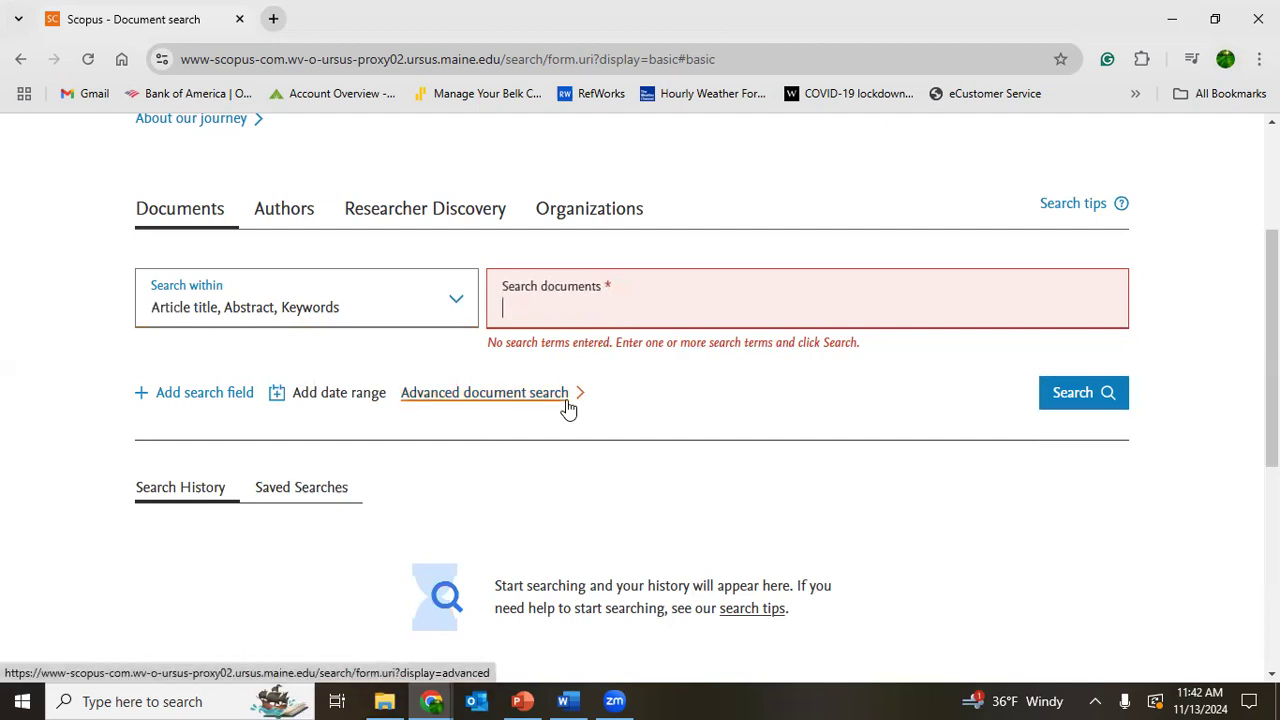
# Type the query 'tourism AND impact AND livelihood AND biodiversity' into the search field.
pyautogui.write('tou')
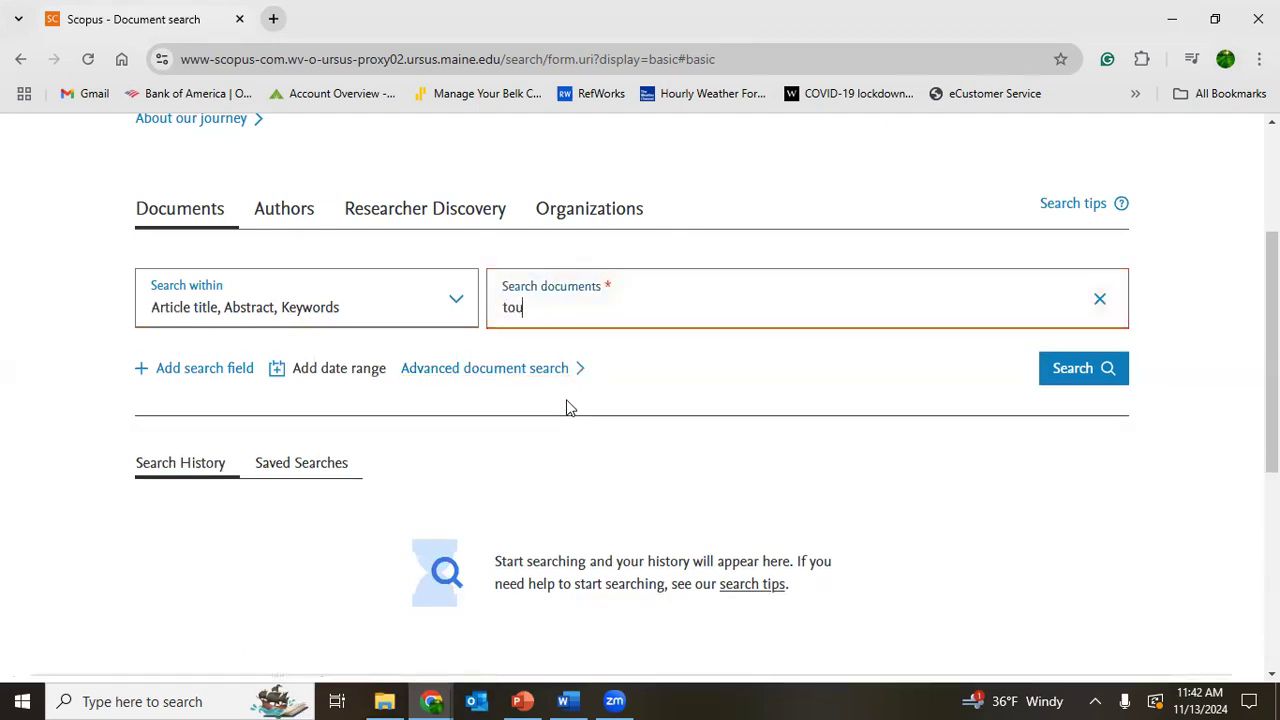
pyautogui.write('rism')
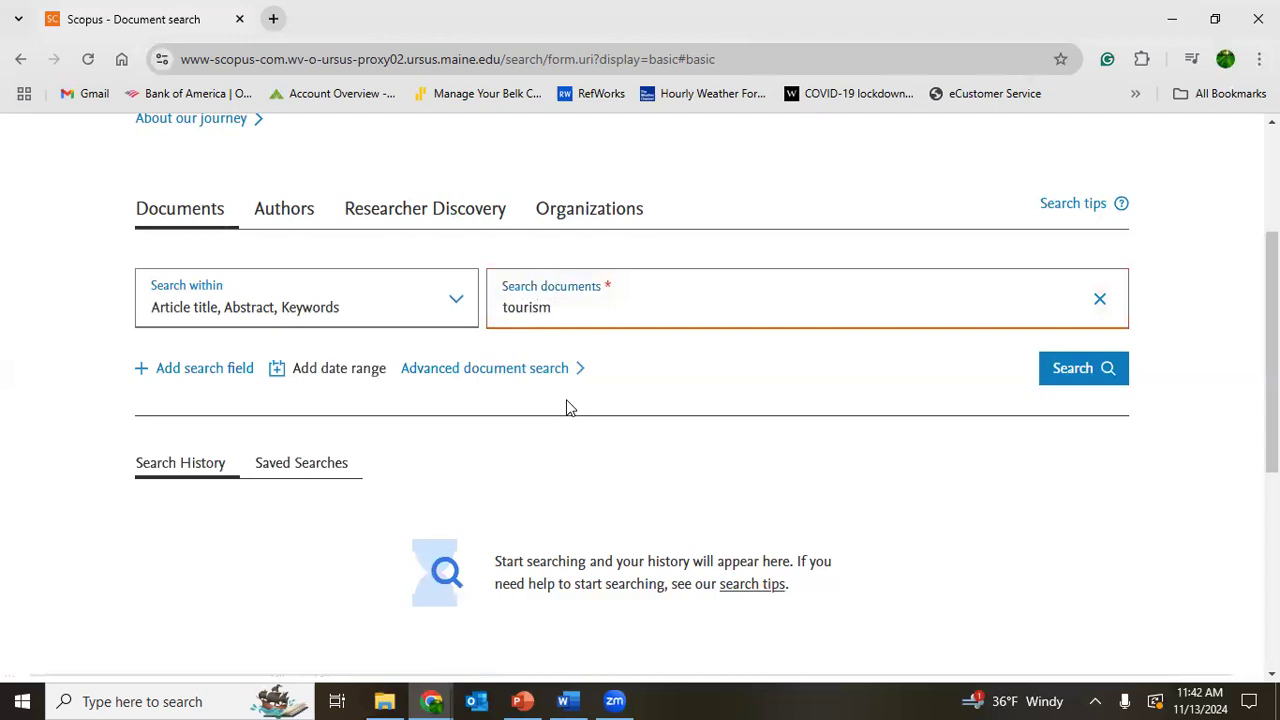
pyautogui.write('AND')
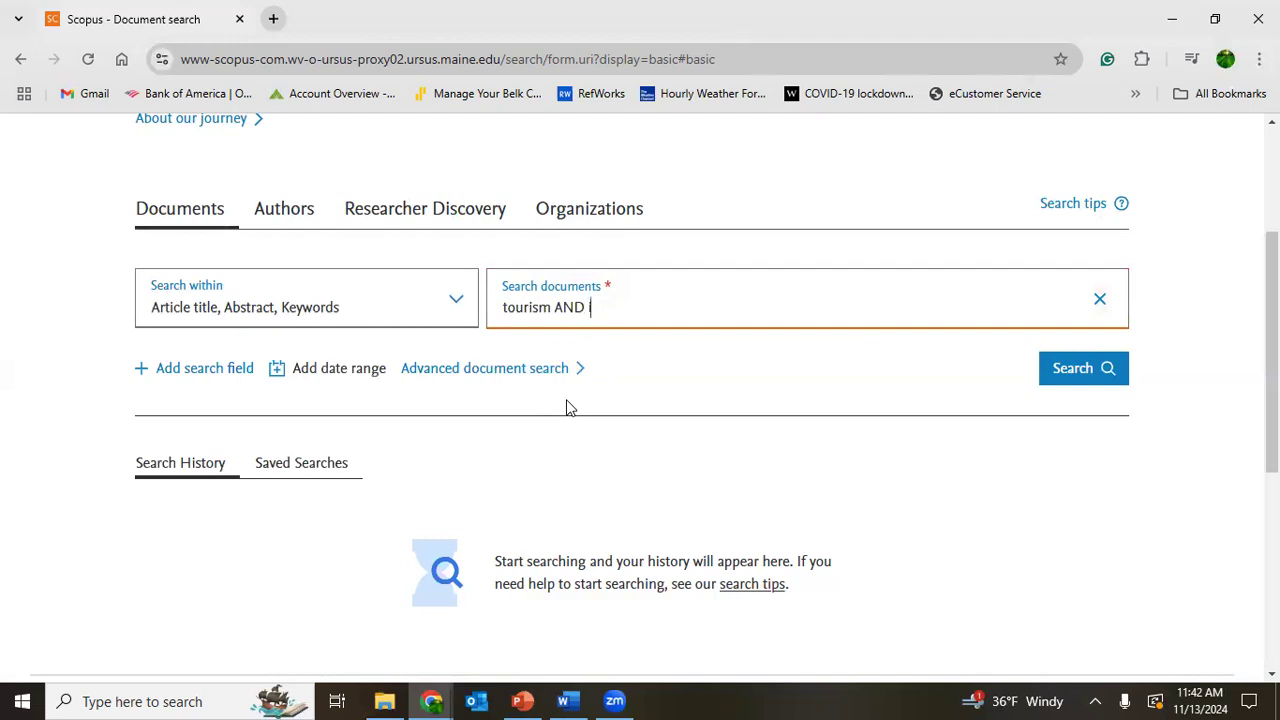
pyautogui.write('impact A')
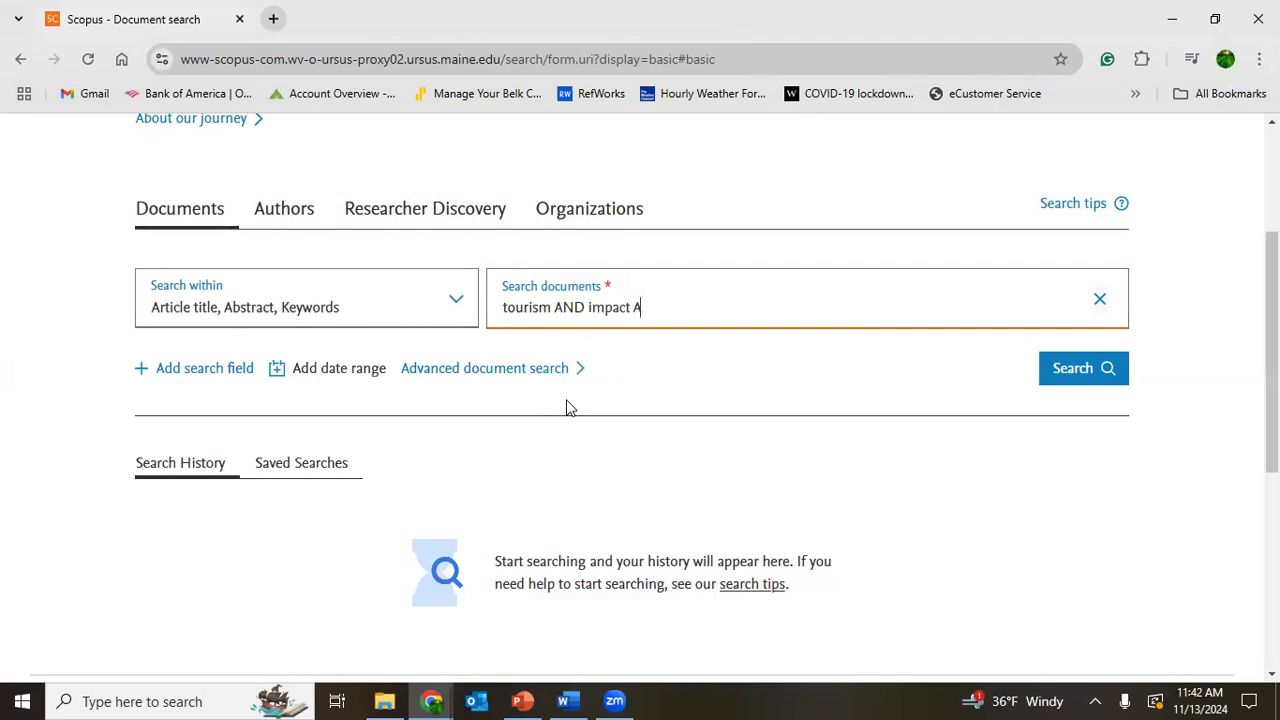
pyautogui.write('ND')
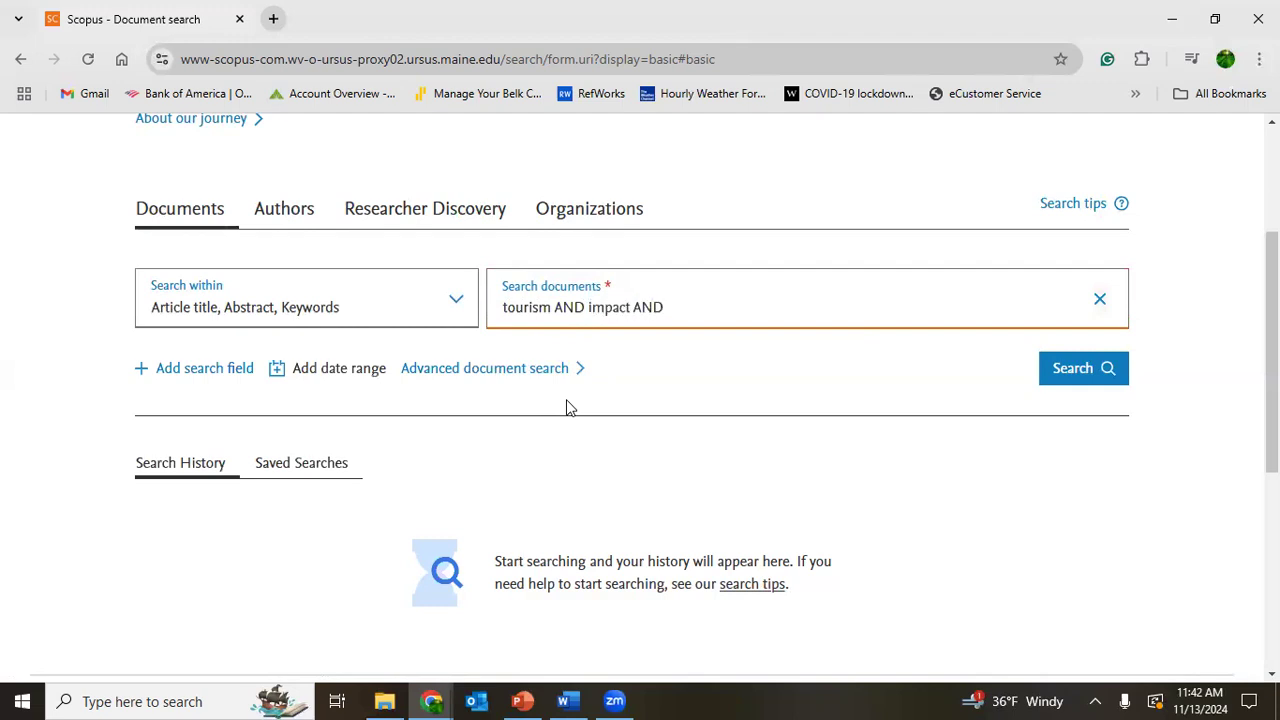
pyautogui.write('liveli')
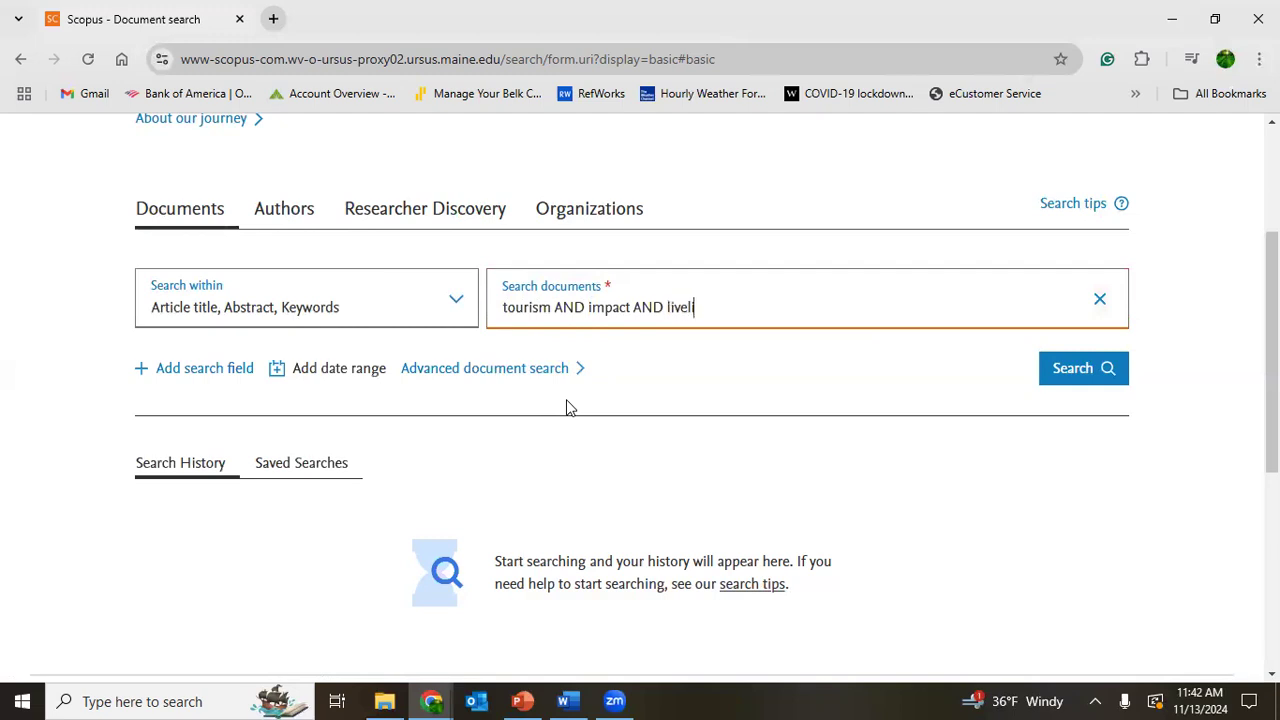
pyautogui.write('hood AND')
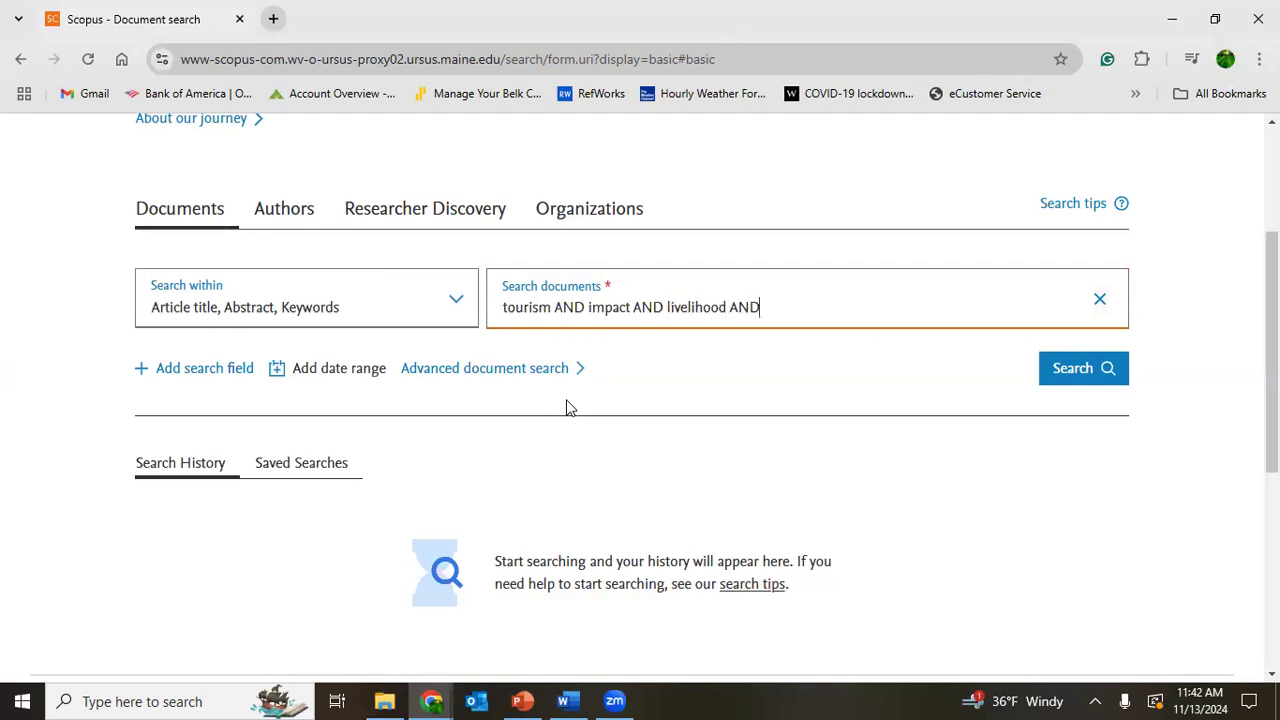
pyautogui.write('biodiversity')
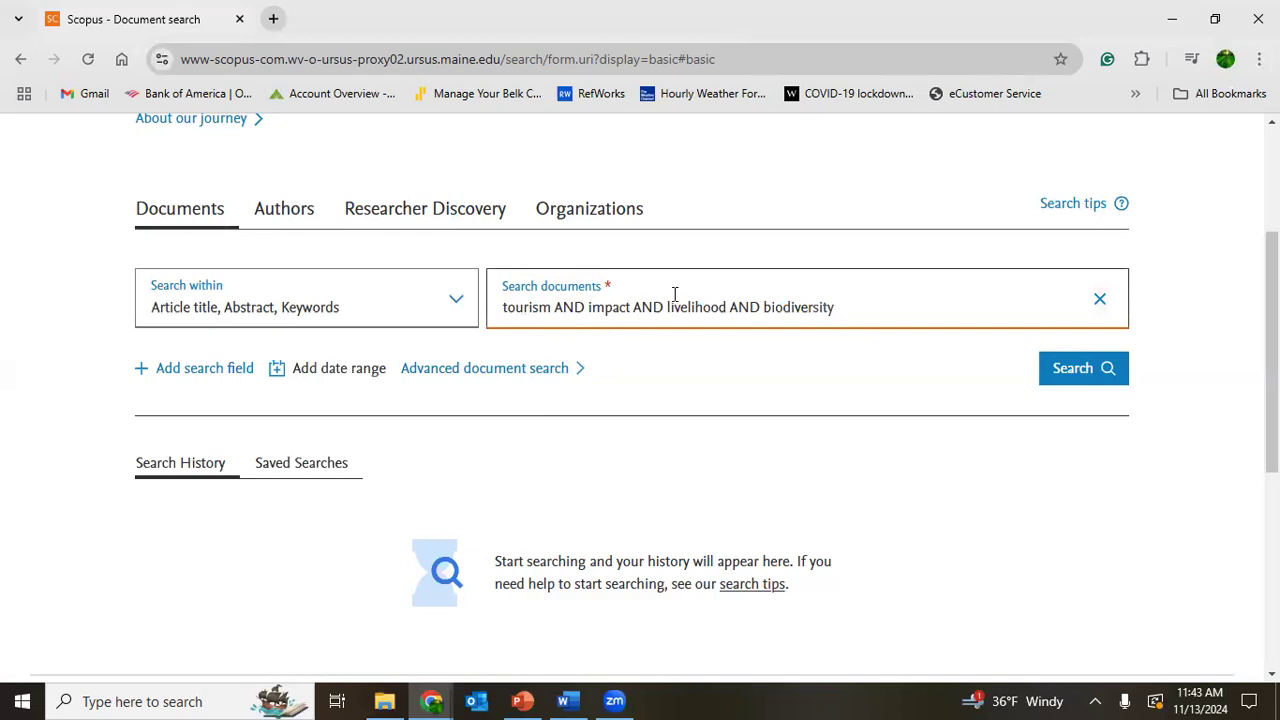
pyautogui.moveTo(800, 307)
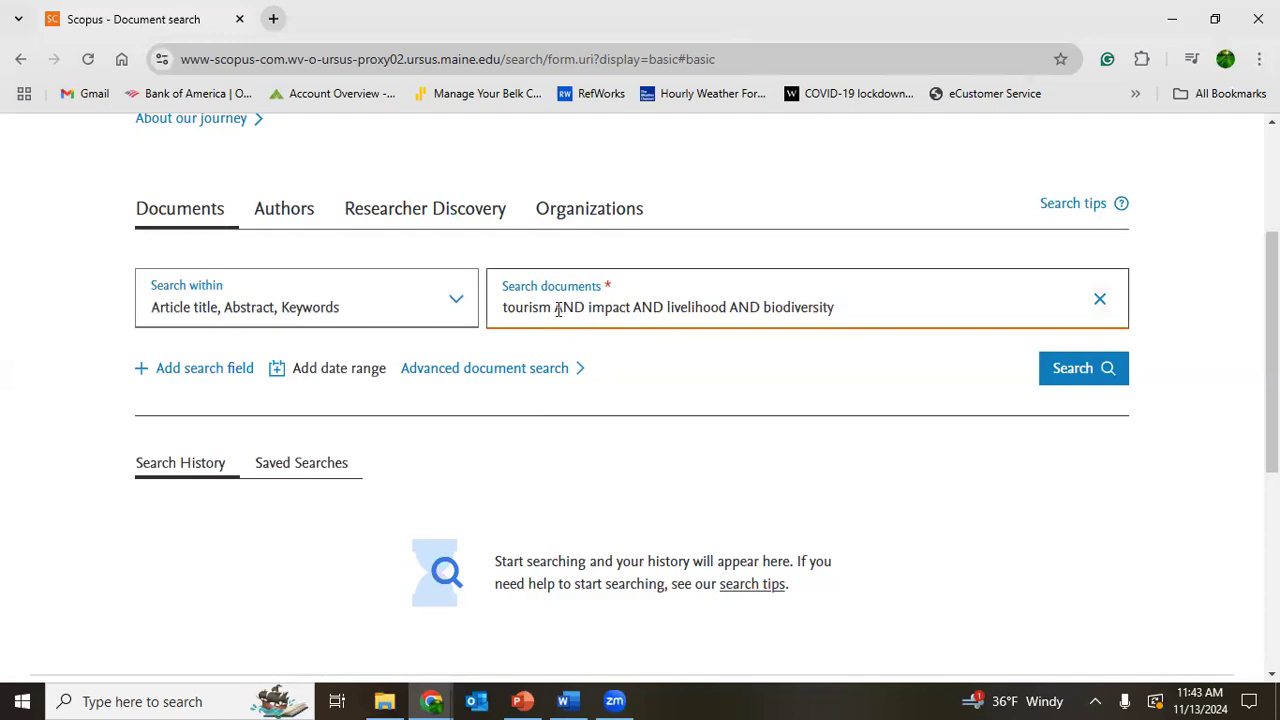
pyautogui.doubleClick(568, 307)
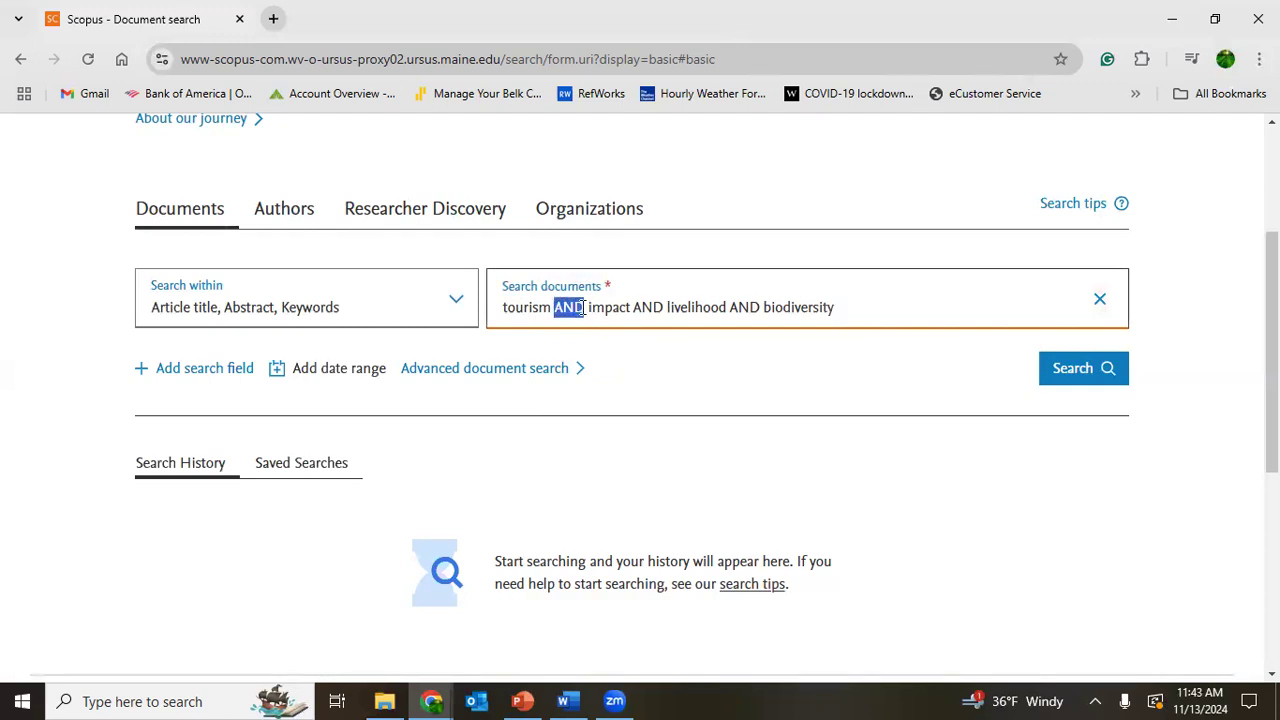
pyautogui.doubleClick(646, 307)
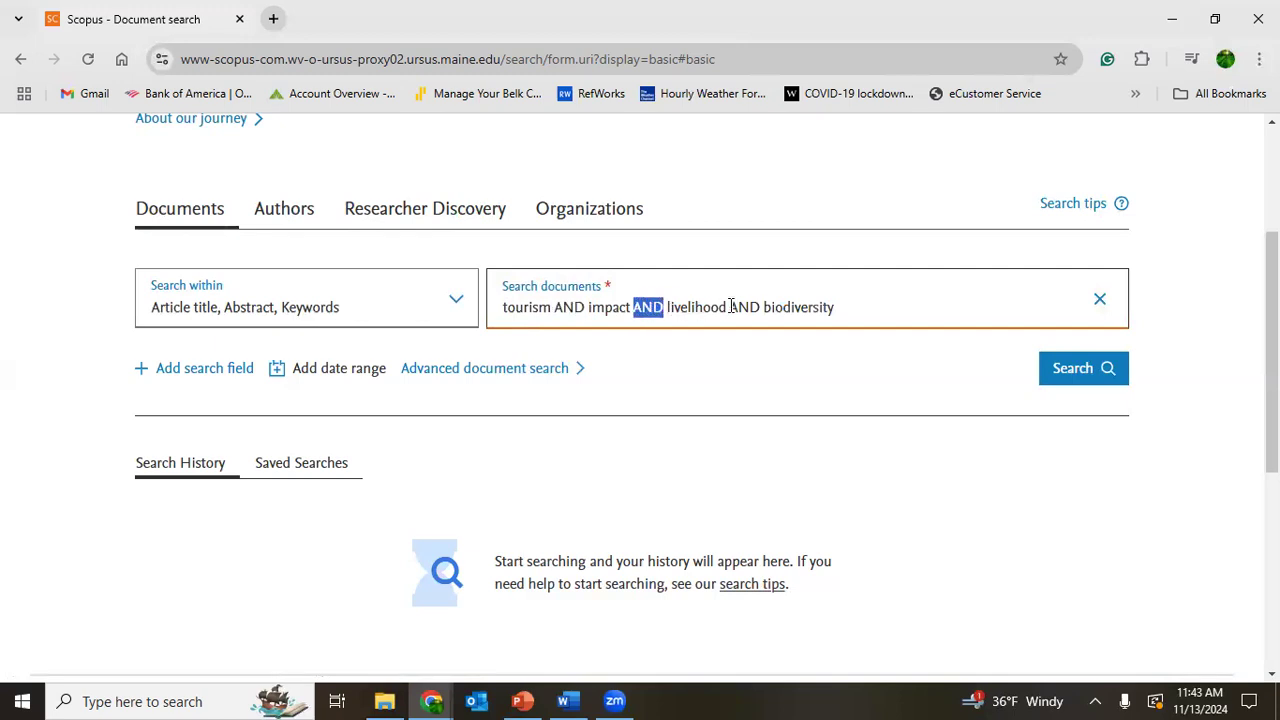
pyautogui.doubleClick(745, 307)
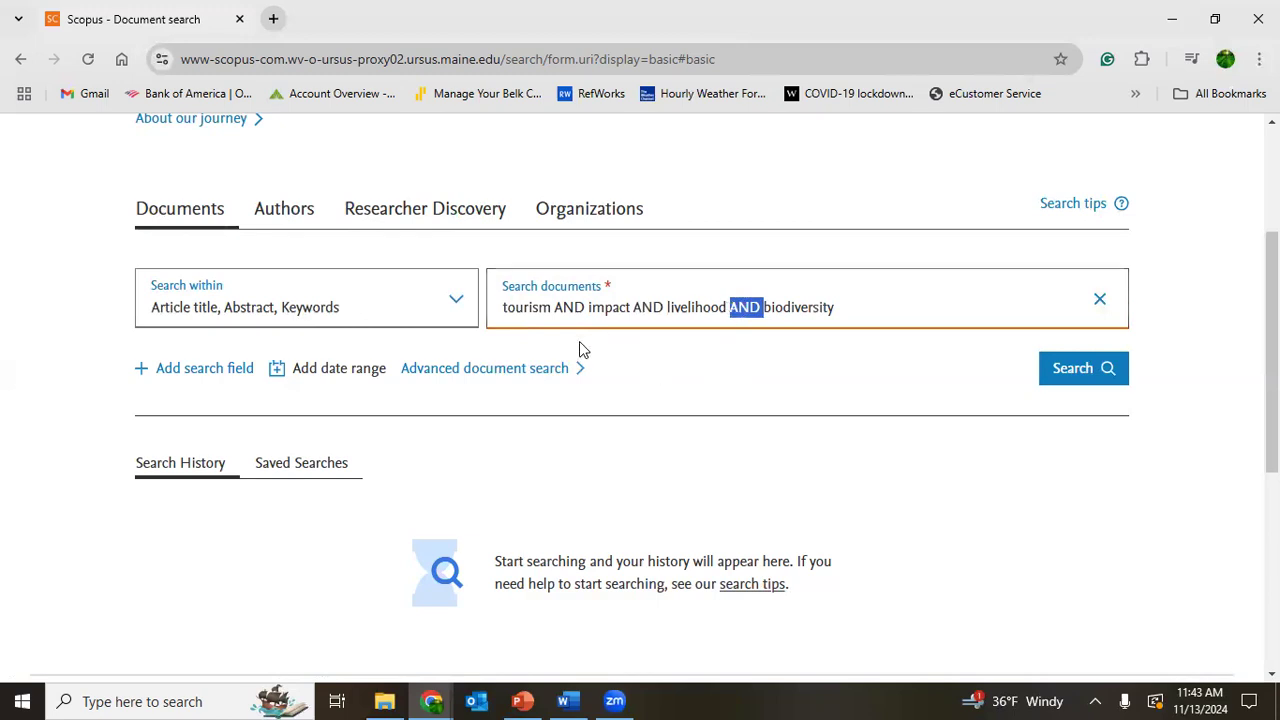
pyautogui.moveTo(655, 340)
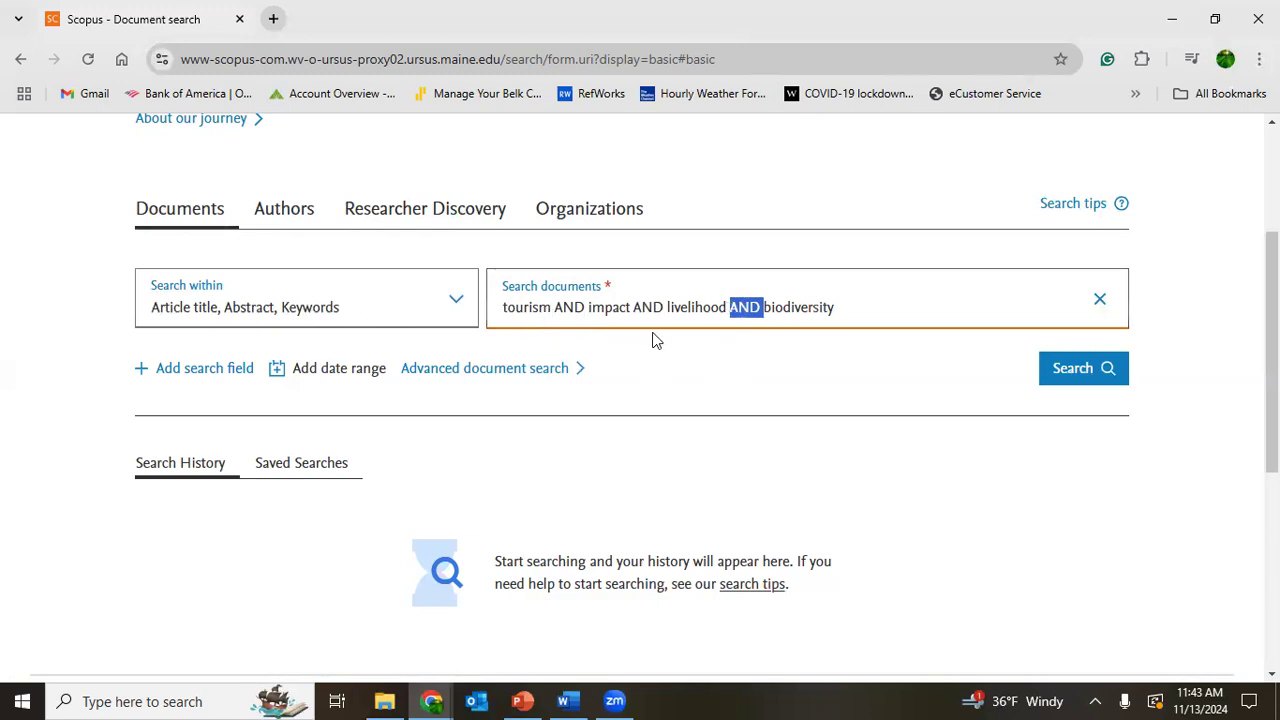
pyautogui.moveTo(641, 357)
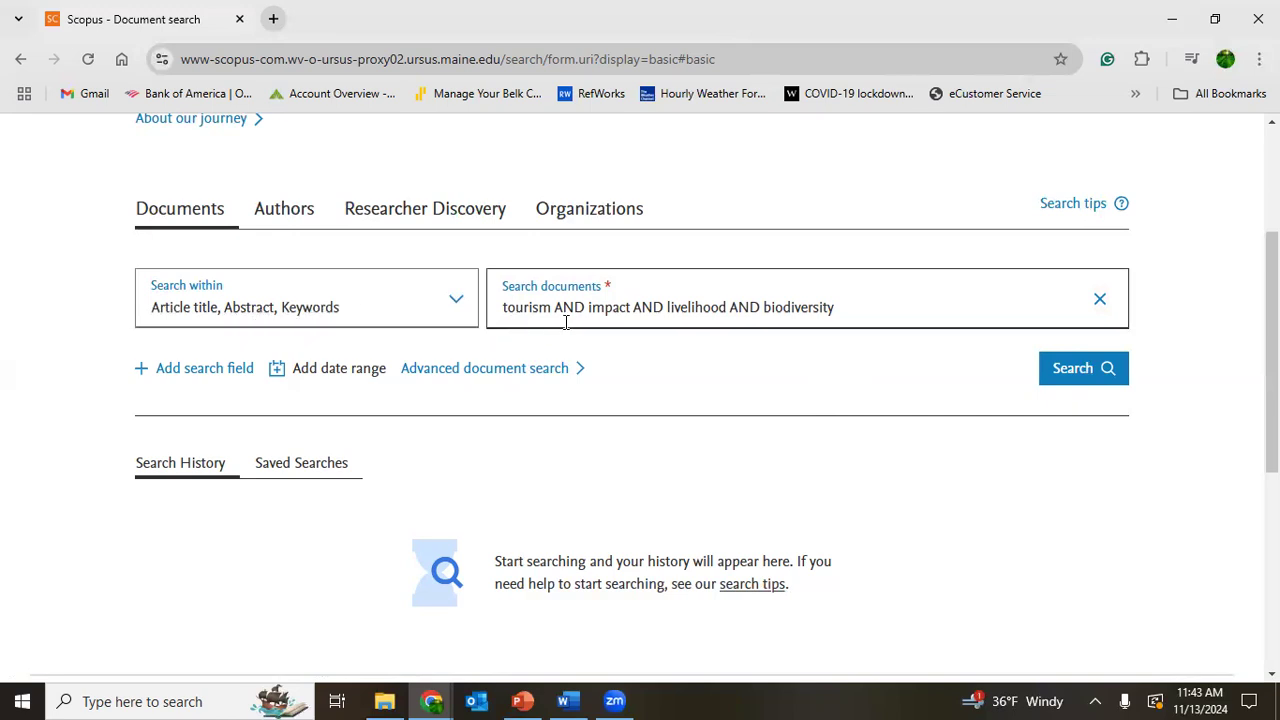
pyautogui.moveTo(600, 340)
pyautogui.write('(')
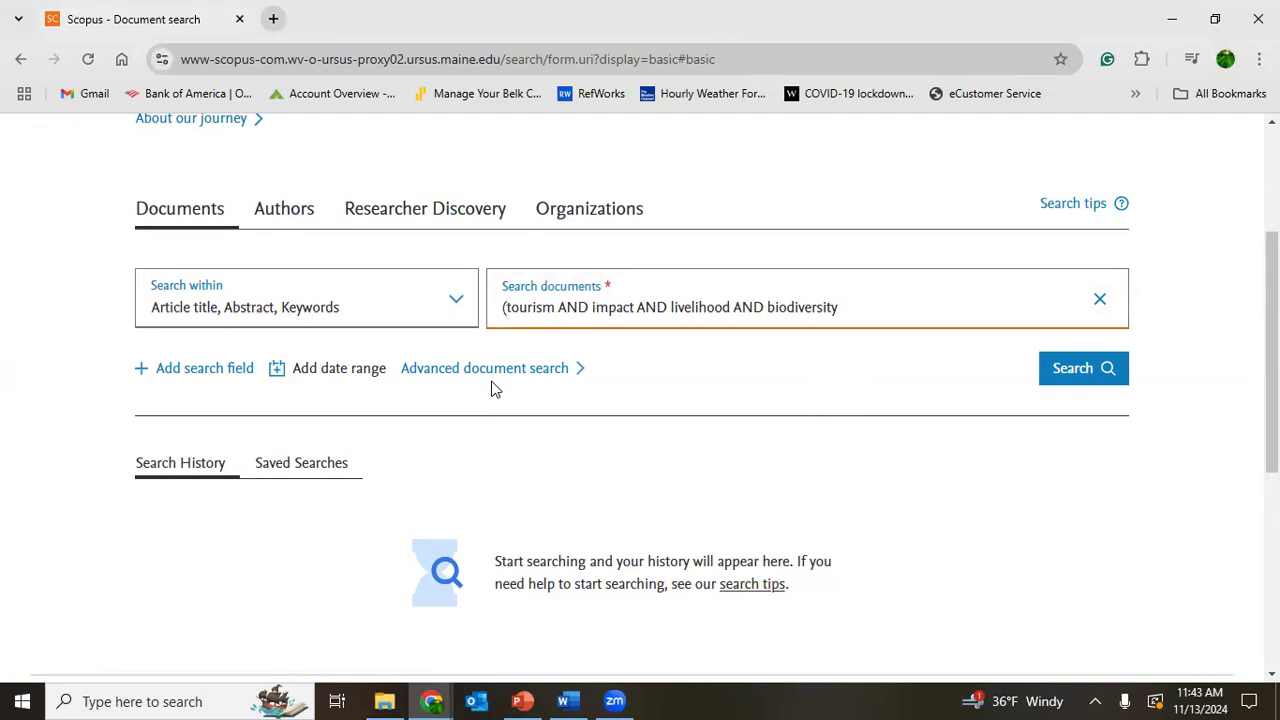
# Add parenthesized OR synonyms: travel and ecotourism for tourism, effect for impact.
pyautogui.write('OR')
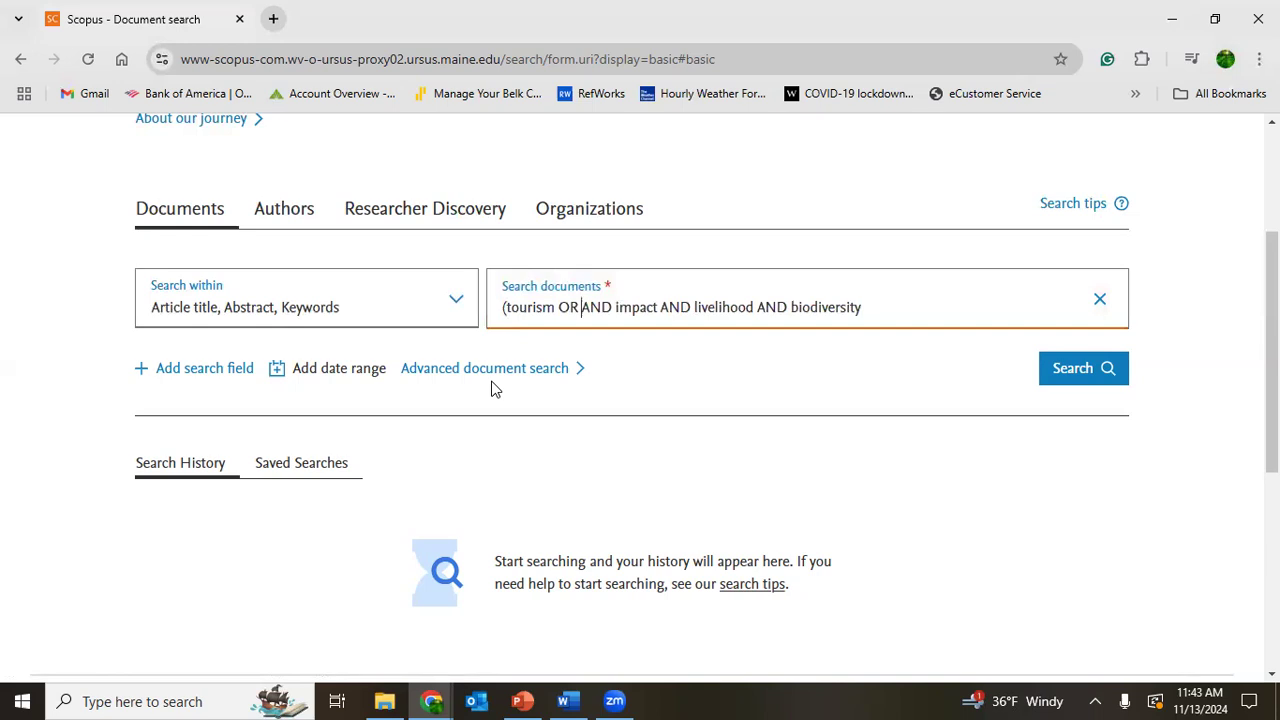
pyautogui.write('travel')
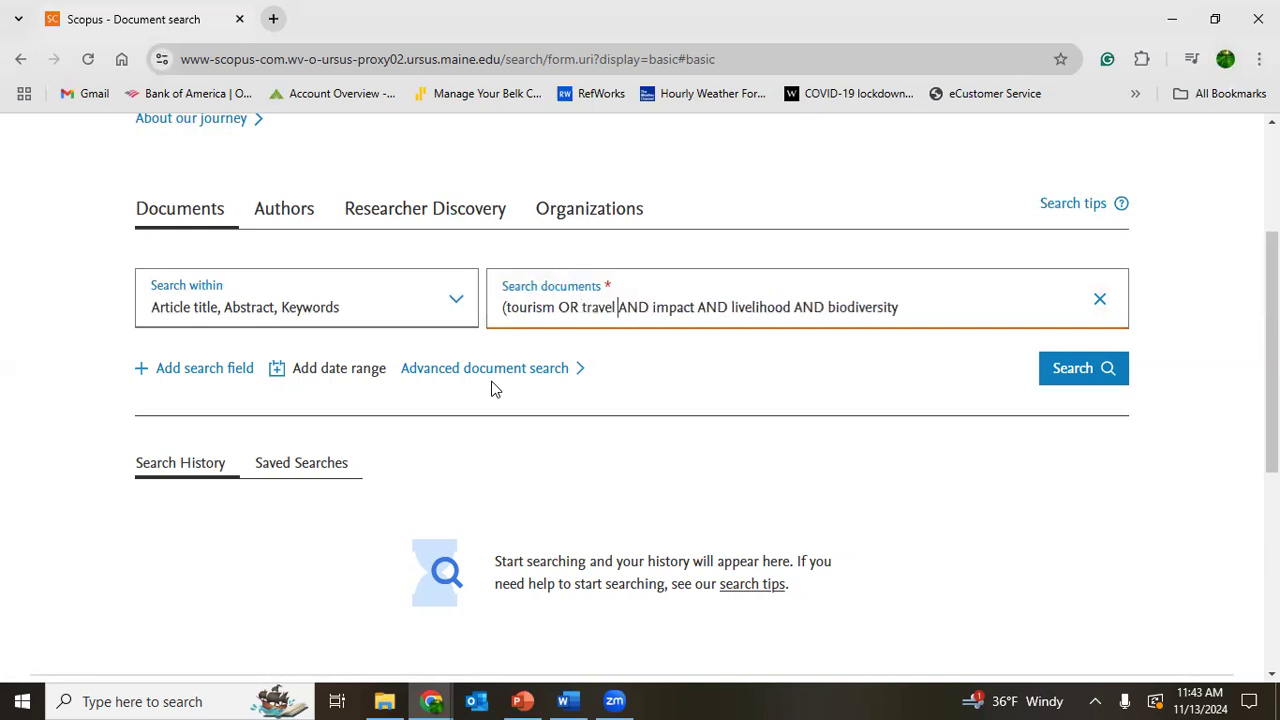
pyautogui.write('OR e')
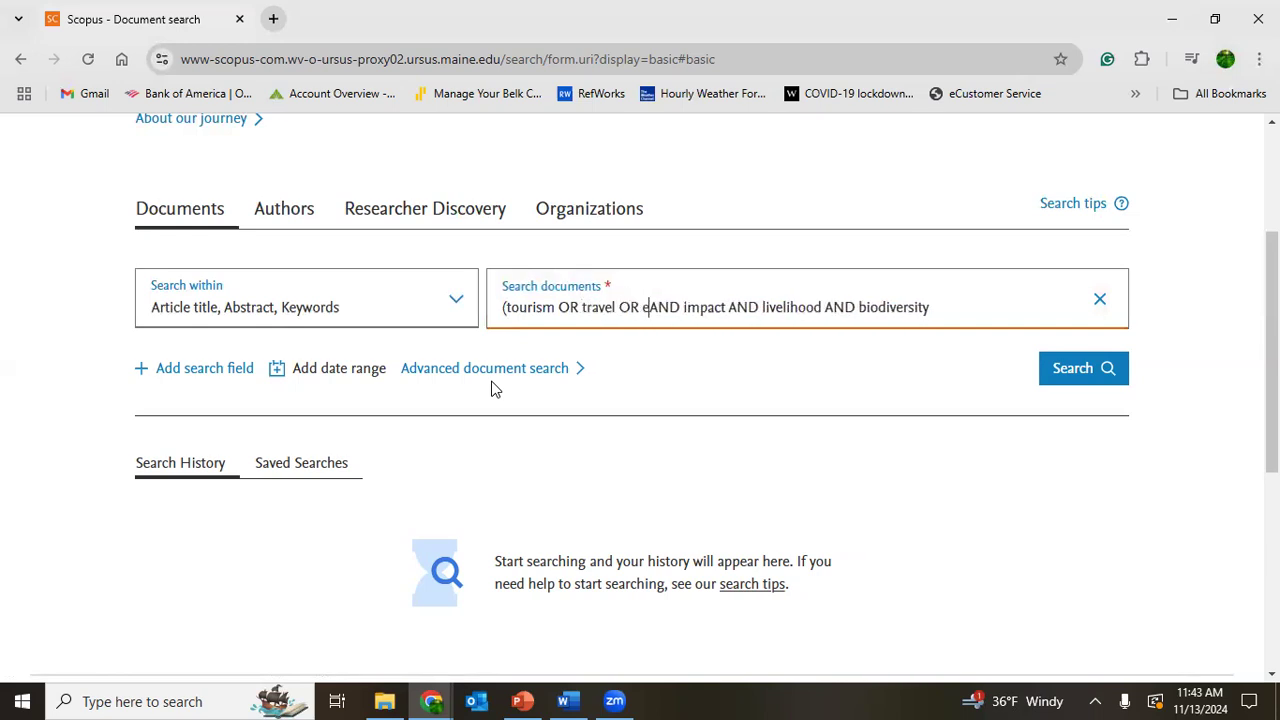
pyautogui.write('cotourism')
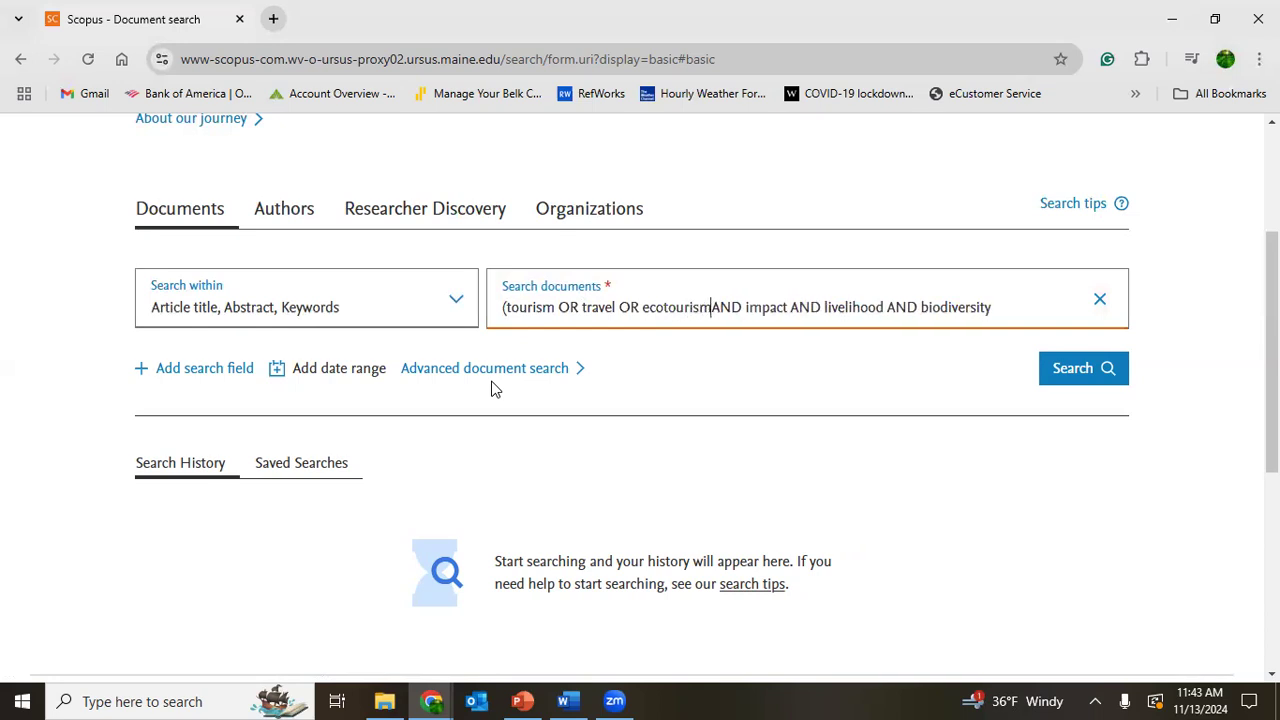
pyautogui.write(')')
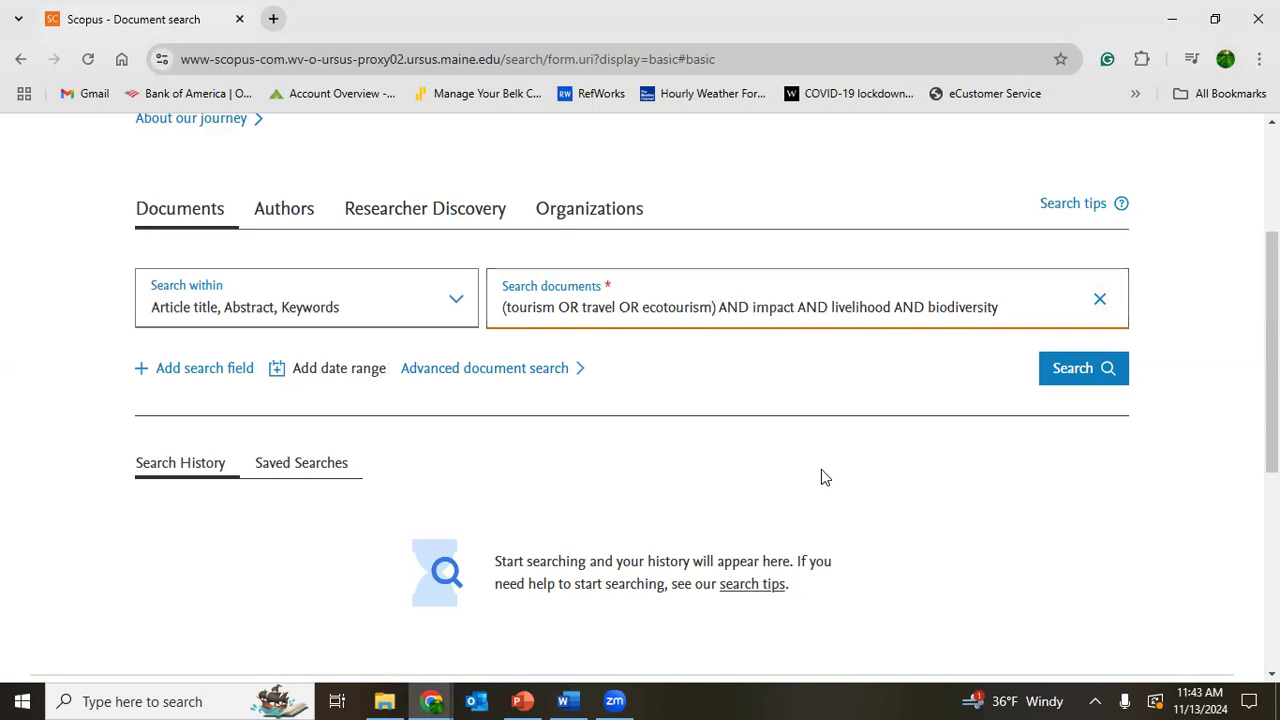
pyautogui.write('(')
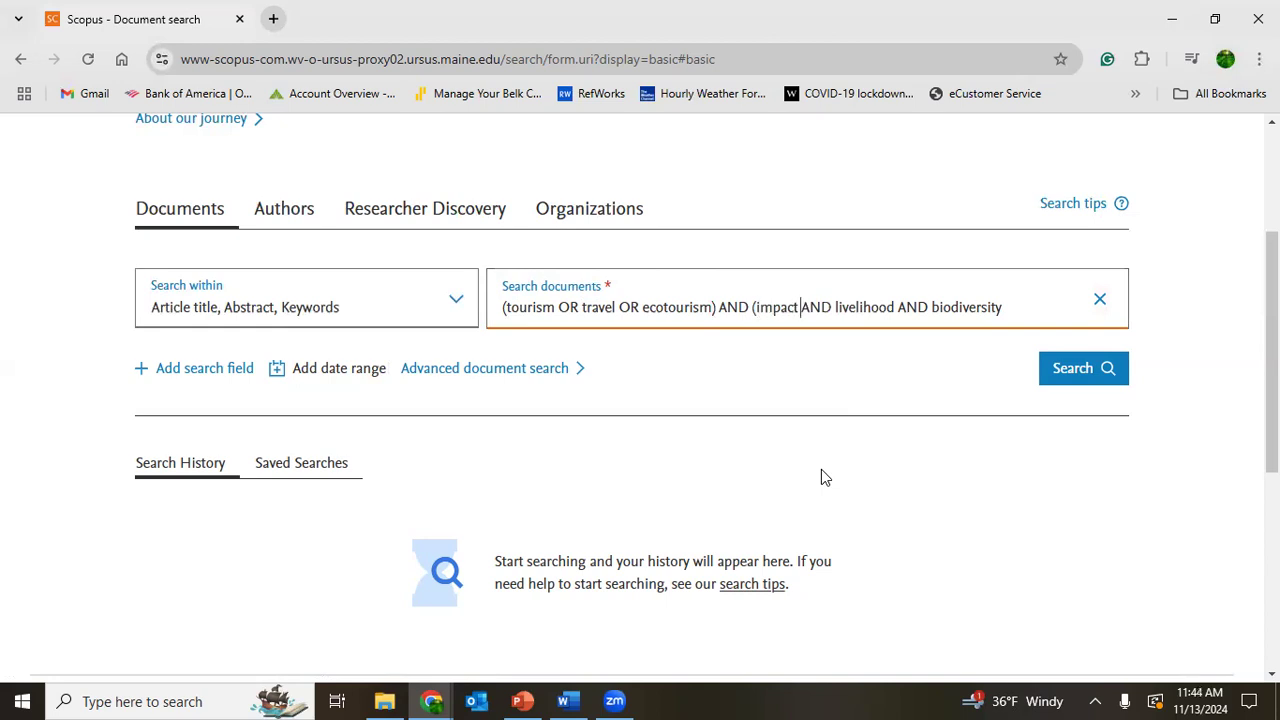
pyautogui.write('OR e')
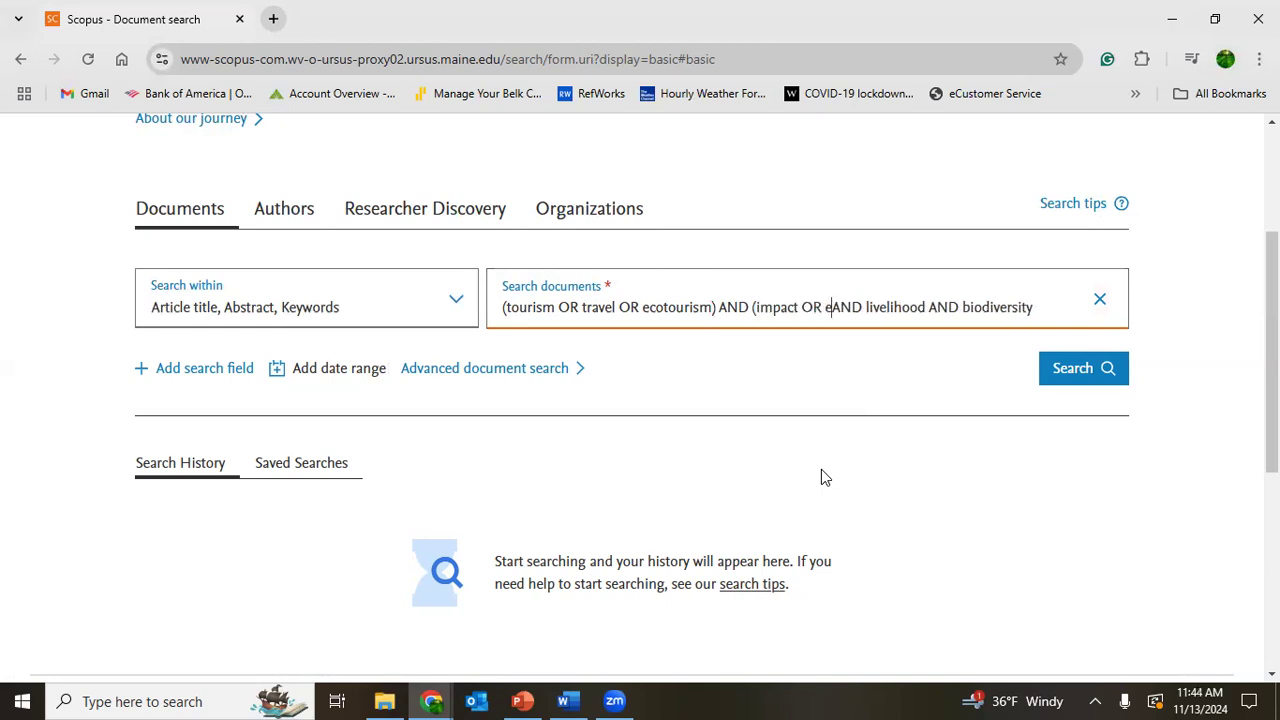
pyautogui.write('ffect')
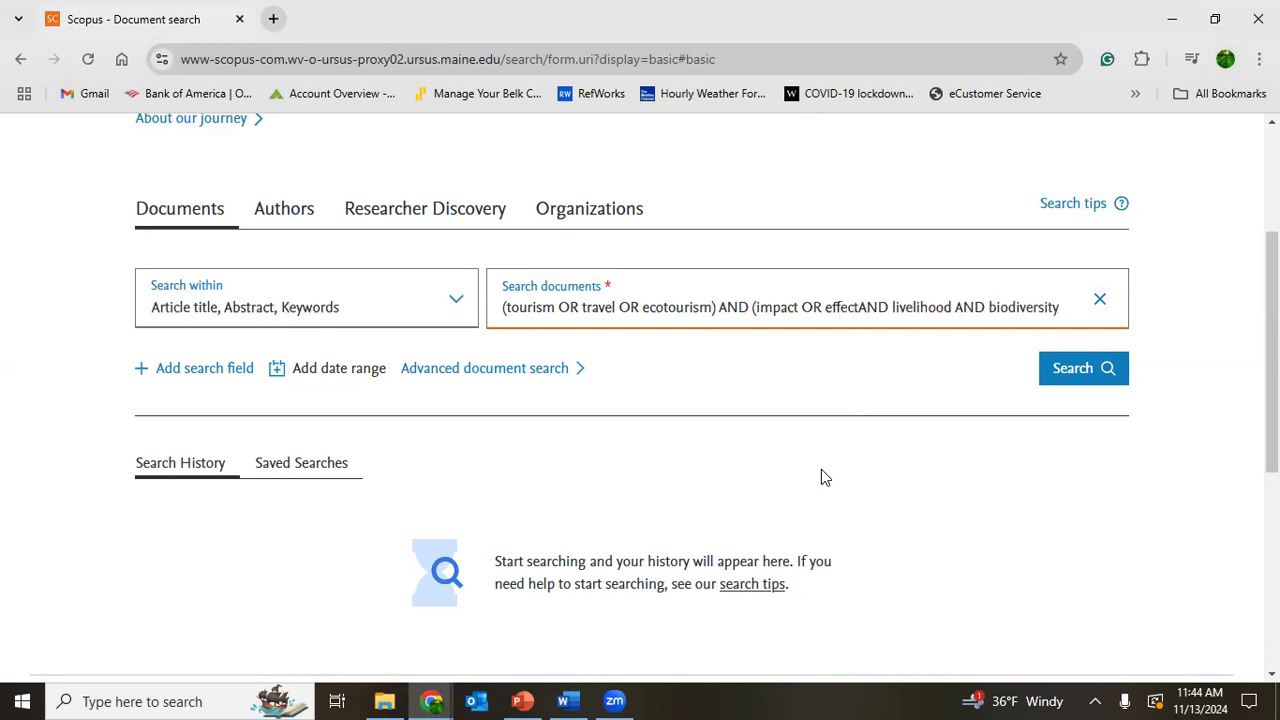
pyautogui.write(')')
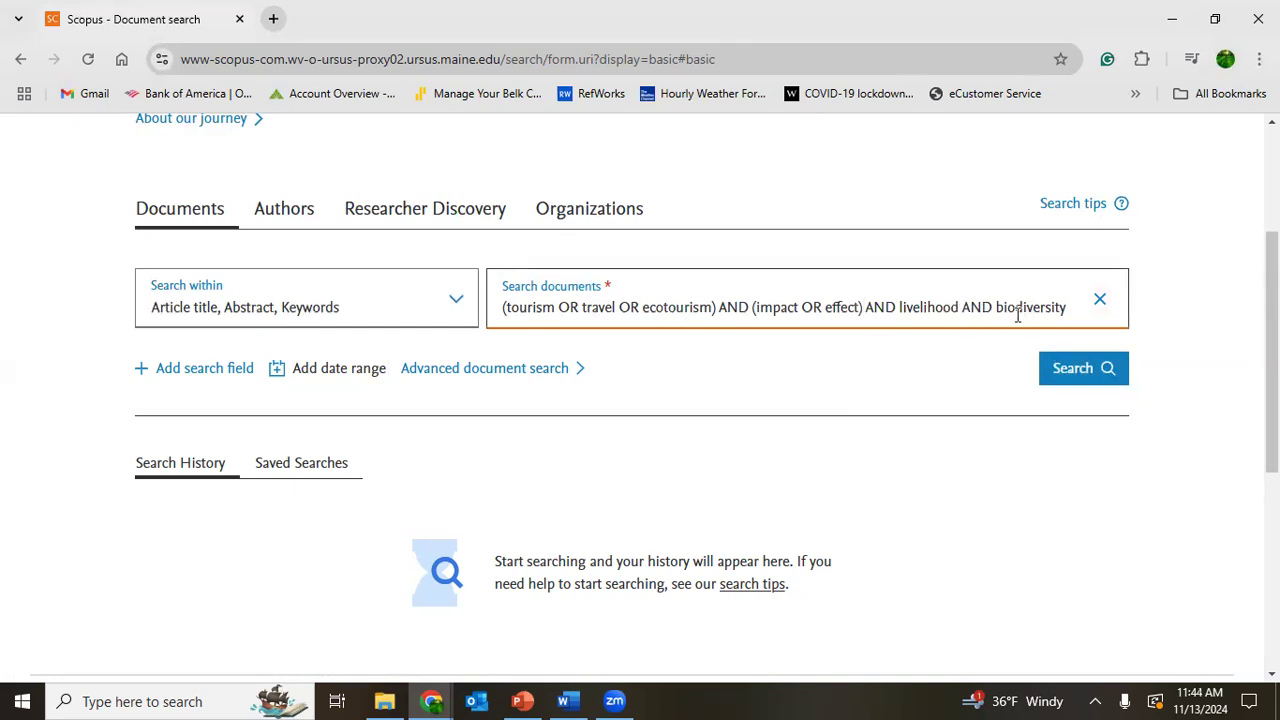
pyautogui.moveTo(562, 307)
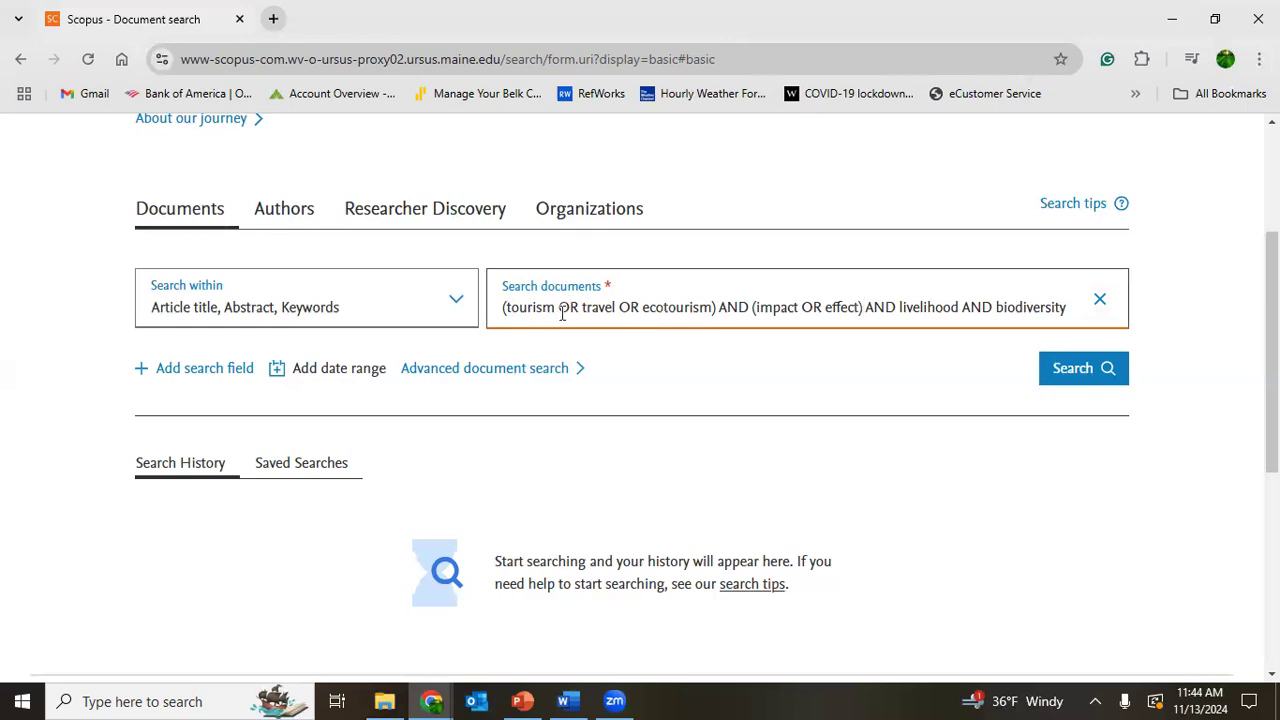
pyautogui.doubleClick(564, 307)
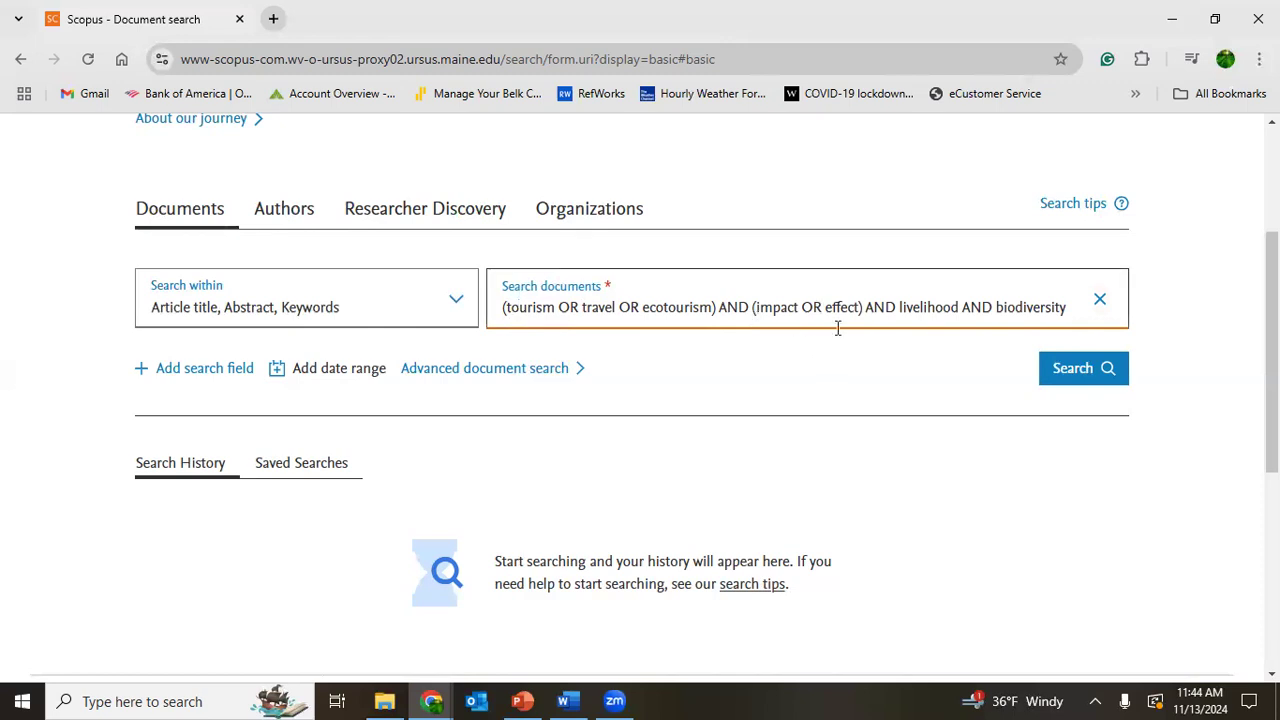
pyautogui.moveTo(985, 363)
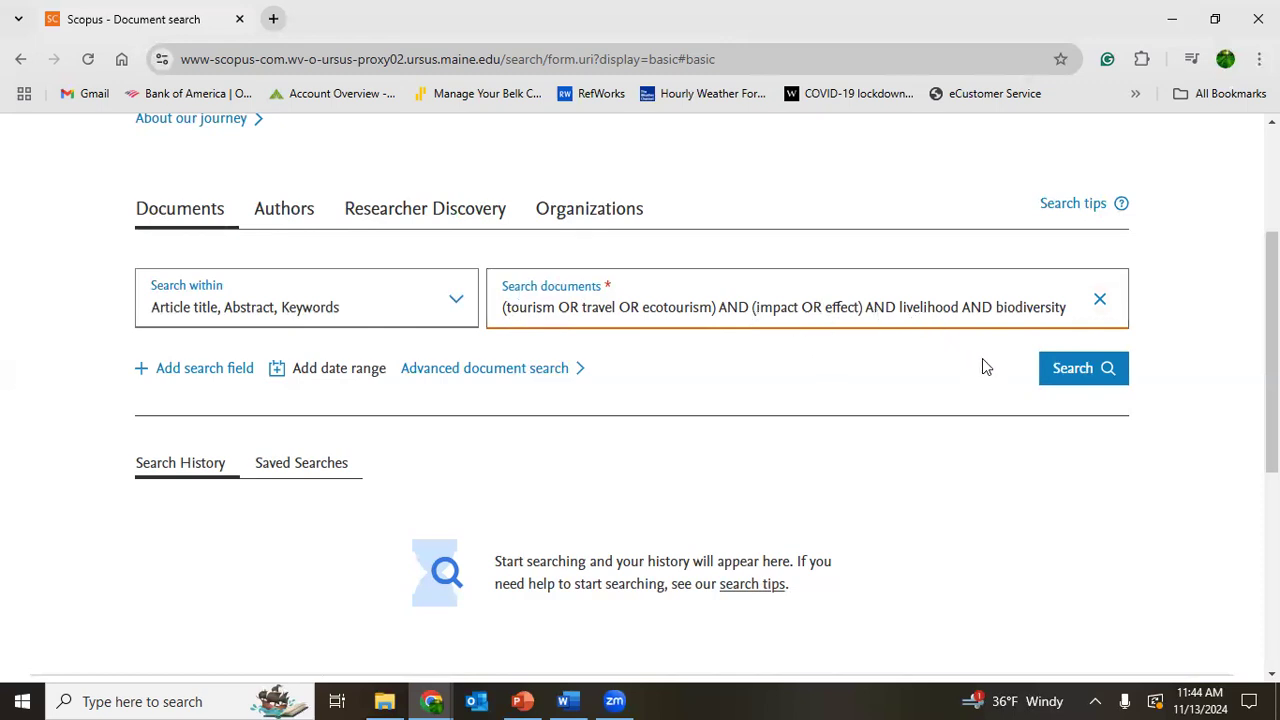
pyautogui.moveTo(1083, 368)
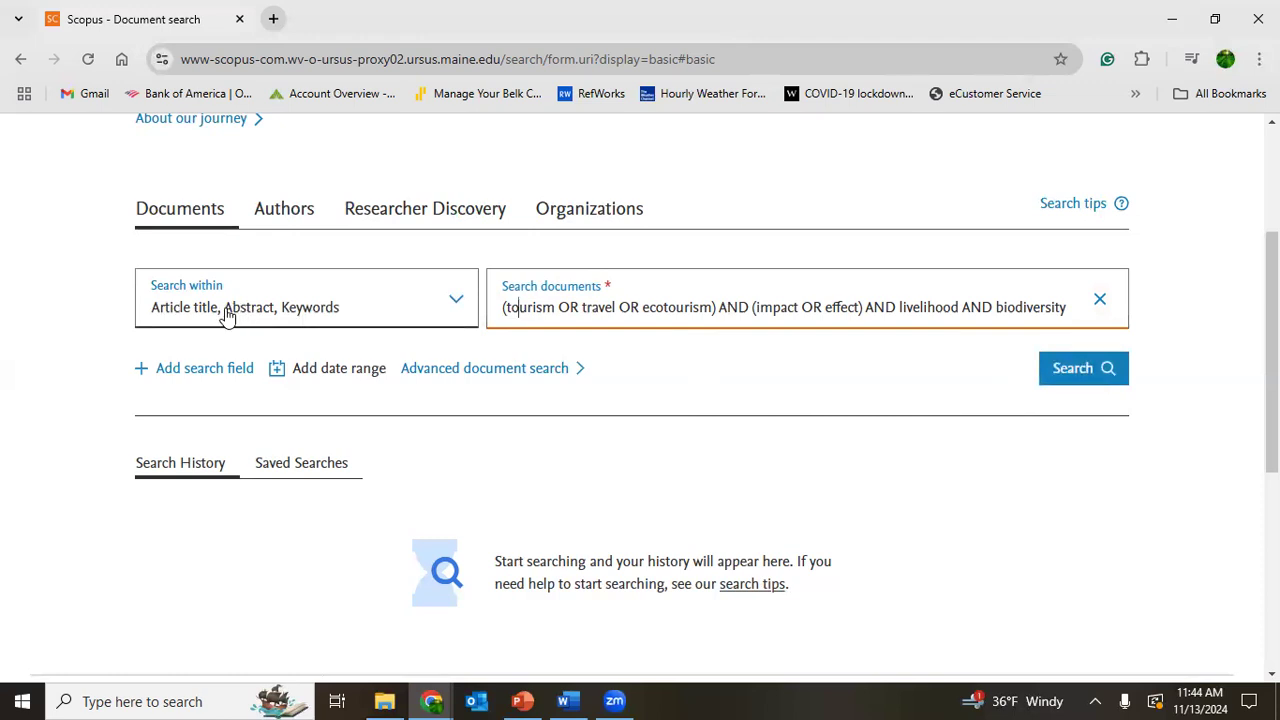
pyautogui.moveTo(1083, 368)
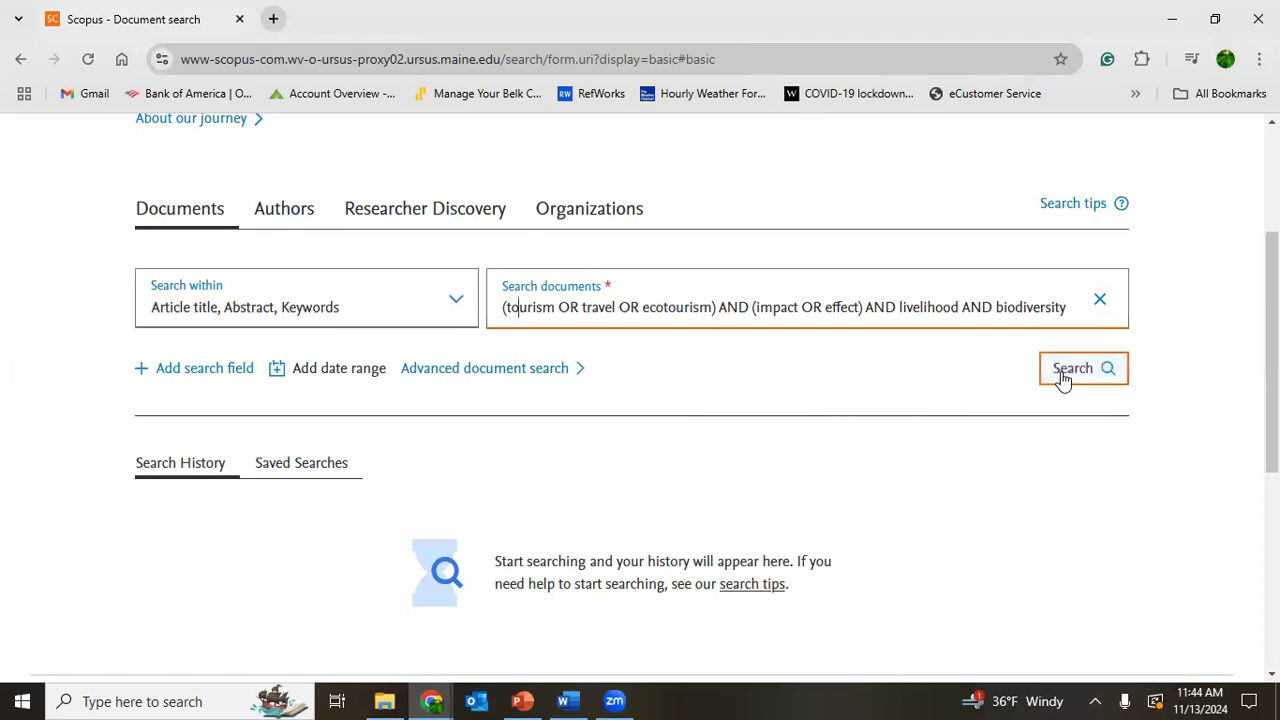
pyautogui.click(1083, 368)
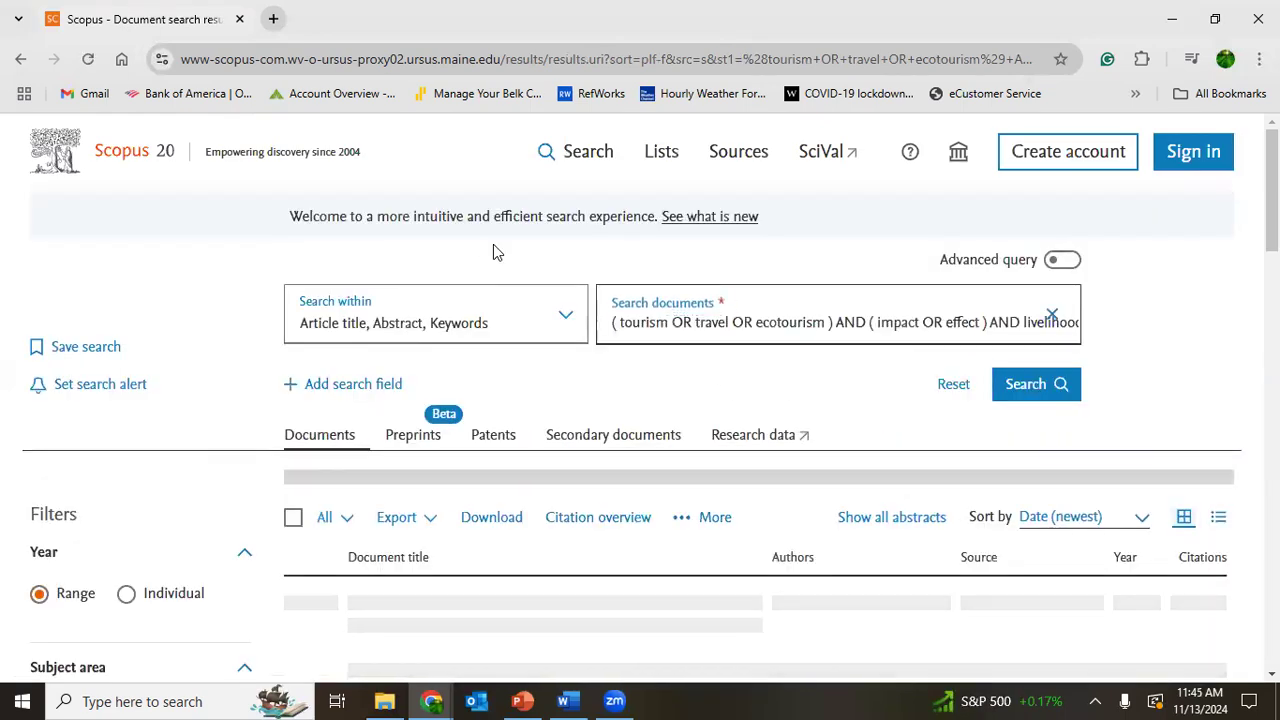
pyautogui.click(1035, 383)
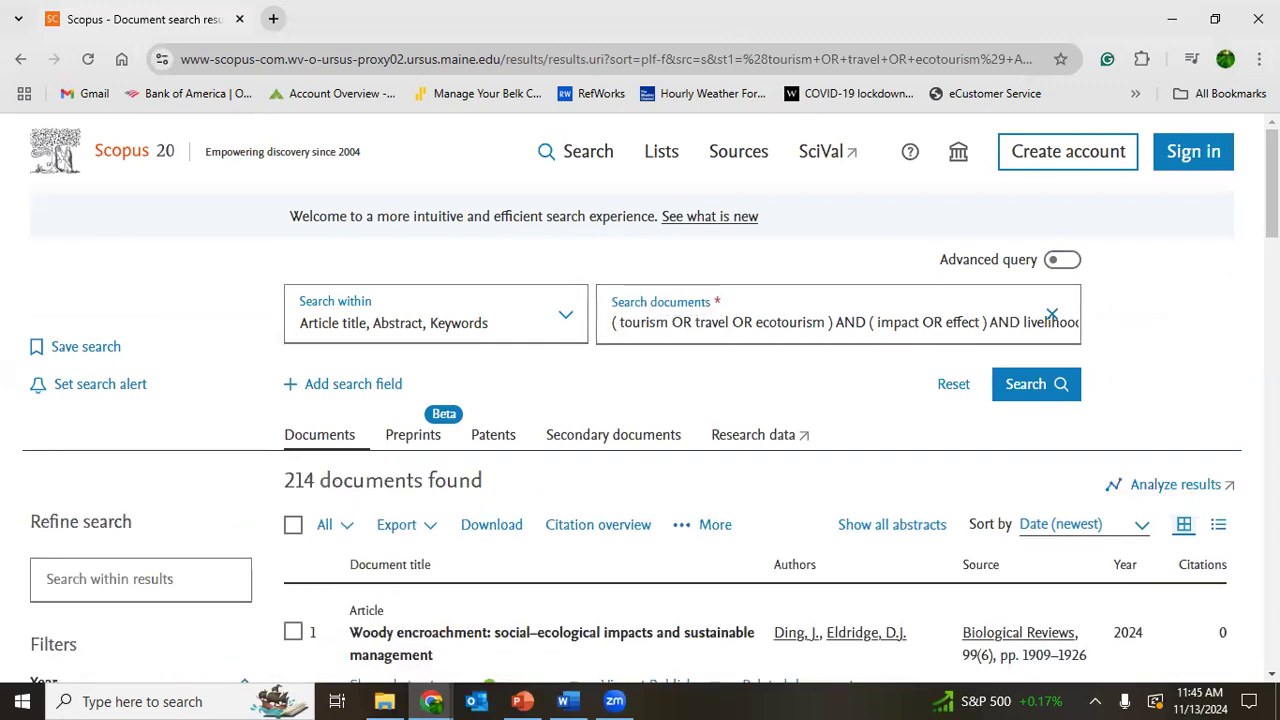
pyautogui.scroll(-3)
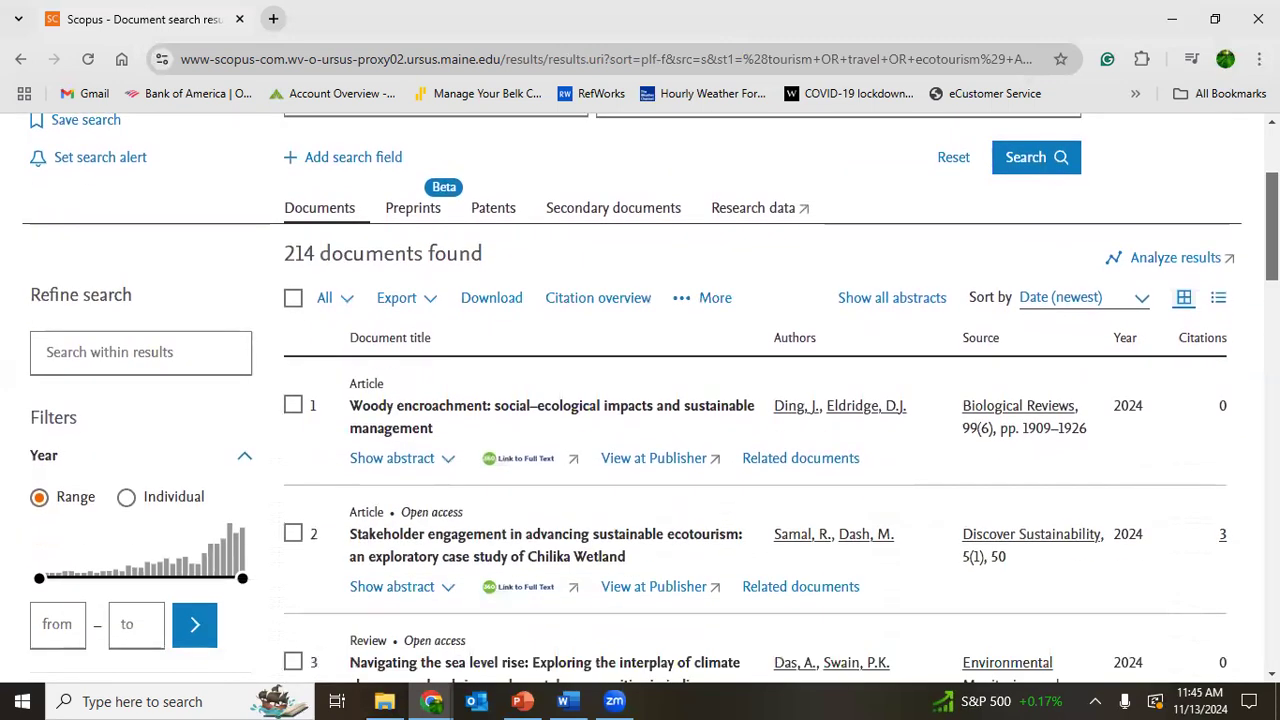
pyautogui.scroll(-3)
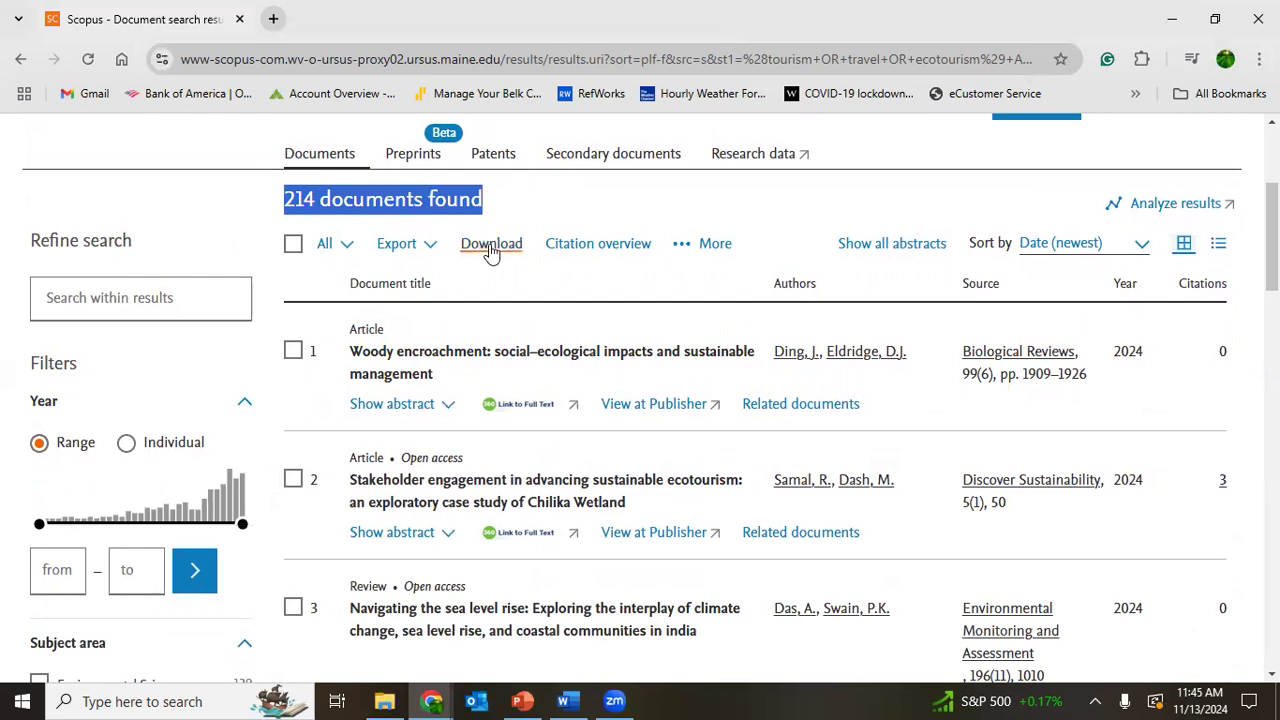
pyautogui.moveTo(436, 418)
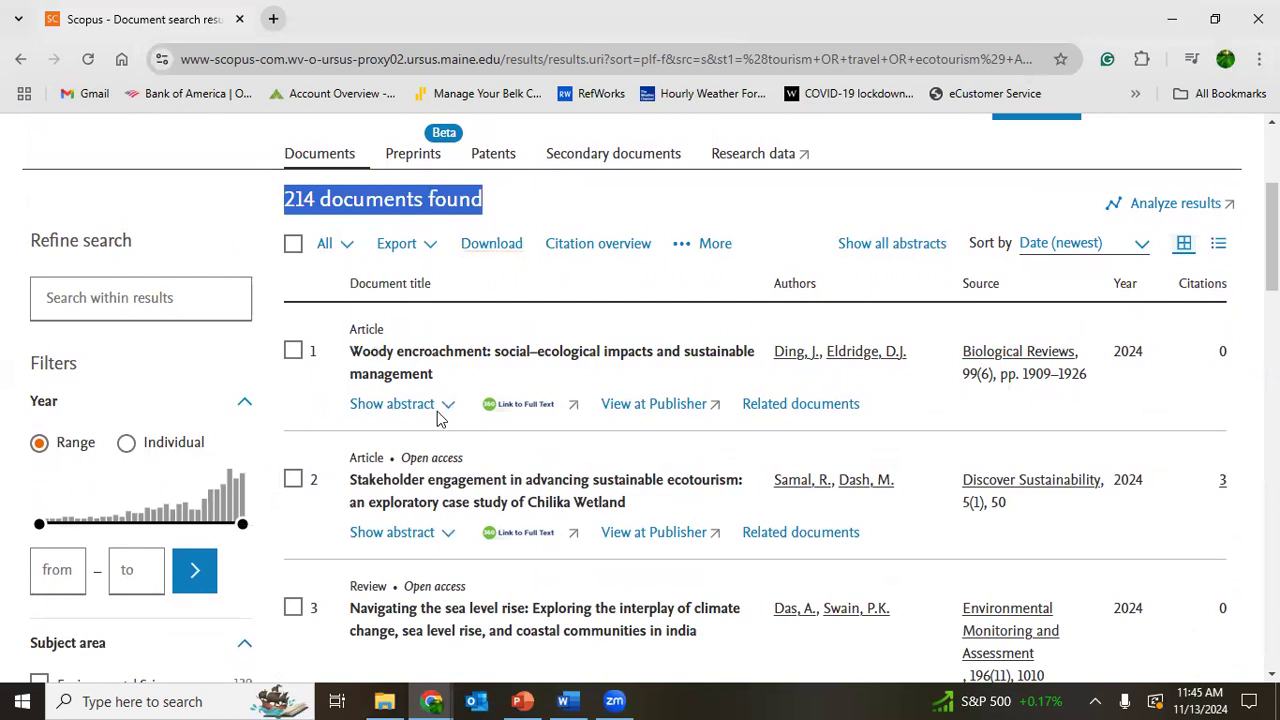
pyautogui.moveTo(910, 200)
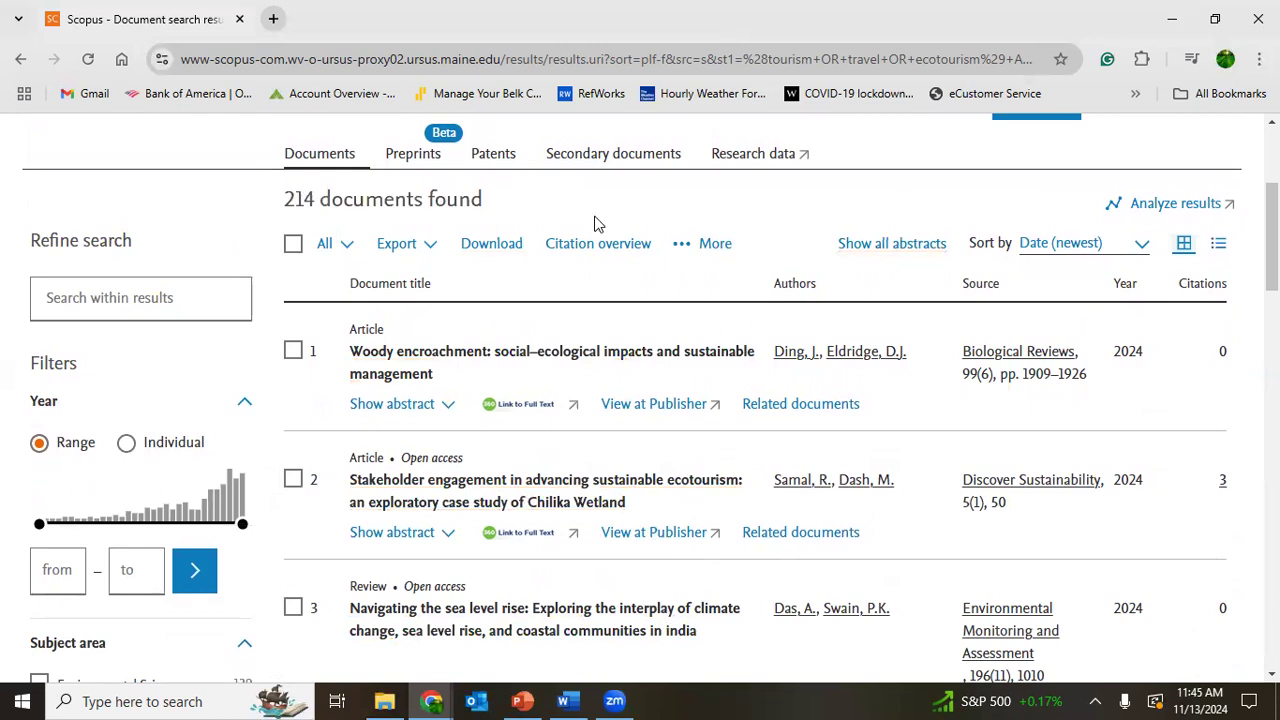
pyautogui.moveTo(396, 243)
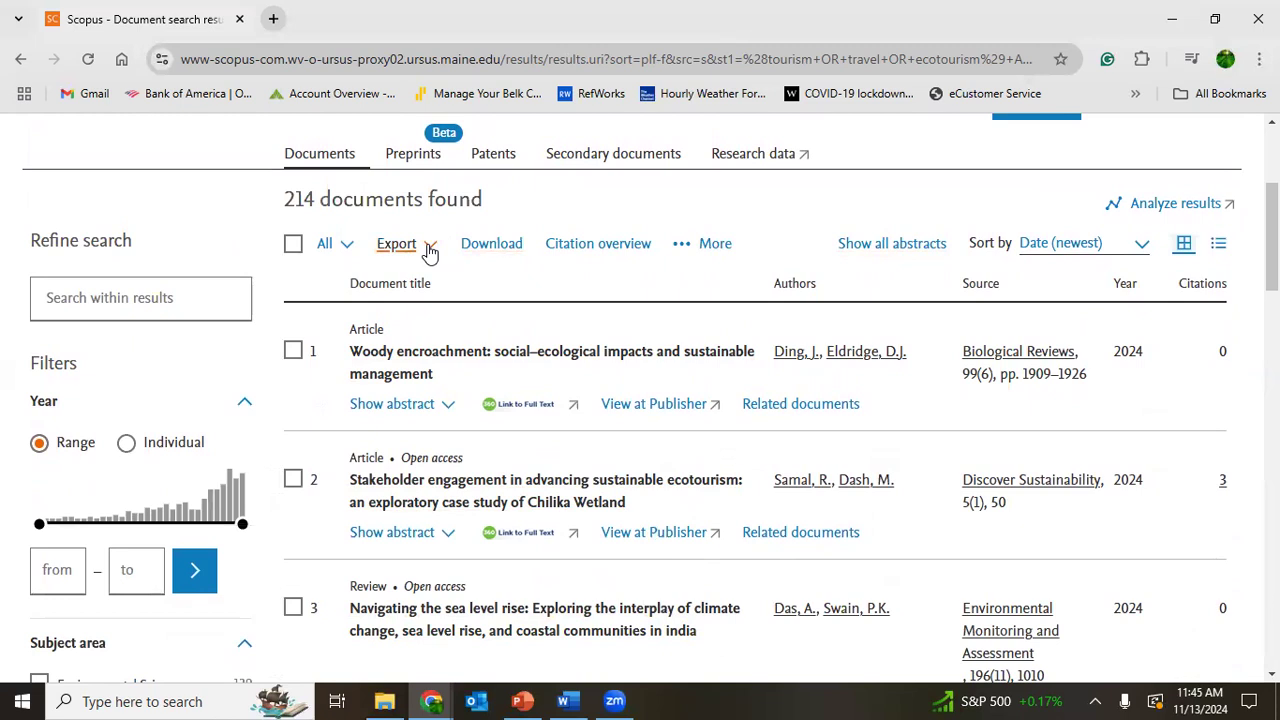
# Choose CSV export for the page's 10 documents and tick the Abstract option.
pyautogui.click(395, 243)
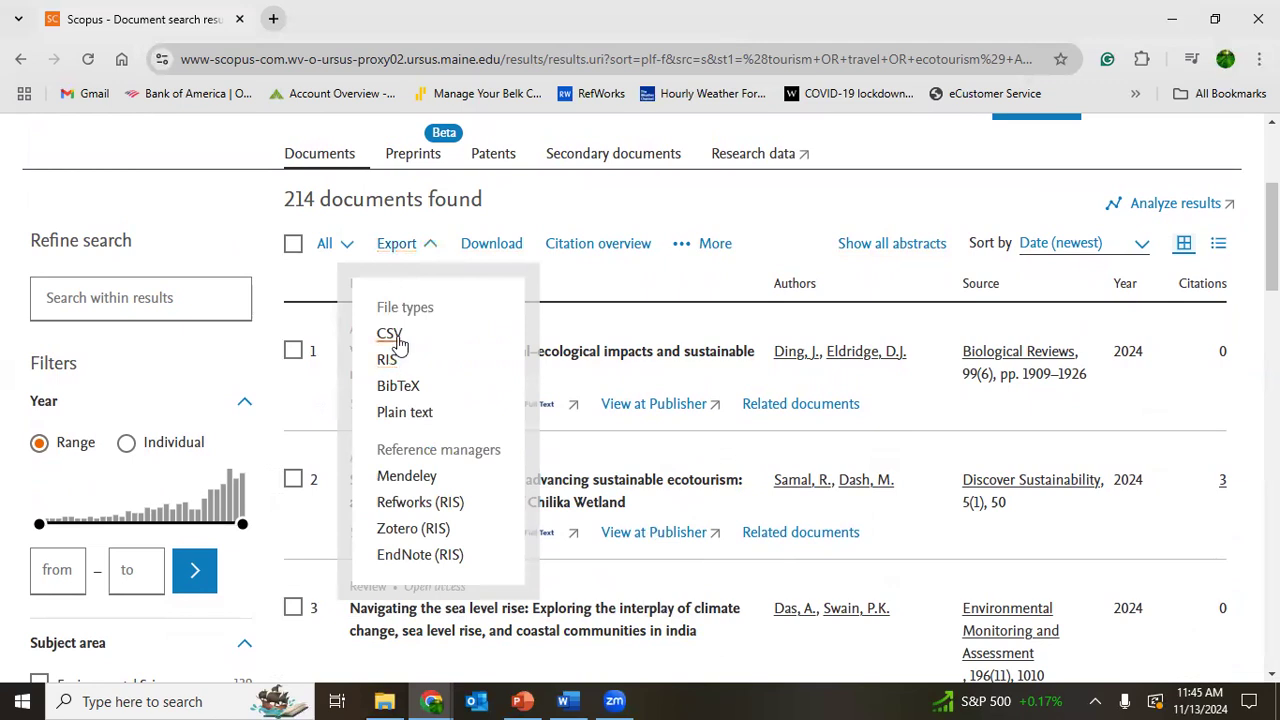
pyautogui.moveTo(590, 318)
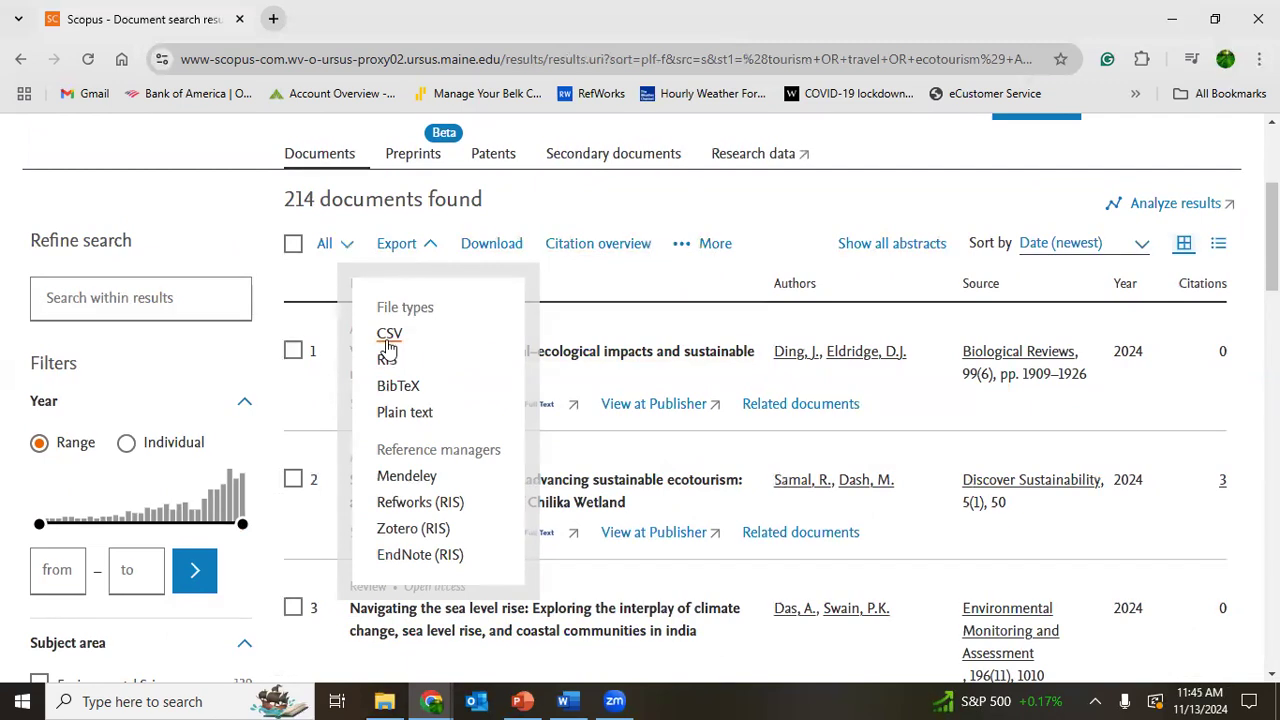
pyautogui.click(389, 333)
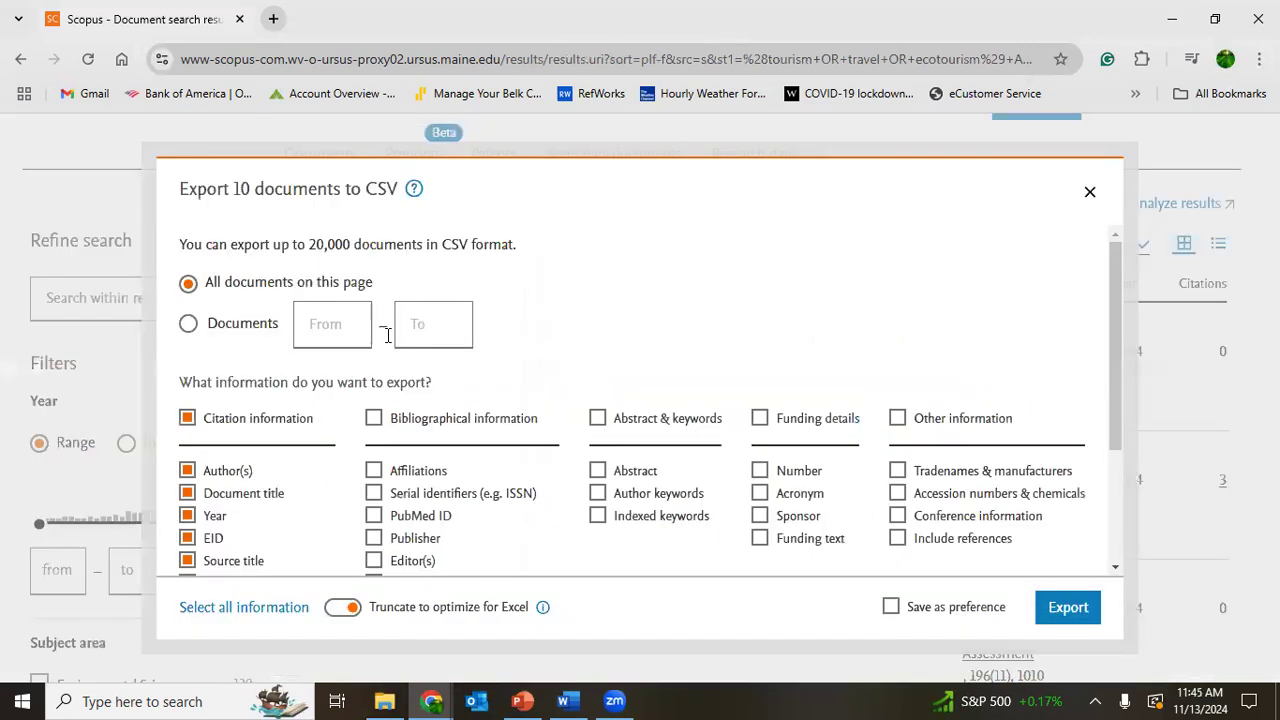
pyautogui.moveTo(1115, 340)
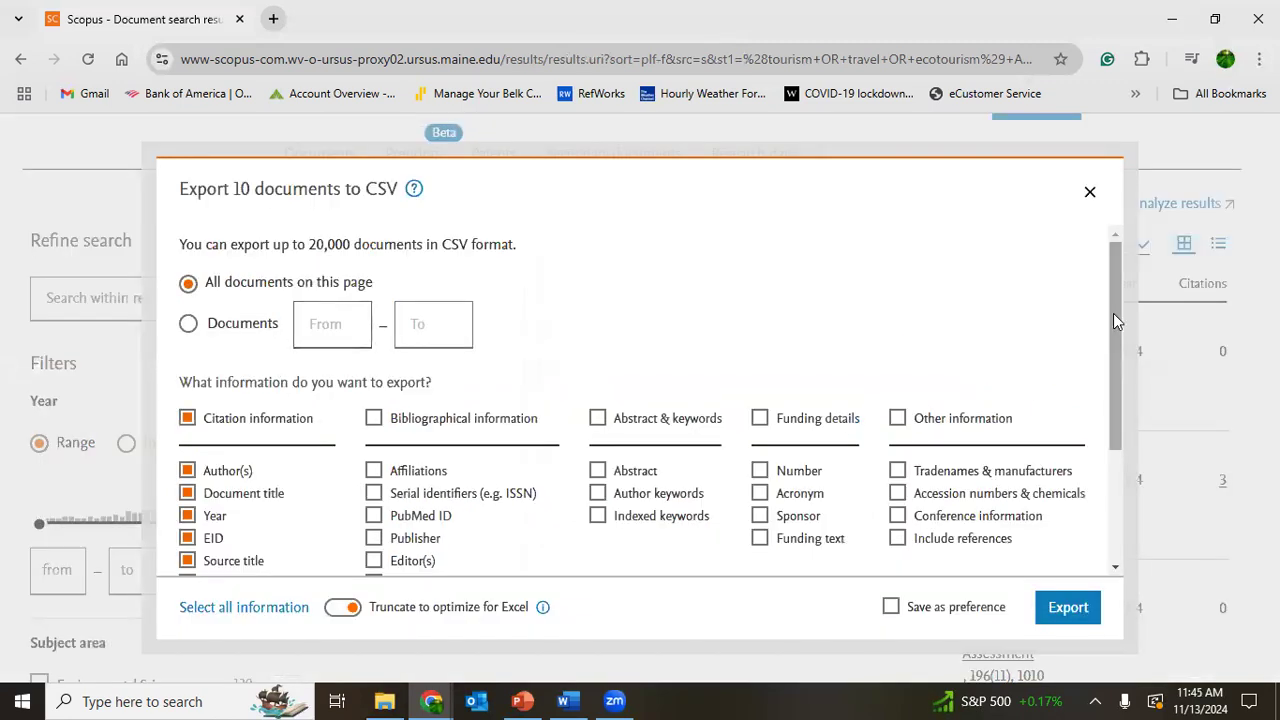
pyautogui.scroll(-3)
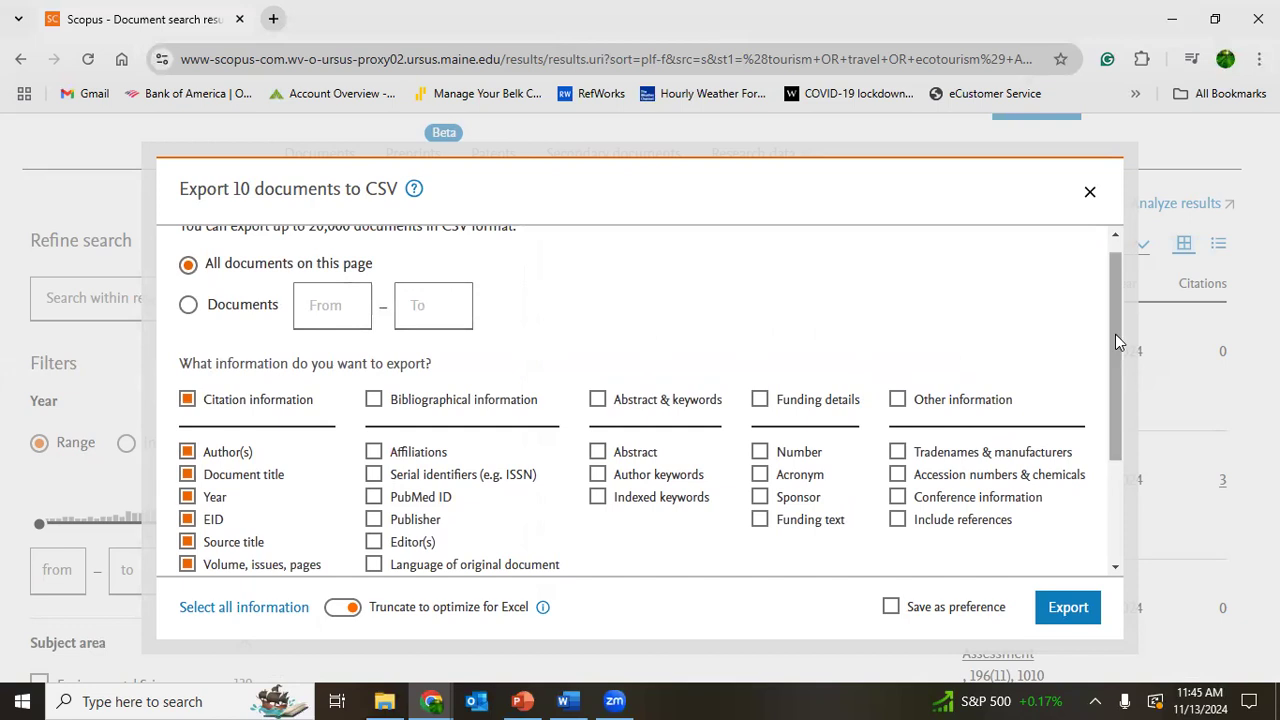
pyautogui.scroll(-3)
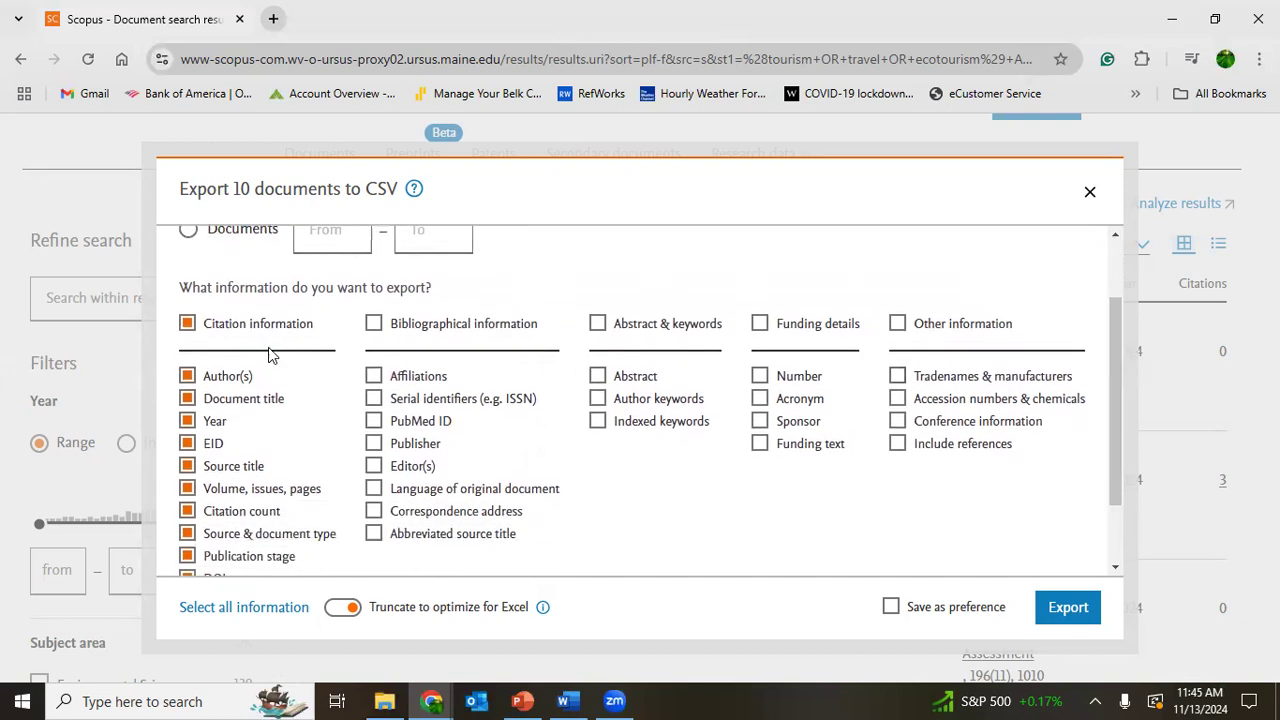
pyautogui.moveTo(250, 415)
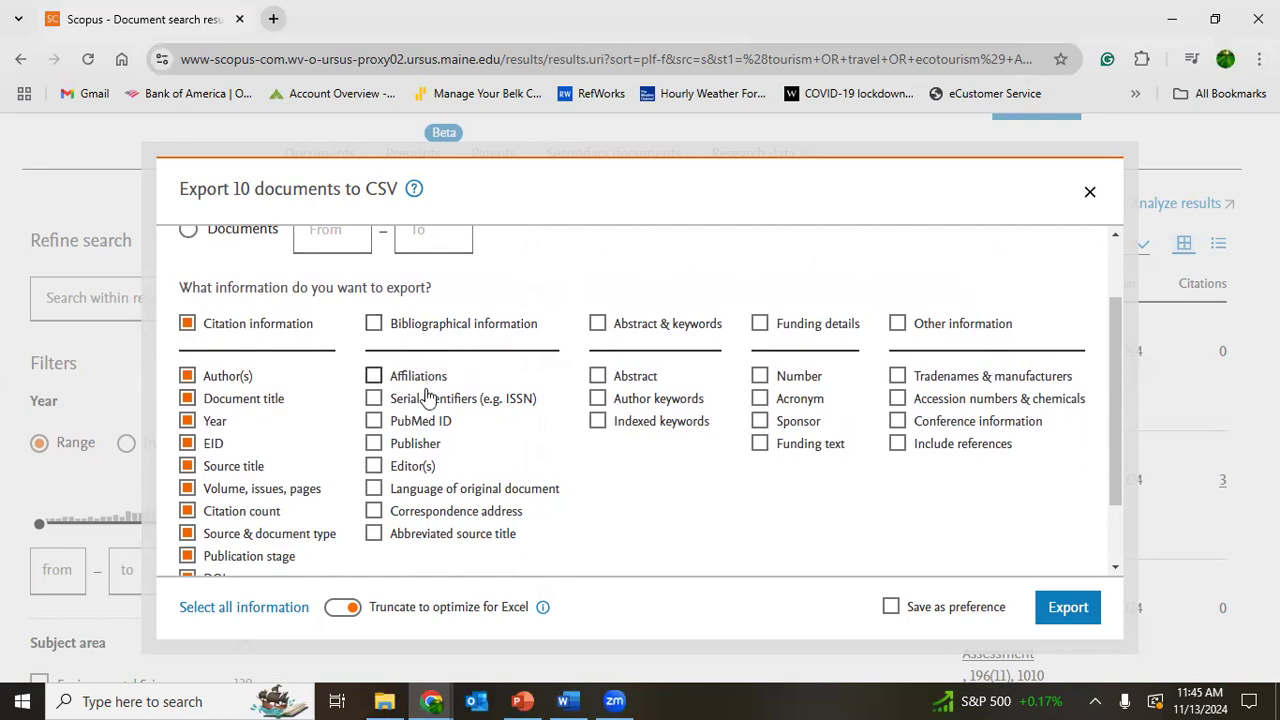
pyautogui.moveTo(562, 420)
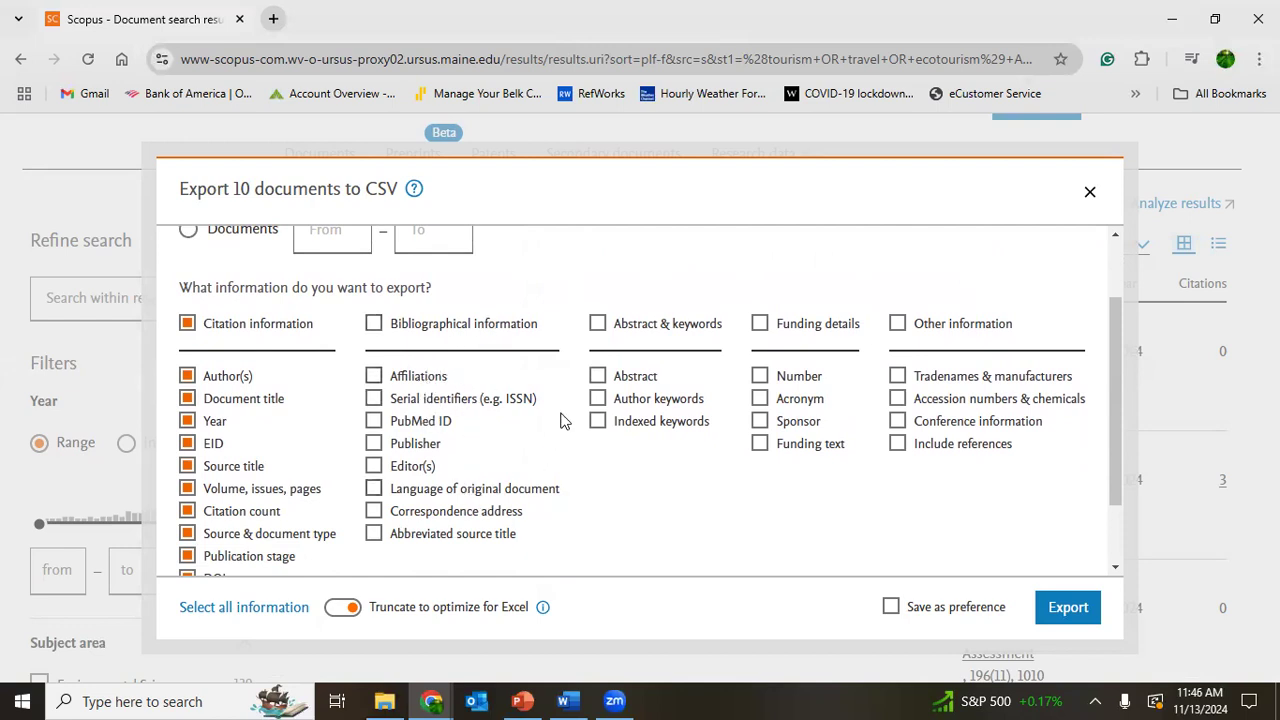
pyautogui.click(597, 375)
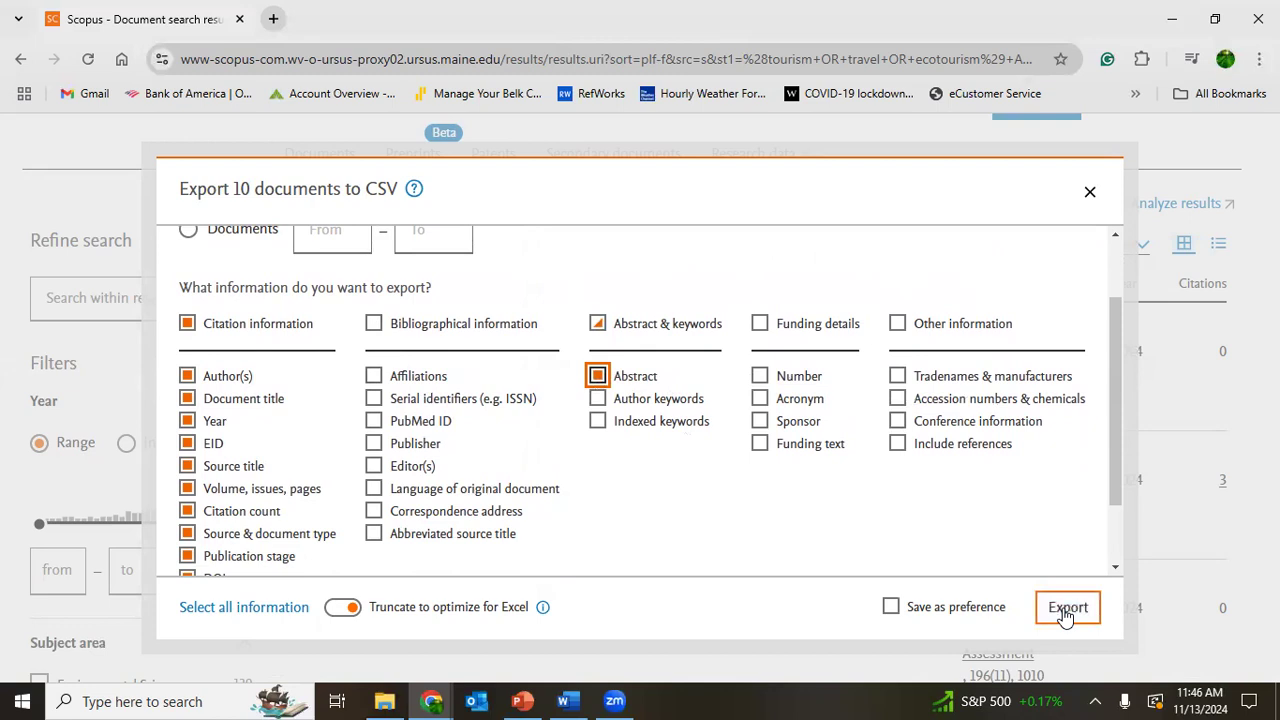
# Launch the 10-document CSV export, then tick All to select every result.
pyautogui.click(1067, 607)
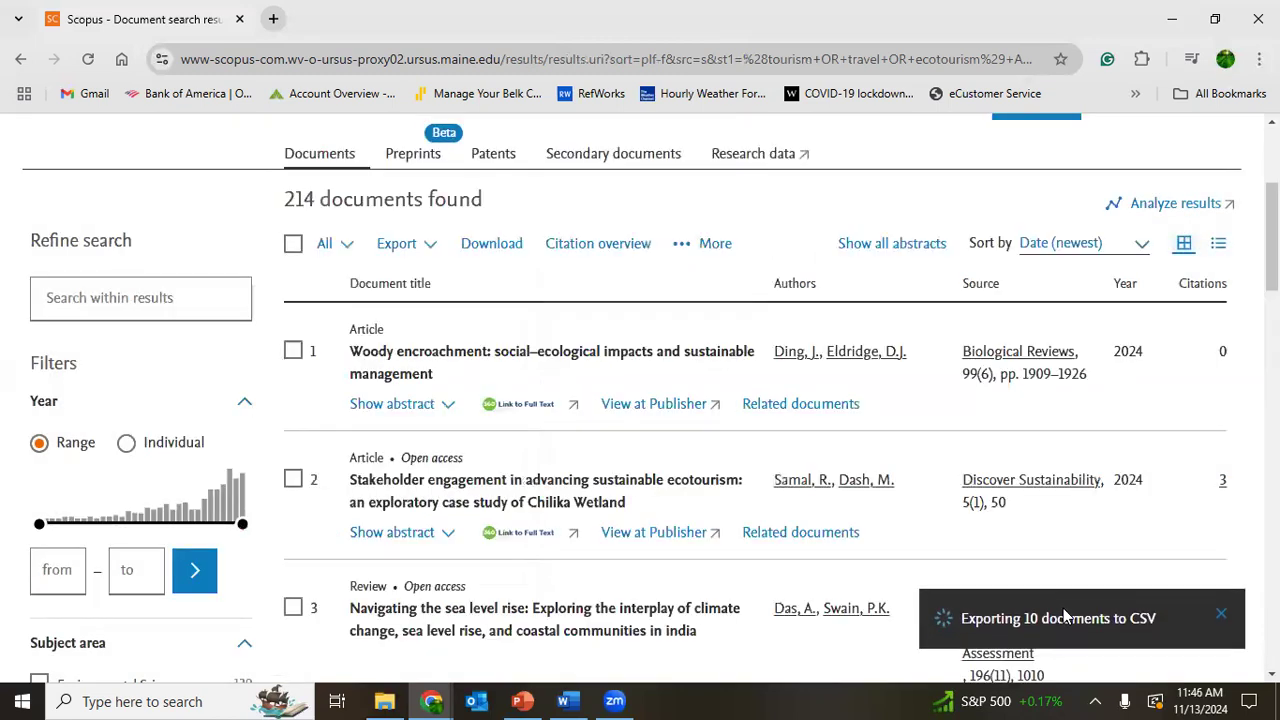
pyautogui.moveTo(531, 400)
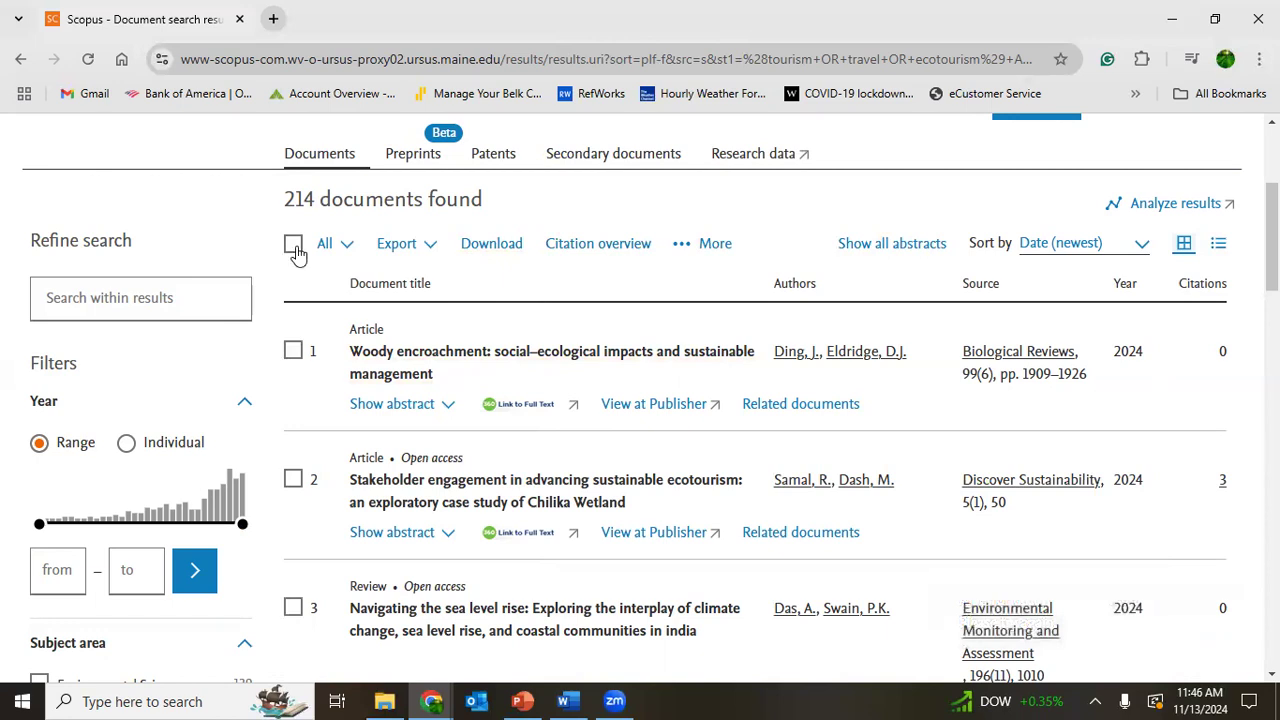
pyautogui.click(293, 243)
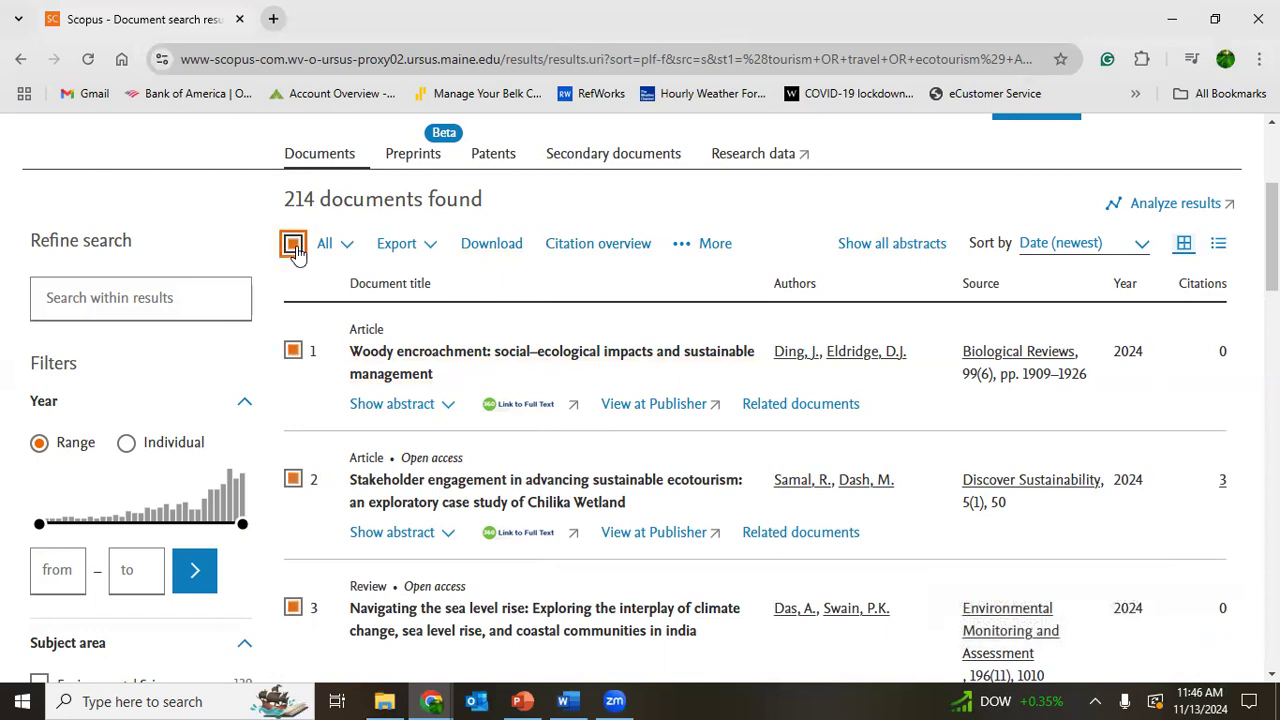
pyautogui.scroll(-3)
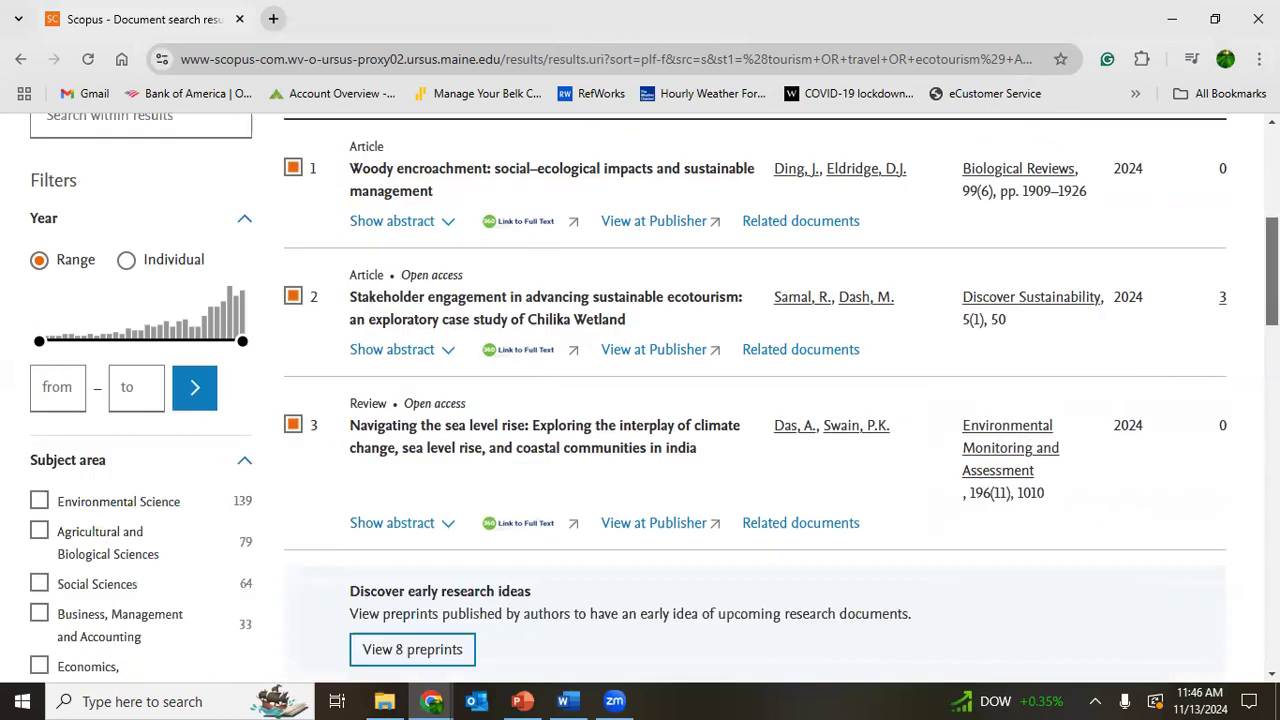
pyautogui.scroll(-3)
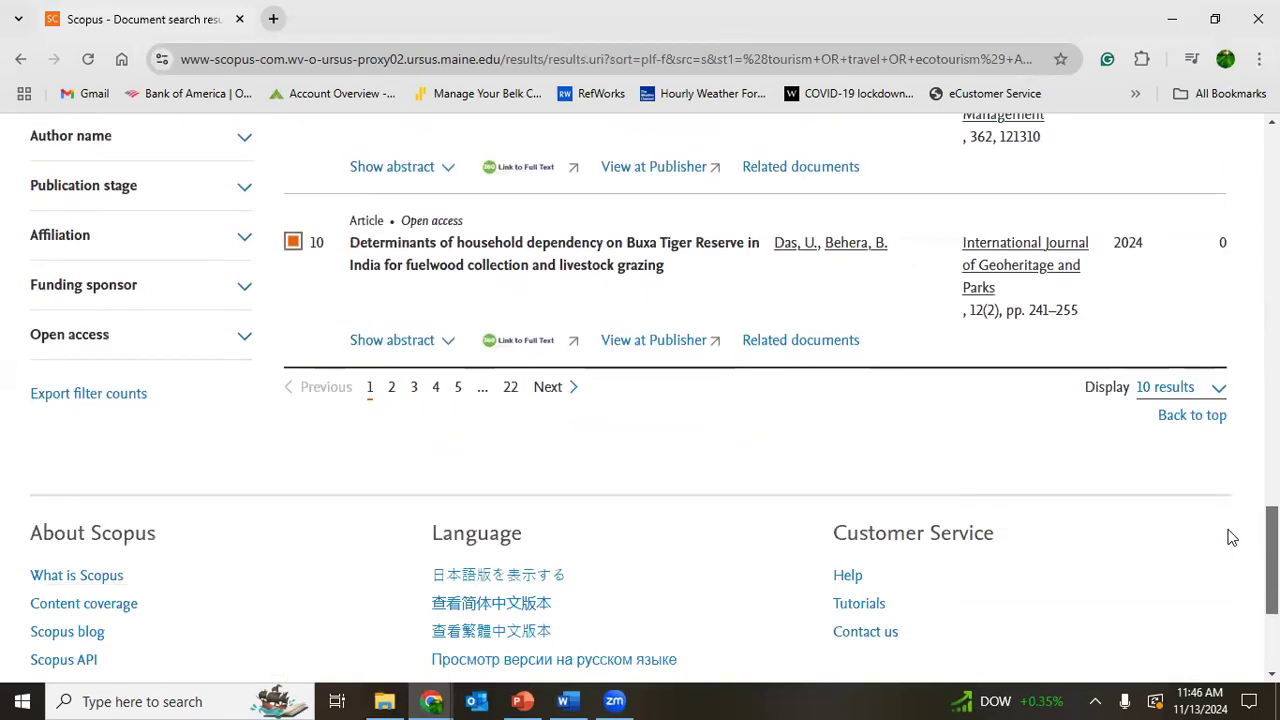
pyautogui.scroll(3)
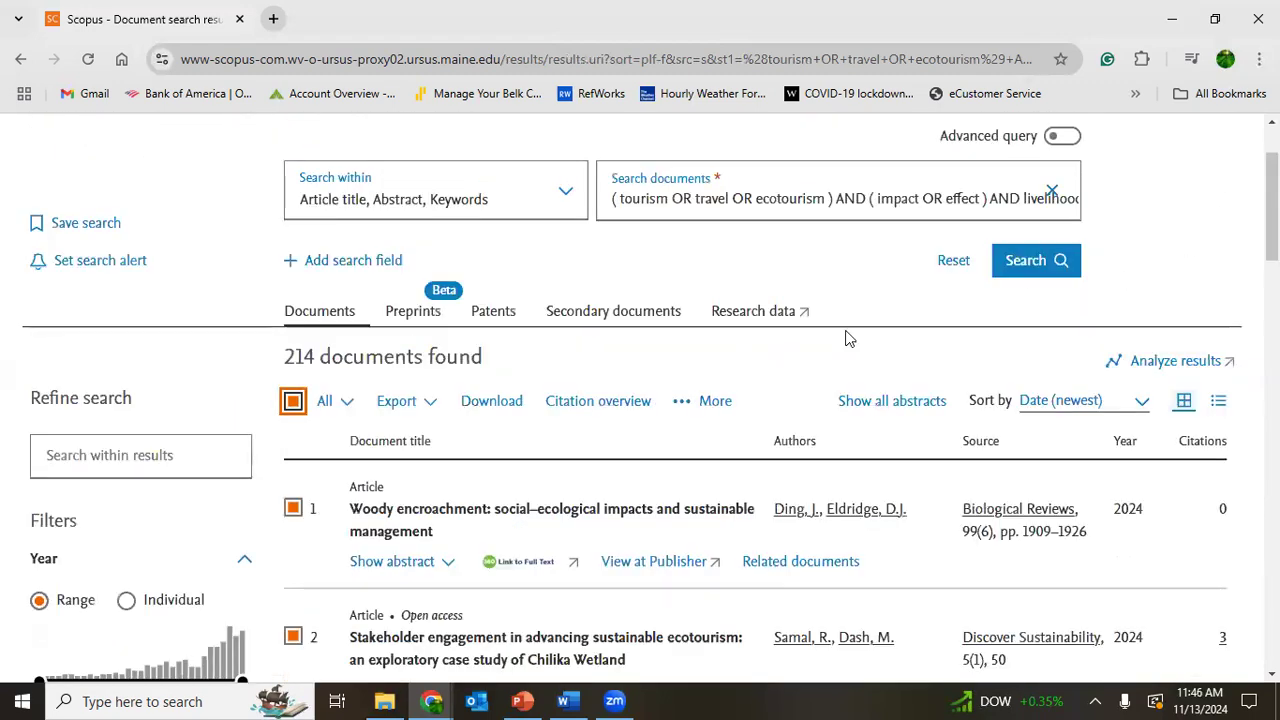
pyautogui.moveTo(478, 400)
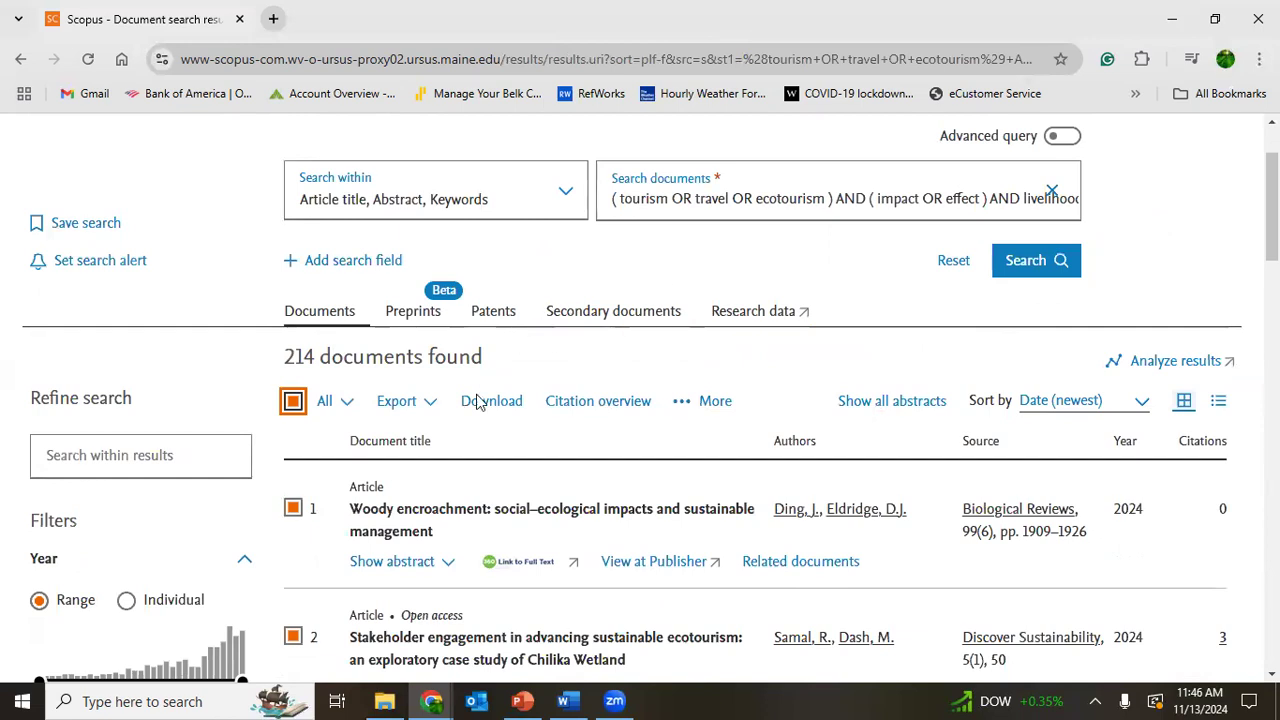
# Export all 214 documents as CSV with citation information, citation count and abstracts.
pyautogui.click(396, 401)
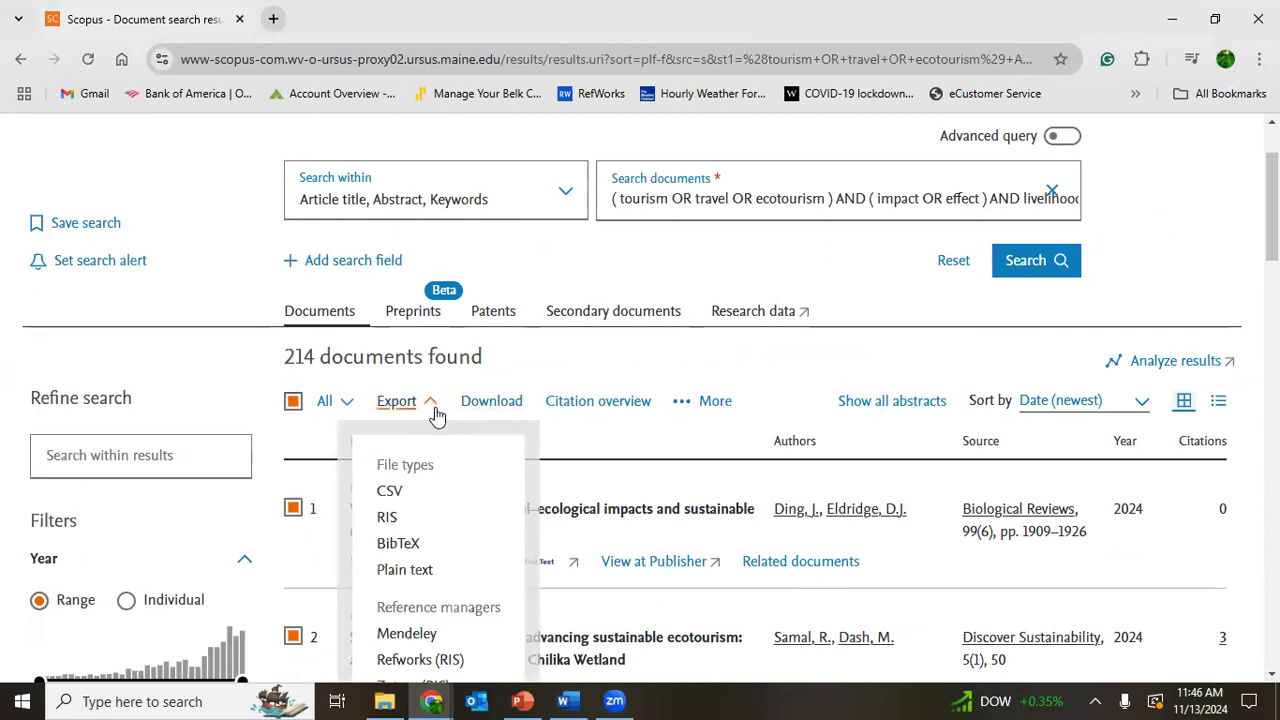
pyautogui.moveTo(398, 491)
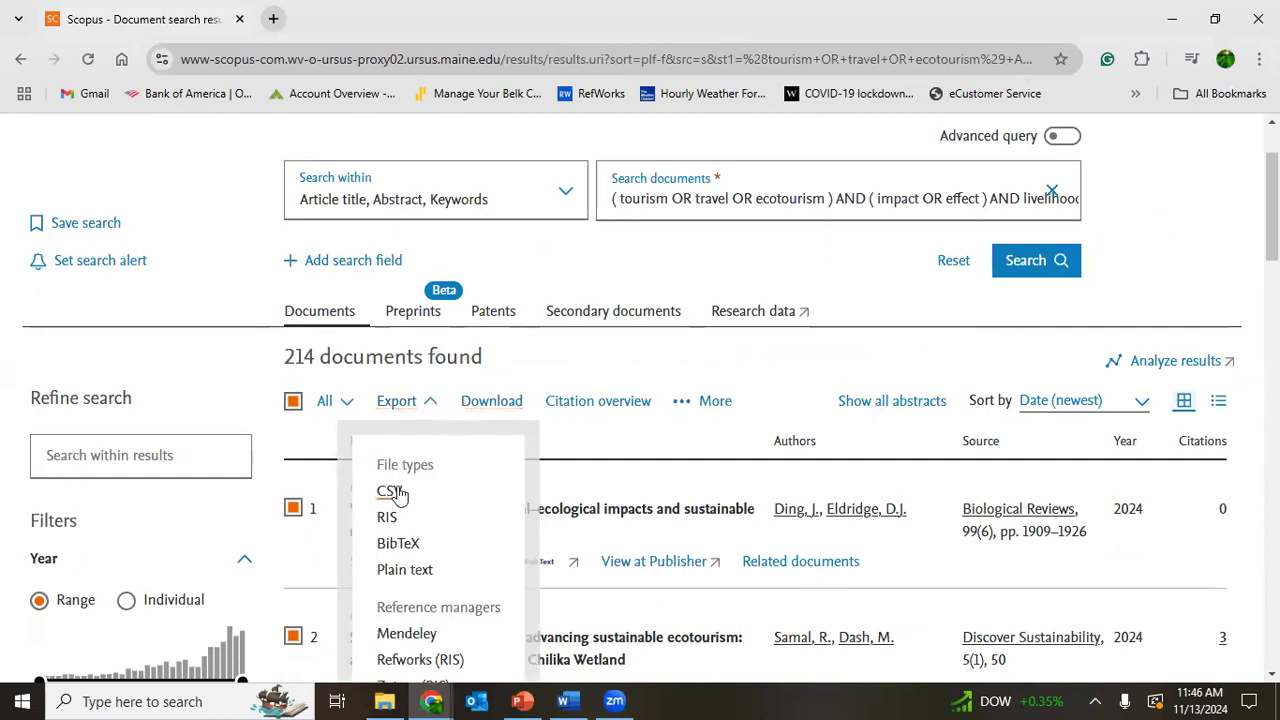
pyautogui.click(387, 491)
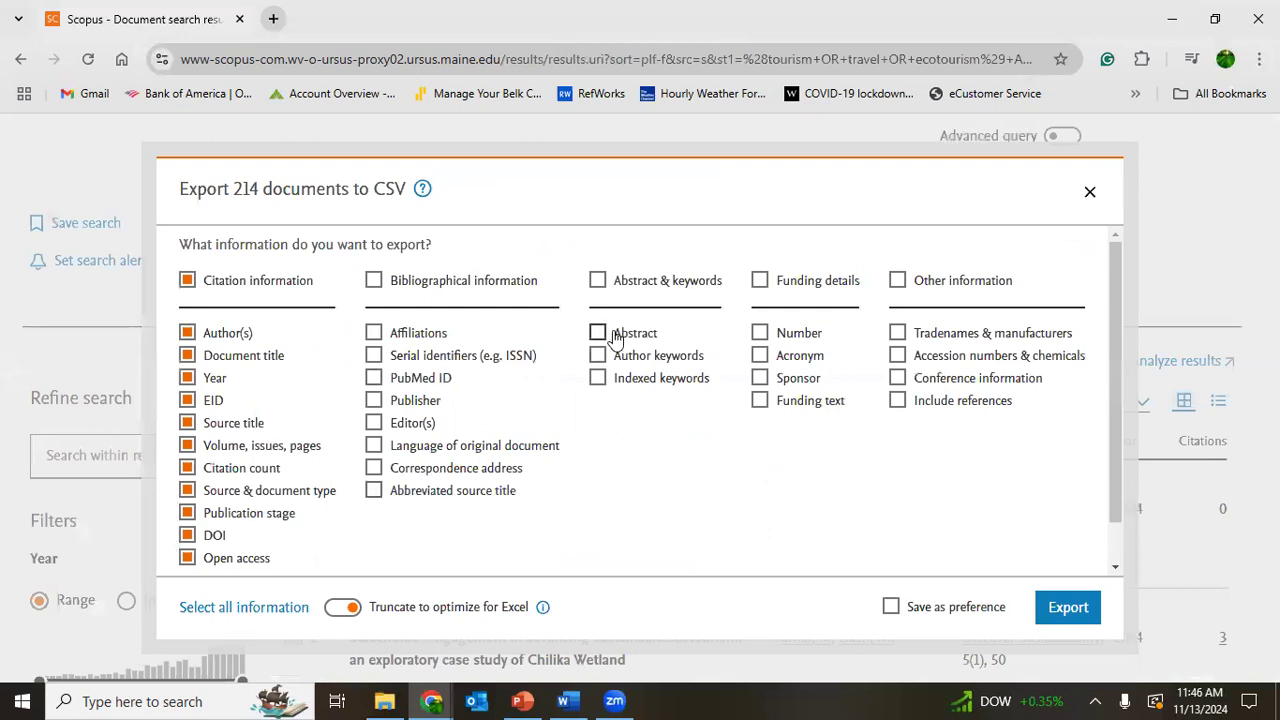
pyautogui.click(597, 332)
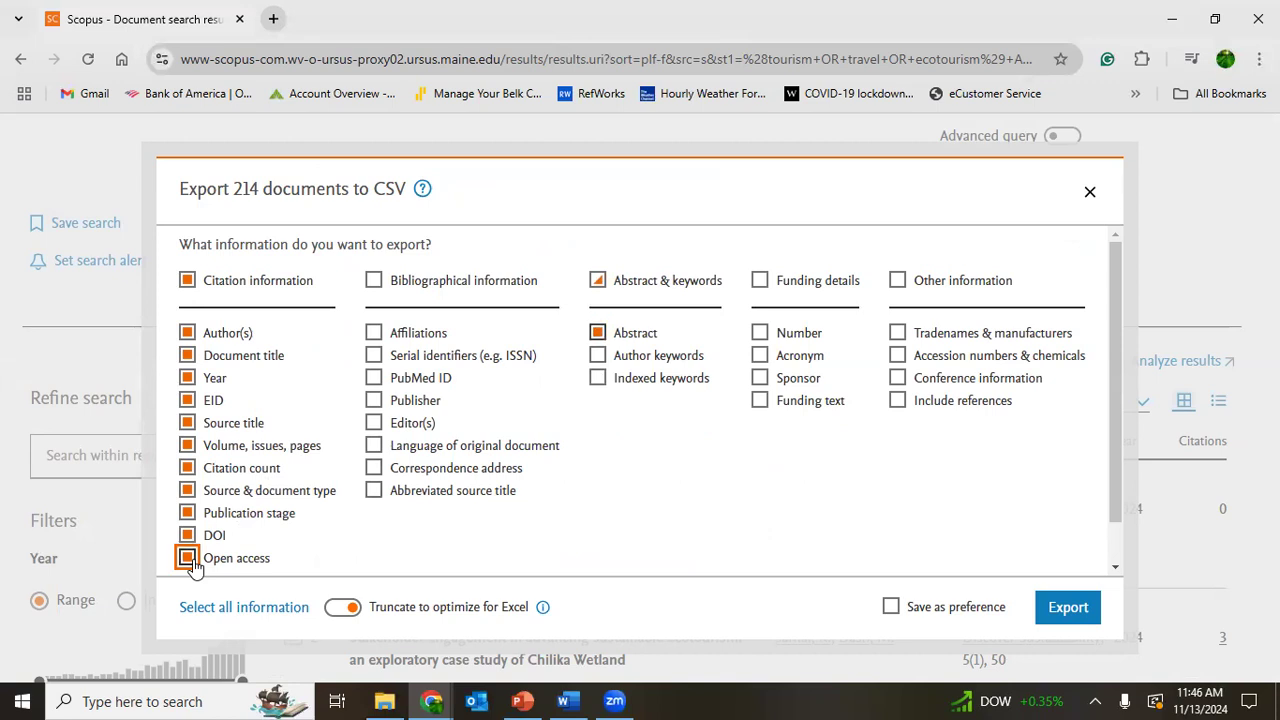
pyautogui.click(187, 557)
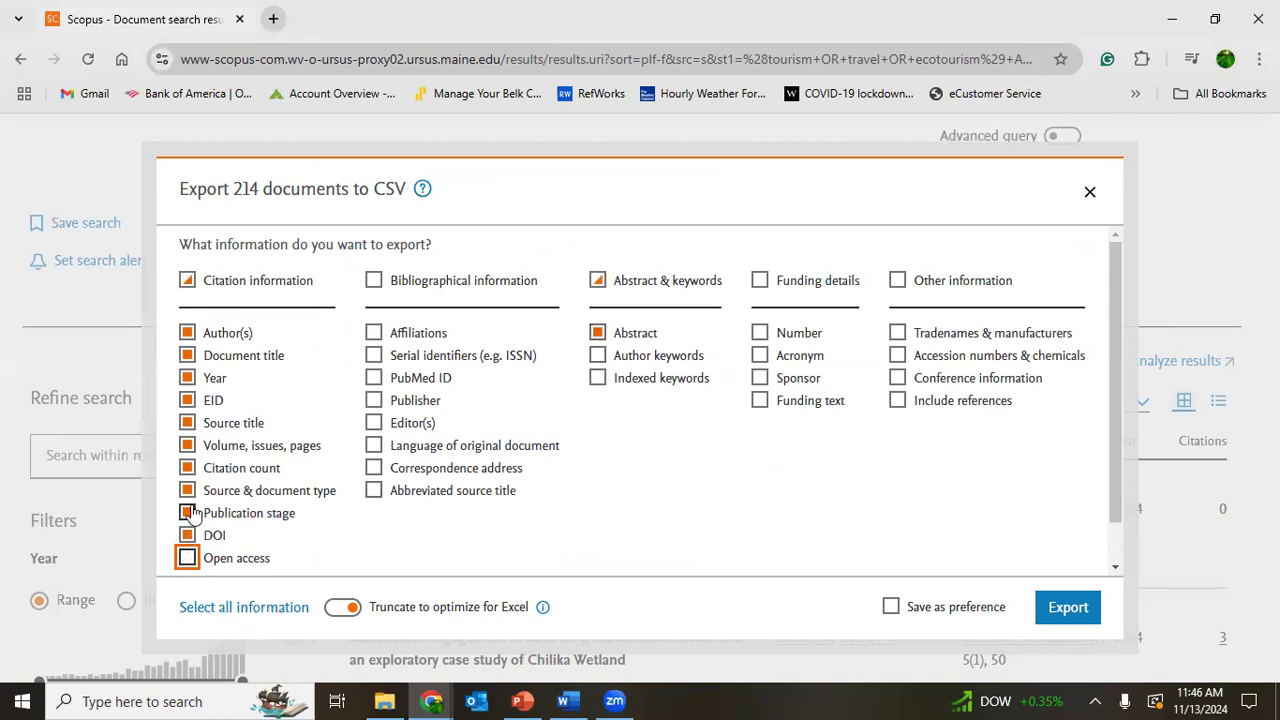
pyautogui.click(187, 512)
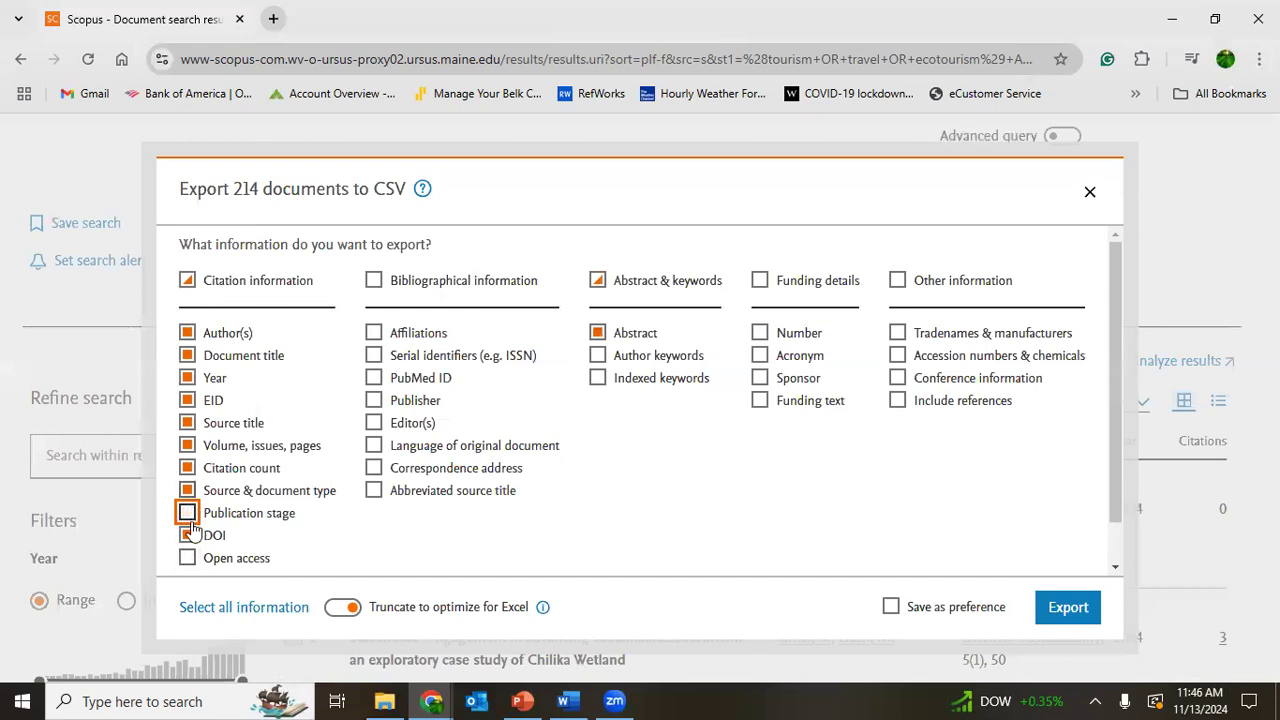
pyautogui.click(187, 512)
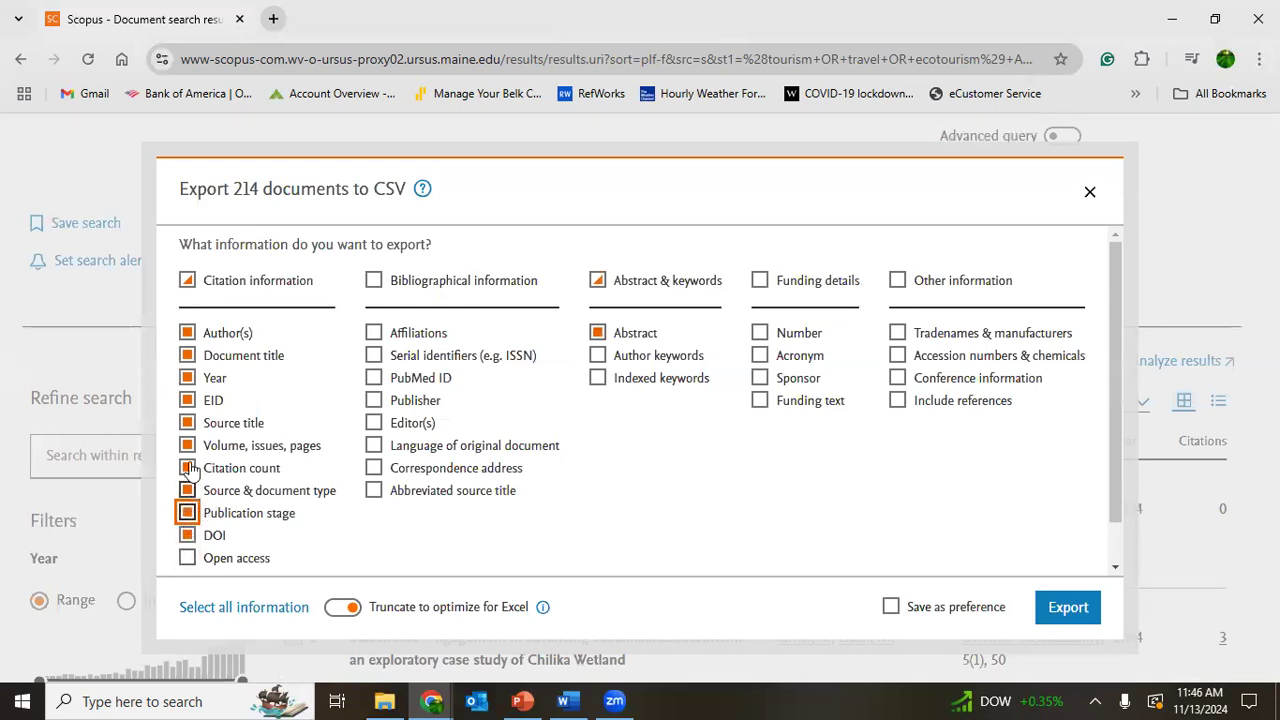
pyautogui.click(187, 467)
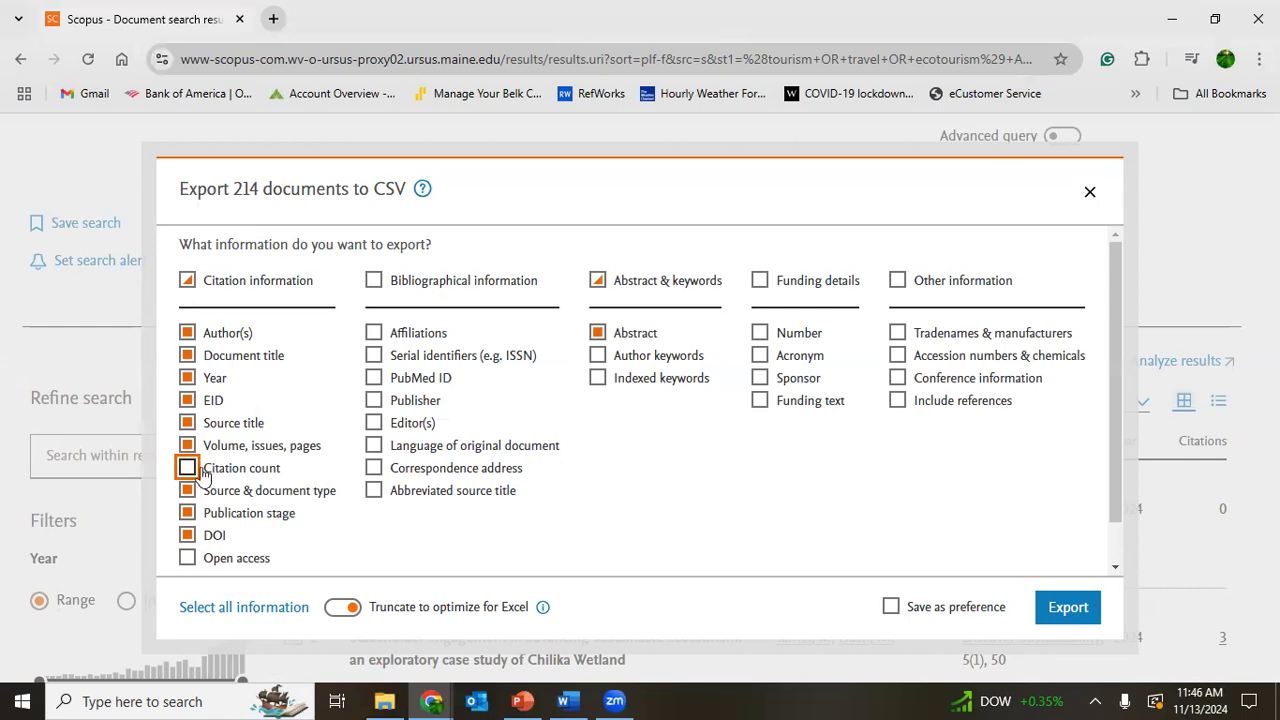
pyautogui.click(187, 467)
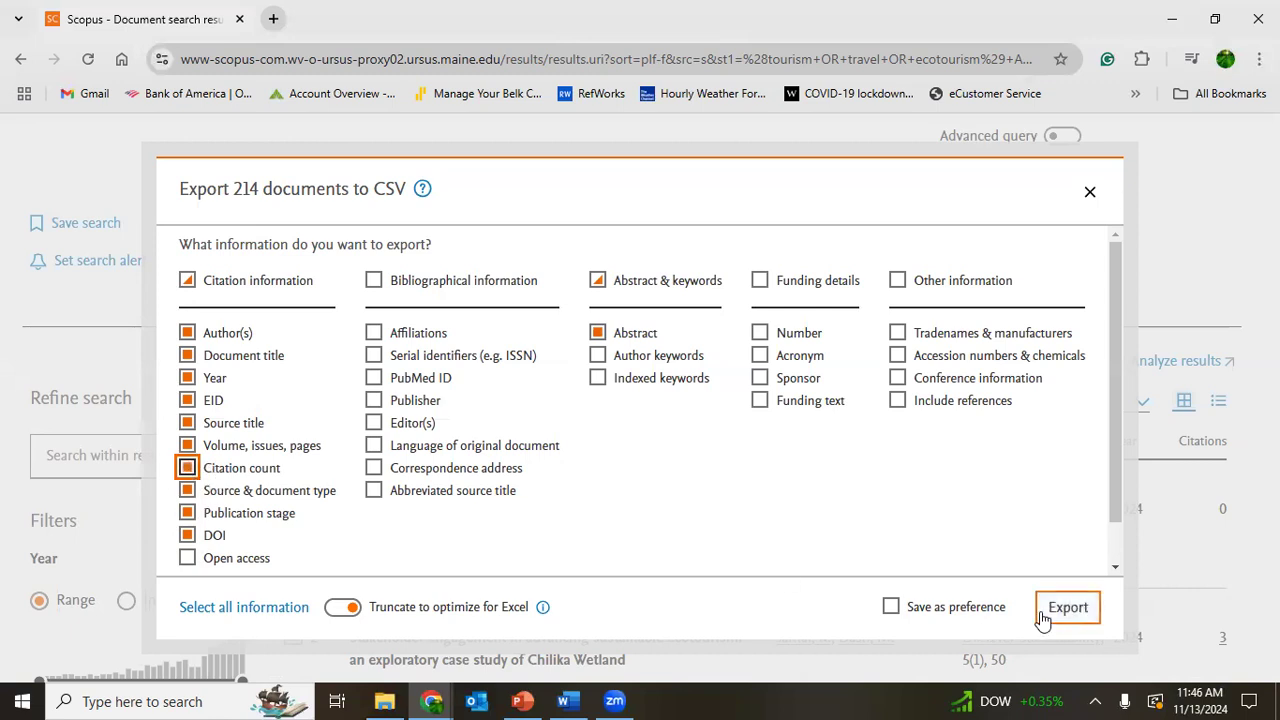
pyautogui.click(1067, 607)
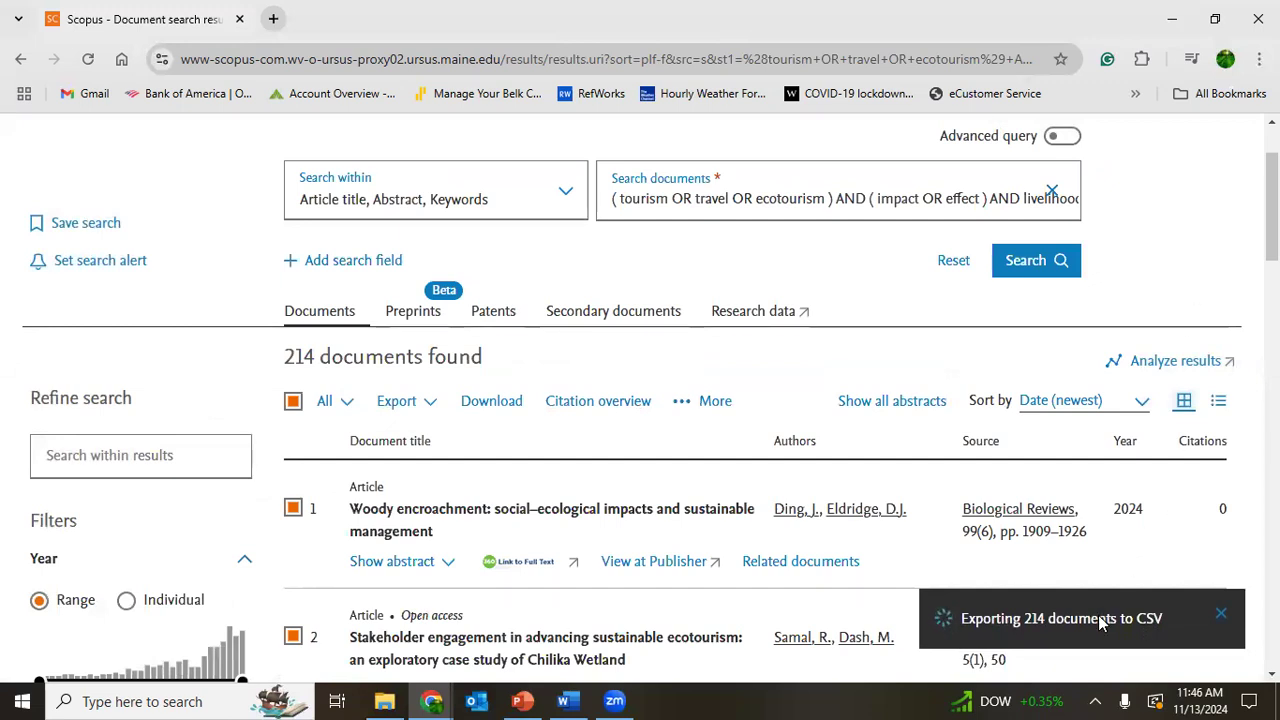
pyautogui.moveTo(1195, 294)
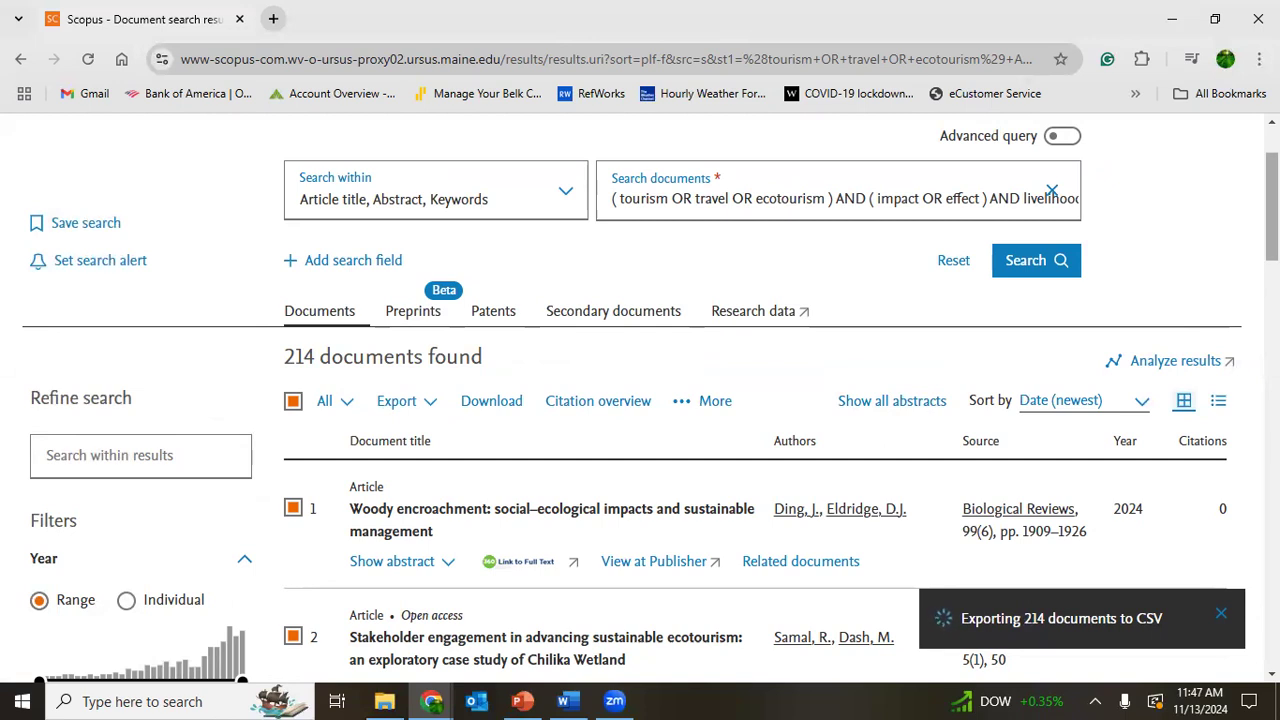
# Close the 'An error occurred exporting to CSV' notification.
pyautogui.scroll(-3)
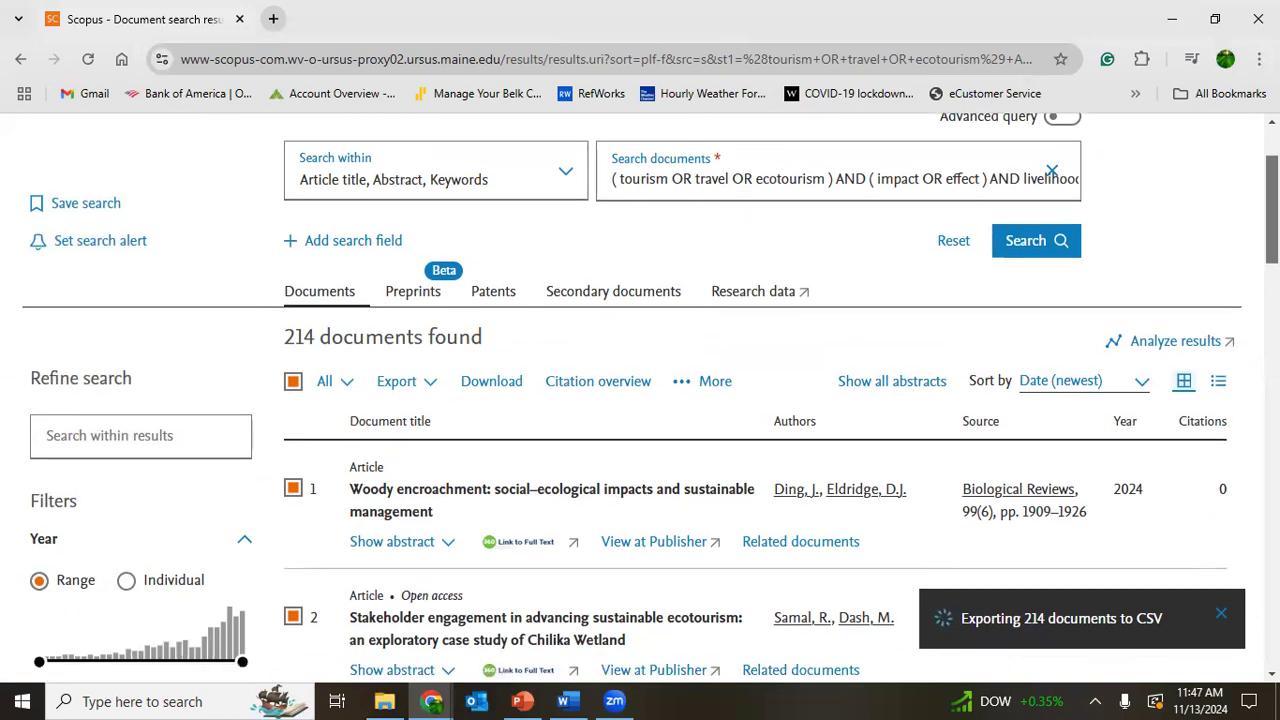
pyautogui.scroll(-3)
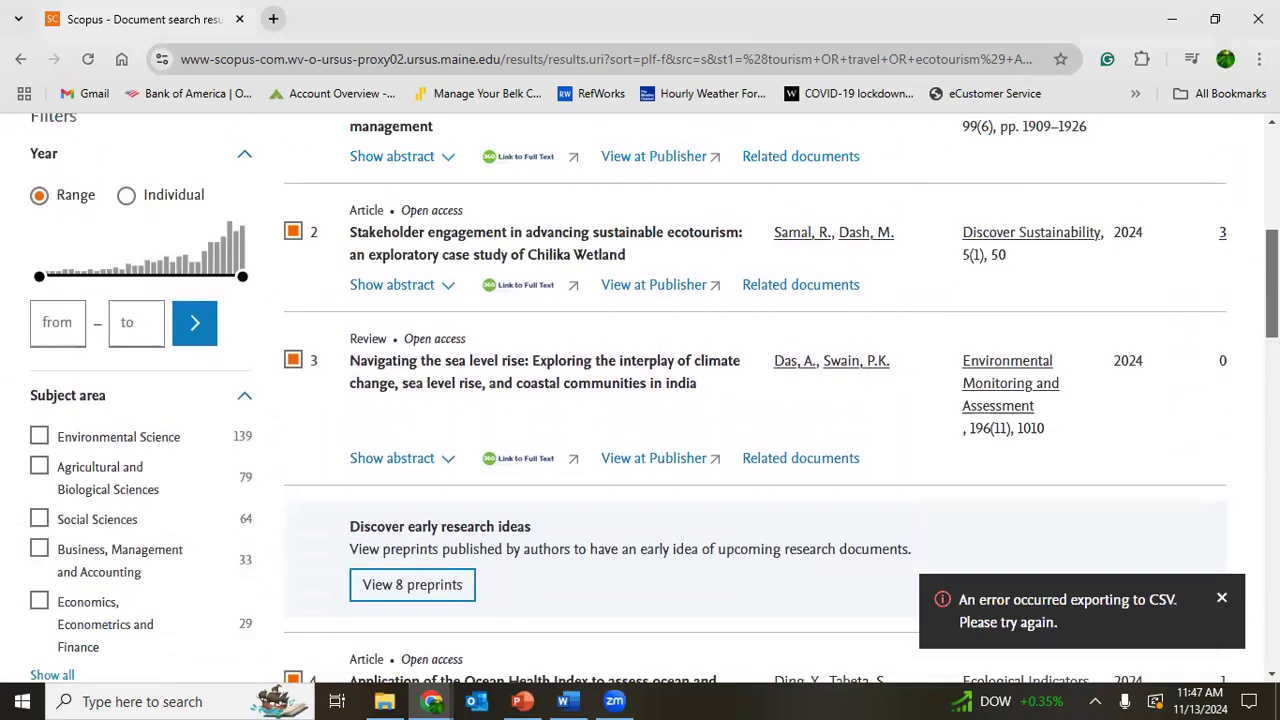
pyautogui.scroll(3)
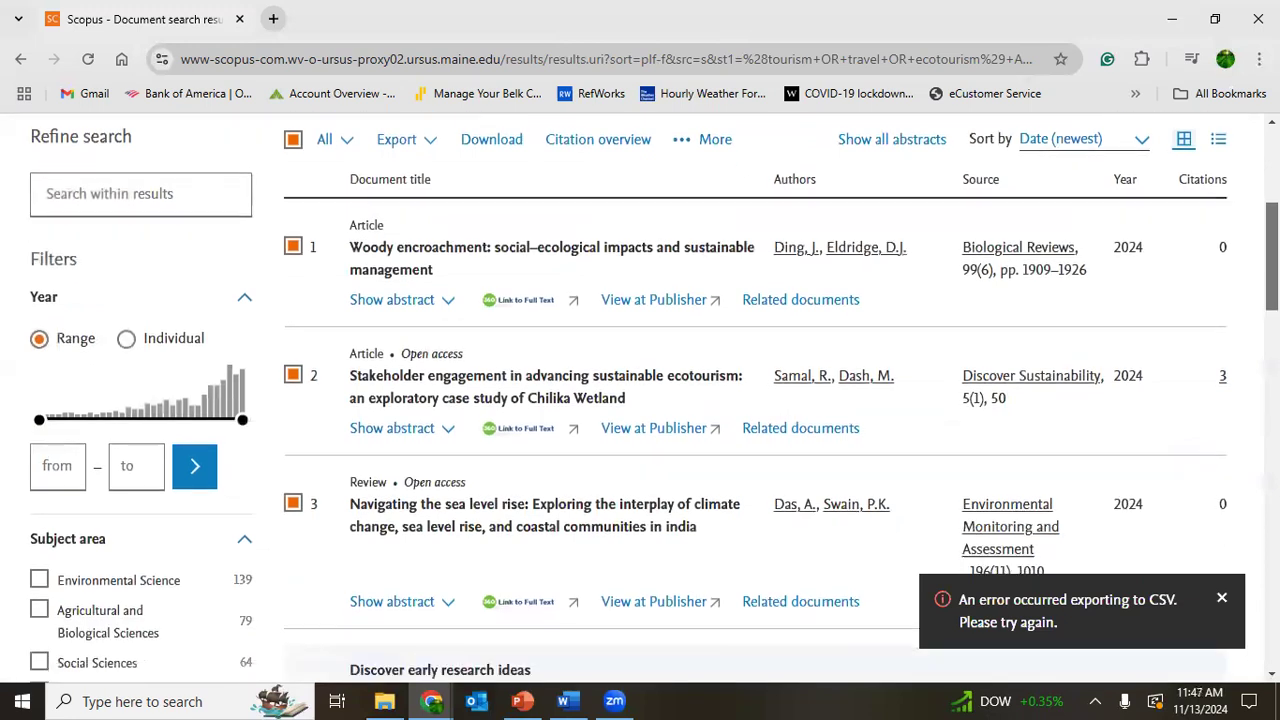
pyautogui.scroll(-3)
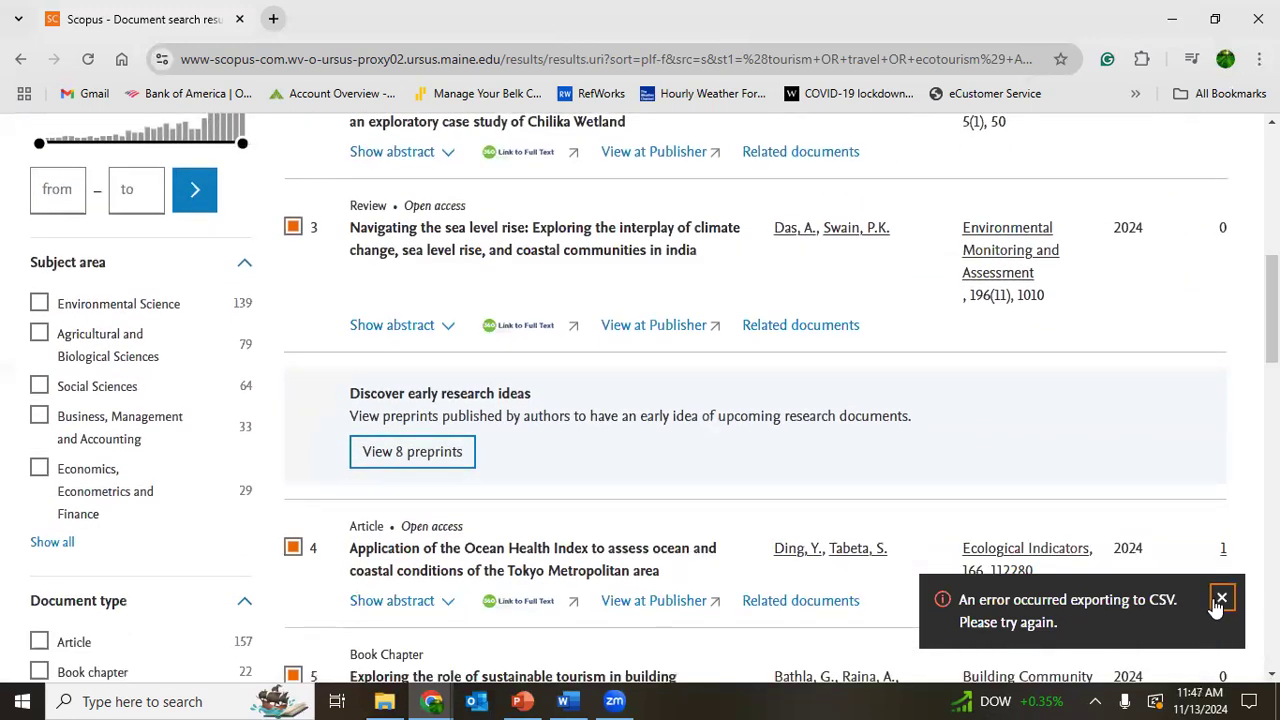
pyautogui.click(1221, 598)
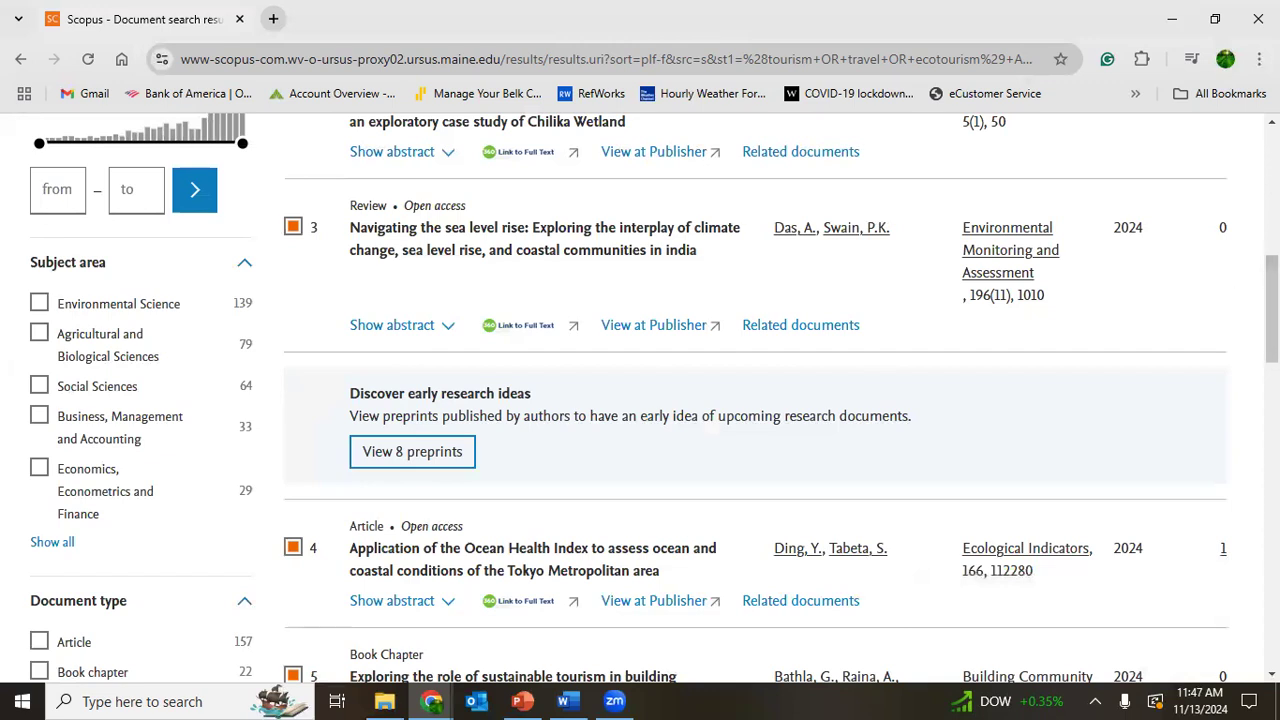
pyautogui.scroll(3)
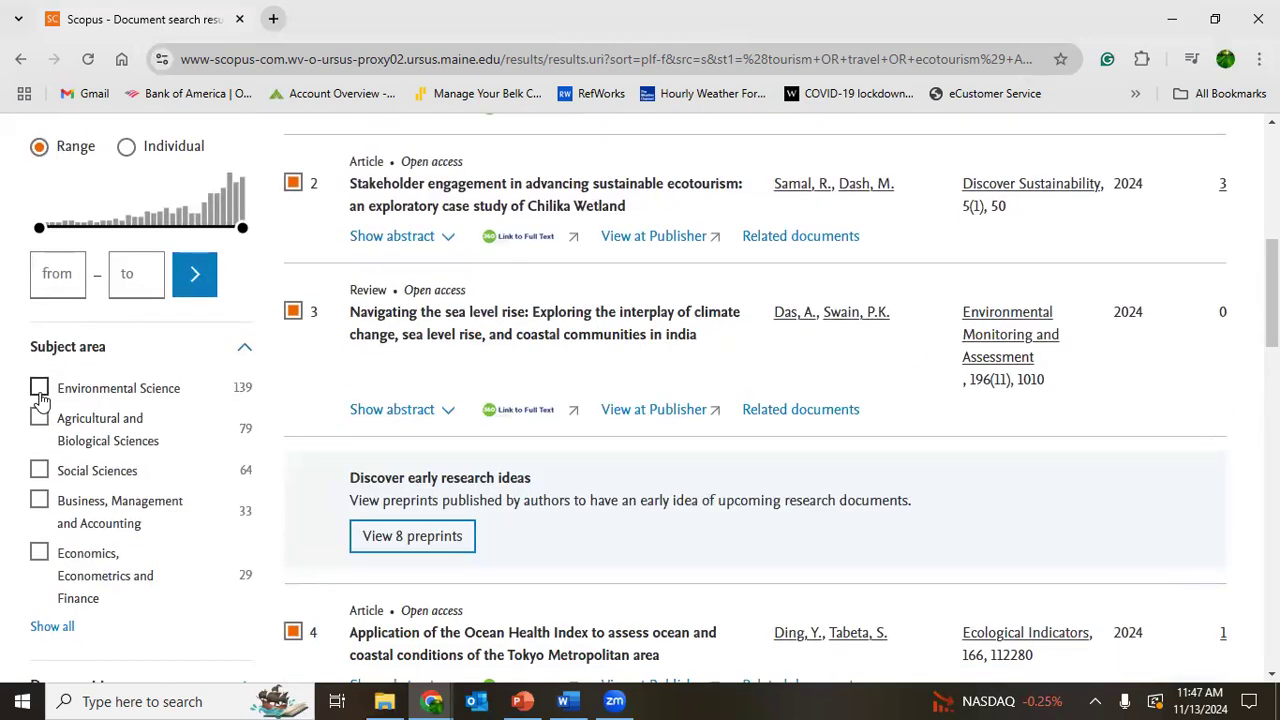
pyautogui.moveTo(50, 425)
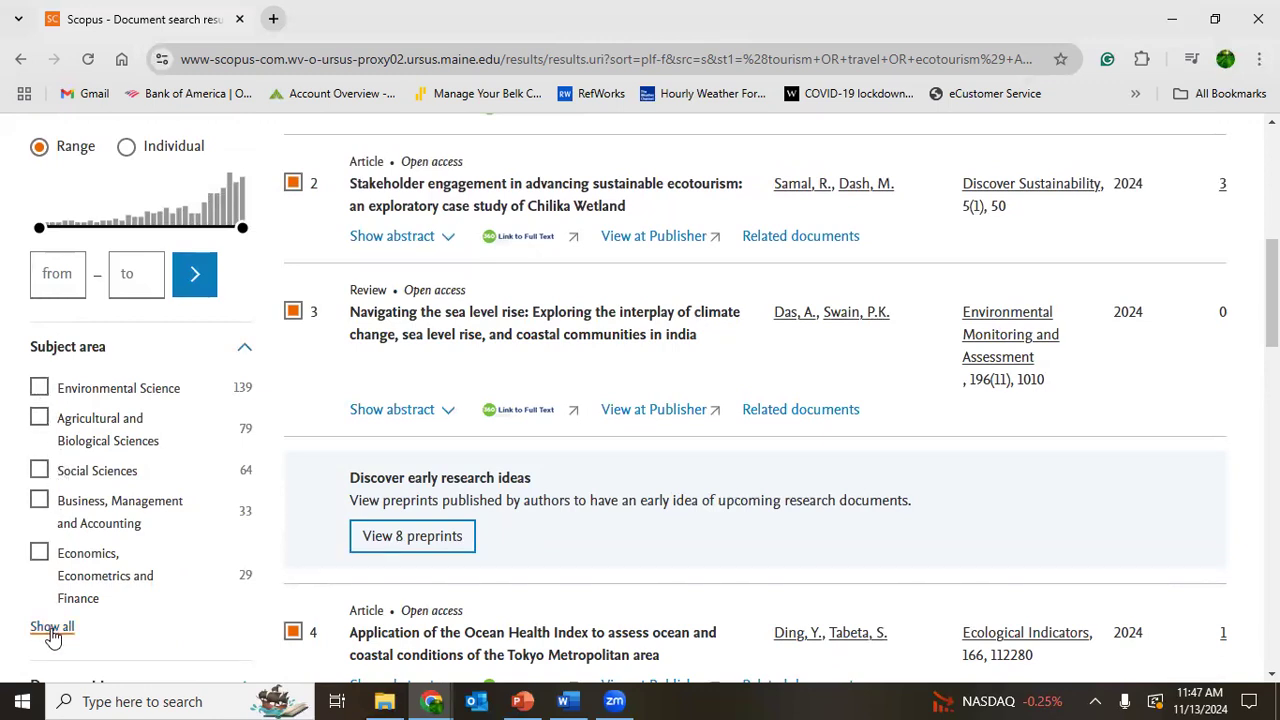
pyautogui.click(52, 626)
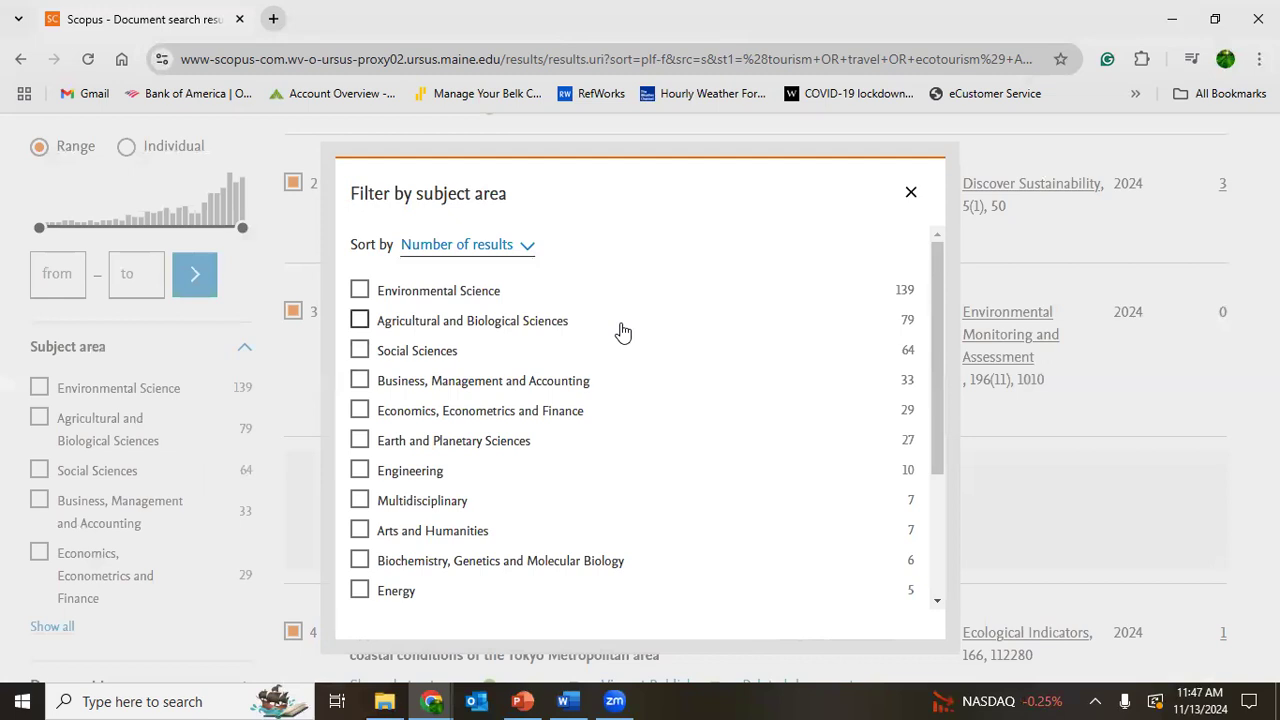
pyautogui.scroll(-3)
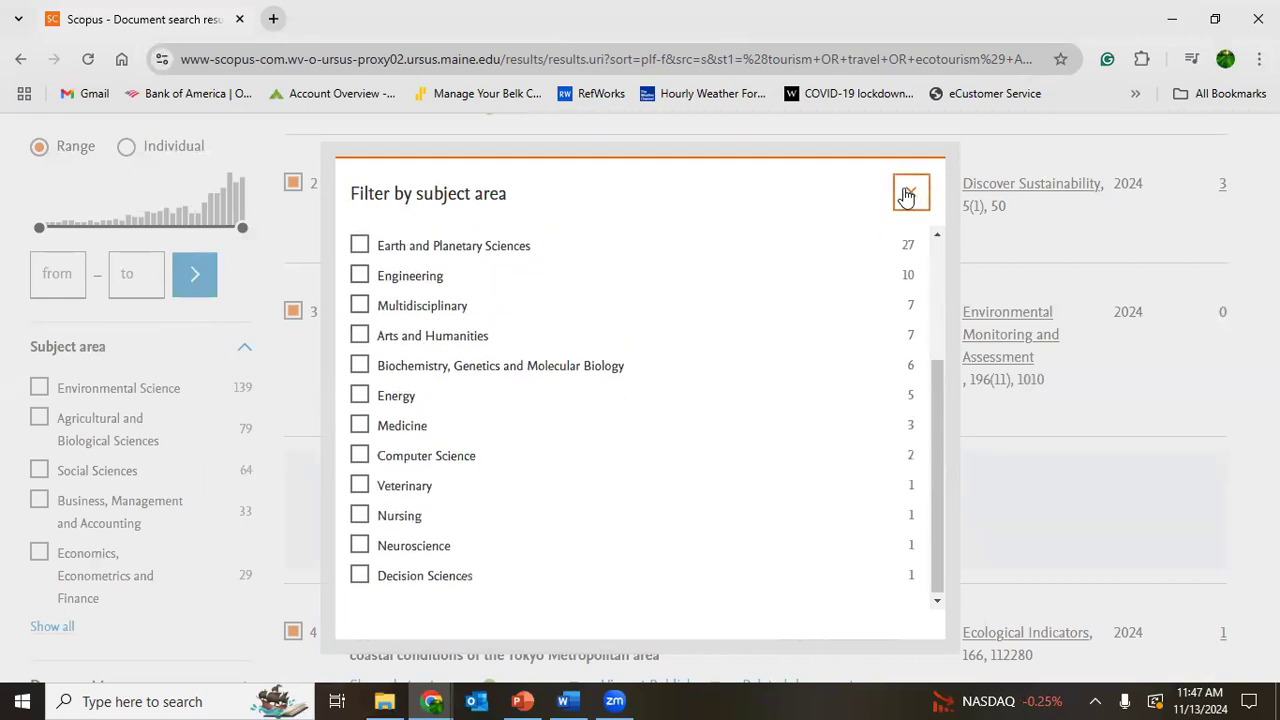
pyautogui.click(906, 193)
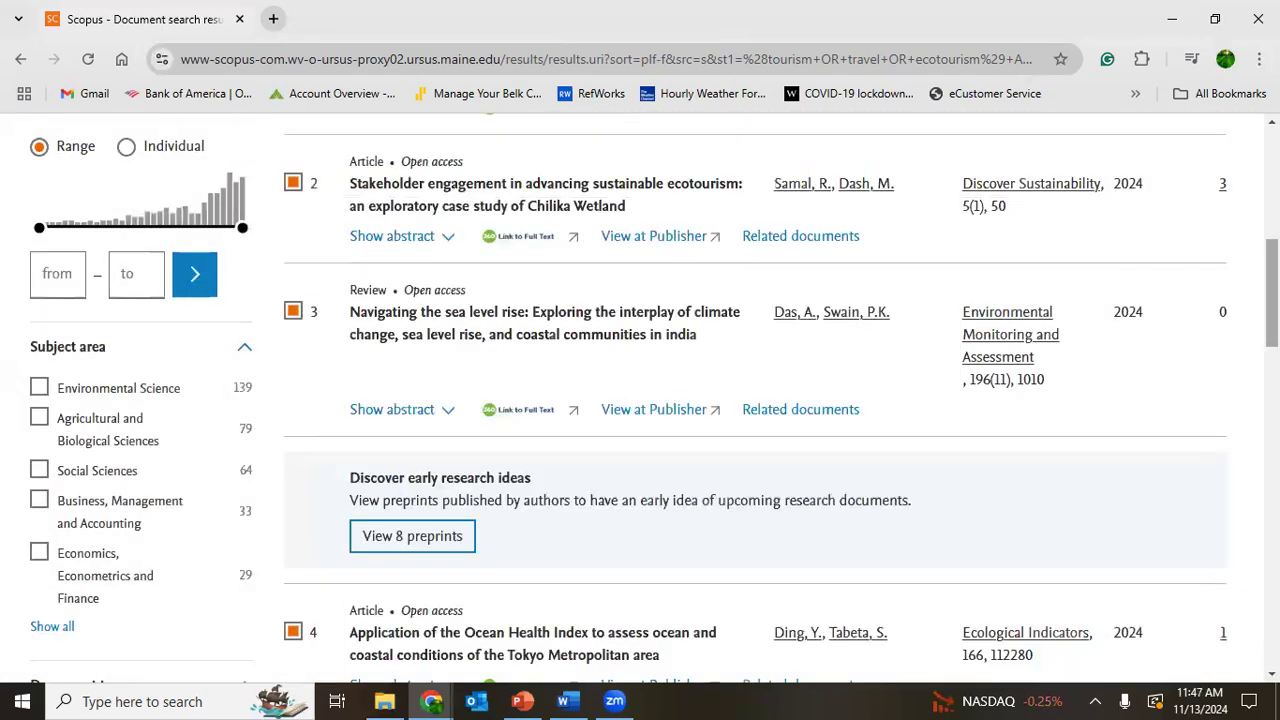
# Expand the Country/territory and Source type filters and scroll through the remaining filter sections.
pyautogui.scroll(-3)
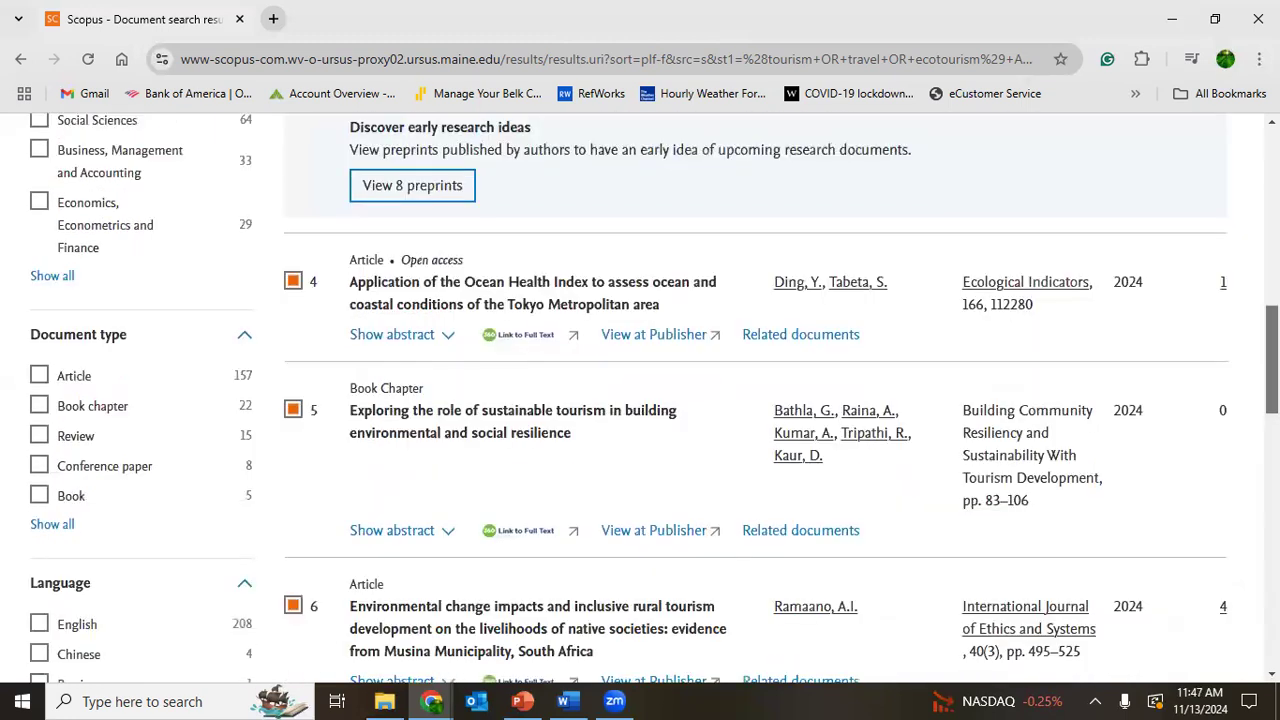
pyautogui.moveTo(90, 353)
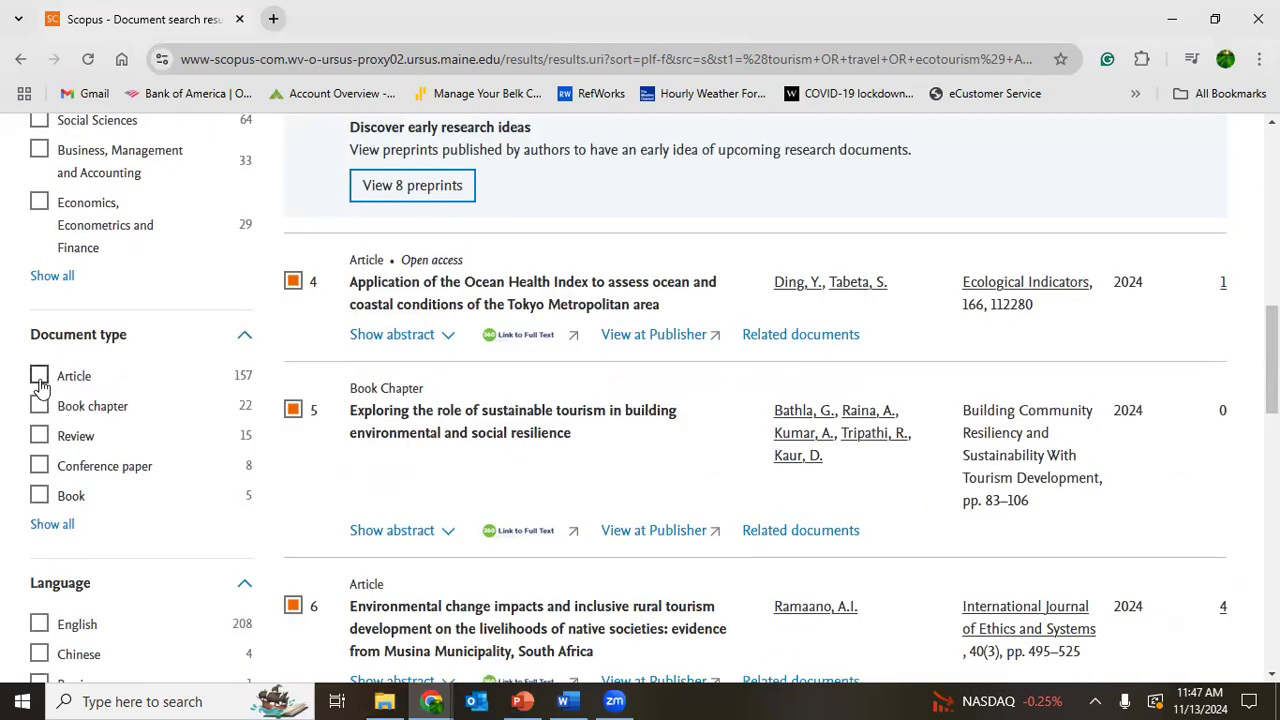
pyautogui.moveTo(45, 400)
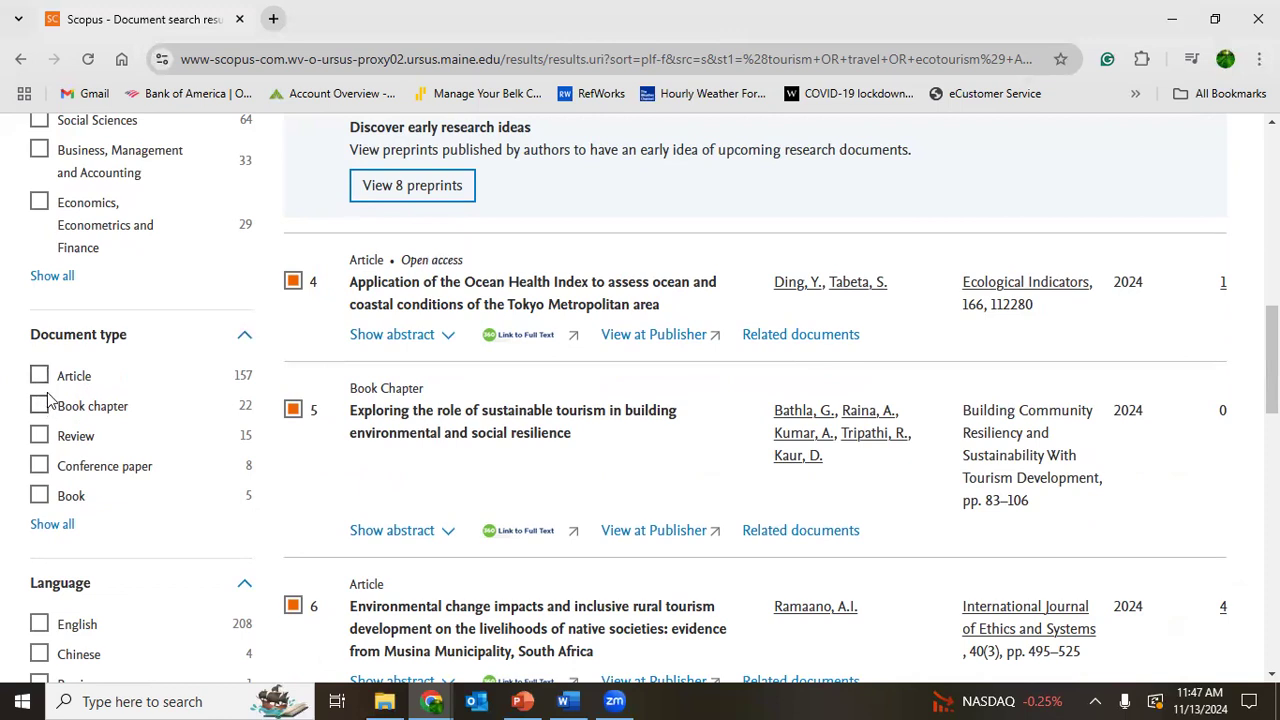
pyautogui.moveTo(68, 380)
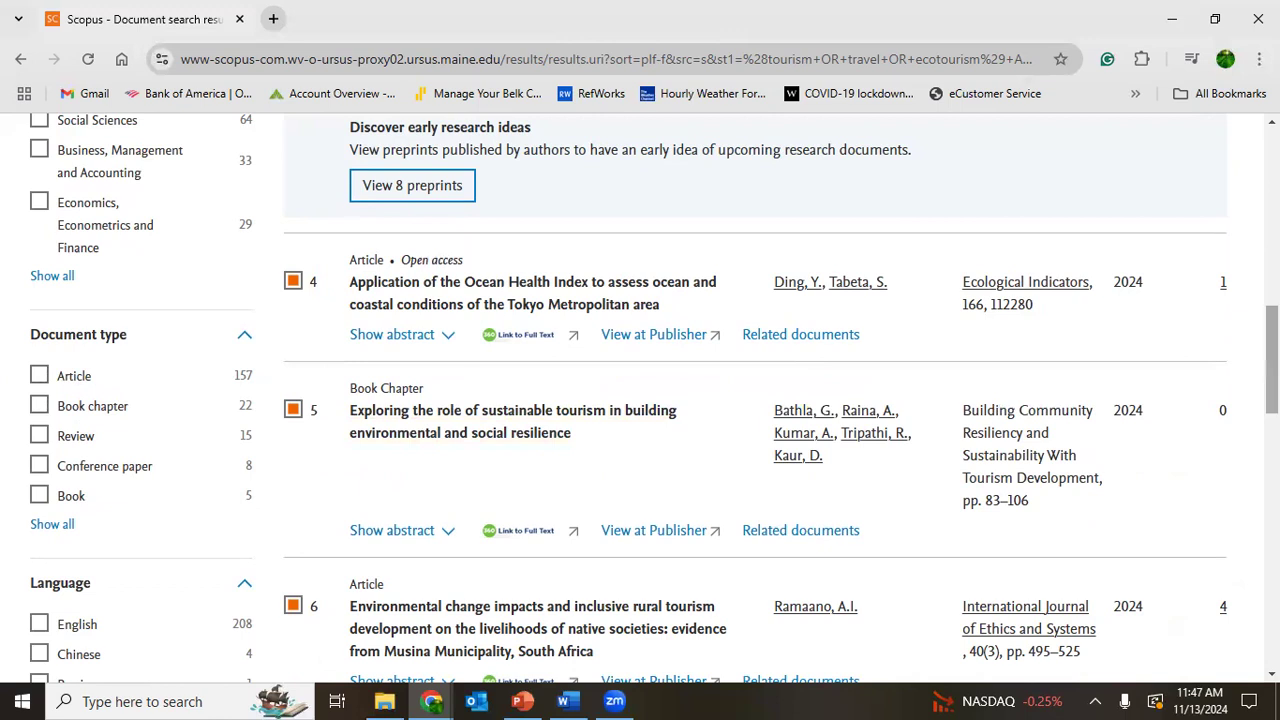
pyautogui.scroll(-3)
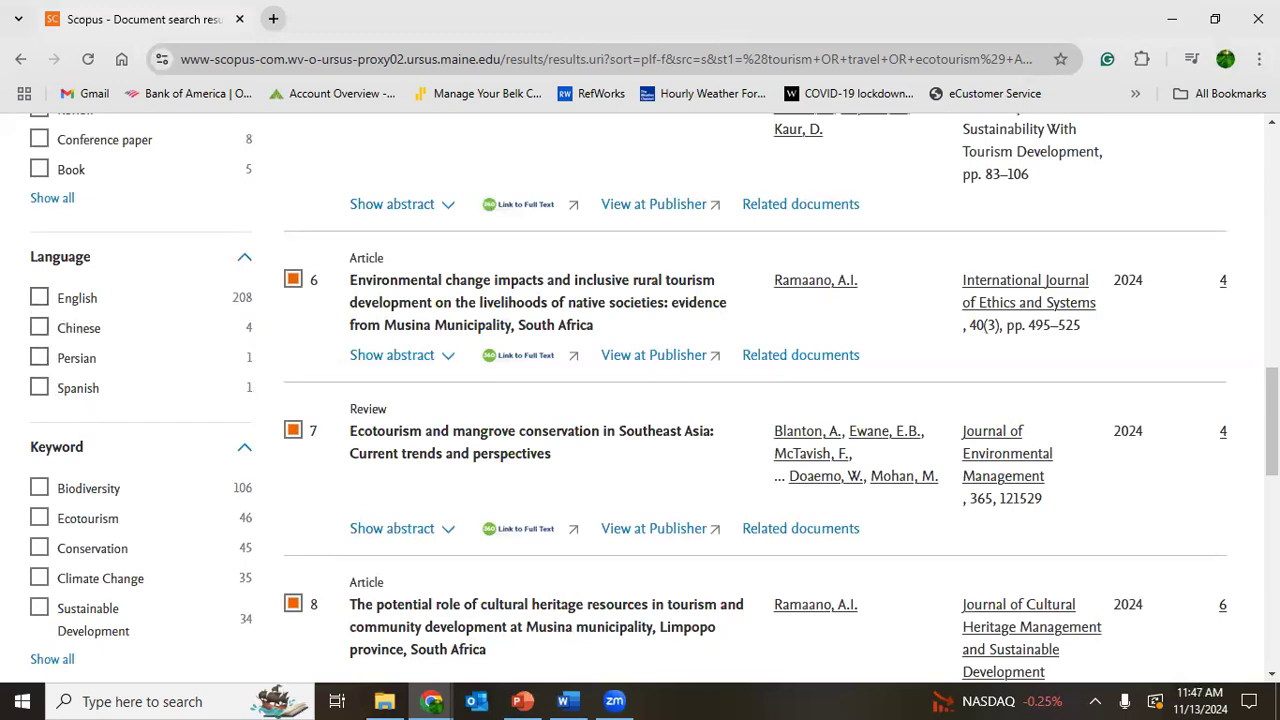
pyautogui.scroll(-3)
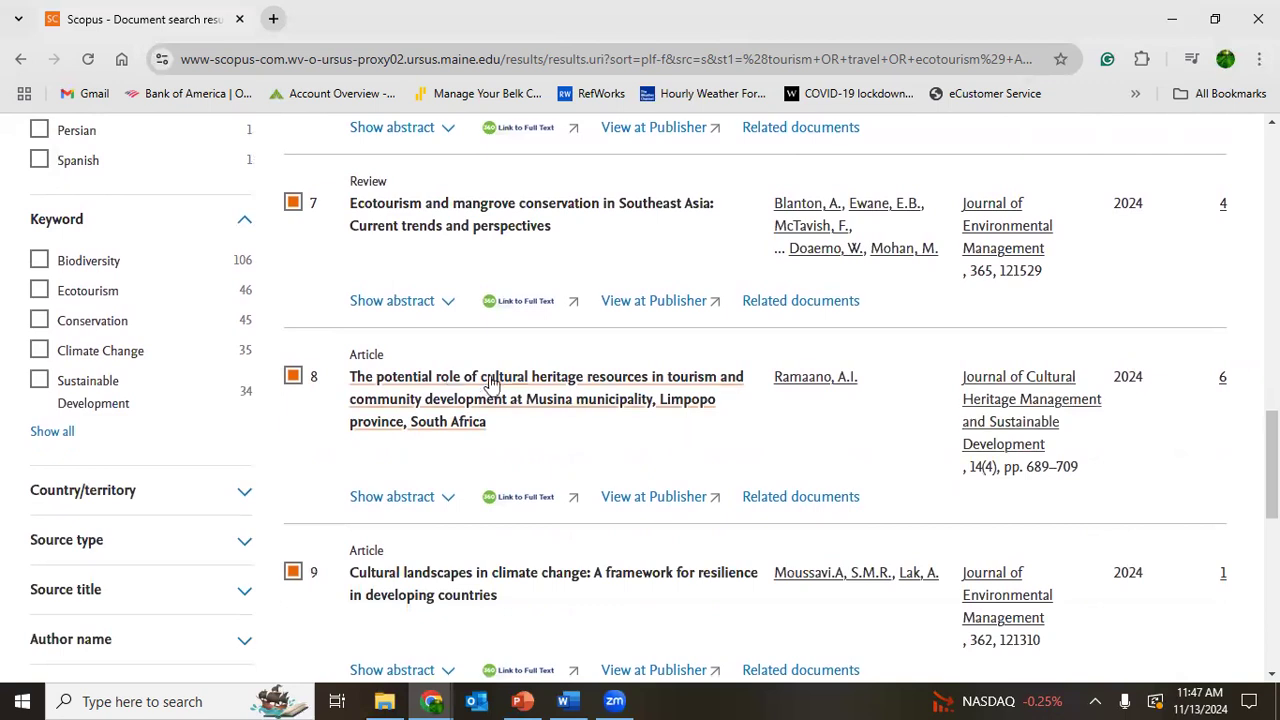
pyautogui.moveTo(43, 412)
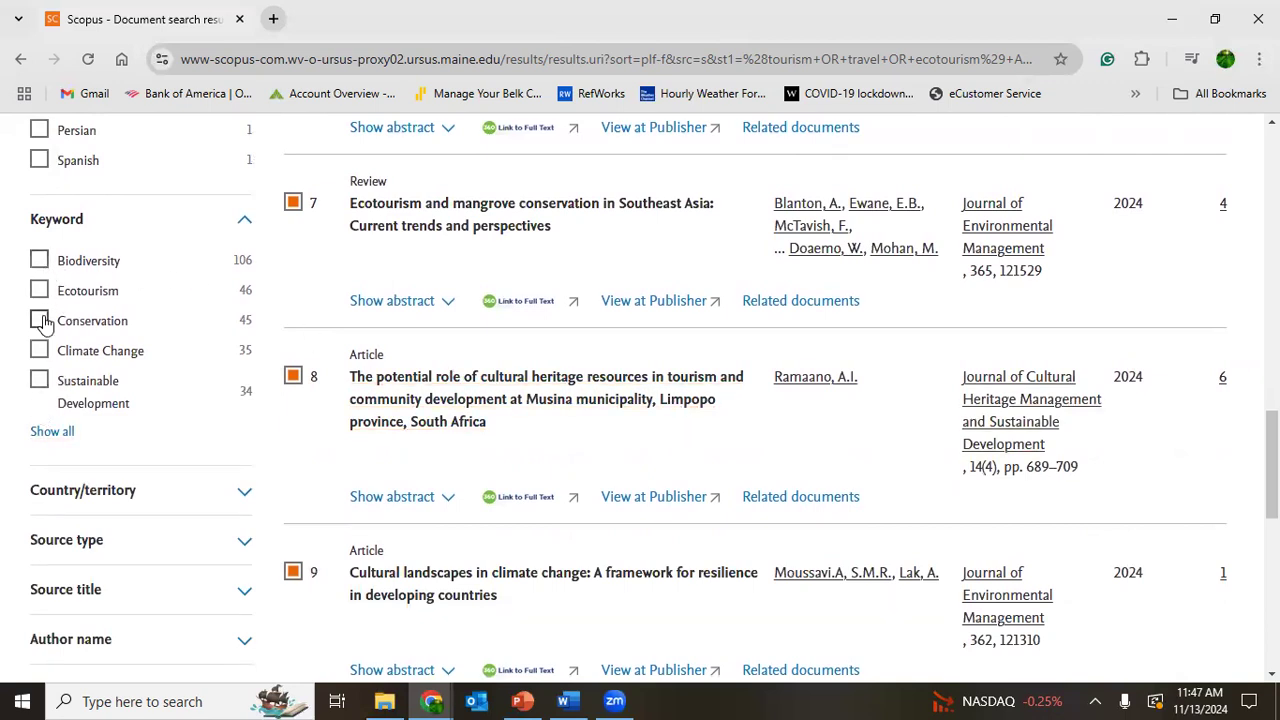
pyautogui.scroll(-3)
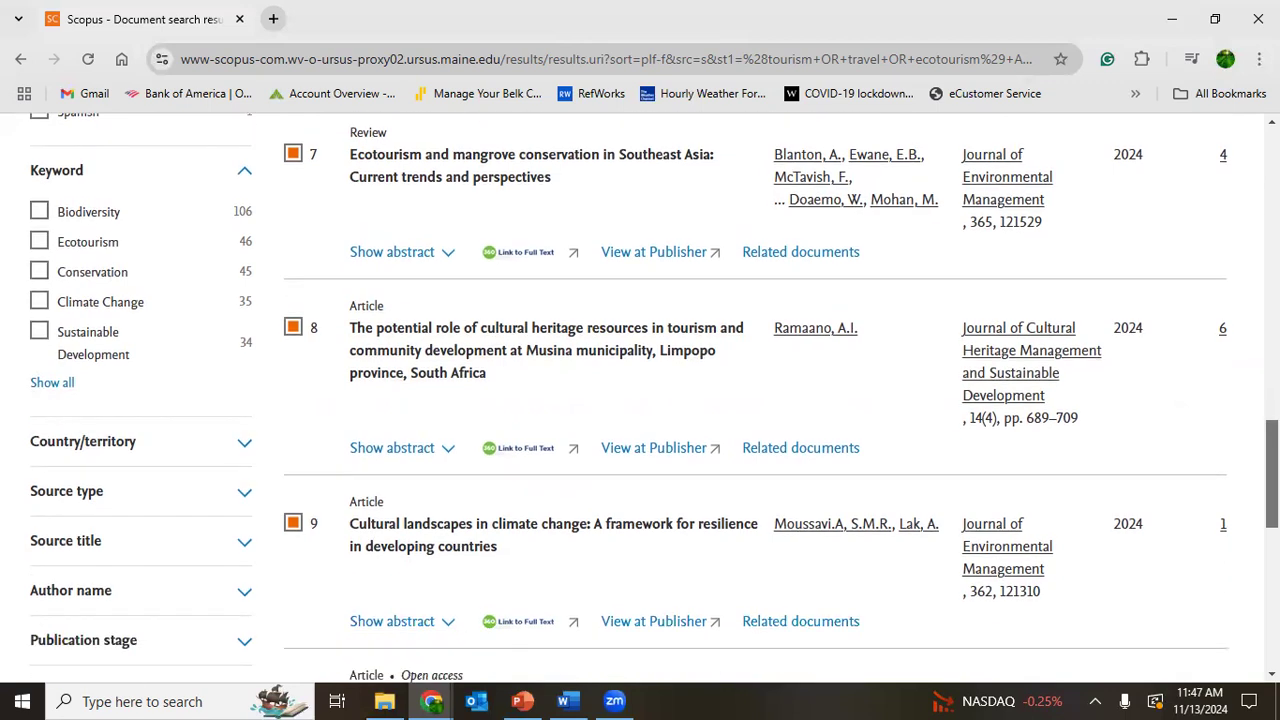
pyautogui.scroll(-3)
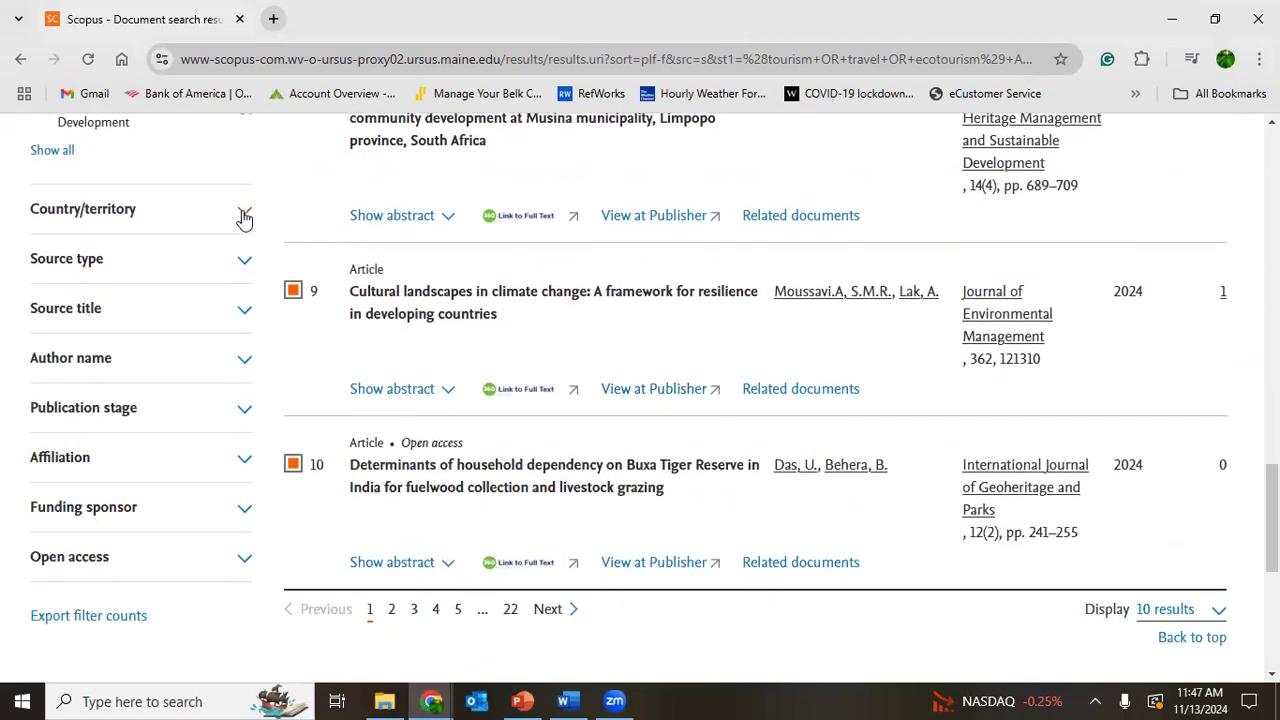
pyautogui.click(244, 209)
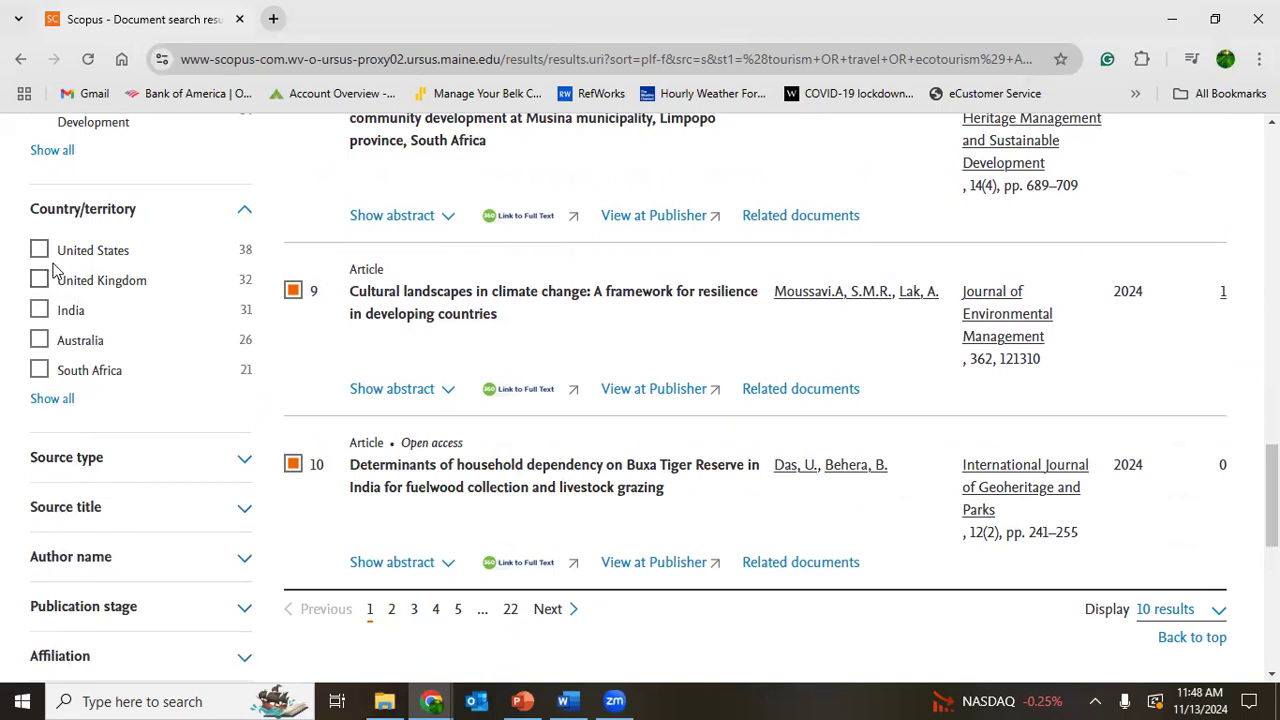
pyautogui.moveTo(39, 250)
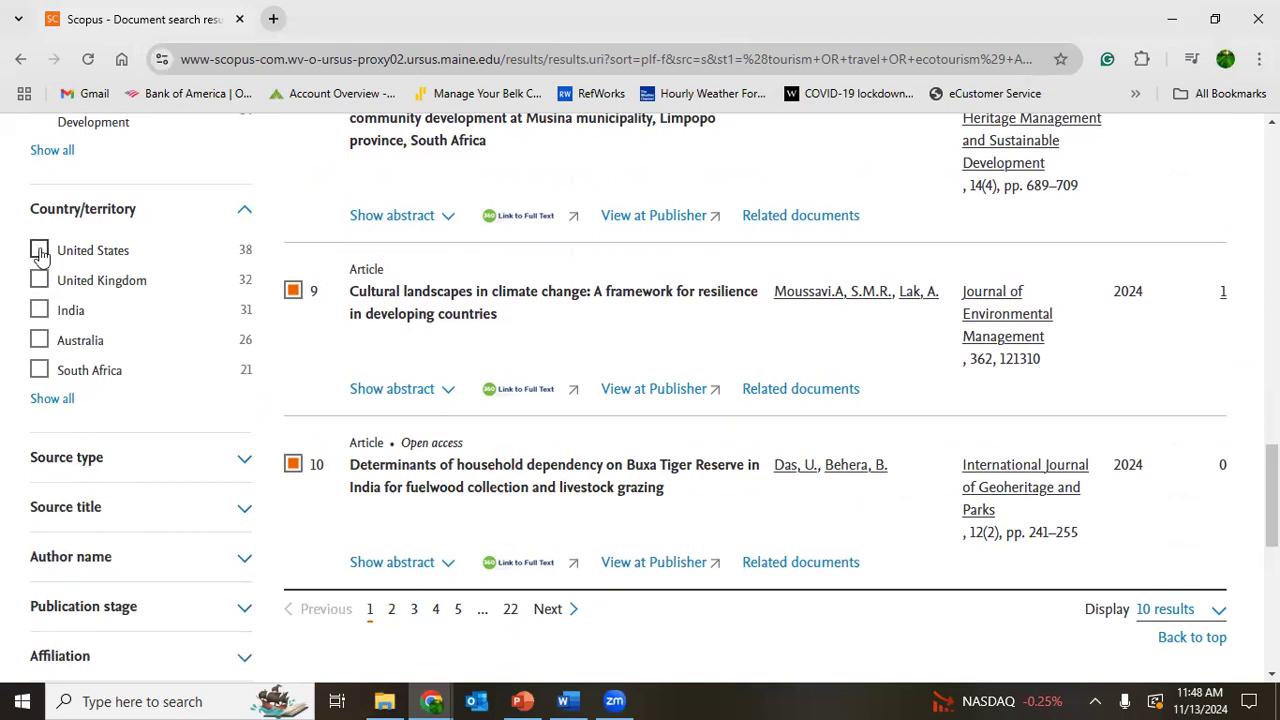
pyautogui.moveTo(91, 471)
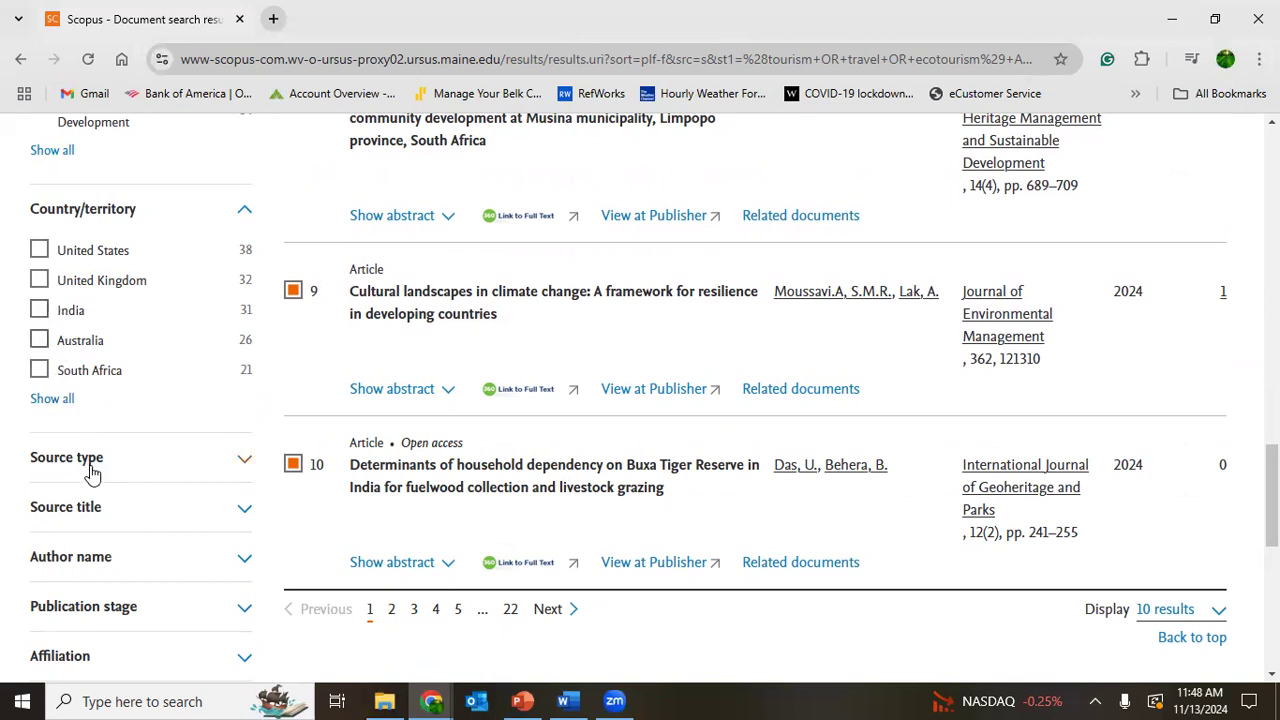
pyautogui.click(244, 457)
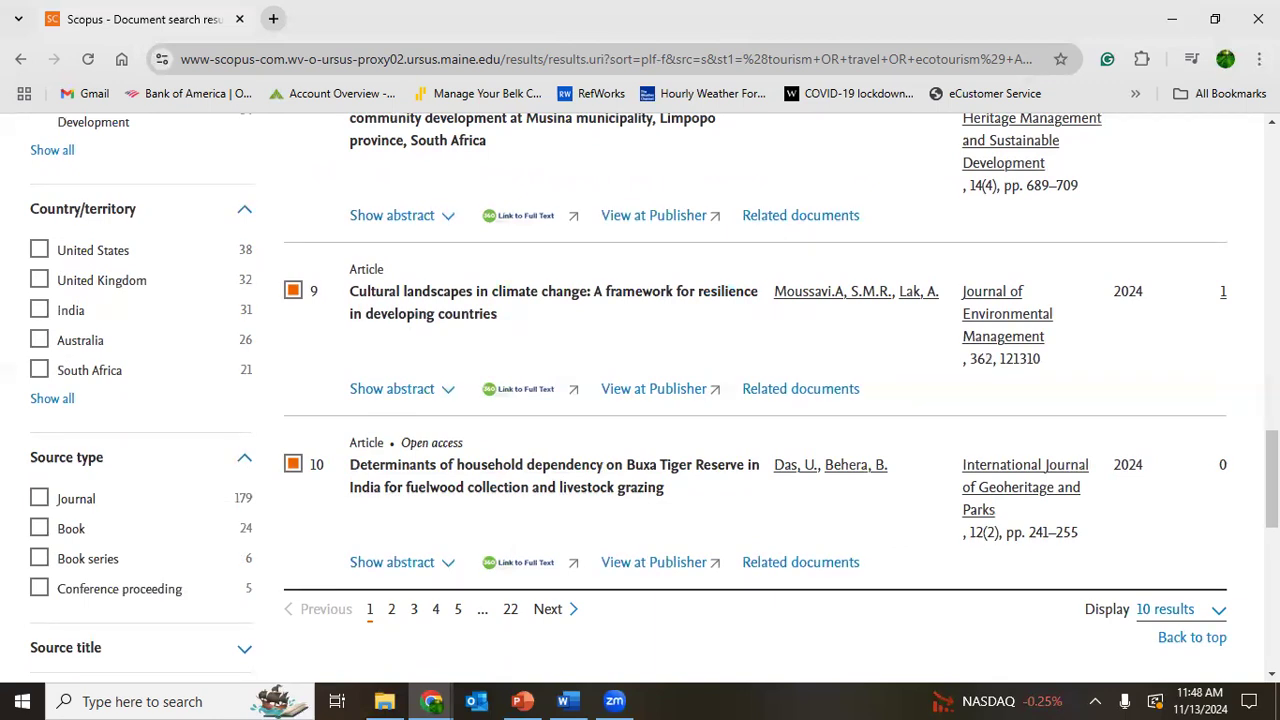
pyautogui.scroll(-3)
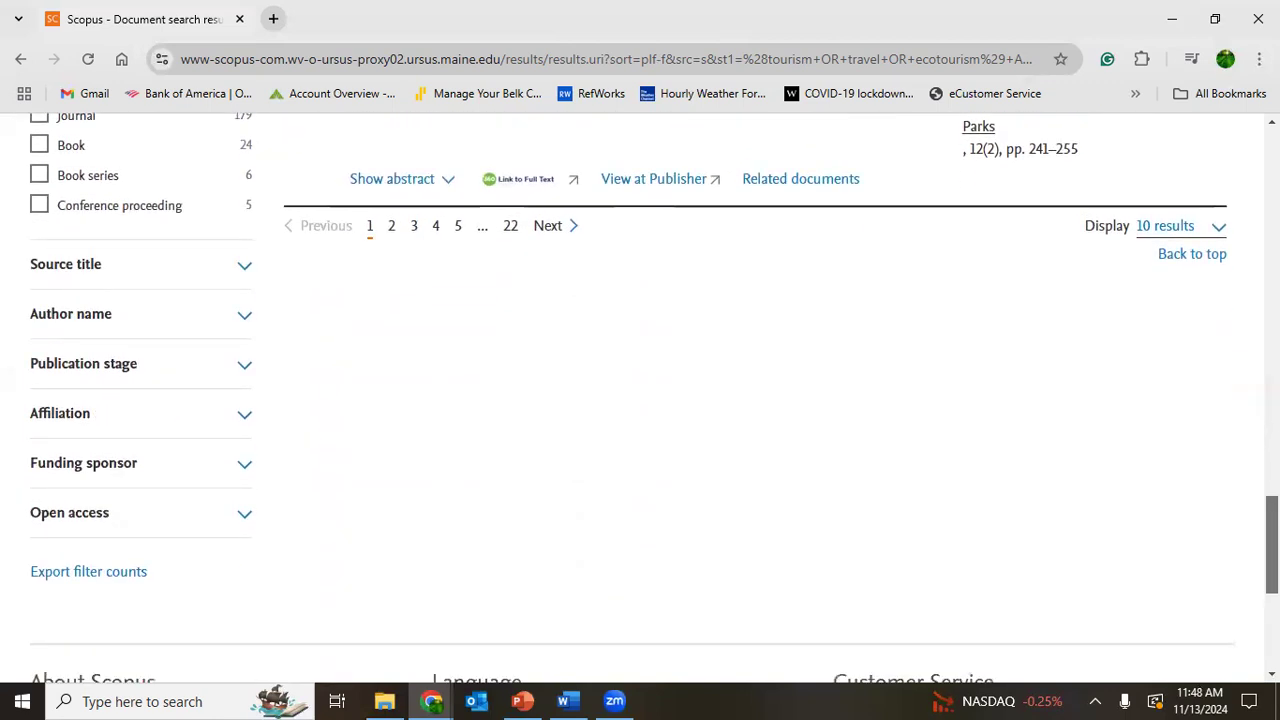
pyautogui.scroll(-3)
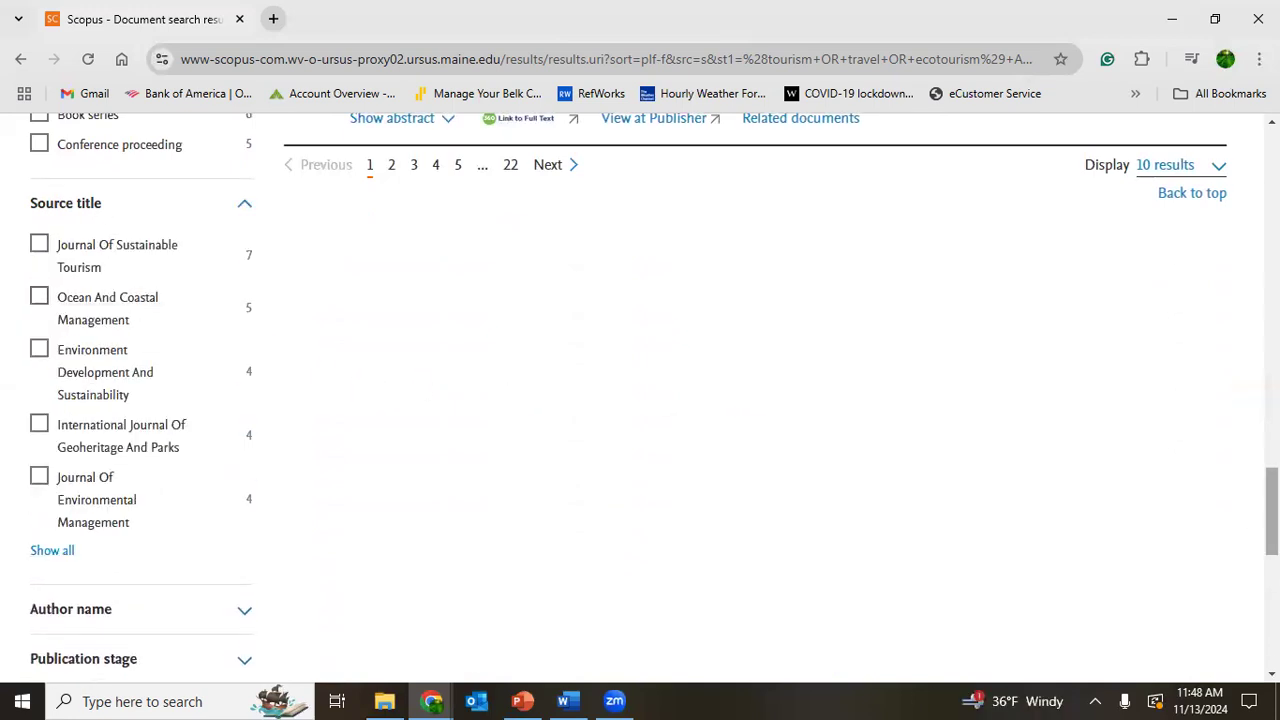
pyautogui.scroll(-3)
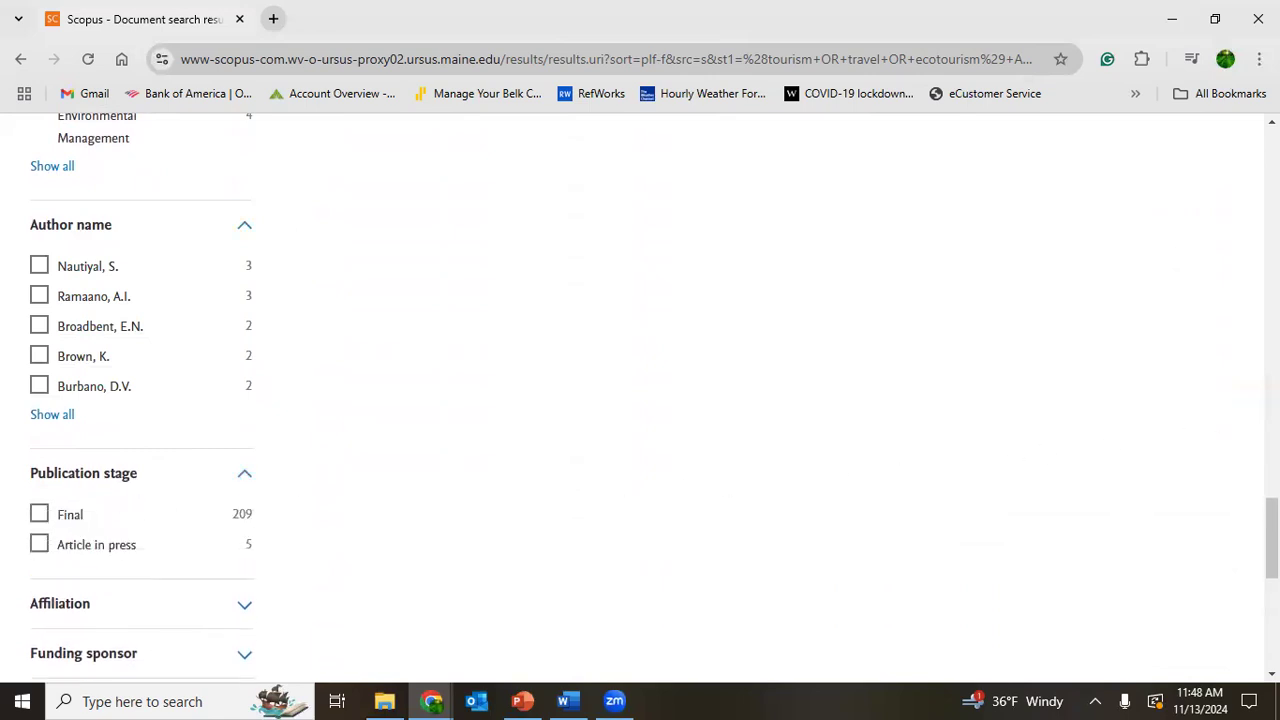
pyautogui.scroll(-3)
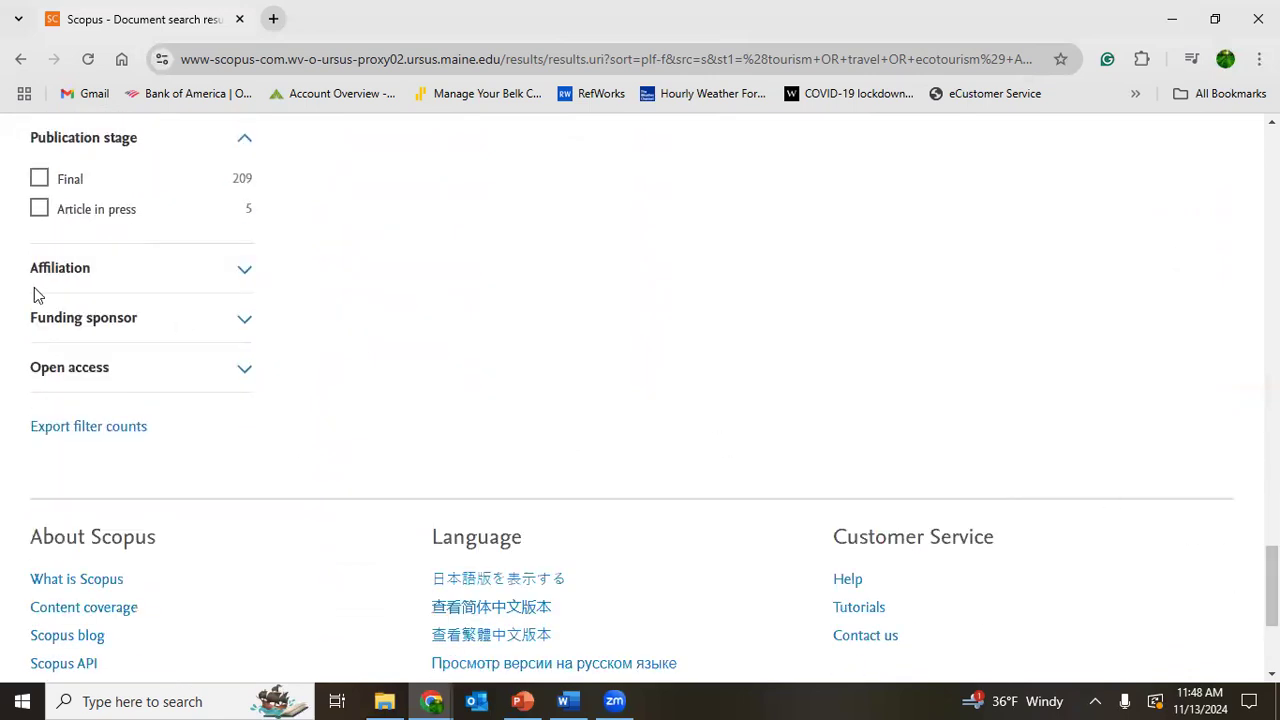
pyautogui.moveTo(106, 448)
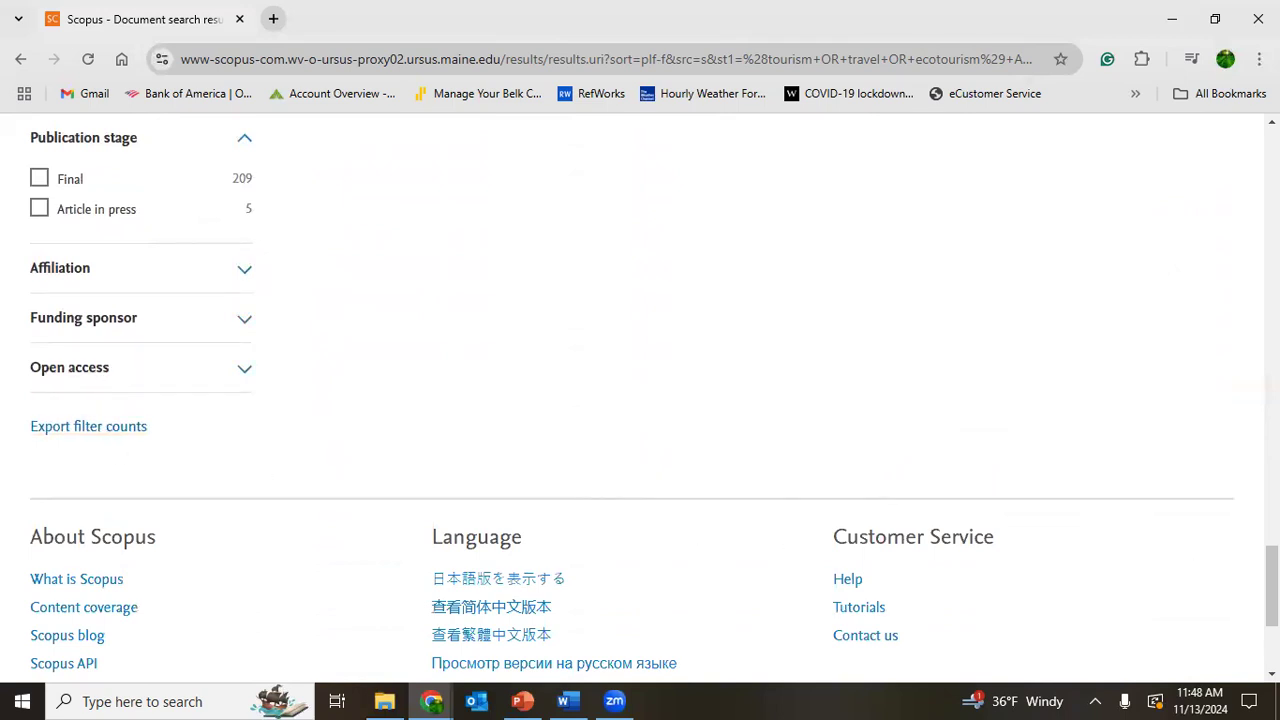
# Tick Article under Document type and apply the filter with Limit to.
pyautogui.scroll(3)
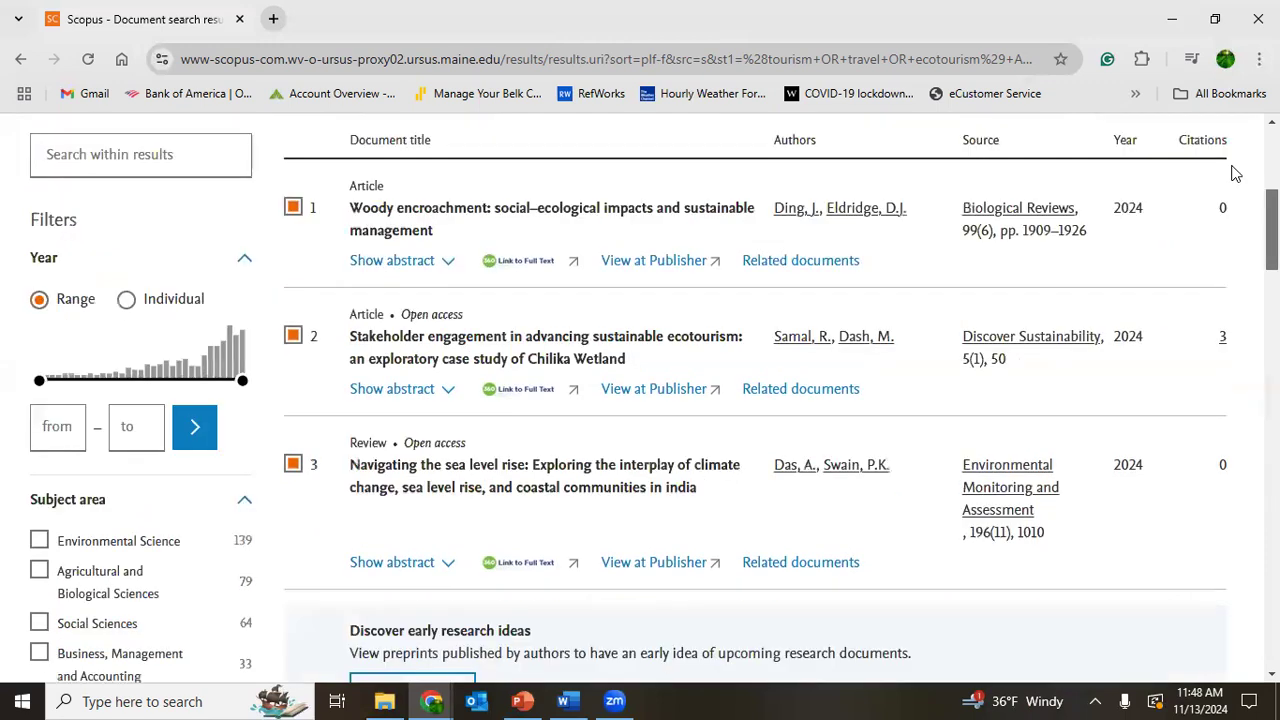
pyautogui.scroll(3)
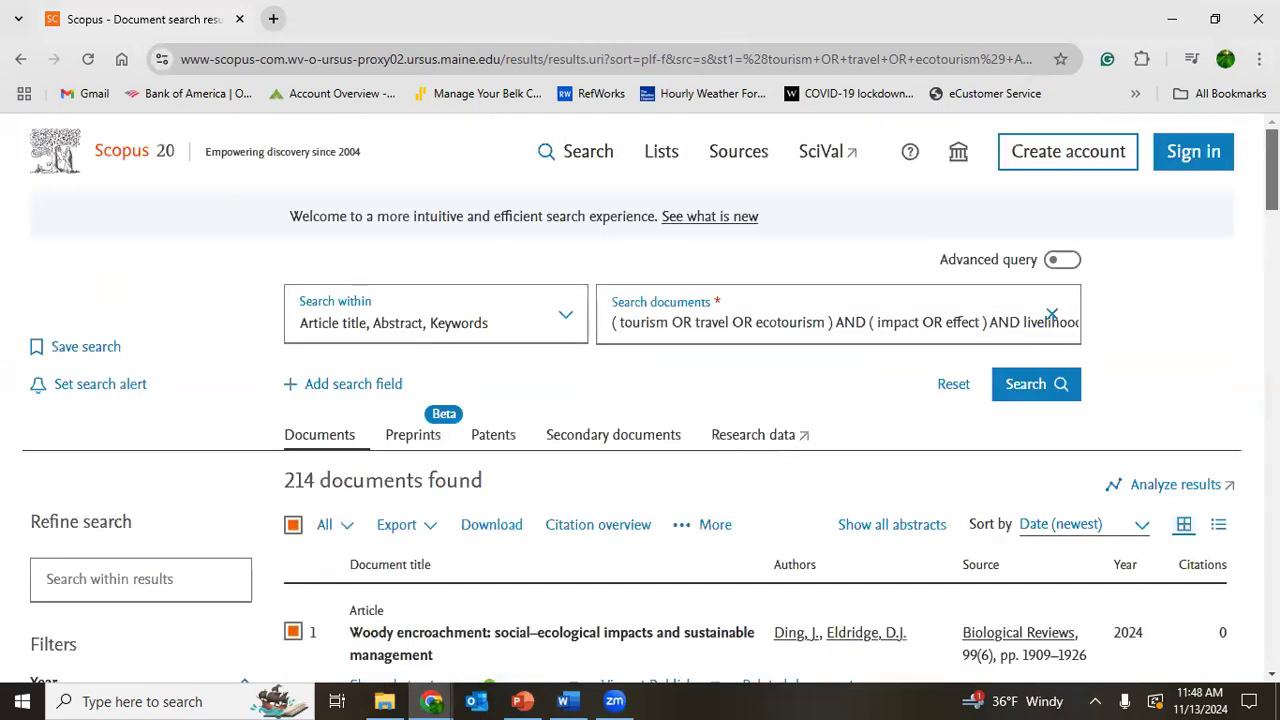
pyautogui.scroll(-3)
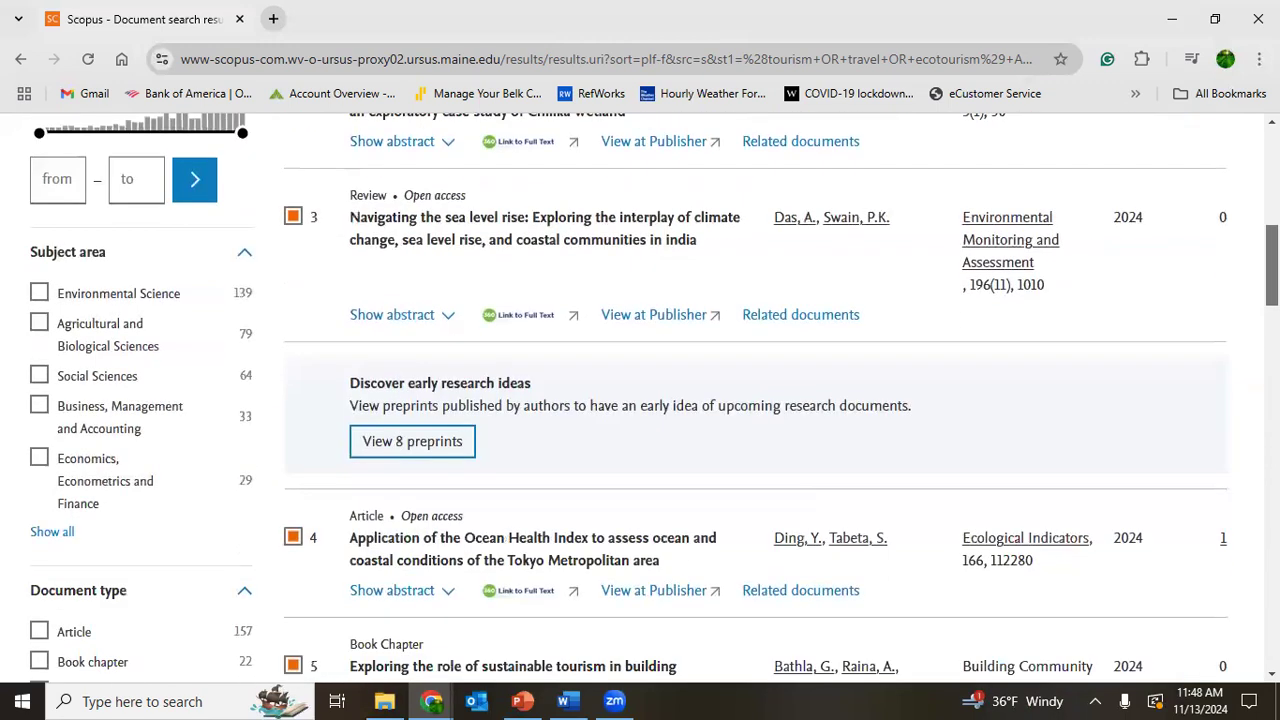
pyautogui.scroll(-3)
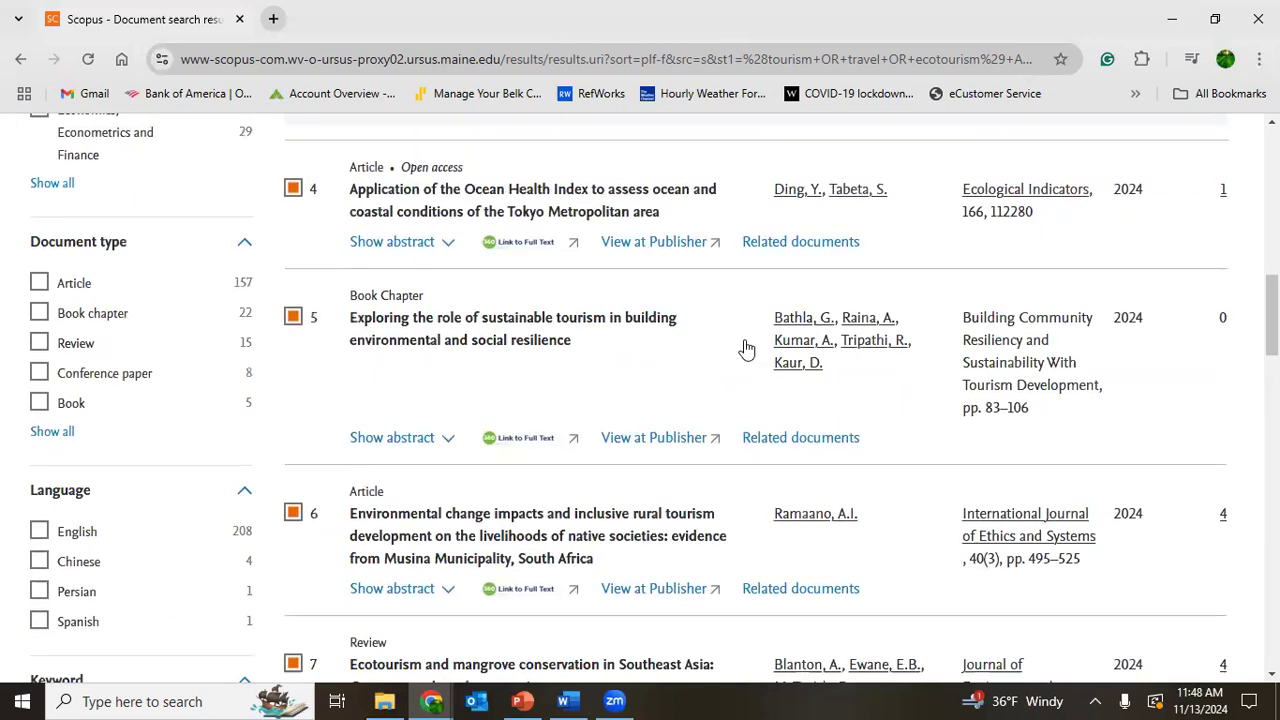
pyautogui.click(39, 283)
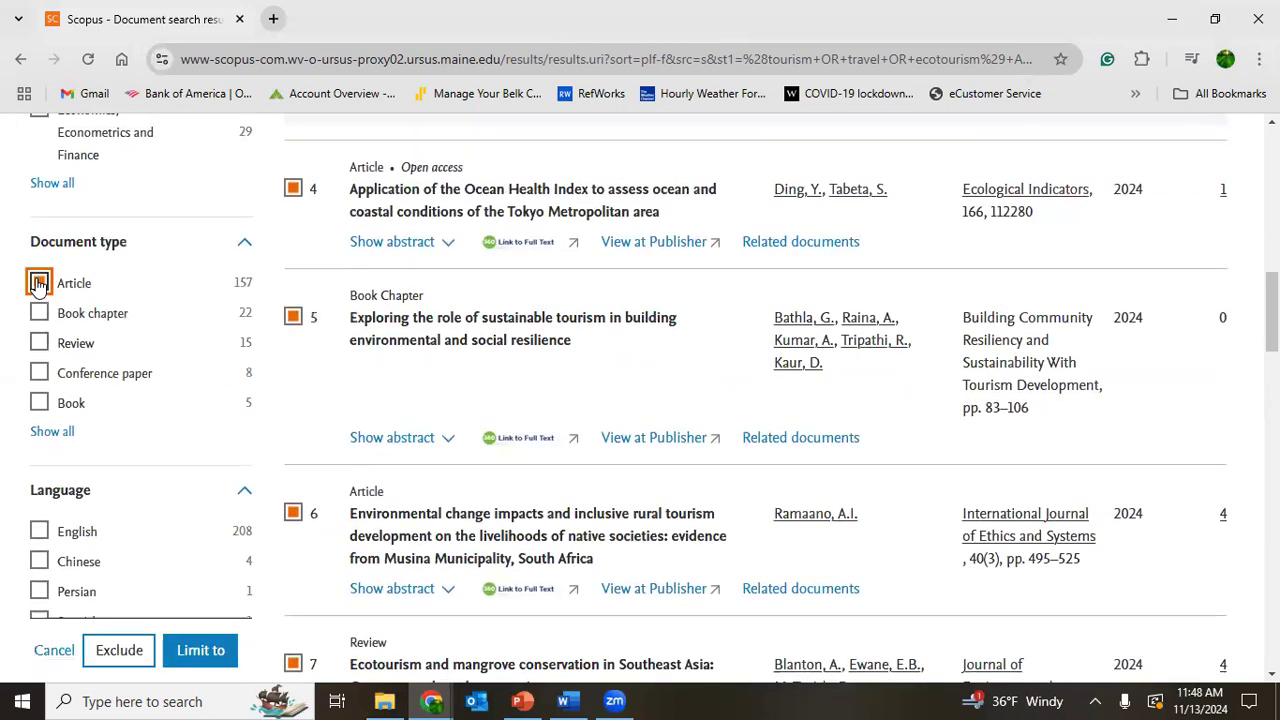
pyautogui.click(39, 283)
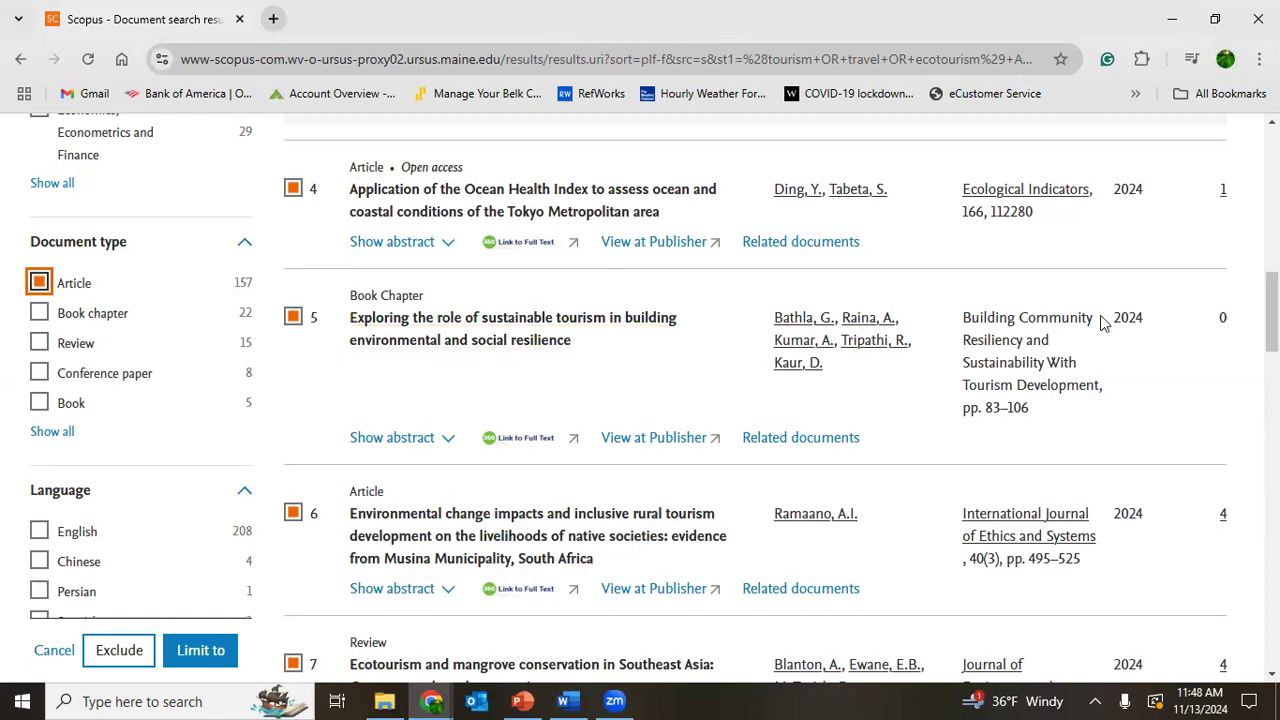
pyautogui.scroll(3)
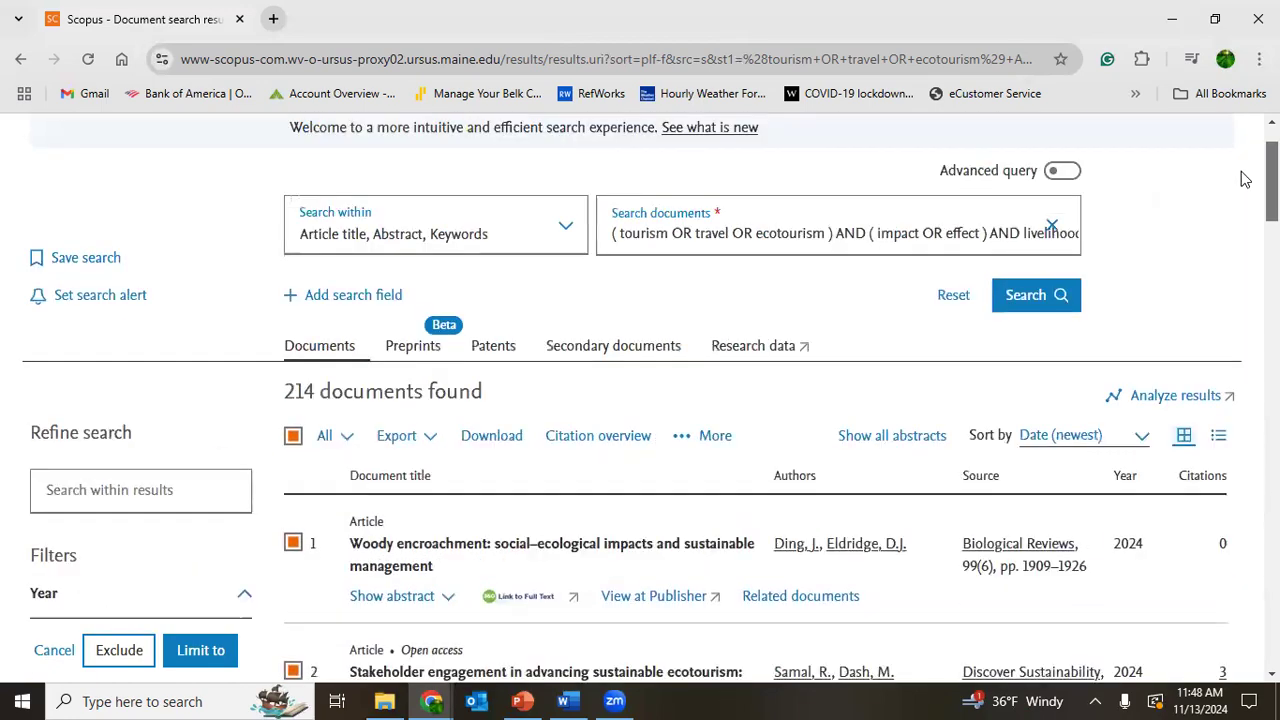
pyautogui.scroll(-3)
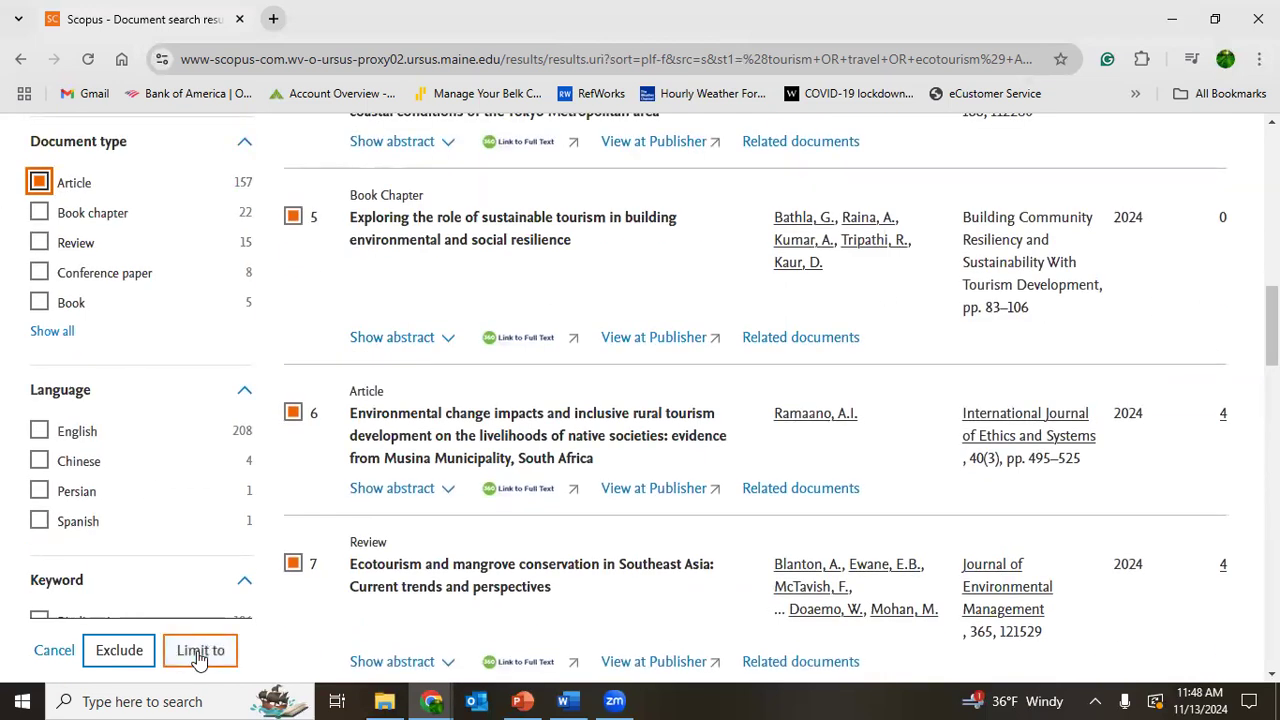
pyautogui.click(39, 182)
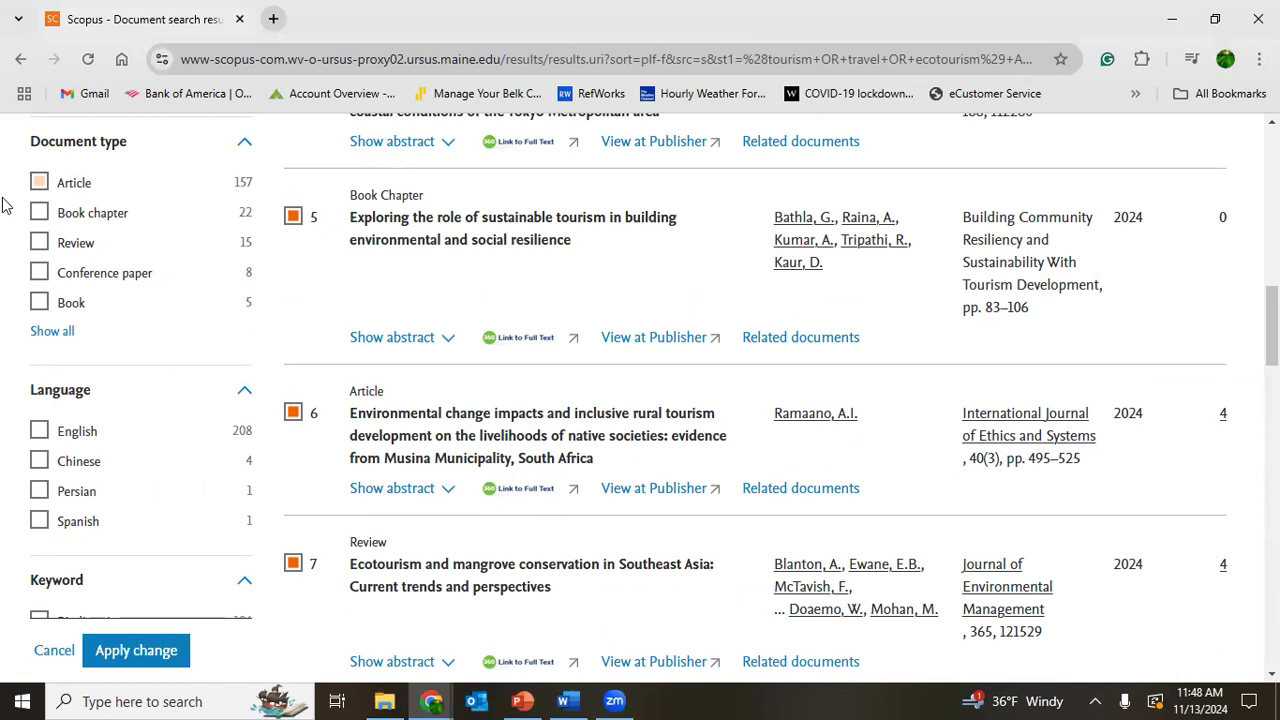
pyautogui.click(136, 650)
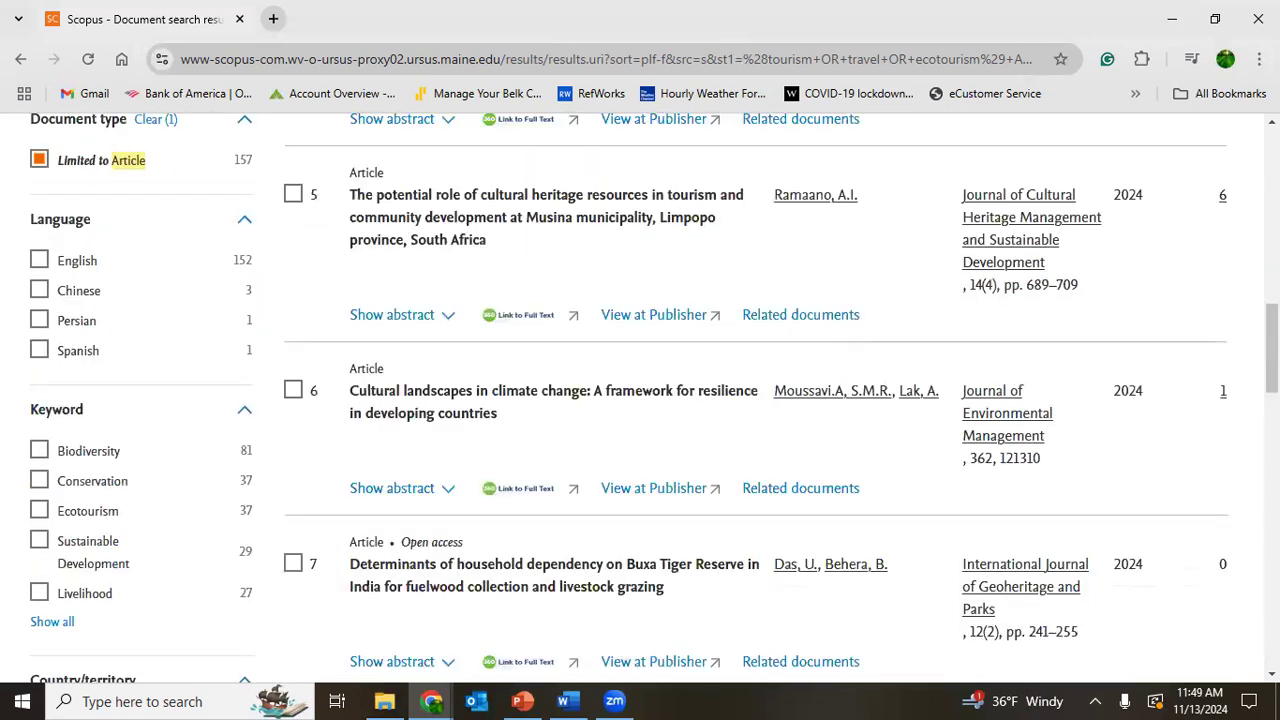
# Browse the 157 article results, sorted newest first.
pyautogui.scroll(3)
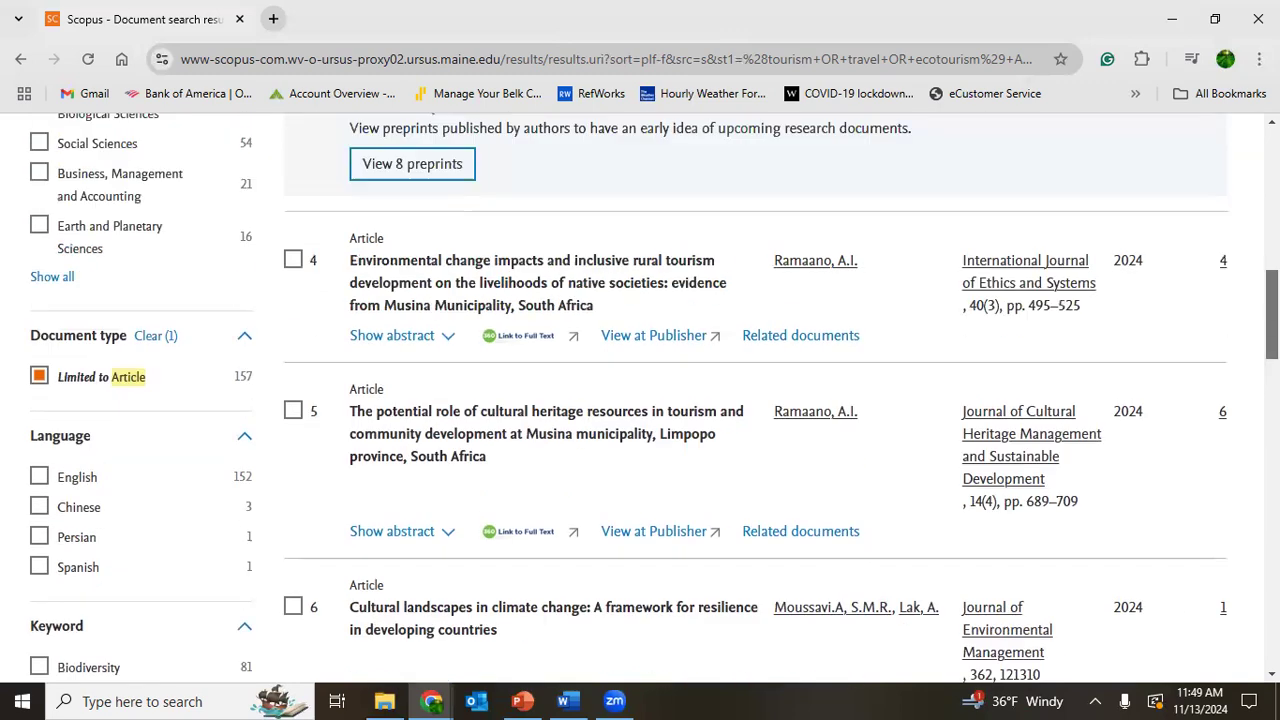
pyautogui.scroll(3)
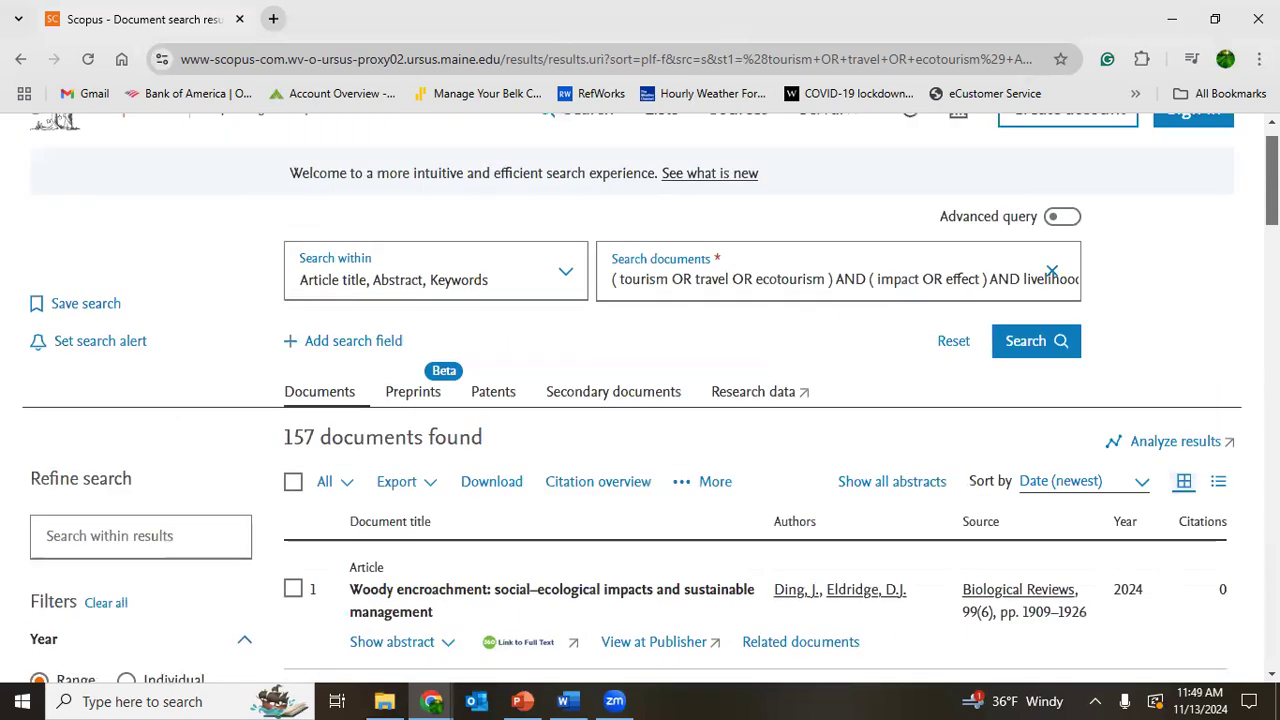
pyautogui.scroll(-3)
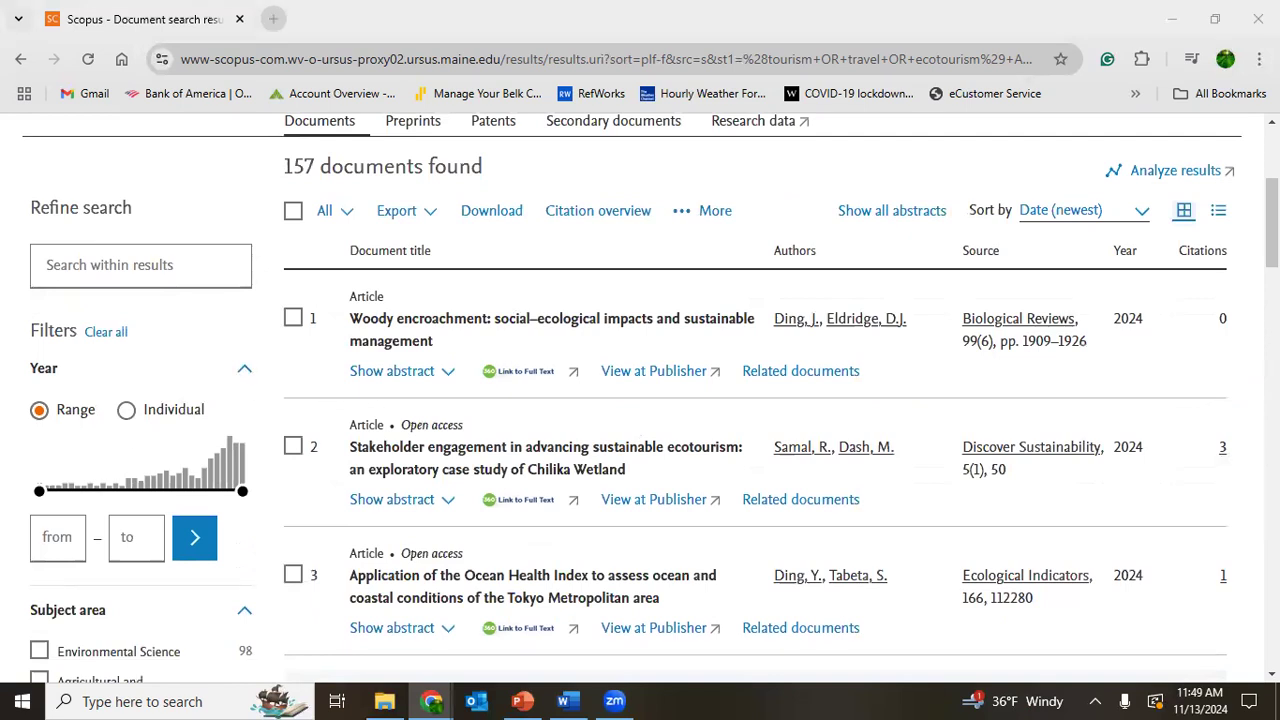
pyautogui.scroll(-3)
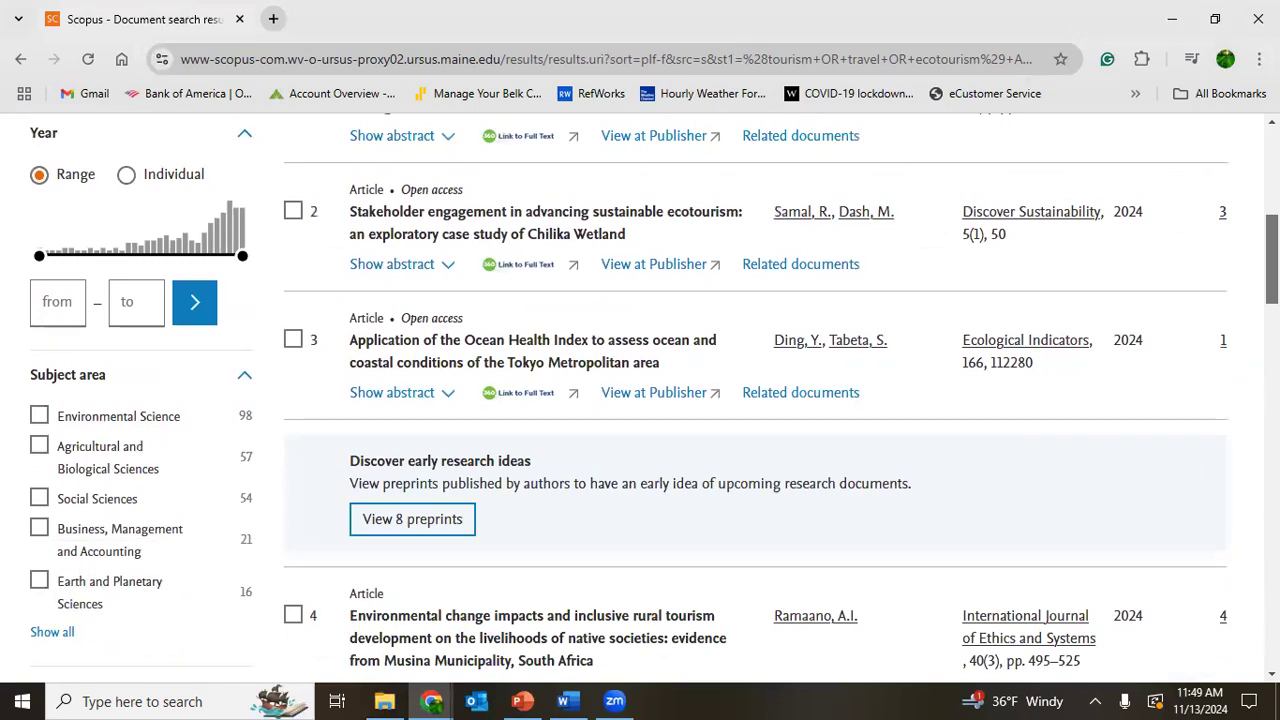
pyautogui.scroll(-3)
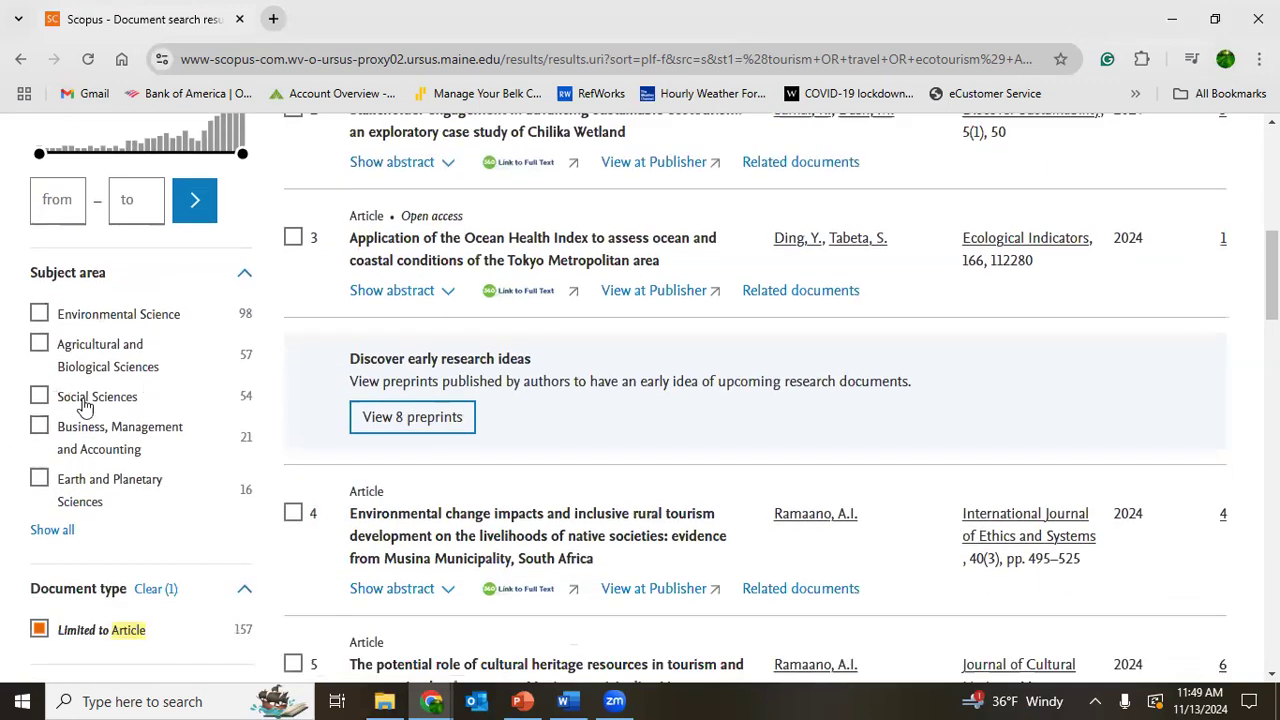
pyautogui.scroll(3)
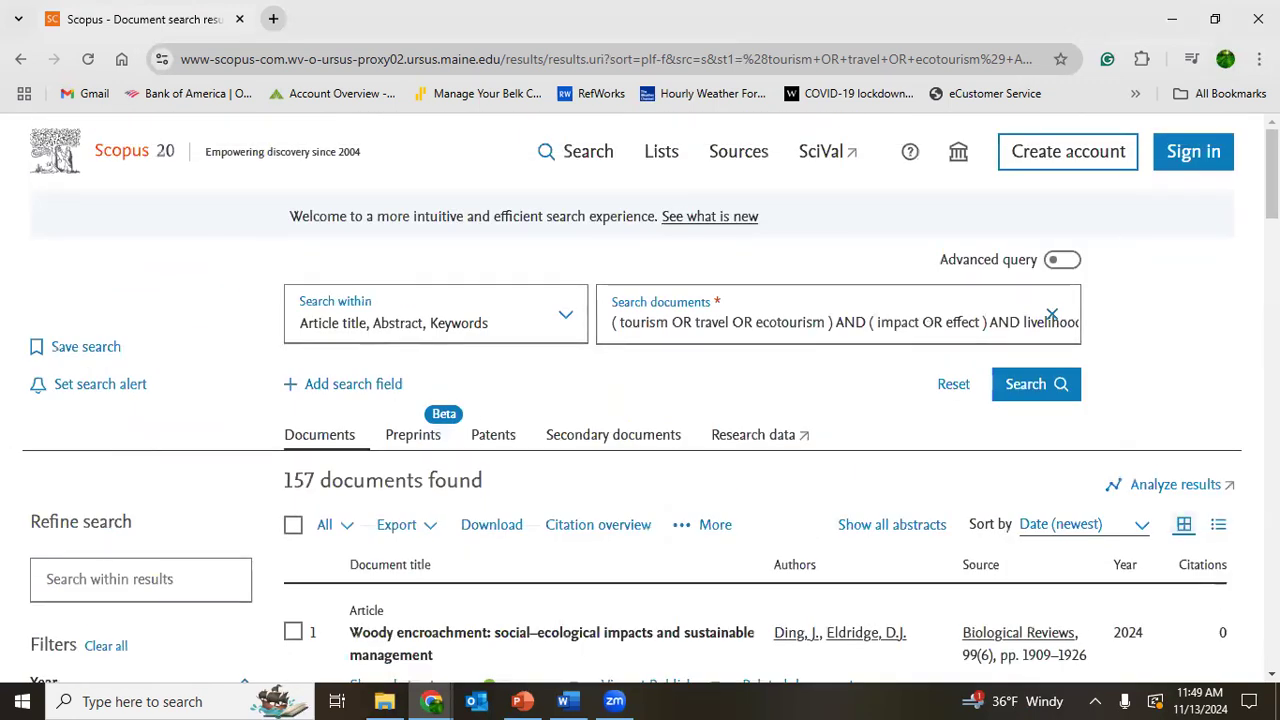
pyautogui.scroll(-3)
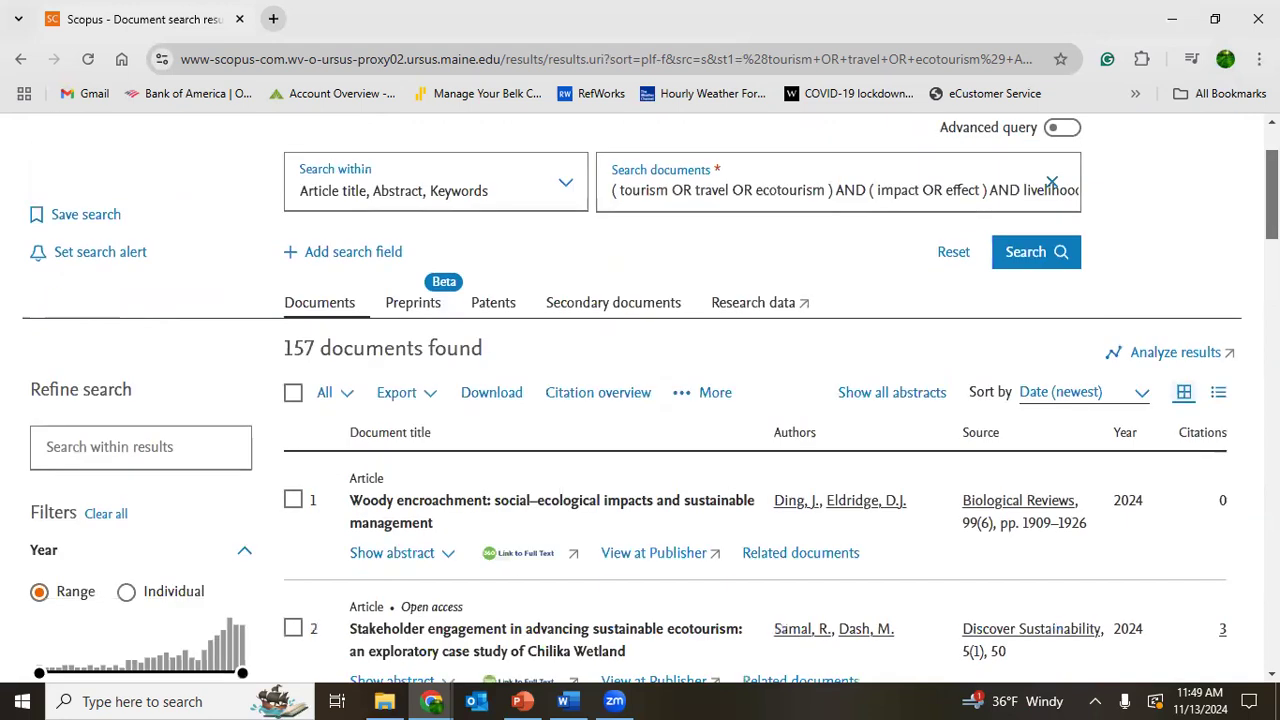
pyautogui.scroll(-3)
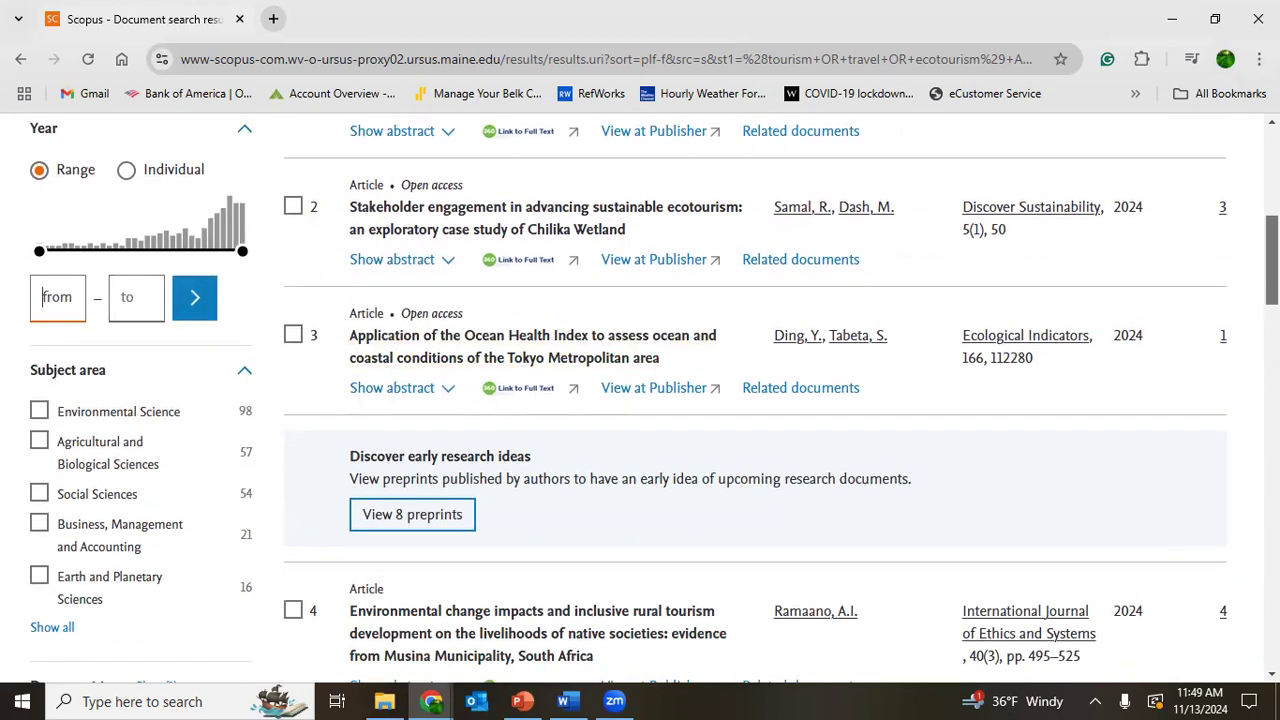
pyautogui.scroll(3)
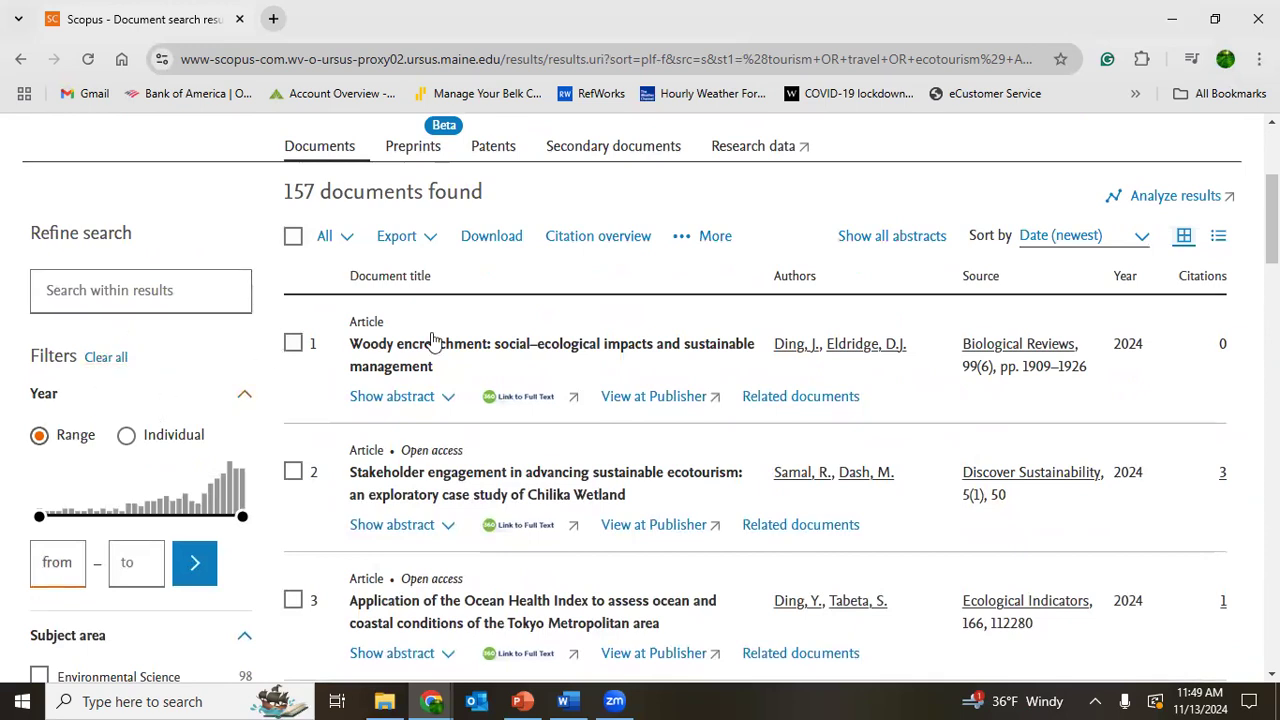
pyautogui.scroll(3)
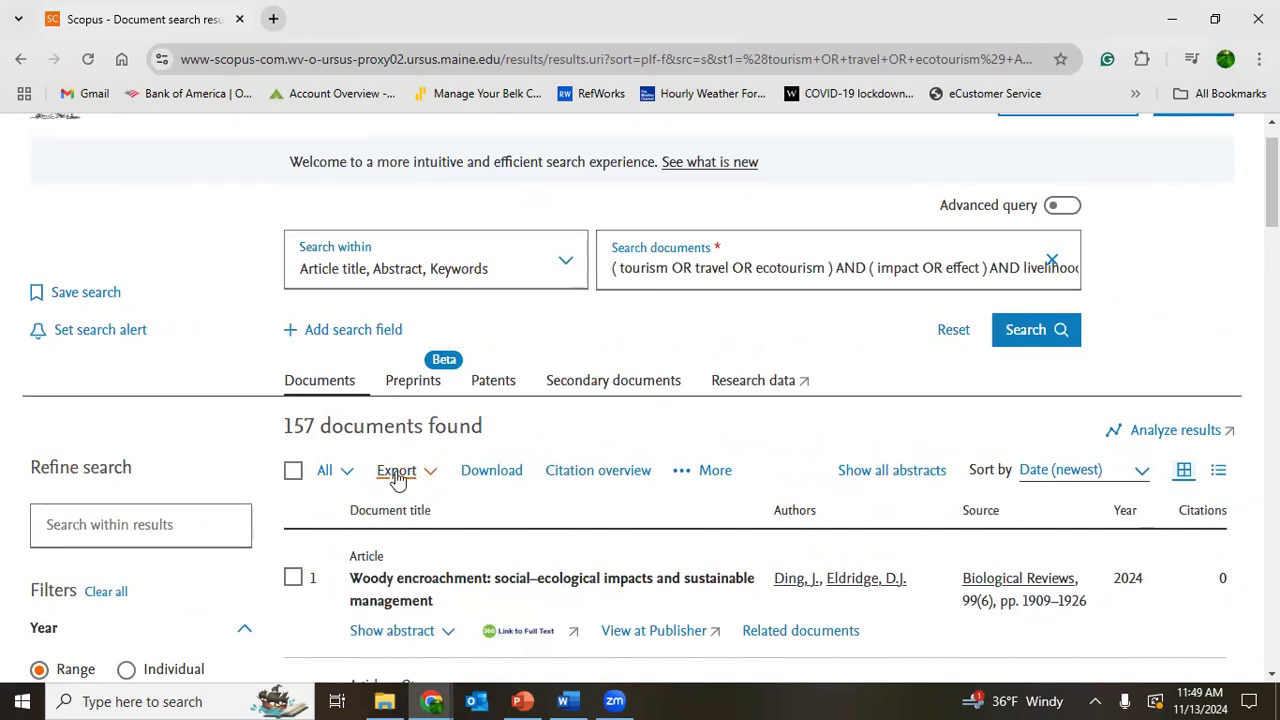
pyautogui.moveTo(1191, 332)
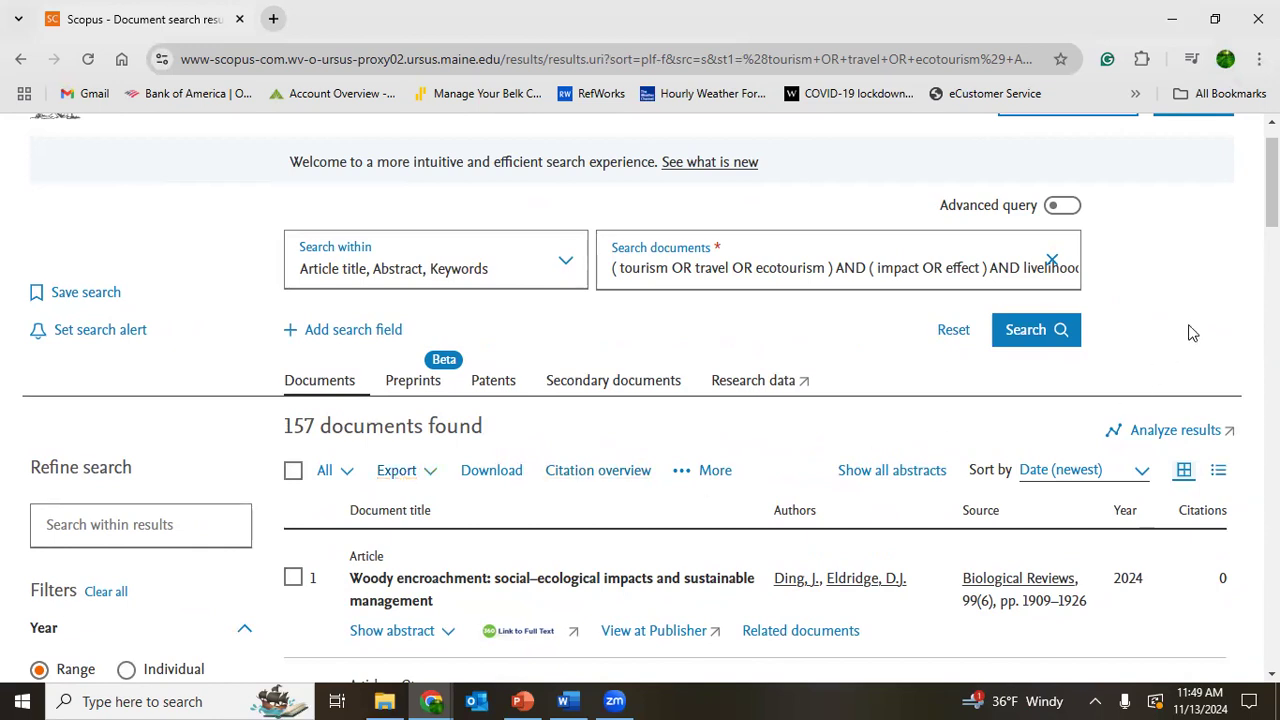
pyautogui.scroll(-3)
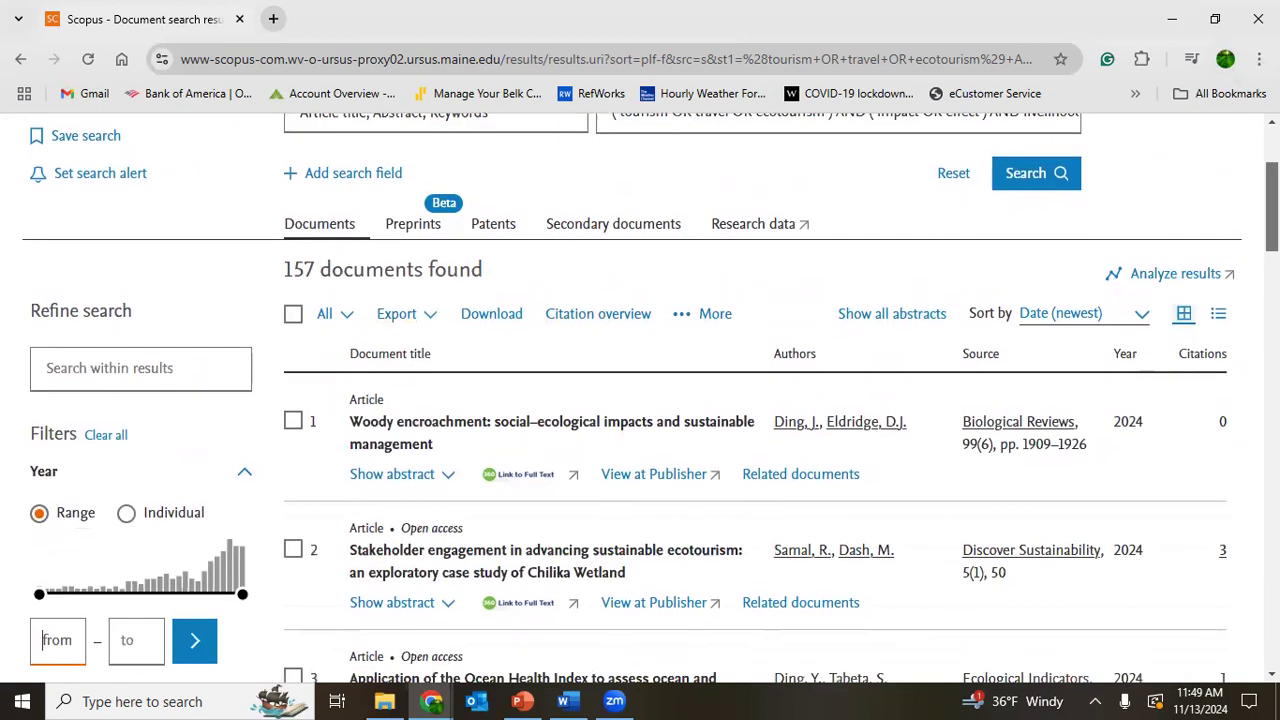
pyautogui.scroll(-3)
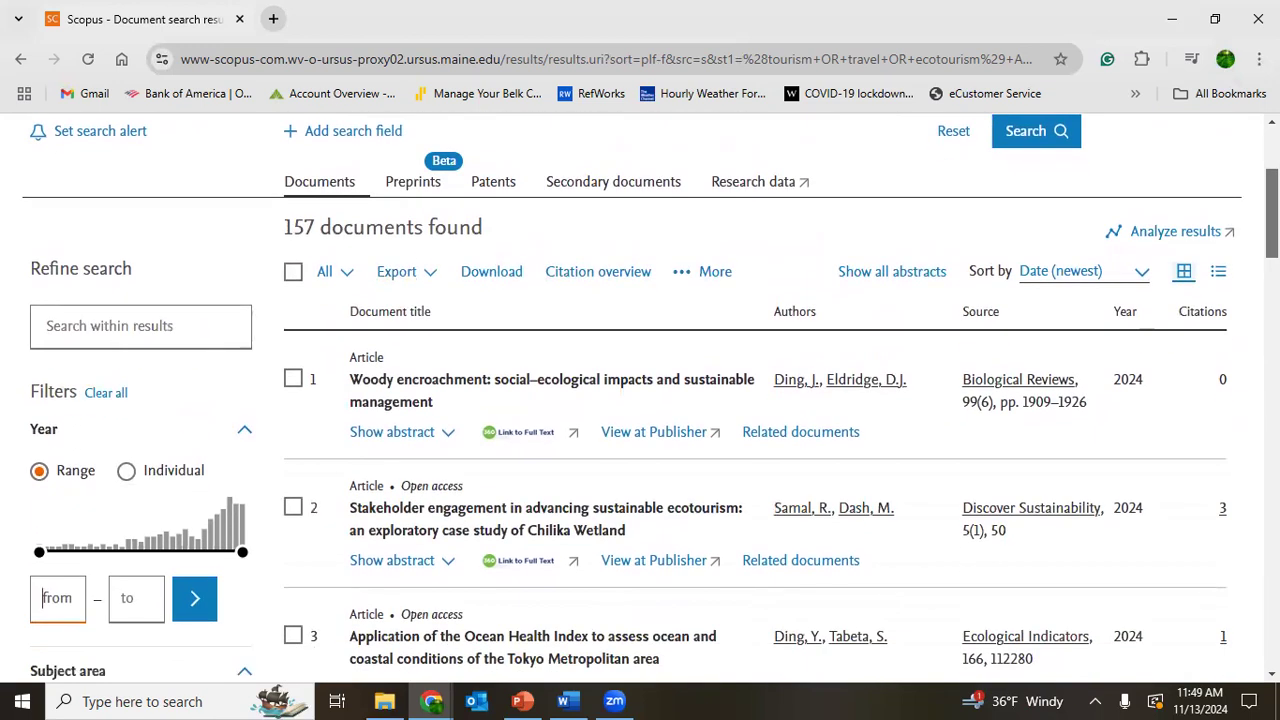
pyautogui.moveTo(1175, 231)
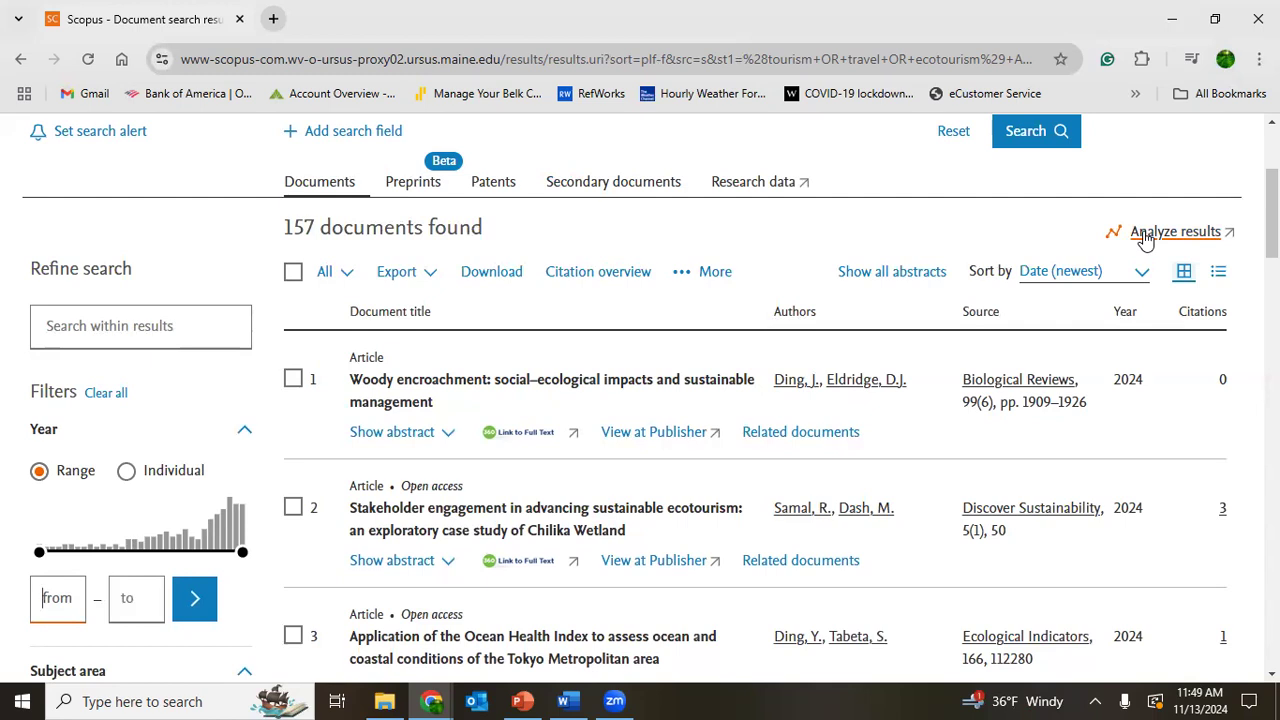
# Open Analyze results for the 157 articles and view the Documents by year chart.
pyautogui.click(1175, 231)
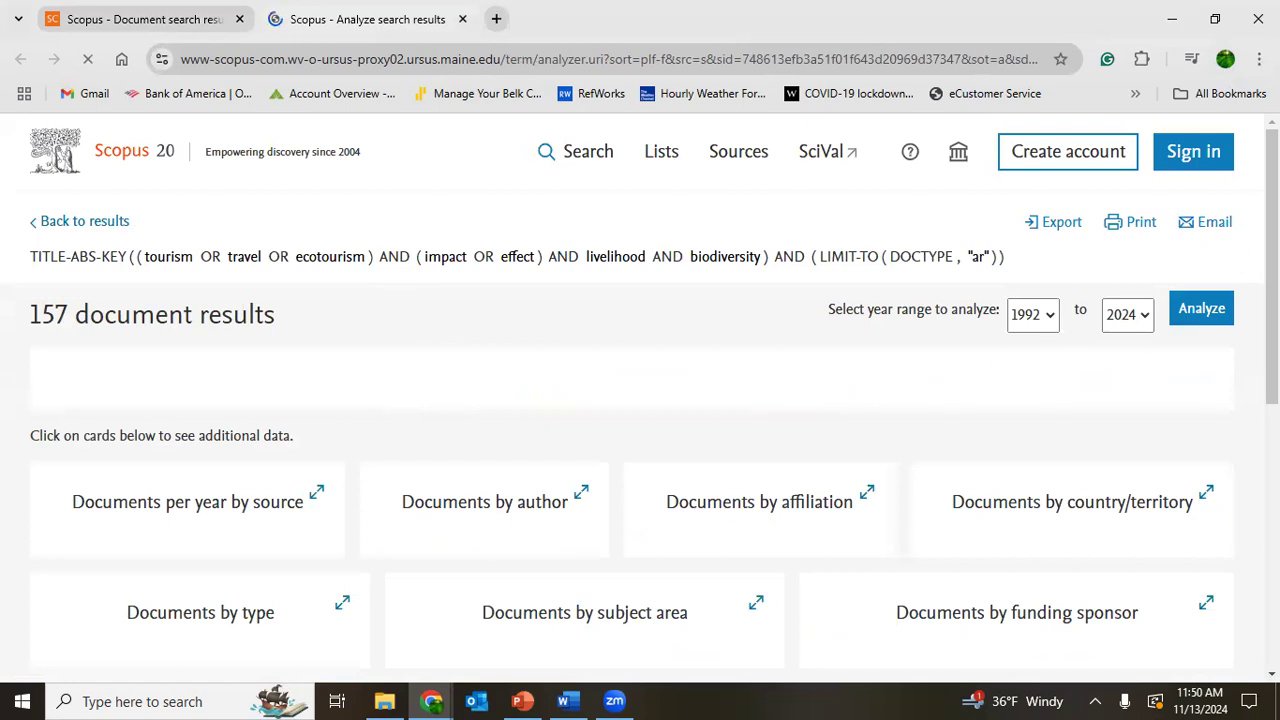
pyautogui.scroll(-3)
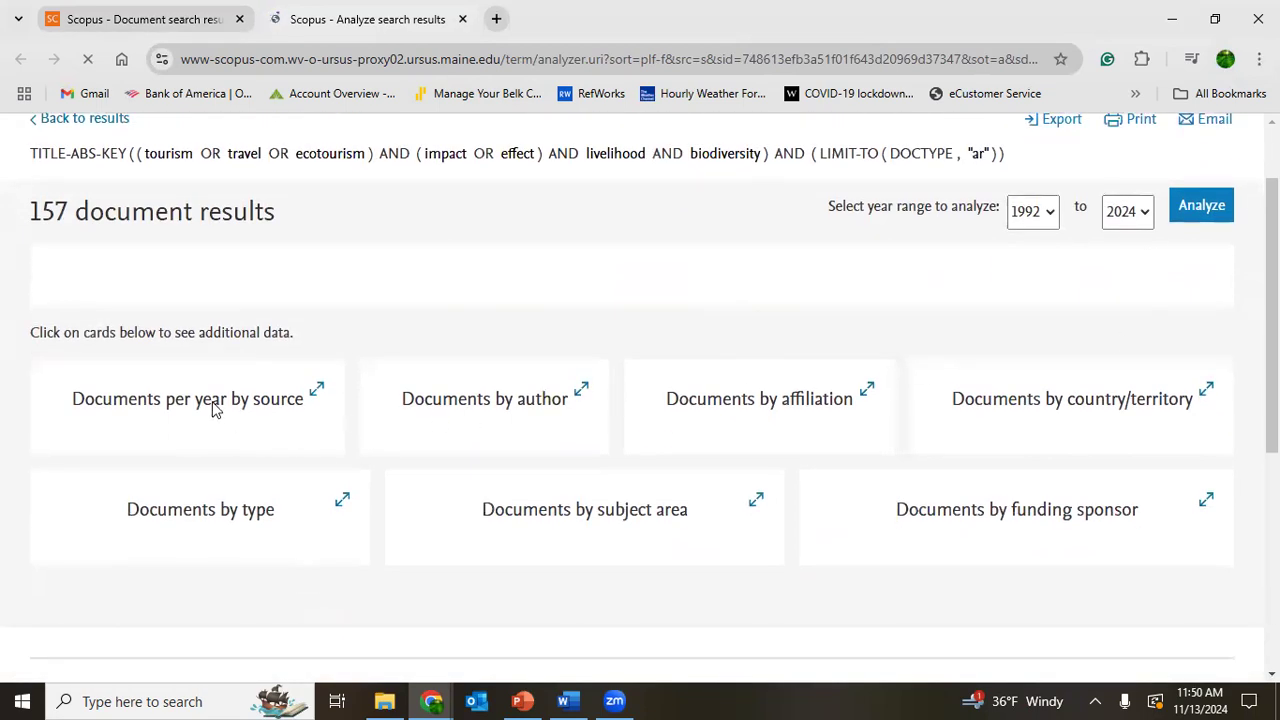
pyautogui.click(187, 398)
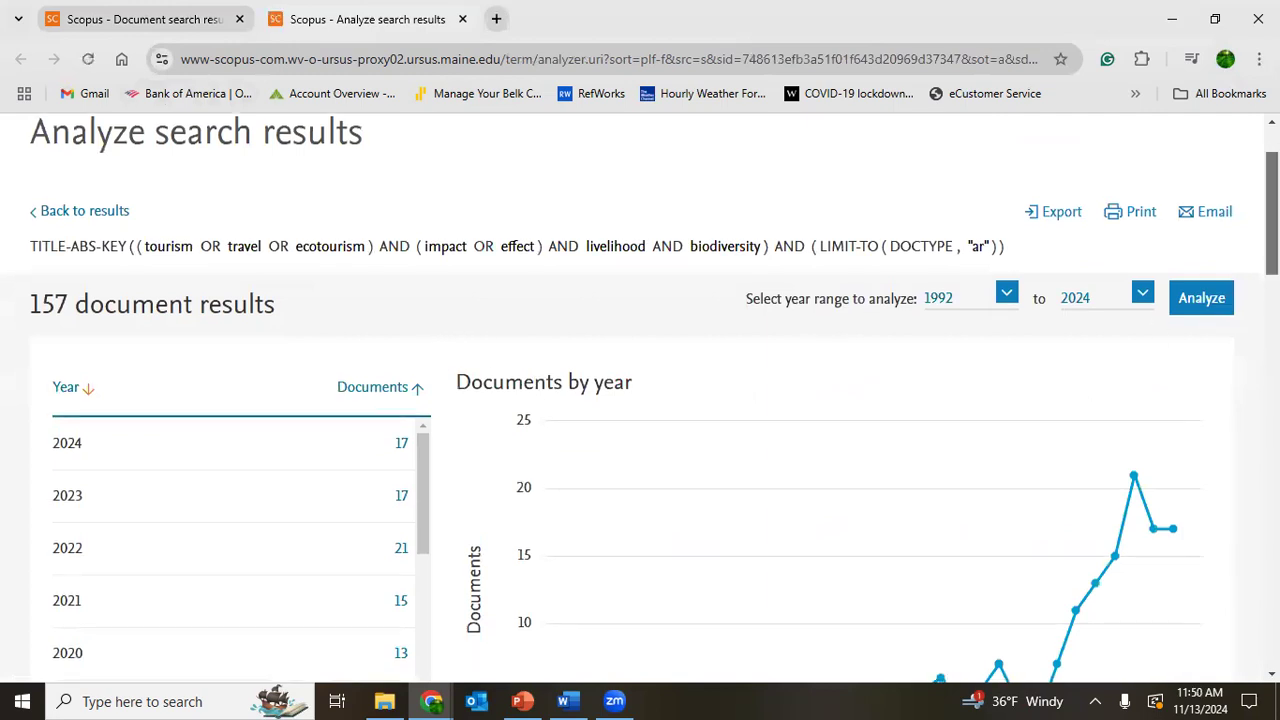
pyautogui.scroll(-3)
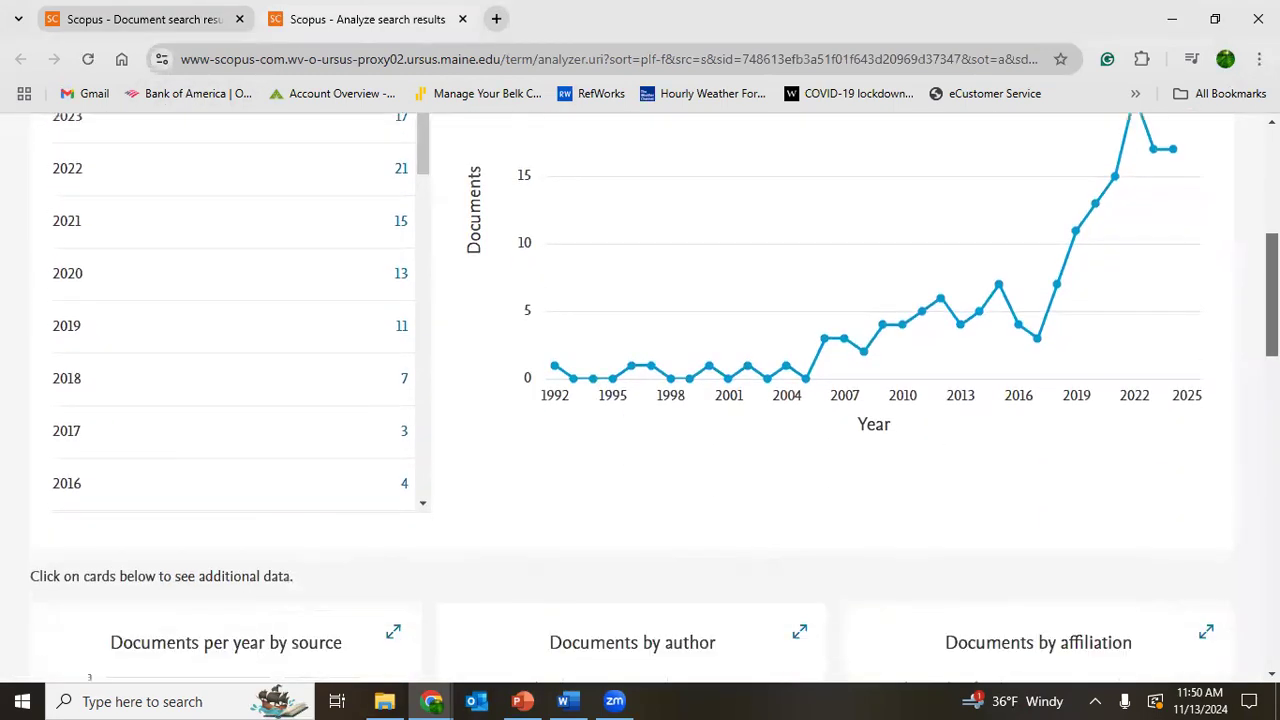
pyautogui.scroll(3)
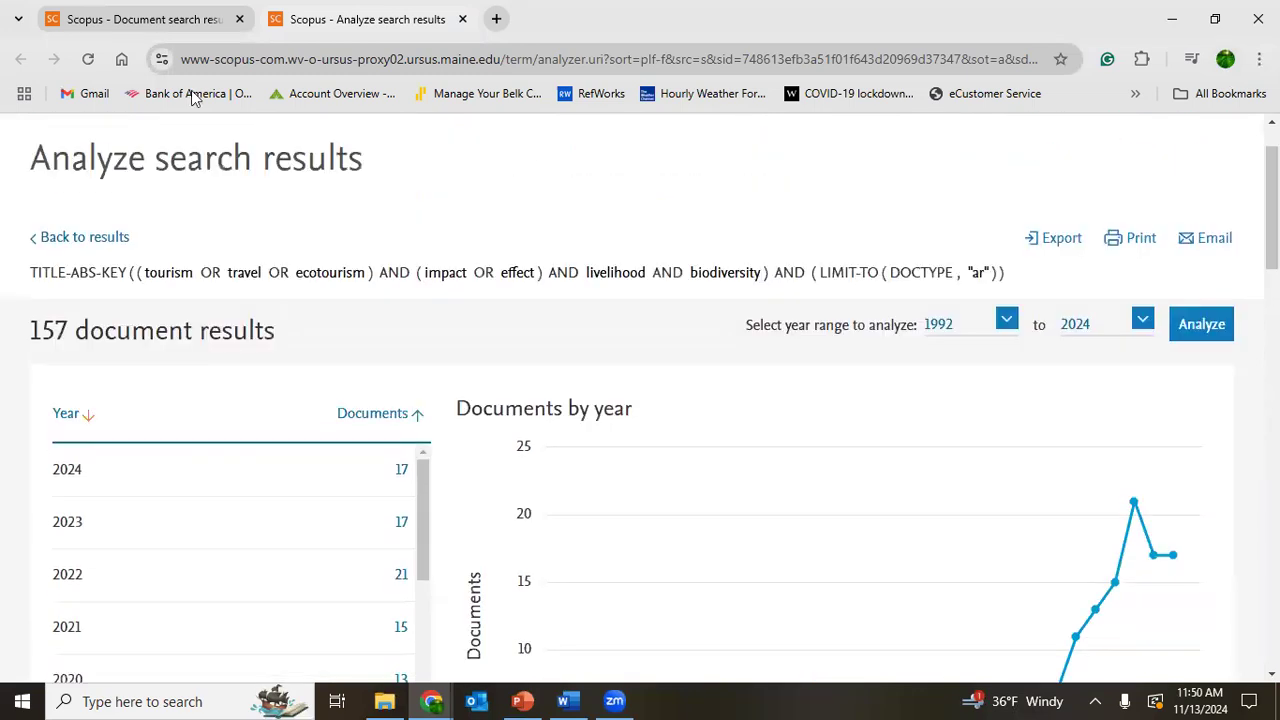
pyautogui.click(84, 236)
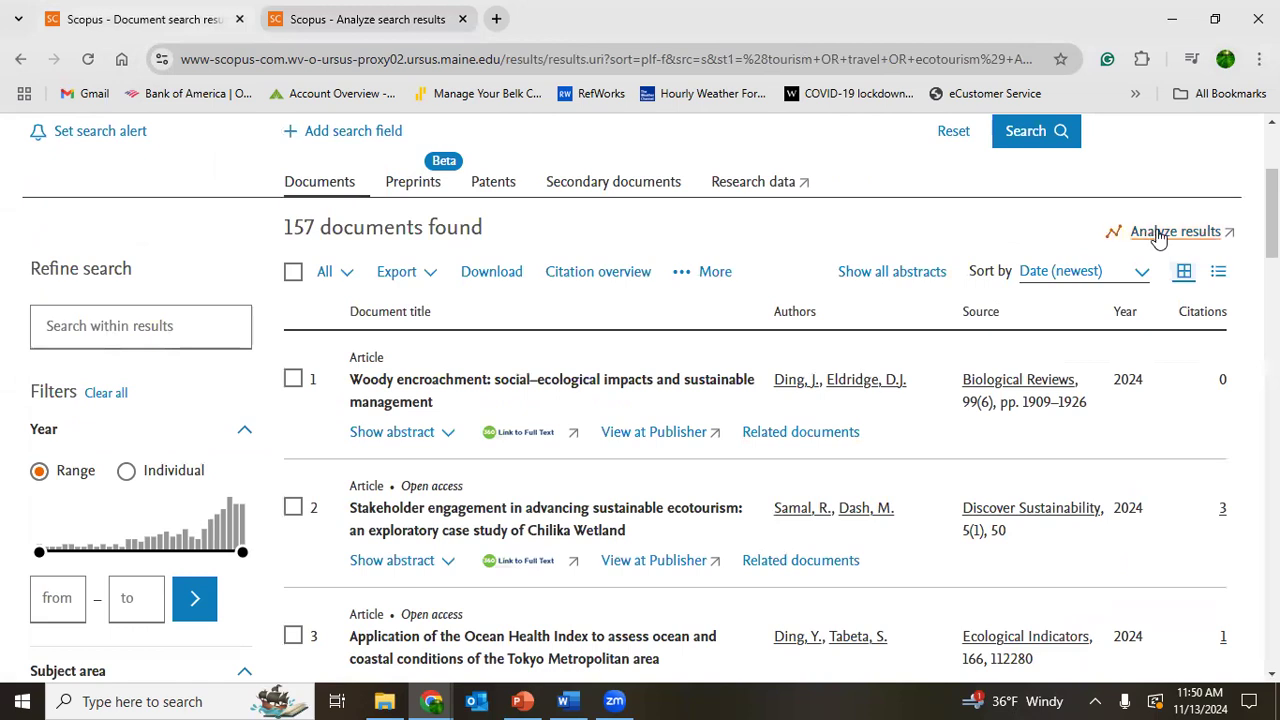
pyautogui.click(1175, 231)
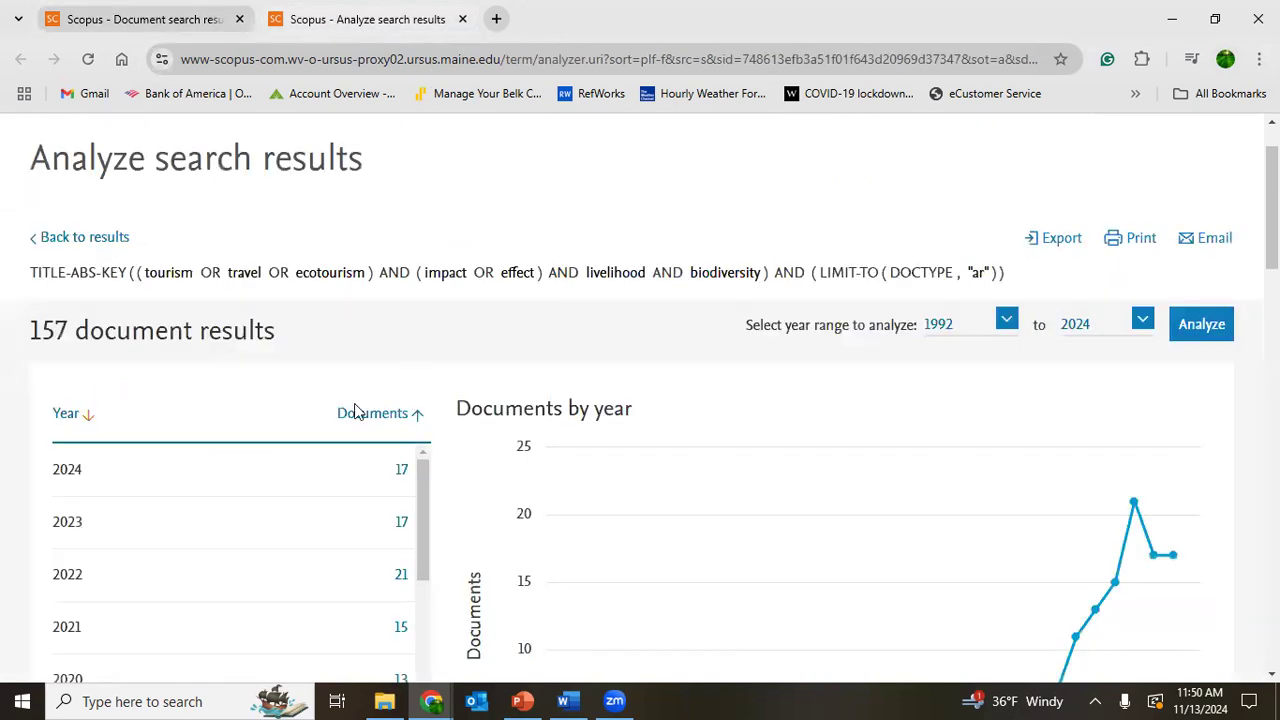
pyautogui.moveTo(323, 363)
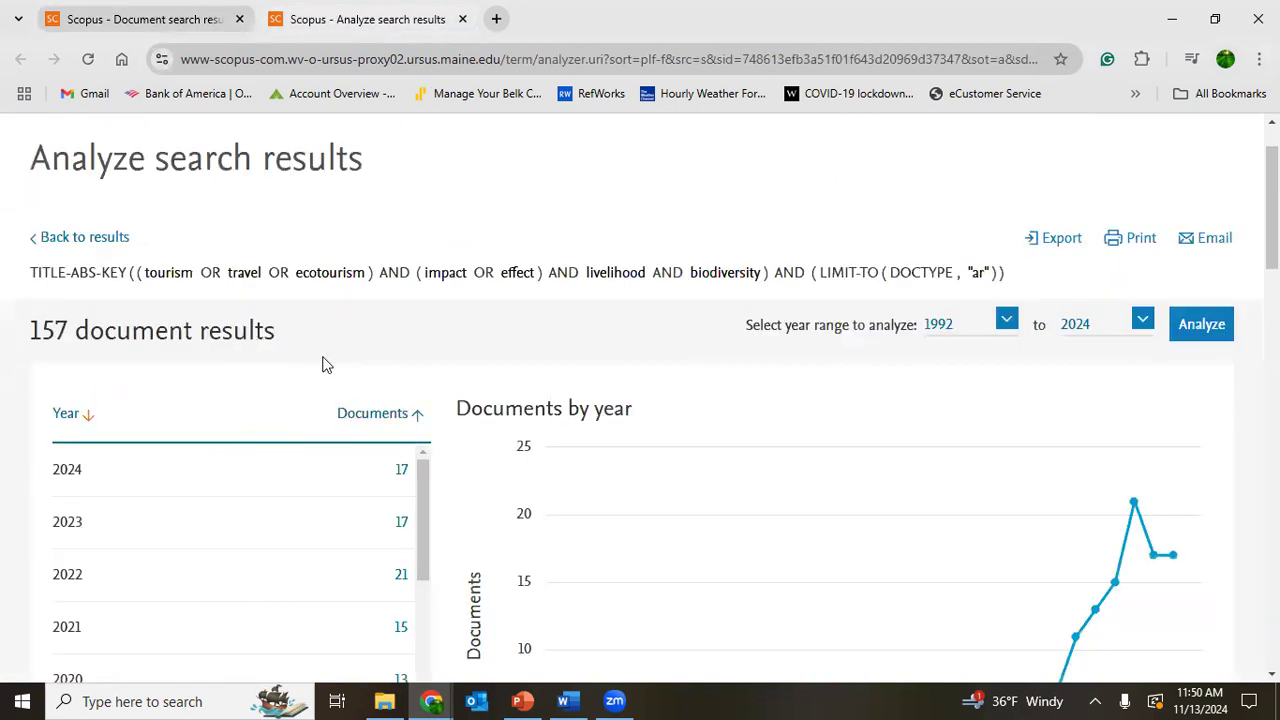
pyautogui.moveTo(85, 272)
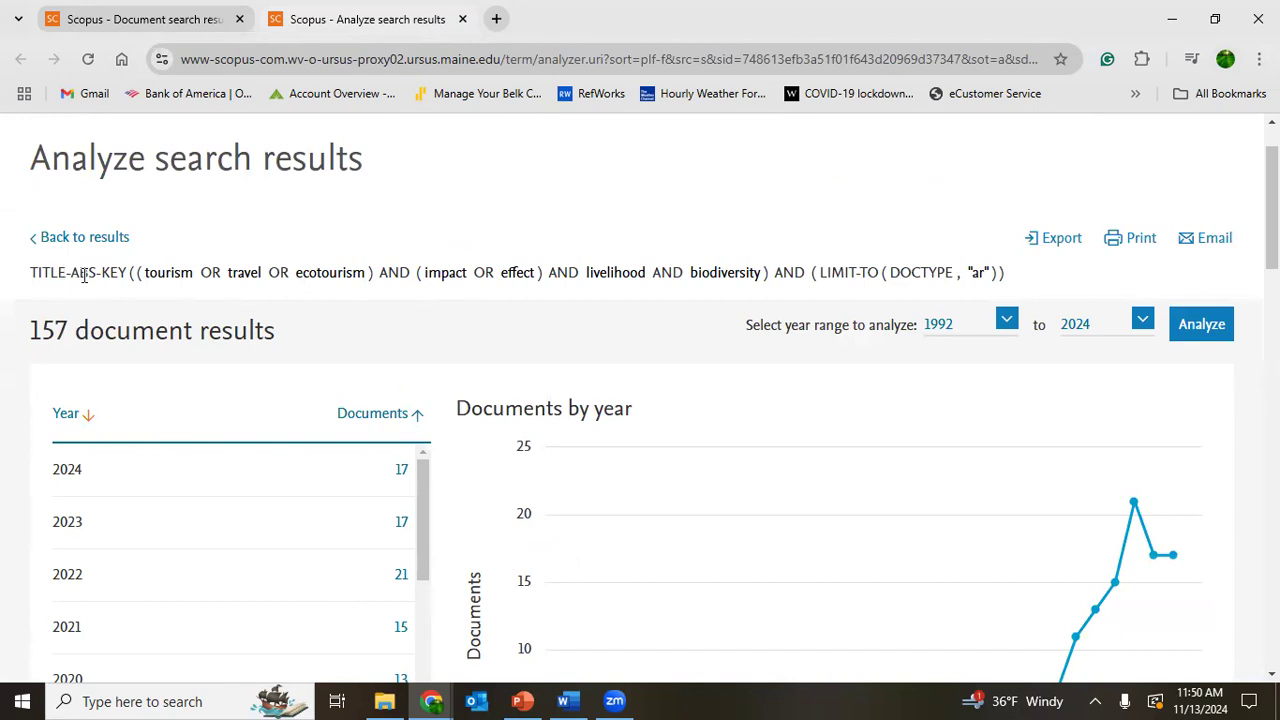
pyautogui.moveTo(957, 315)
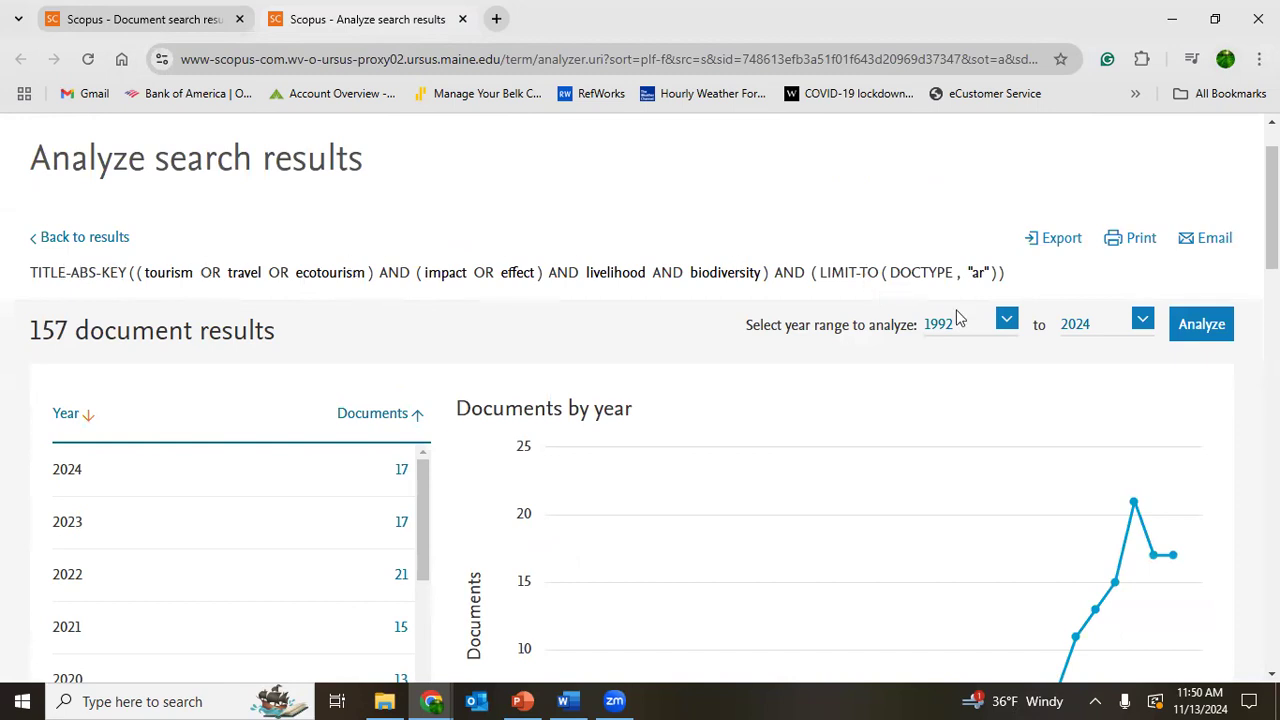
pyautogui.scroll(-3)
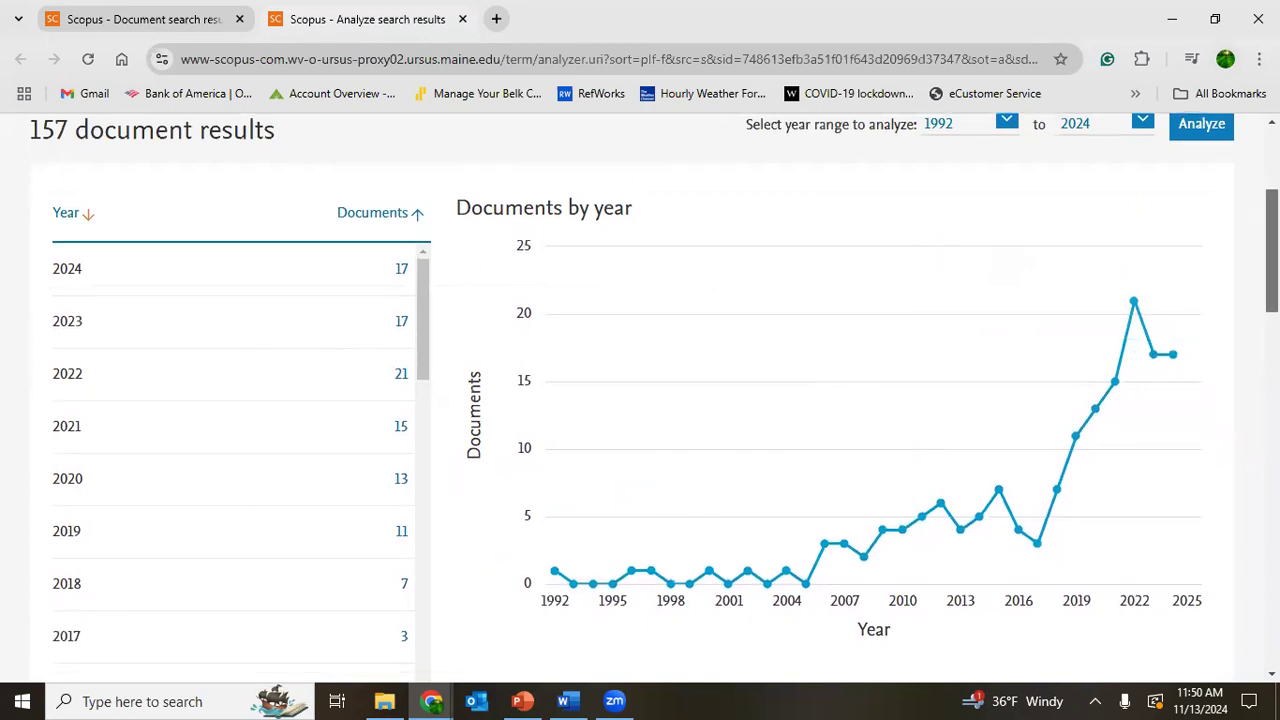
pyautogui.scroll(-3)
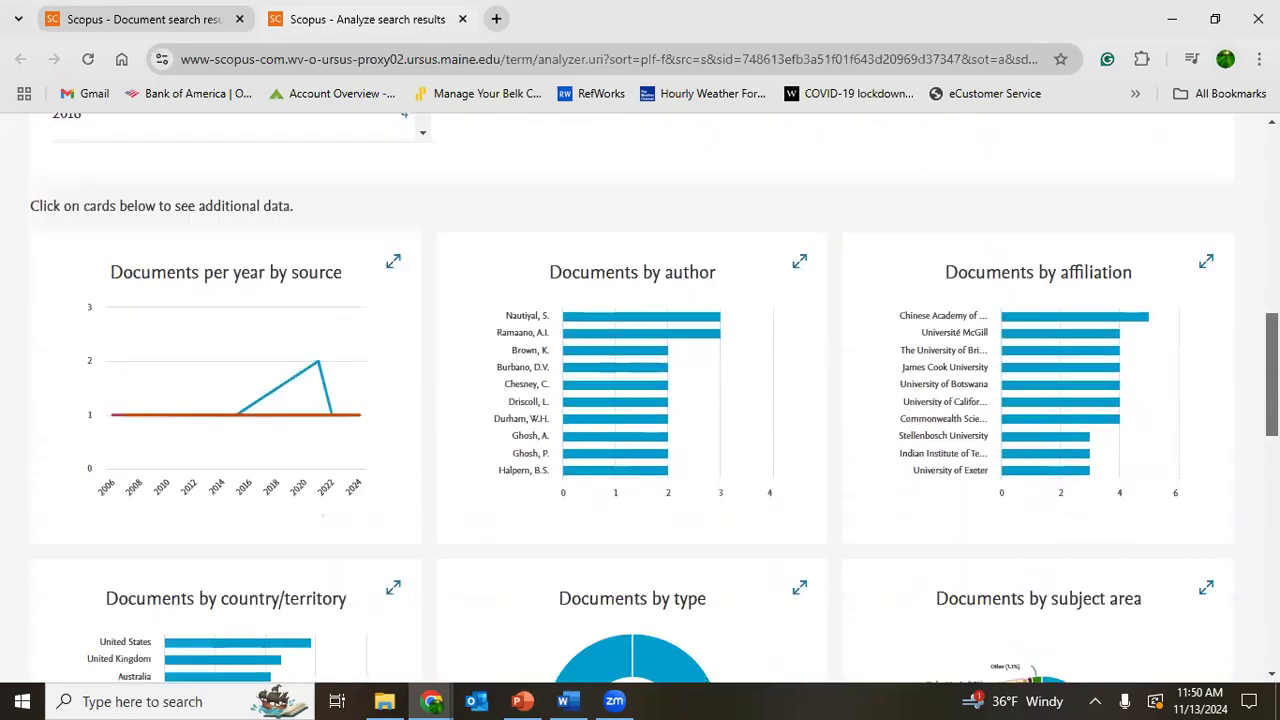
pyautogui.click(632, 400)
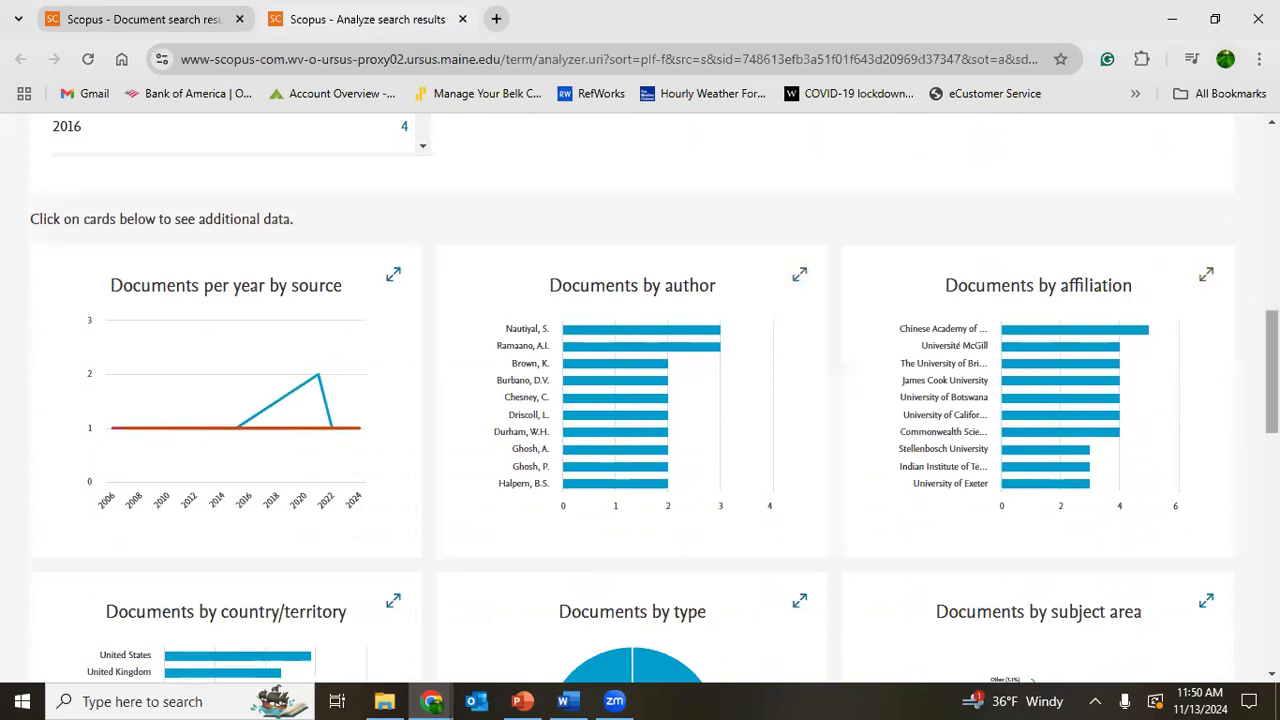
pyautogui.scroll(-3)
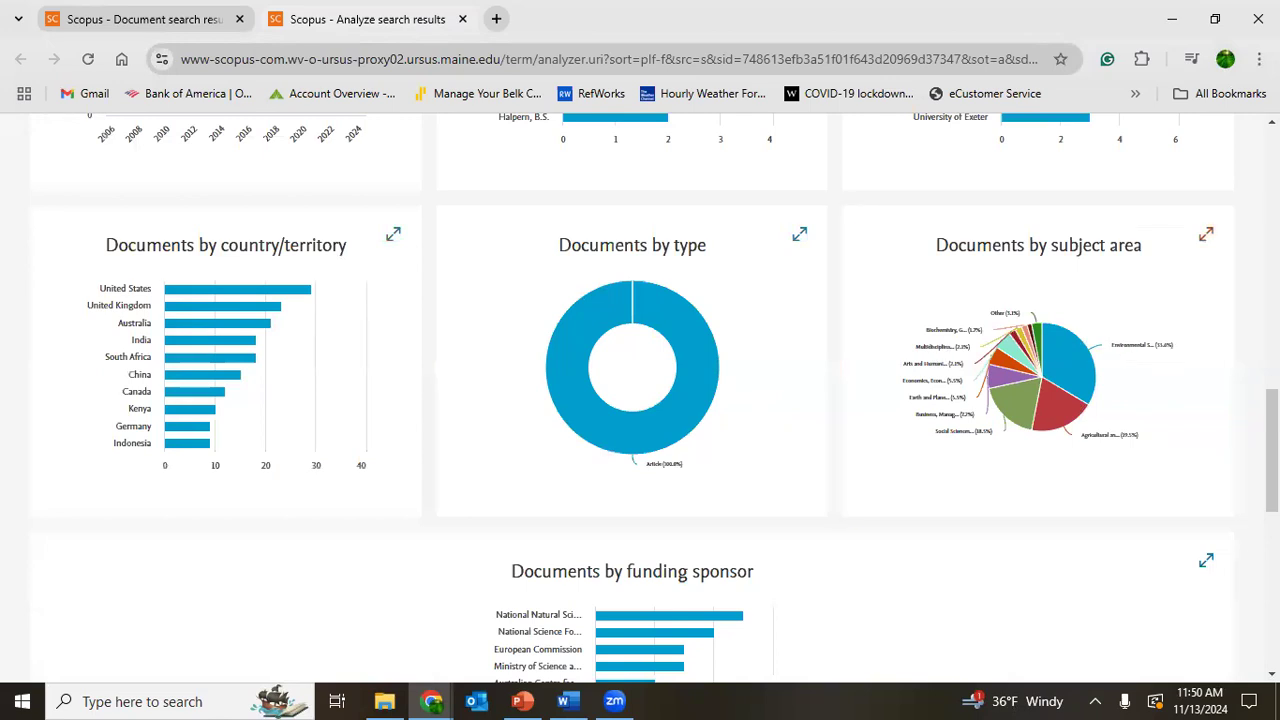
pyautogui.scroll(-3)
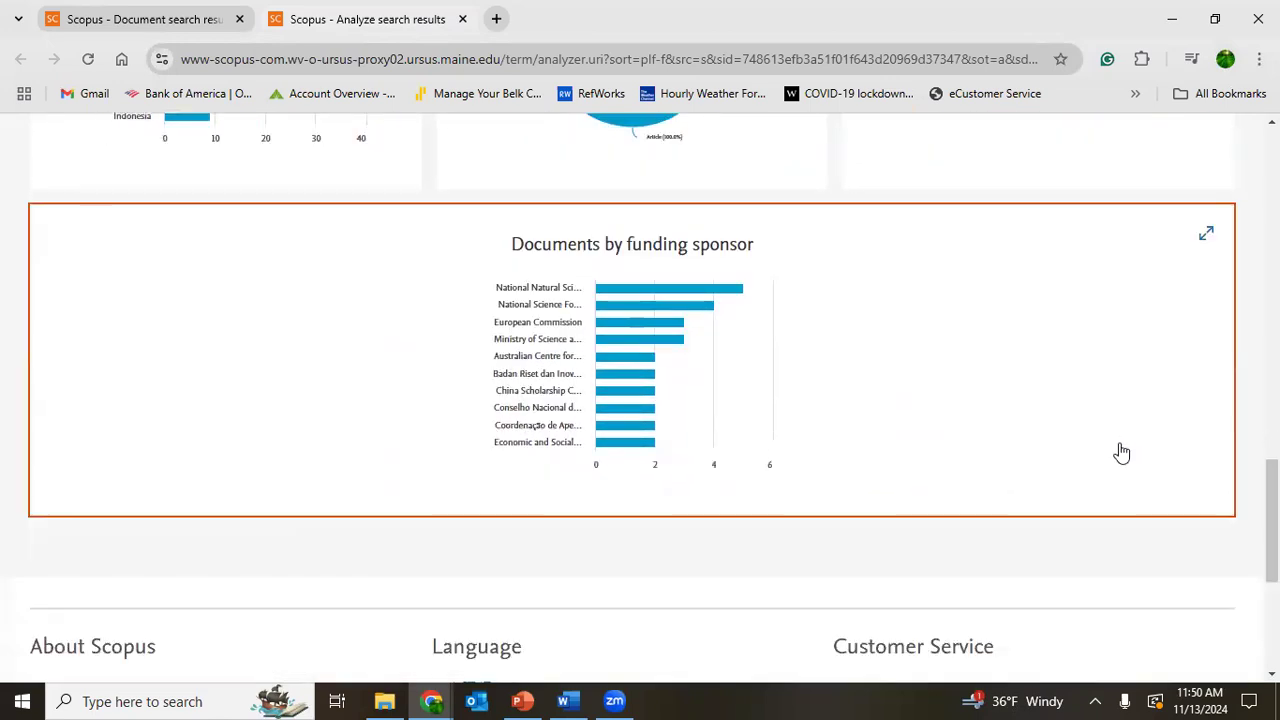
pyautogui.scroll(-3)
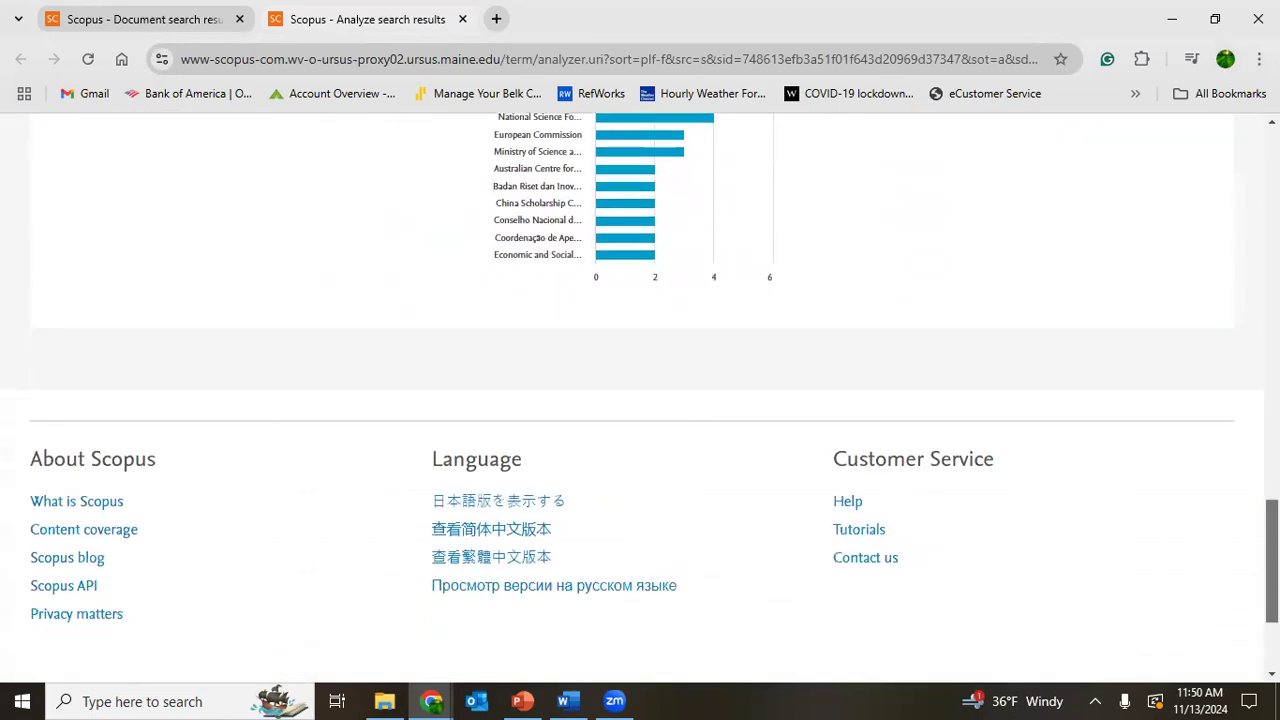
pyautogui.scroll(3)
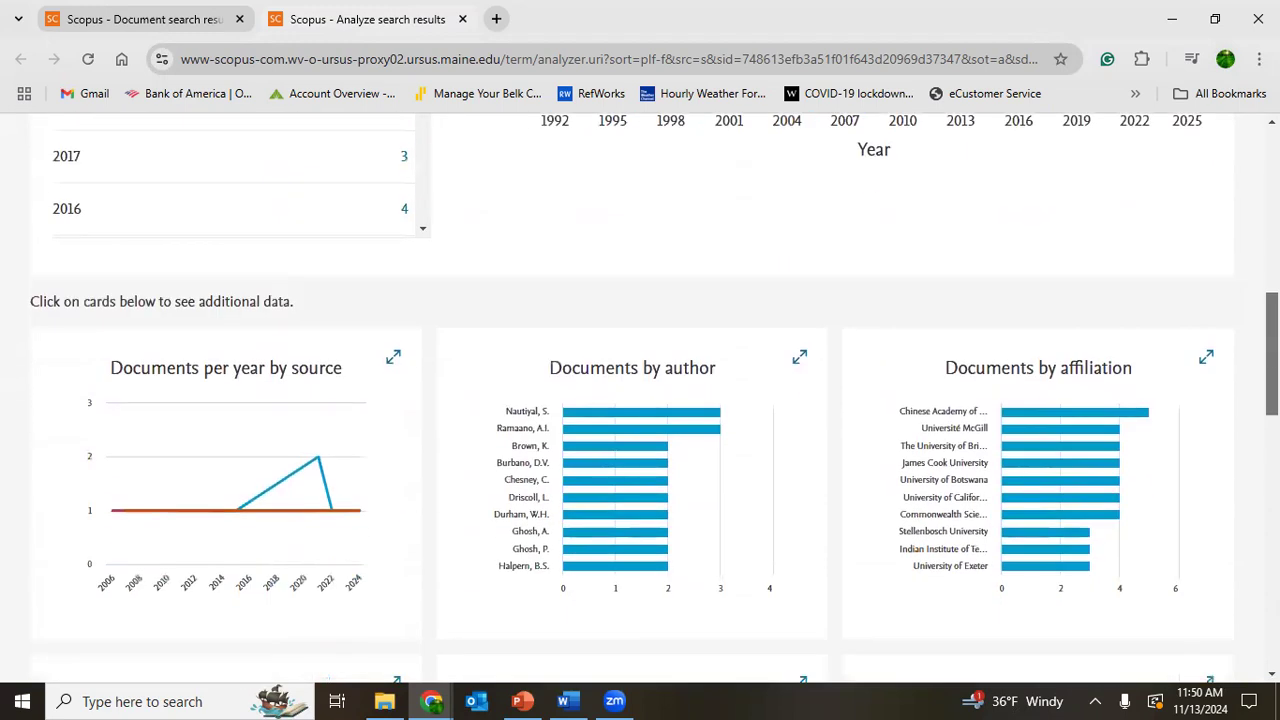
pyautogui.scroll(3)
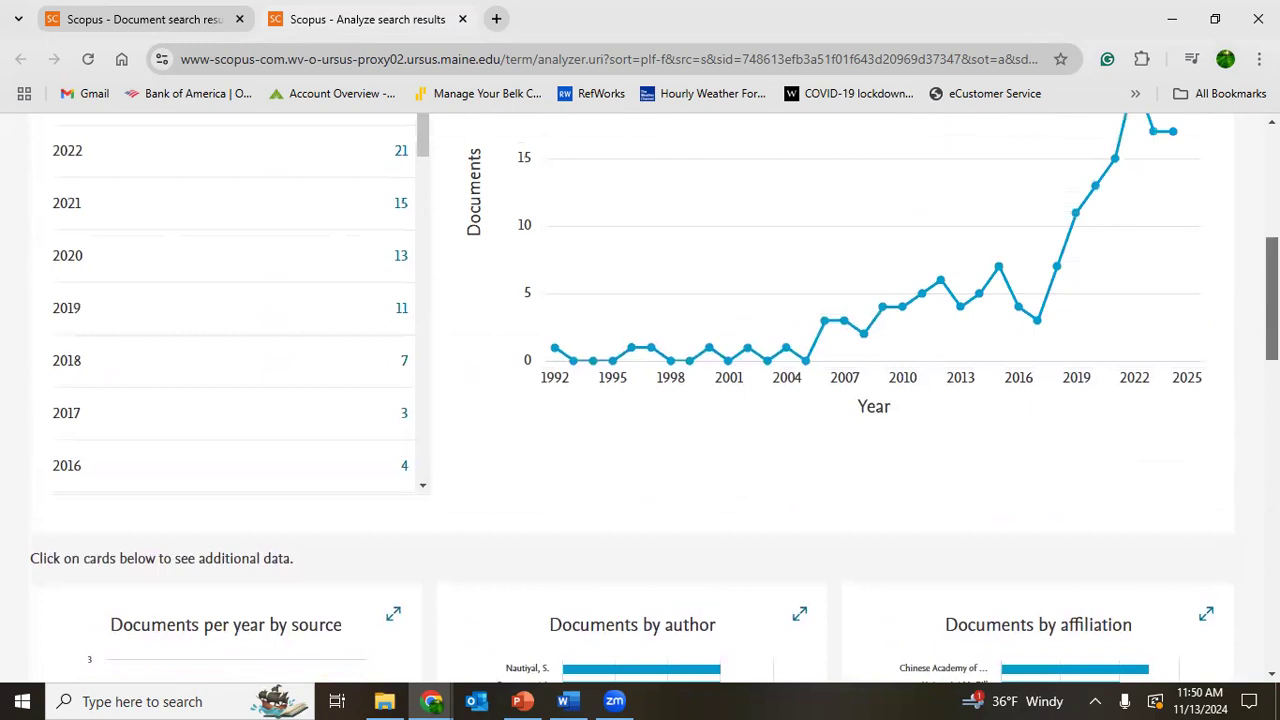
pyautogui.scroll(3)
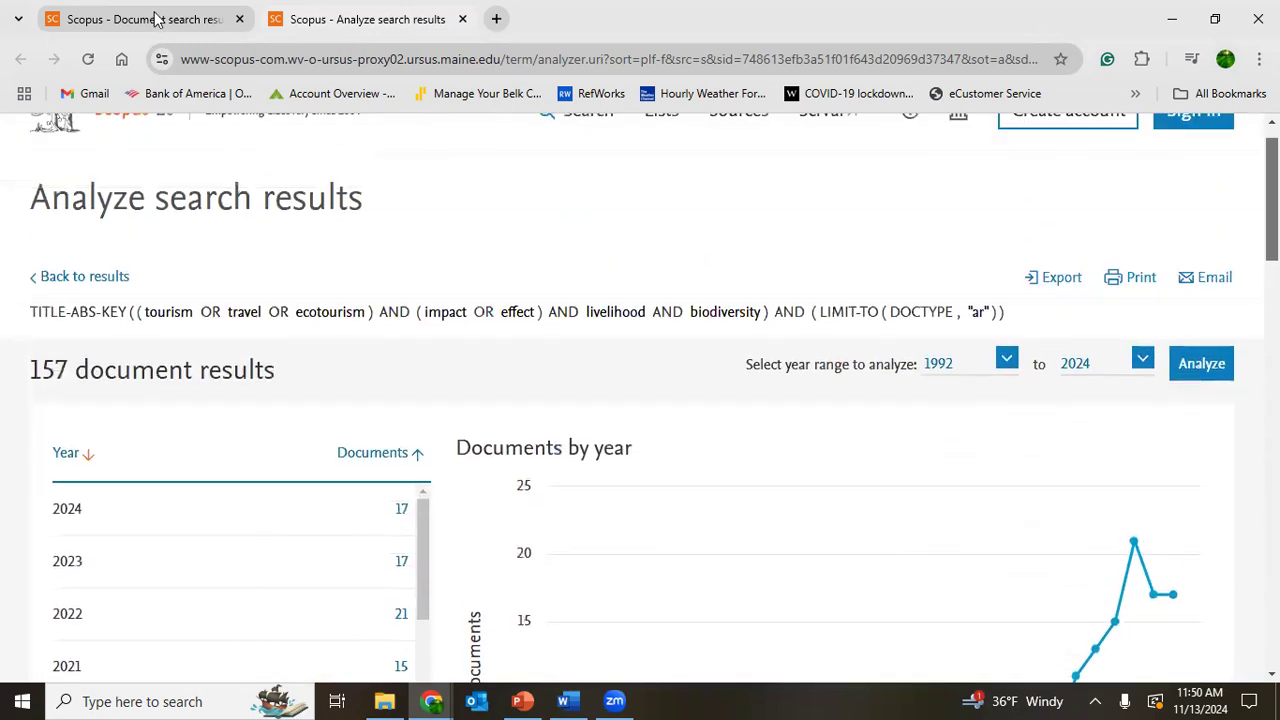
pyautogui.moveTo(735, 155)
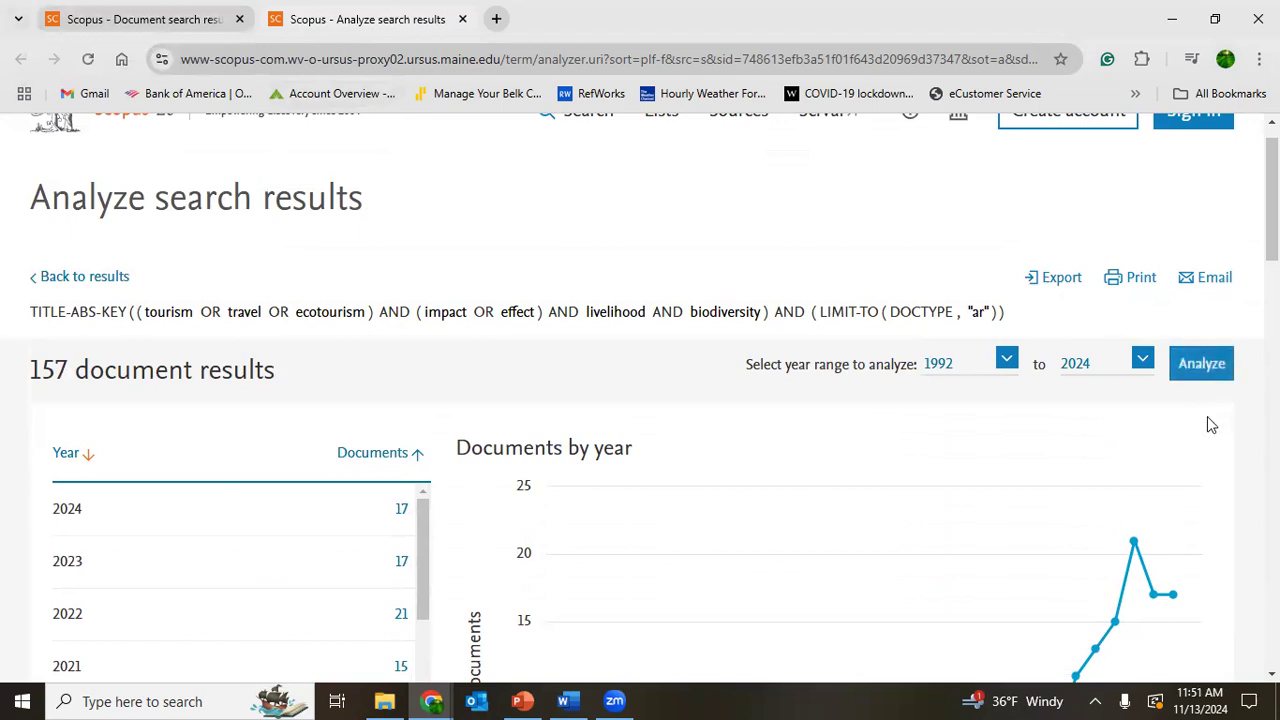
pyautogui.click(1053, 277)
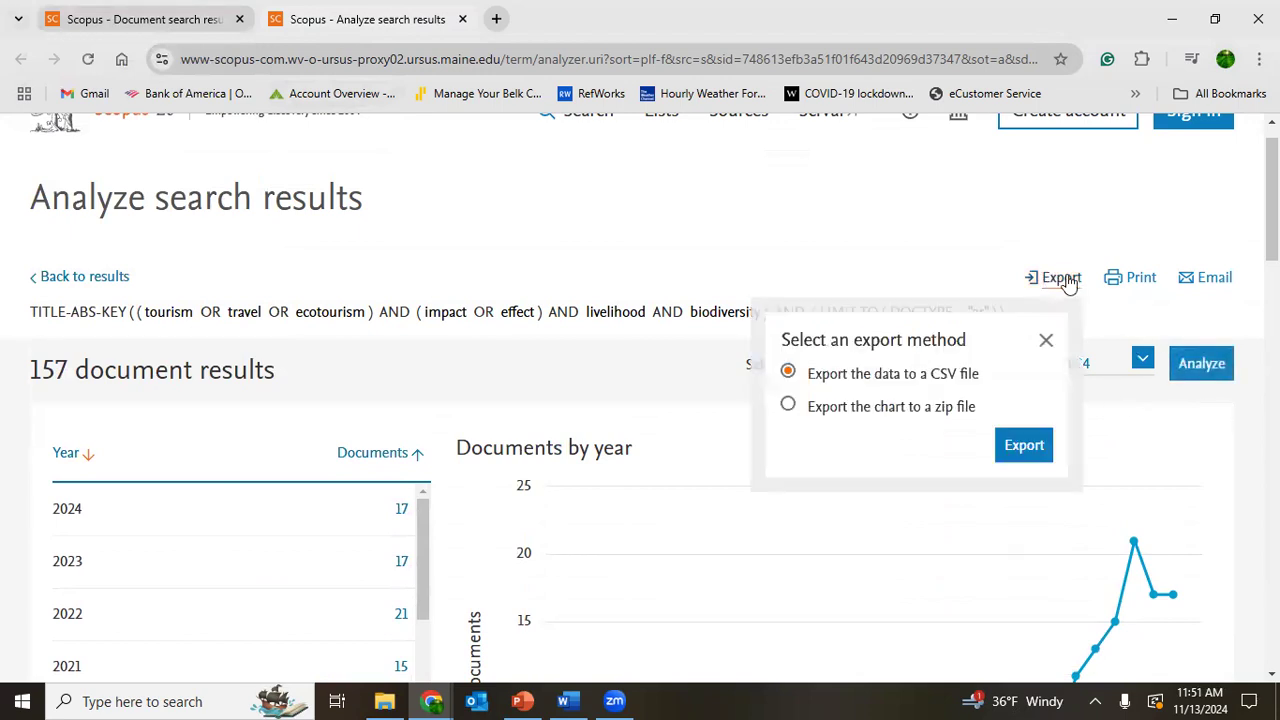
pyautogui.moveTo(995, 342)
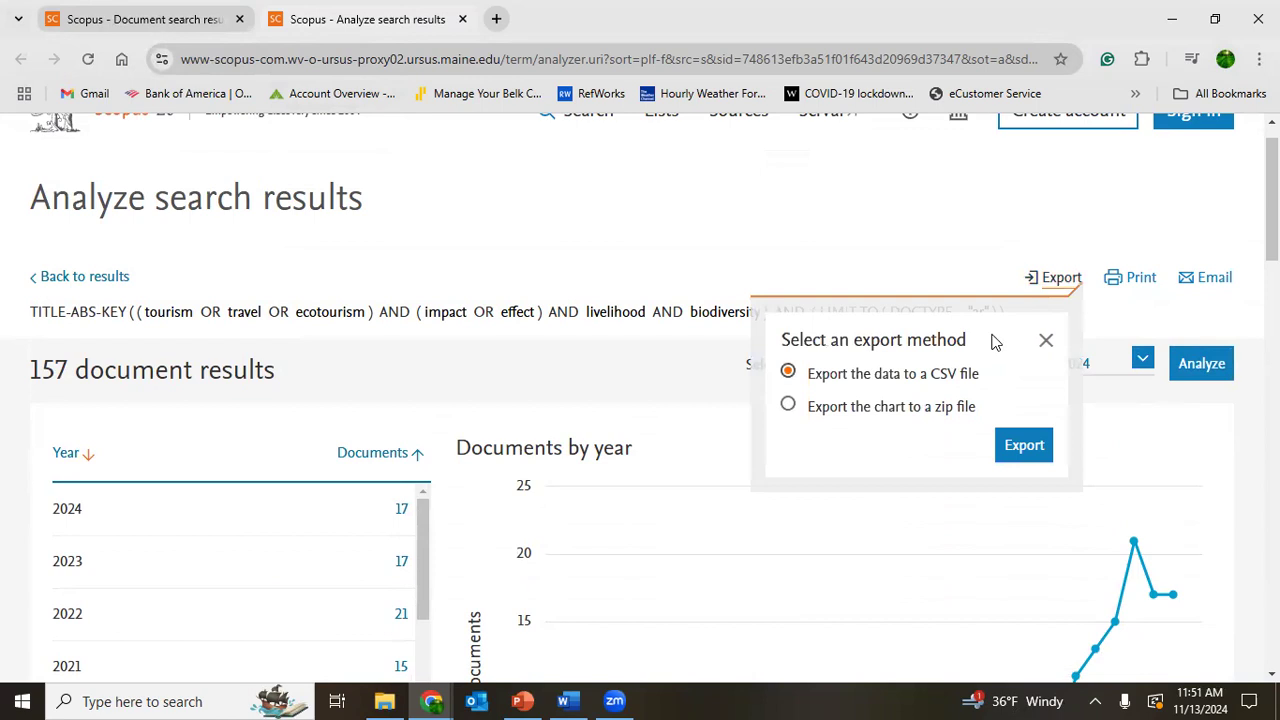
pyautogui.click(1046, 340)
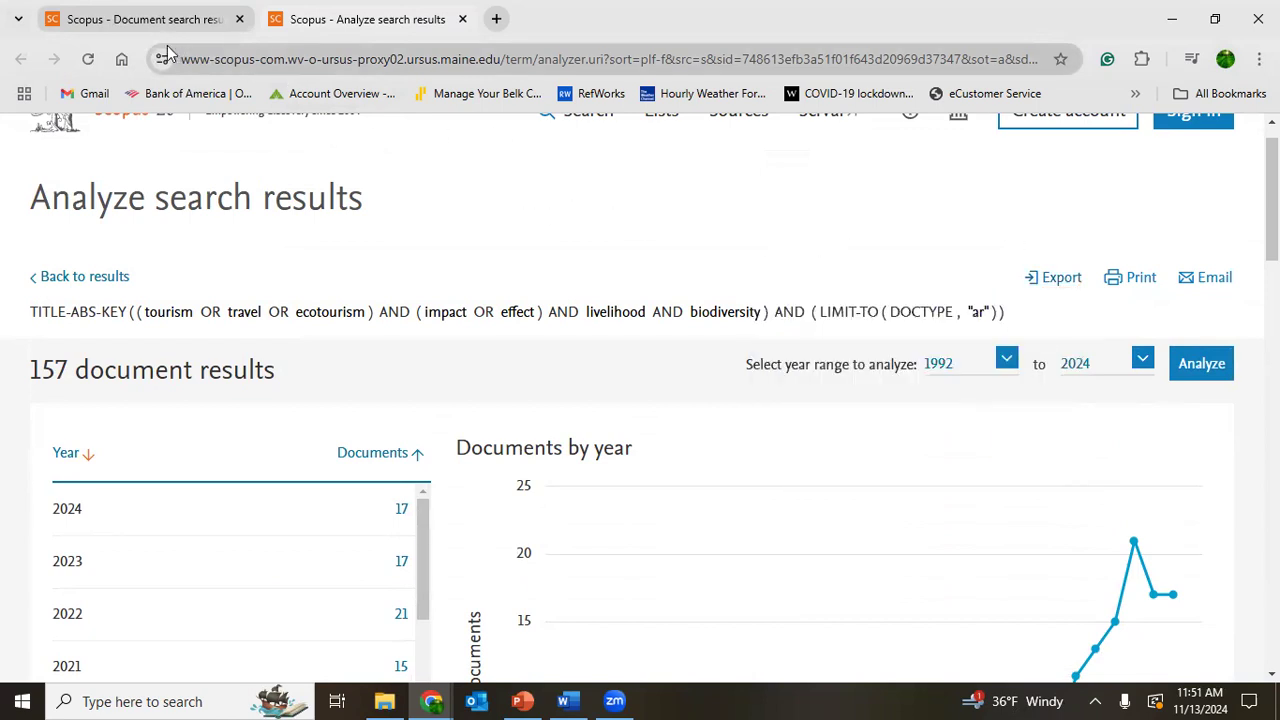
# Switch back to the Document search results tab listing 157 articles.
pyautogui.click(85, 276)
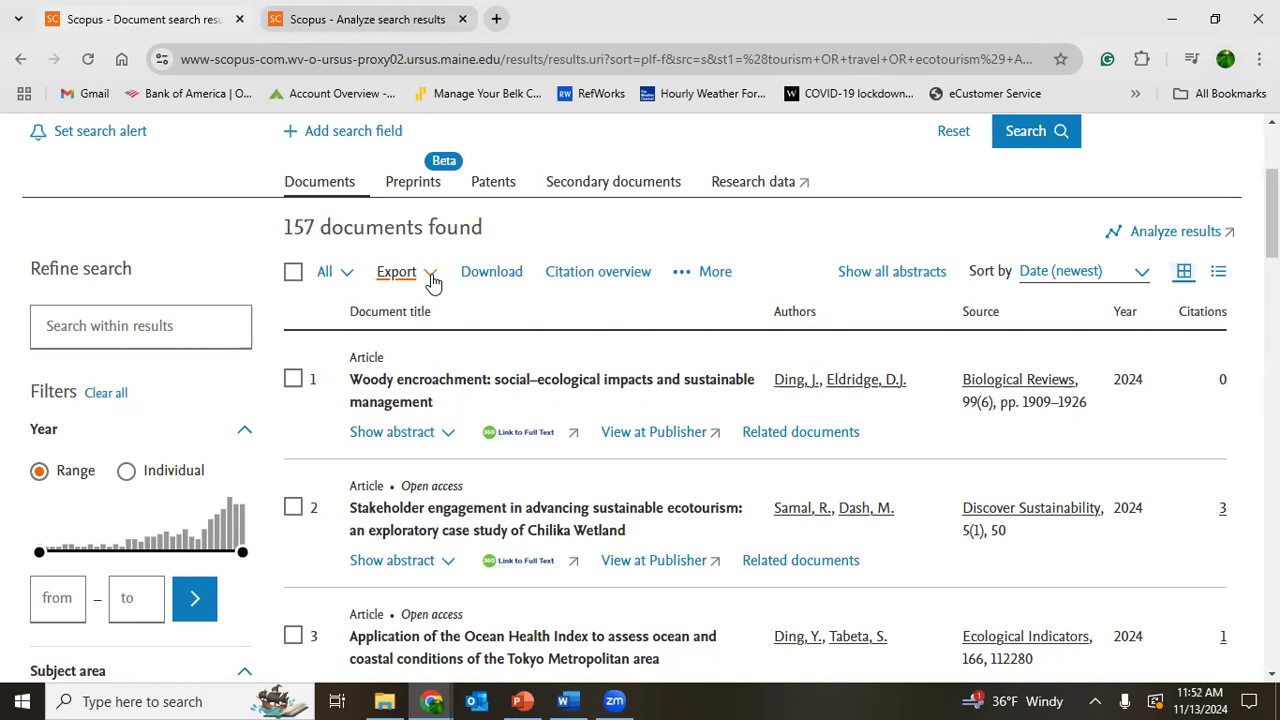
pyautogui.moveTo(457, 323)
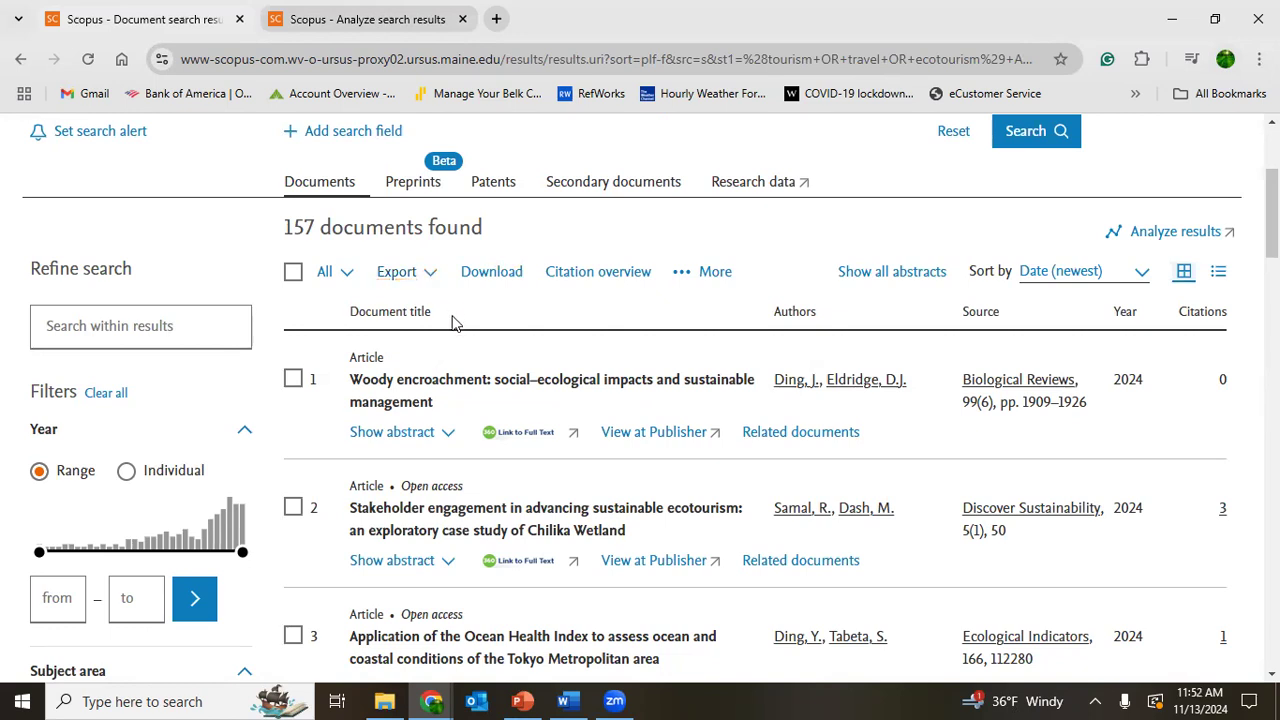